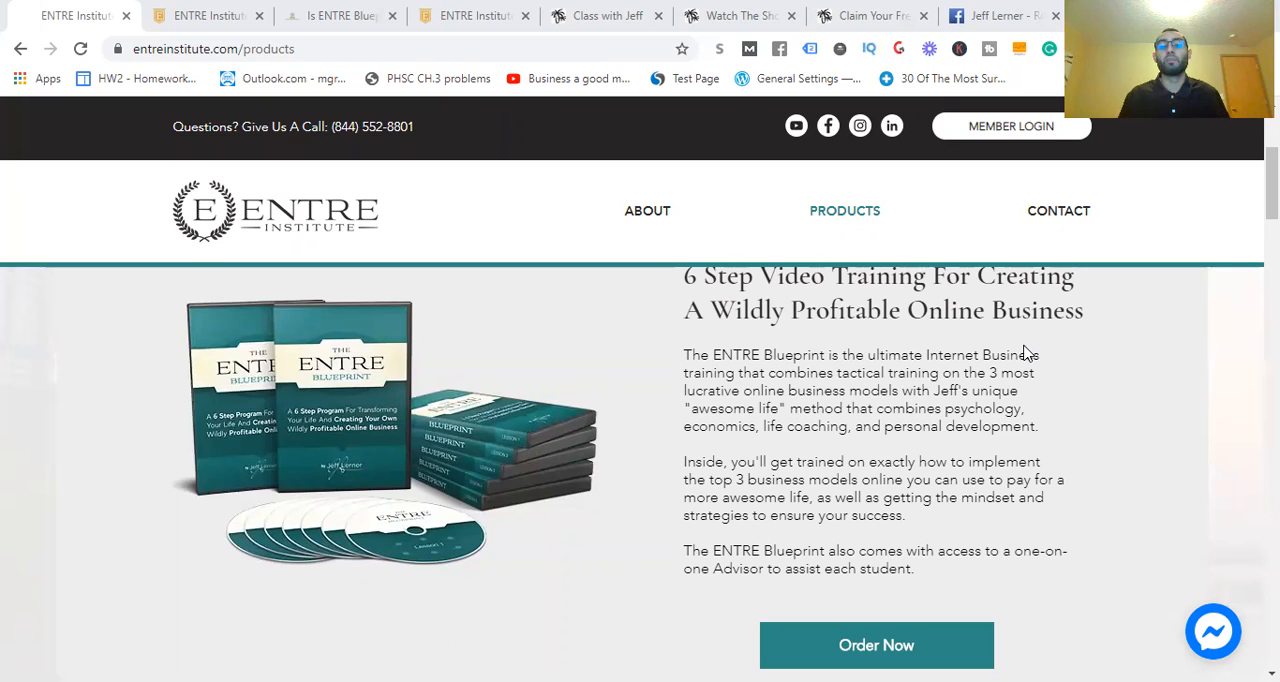
mouse_move(1211, 438)
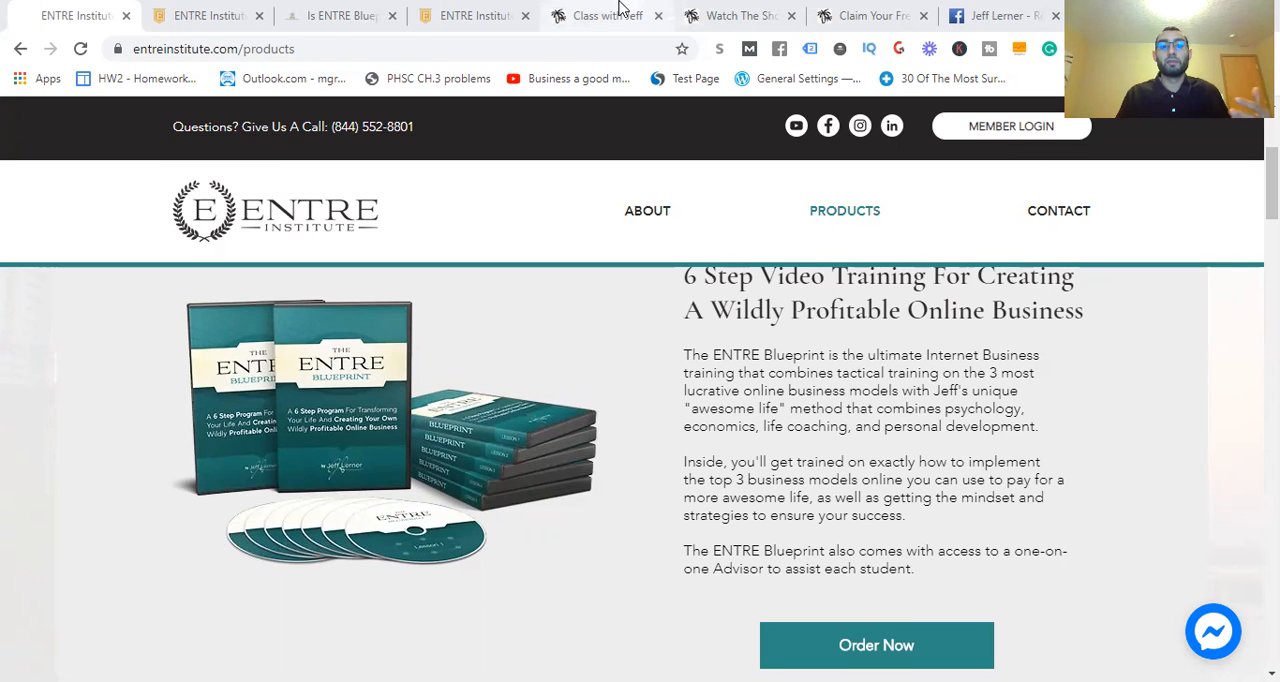
Skim the free Millionaire Shortcut download page
click(876, 645)
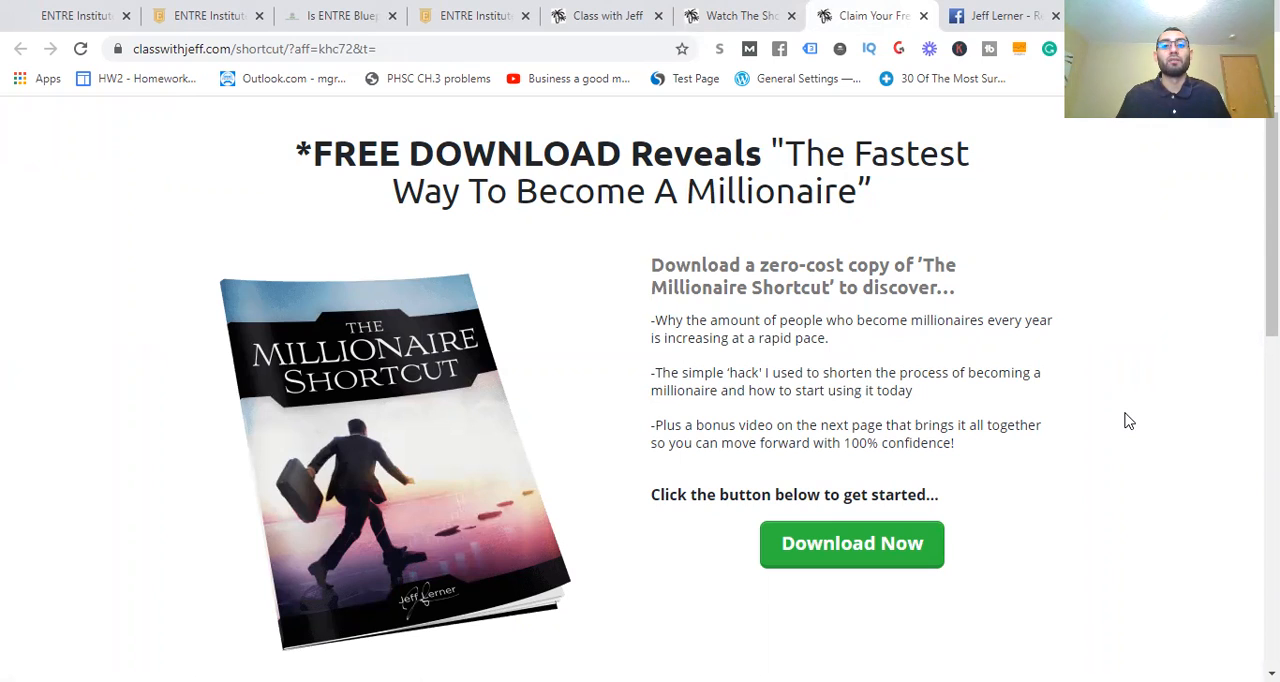
mouse_move(55, 10)
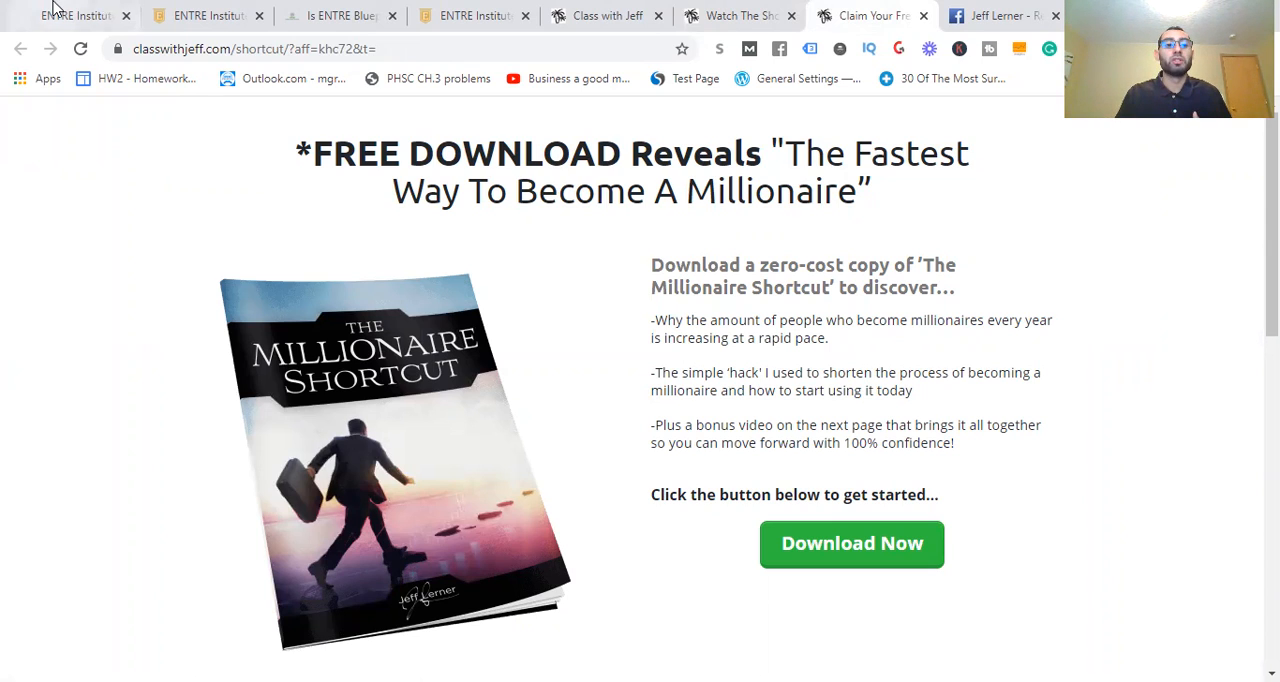
mouse_move(70, 15)
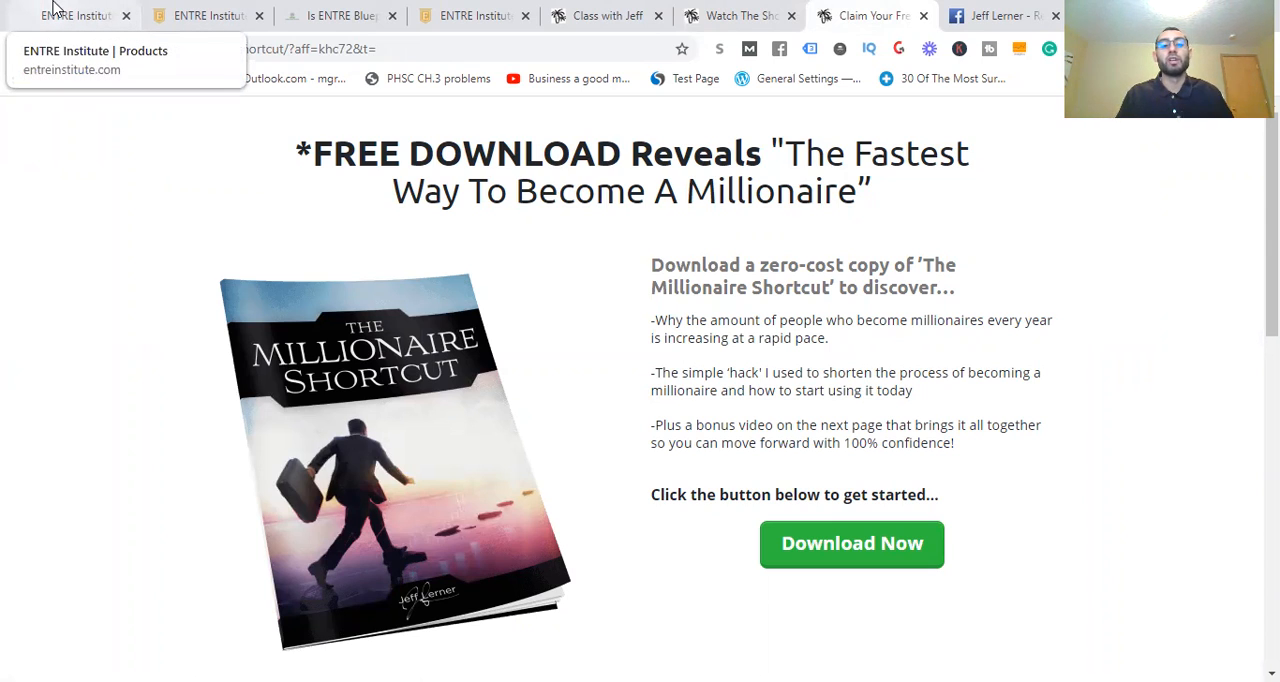
mouse_move(200, 15)
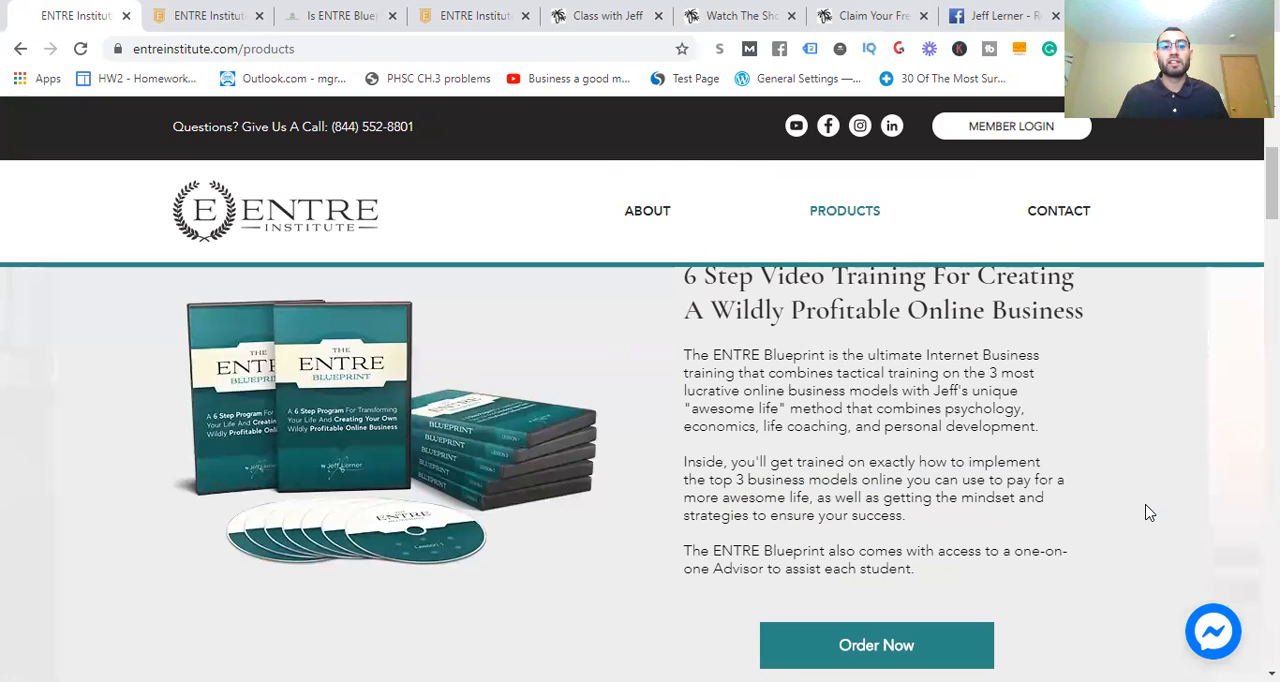
scroll(down, 3)
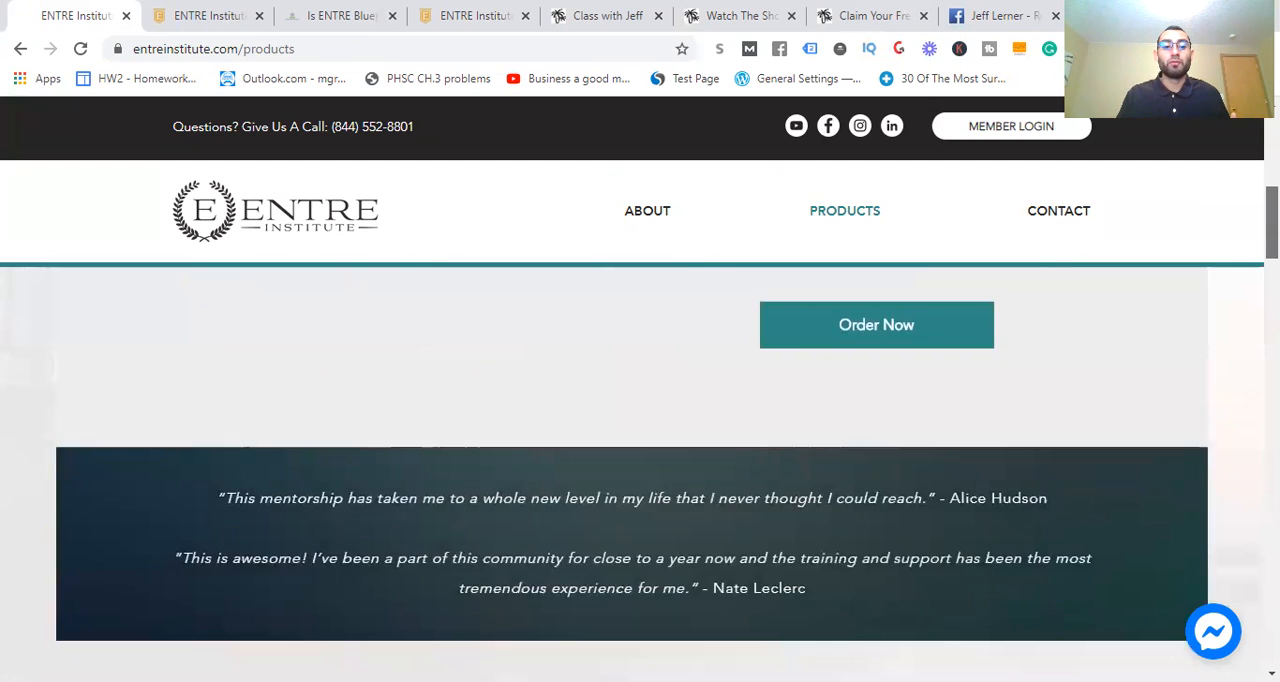
scroll(up, 3)
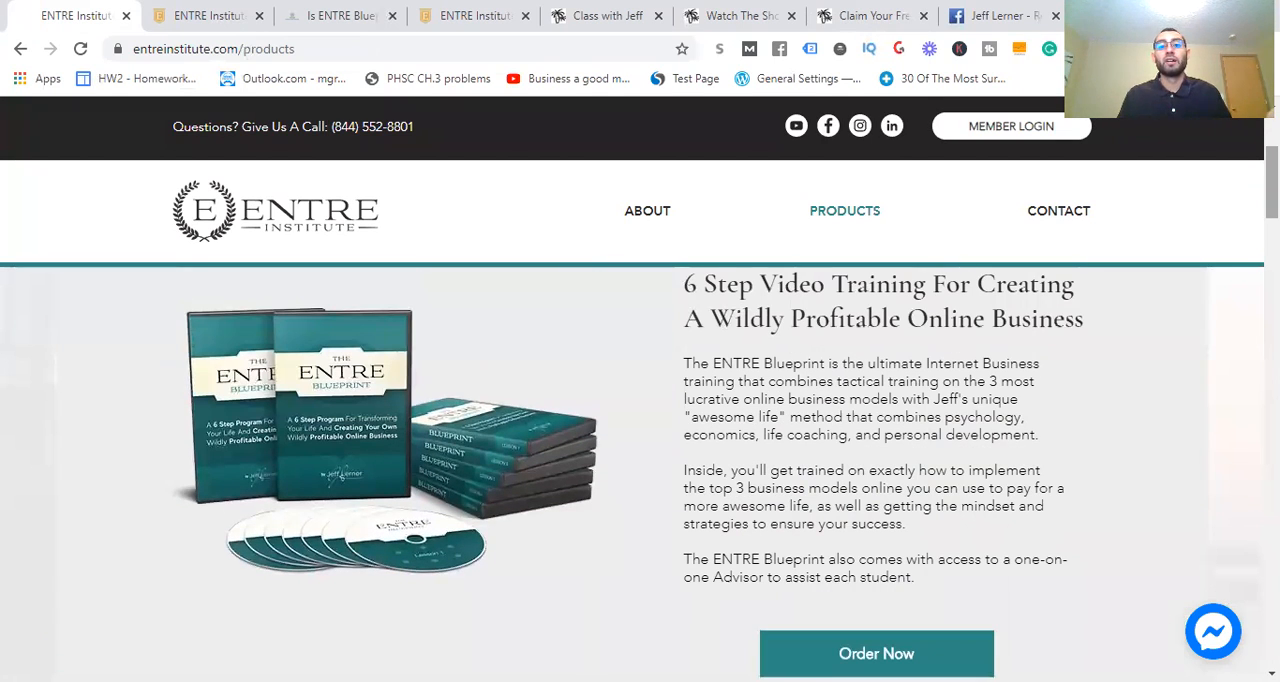
Show the 'Is ENTRE Blueprint A Scam?' review post from the top in Thrive Architect
click(340, 15)
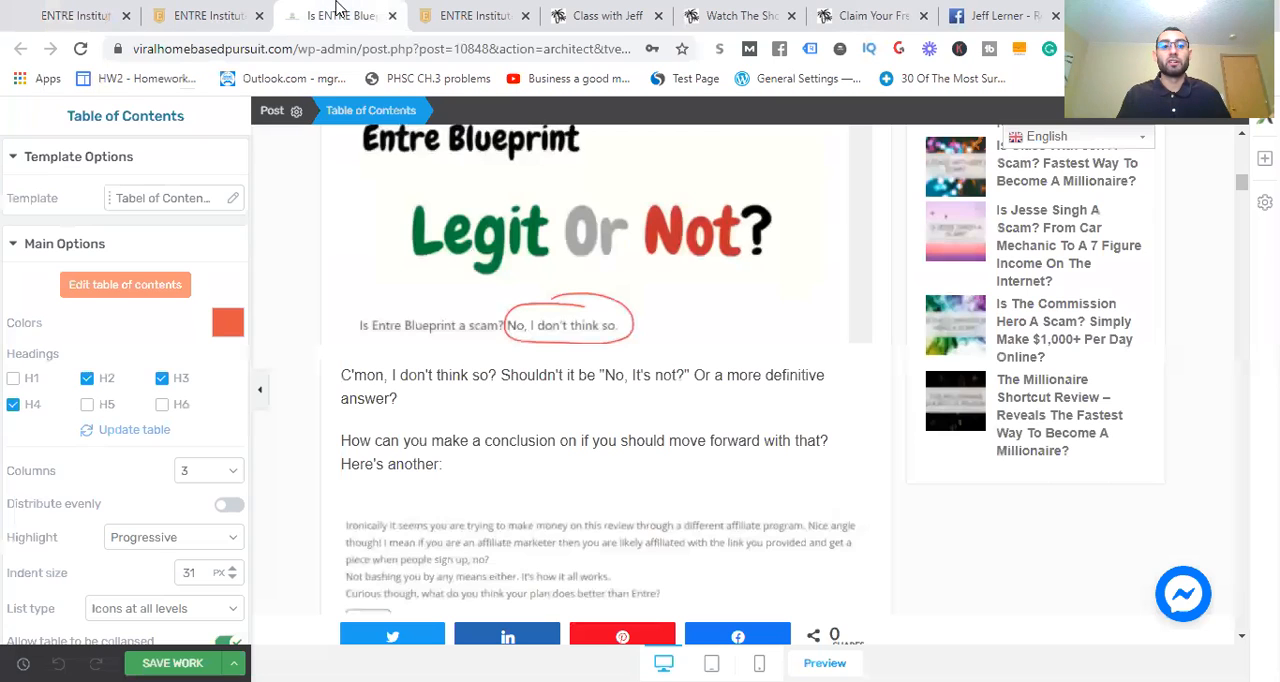
scroll(up, 3)
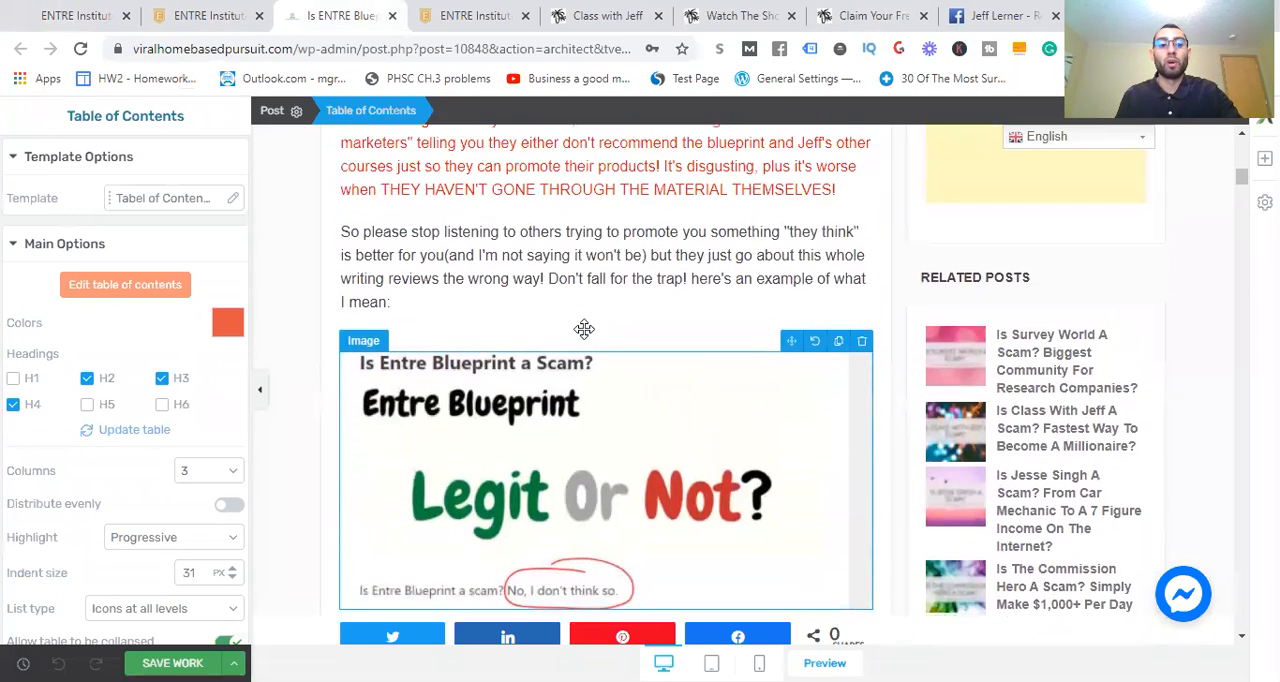
scroll(up, 3)
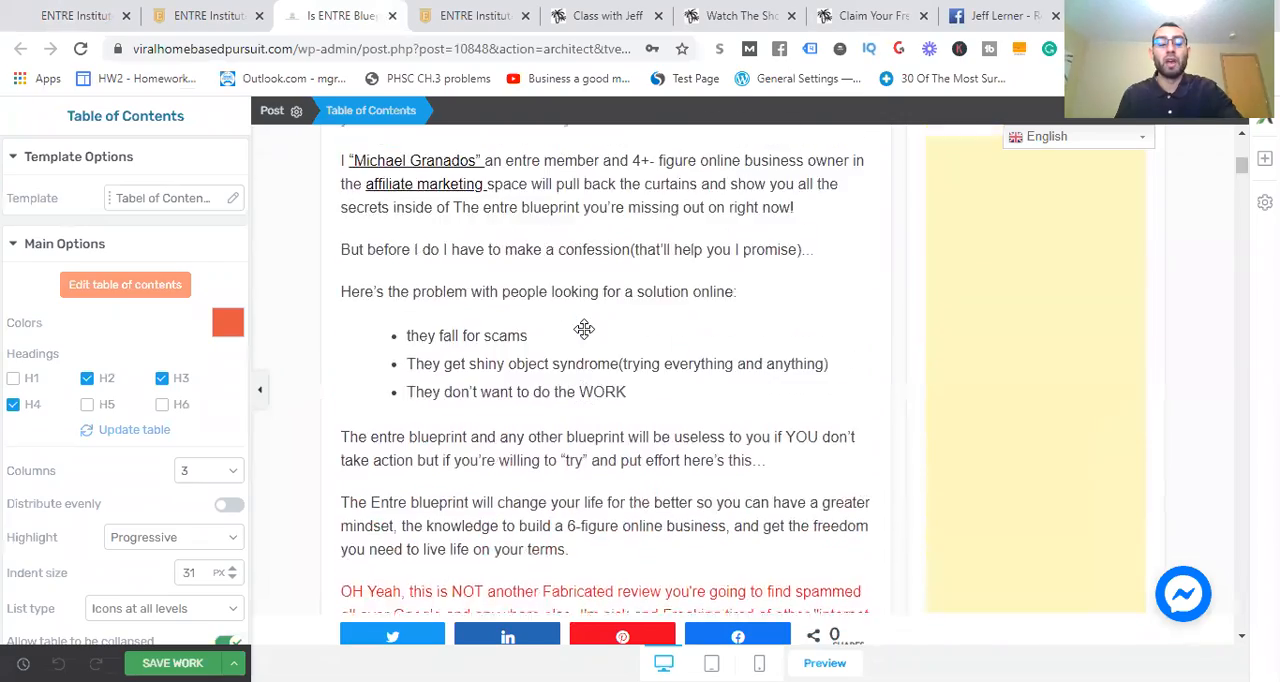
scroll(up, 3)
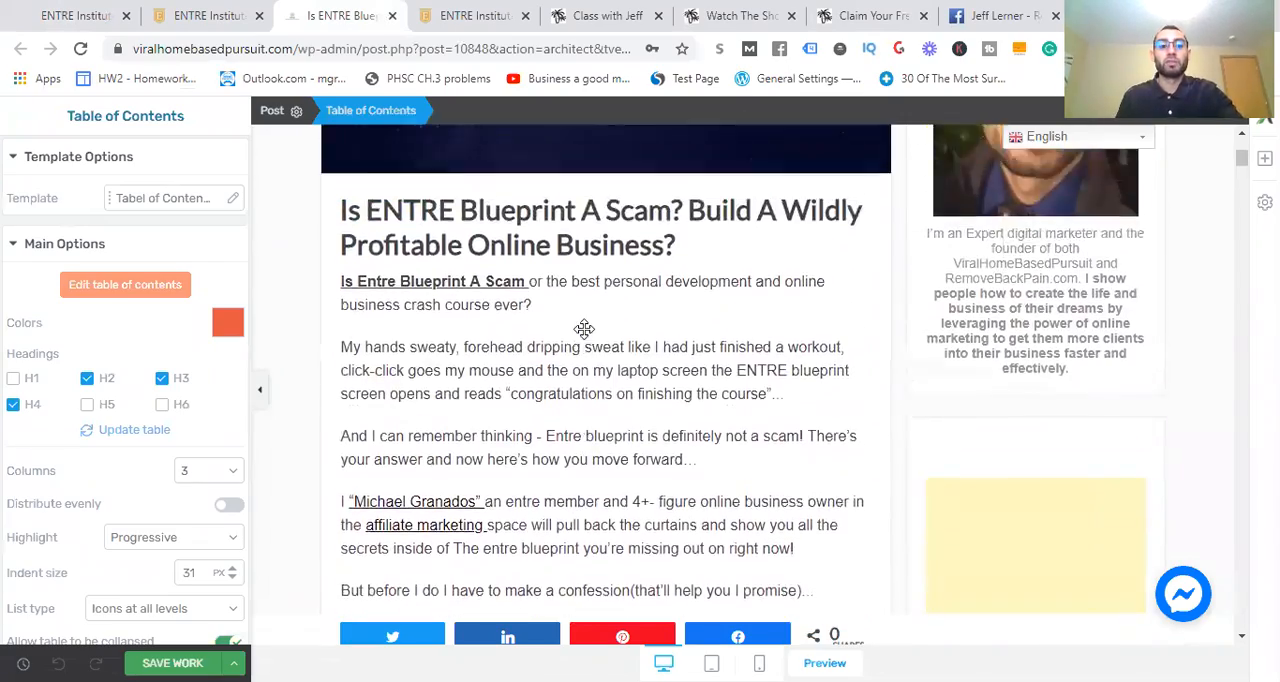
scroll(up, 3)
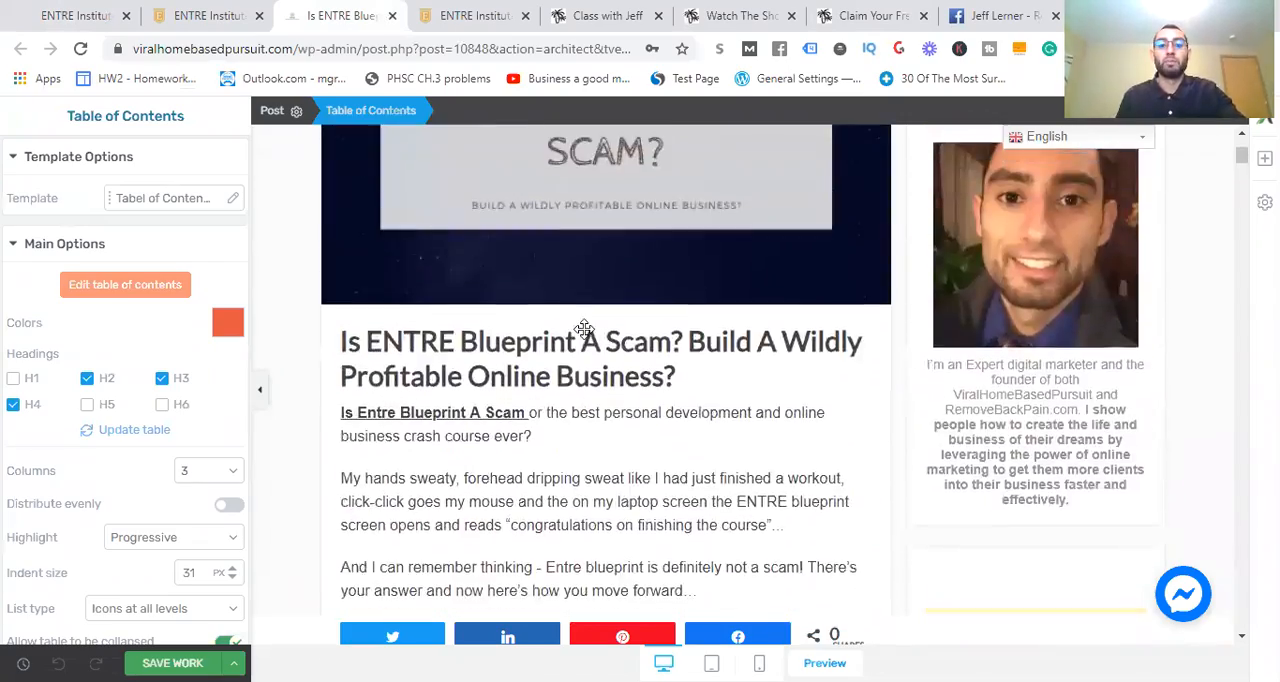
Read the review post down to the 'Going Inside The Entre Blueprint' section
scroll(down, 3)
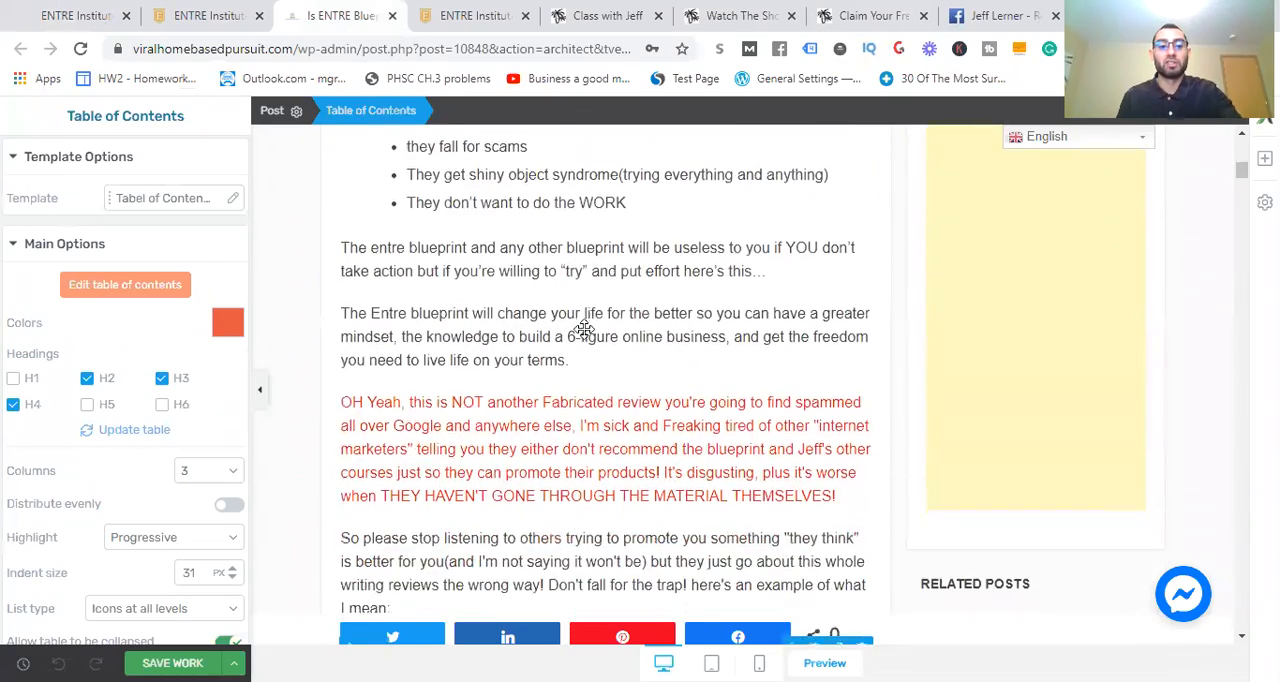
scroll(down, 3)
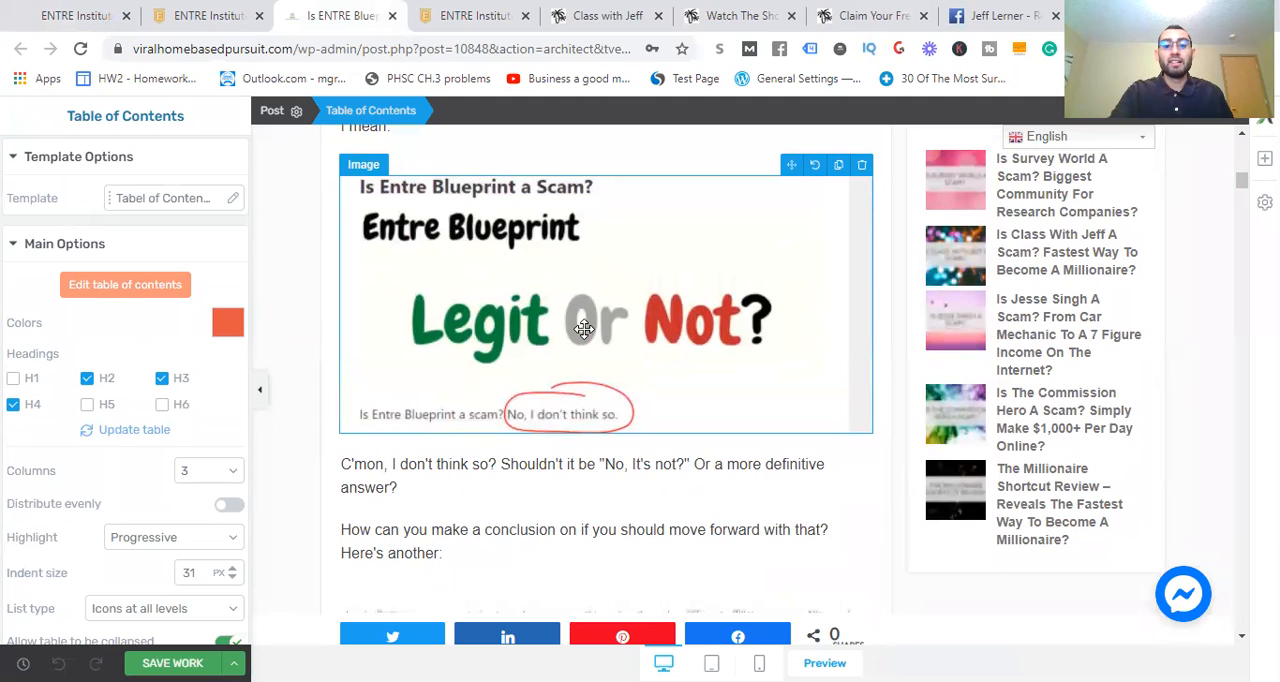
scroll(down, 3)
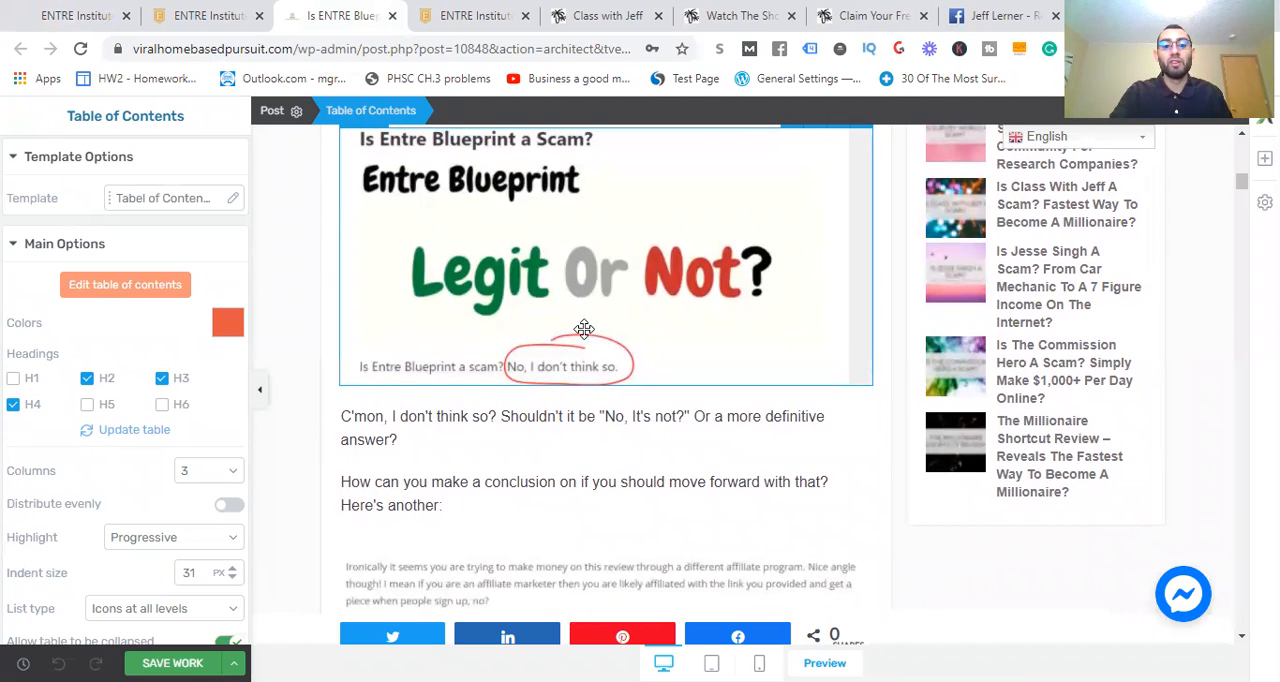
scroll(down, 3)
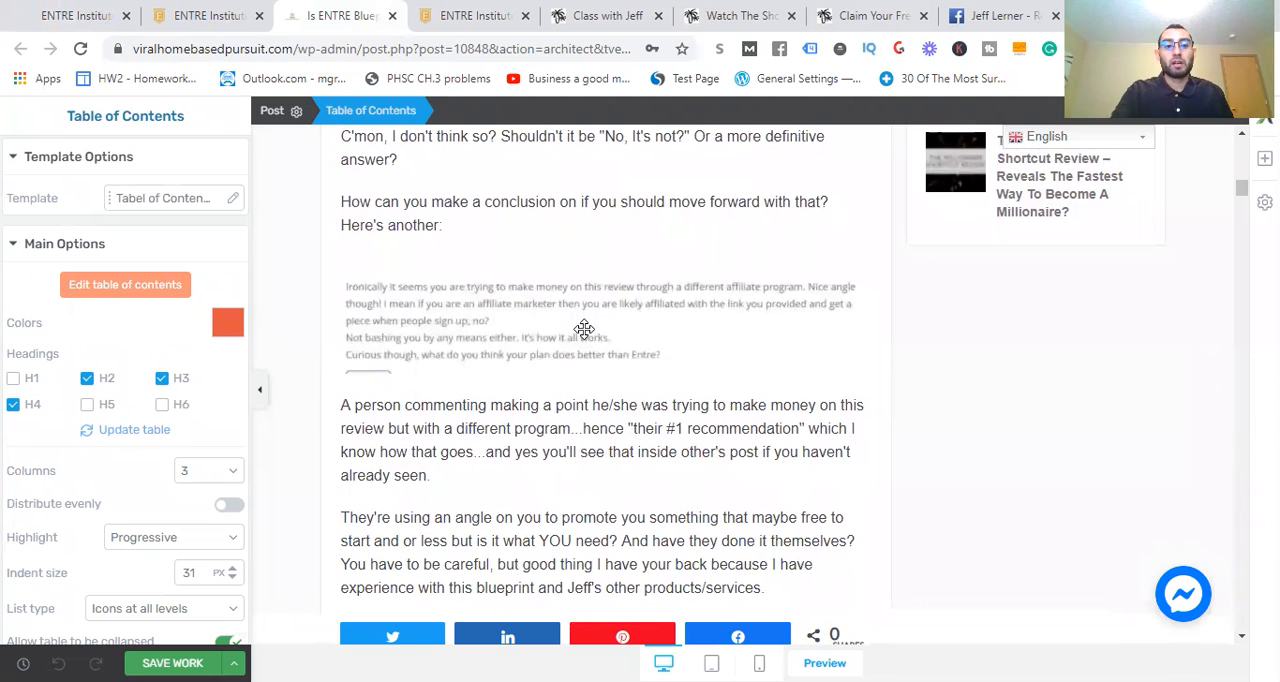
scroll(down, 3)
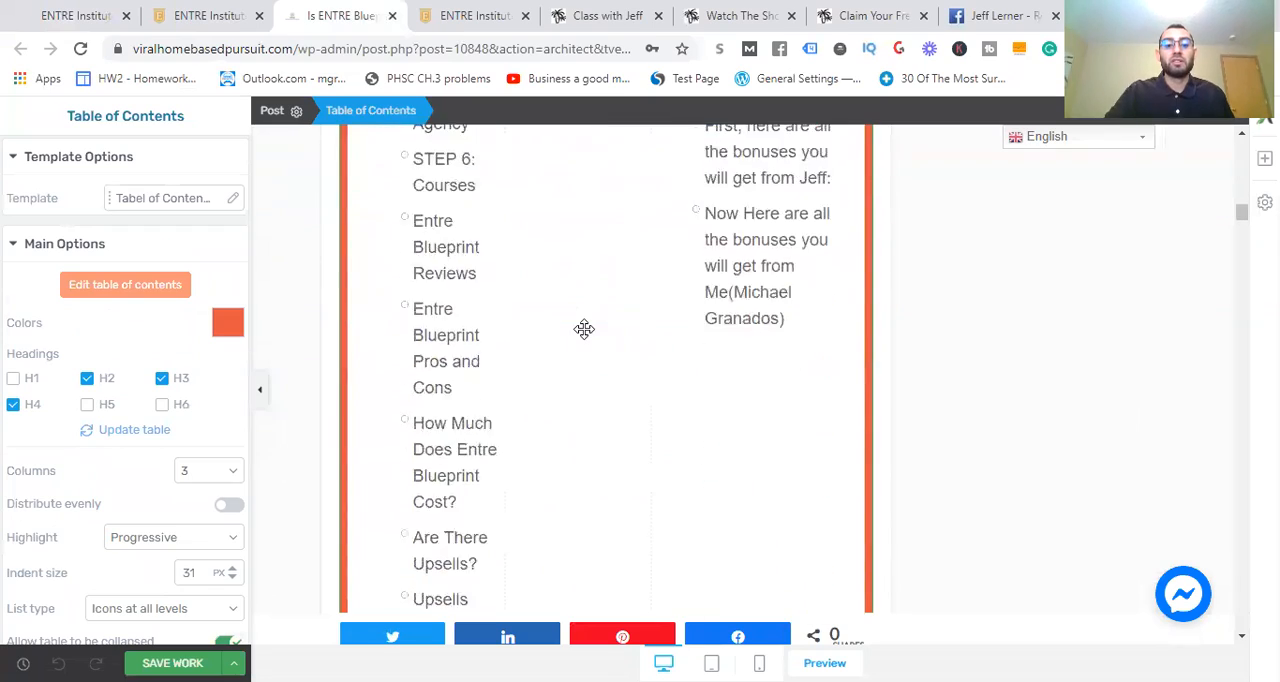
scroll(up, 3)
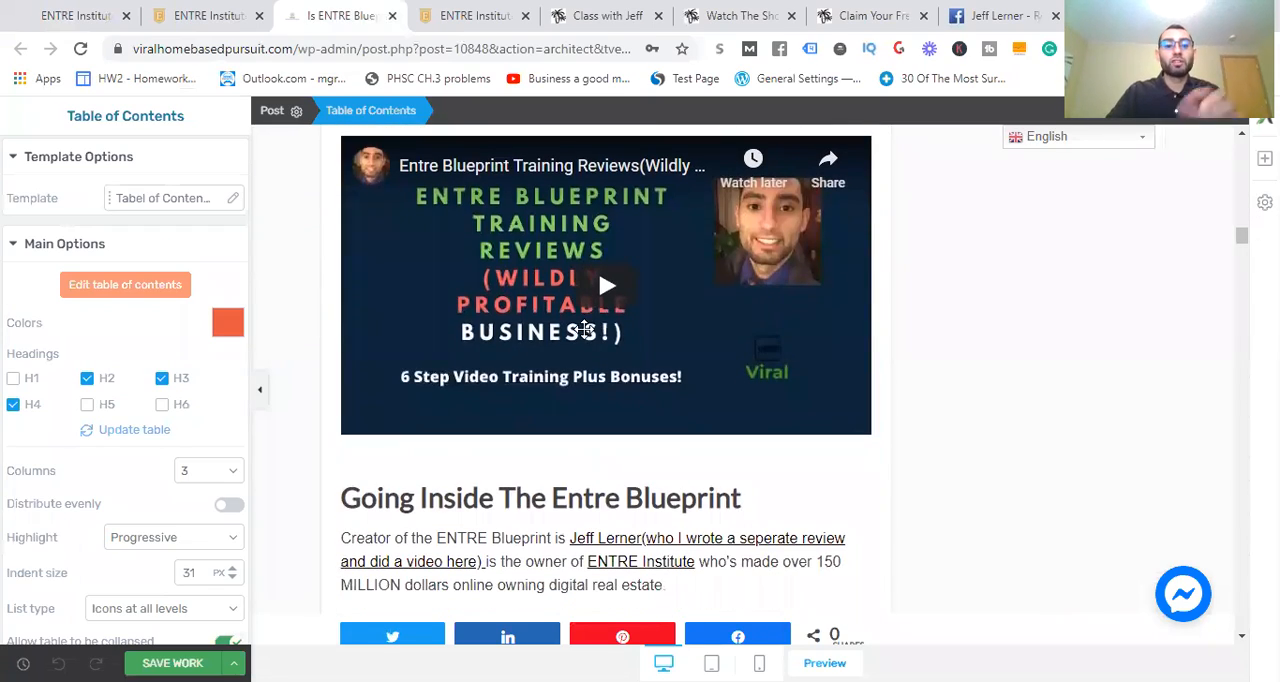
scroll(down, 3)
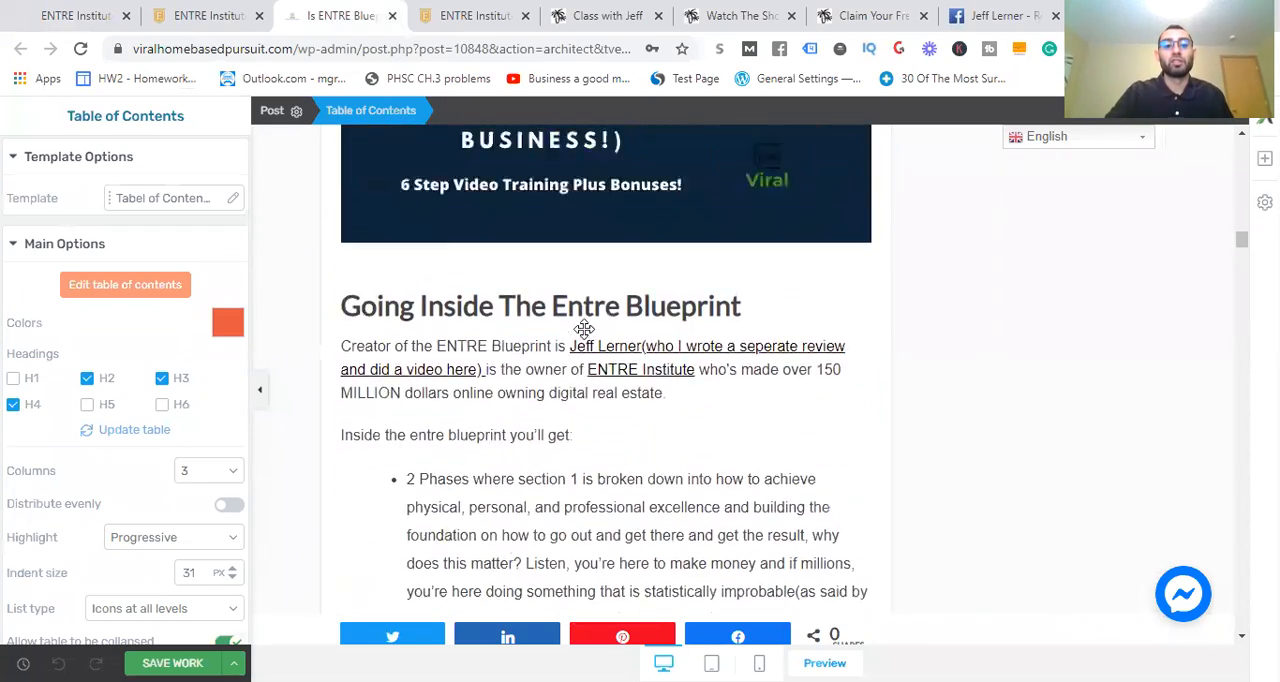
scroll(down, 3)
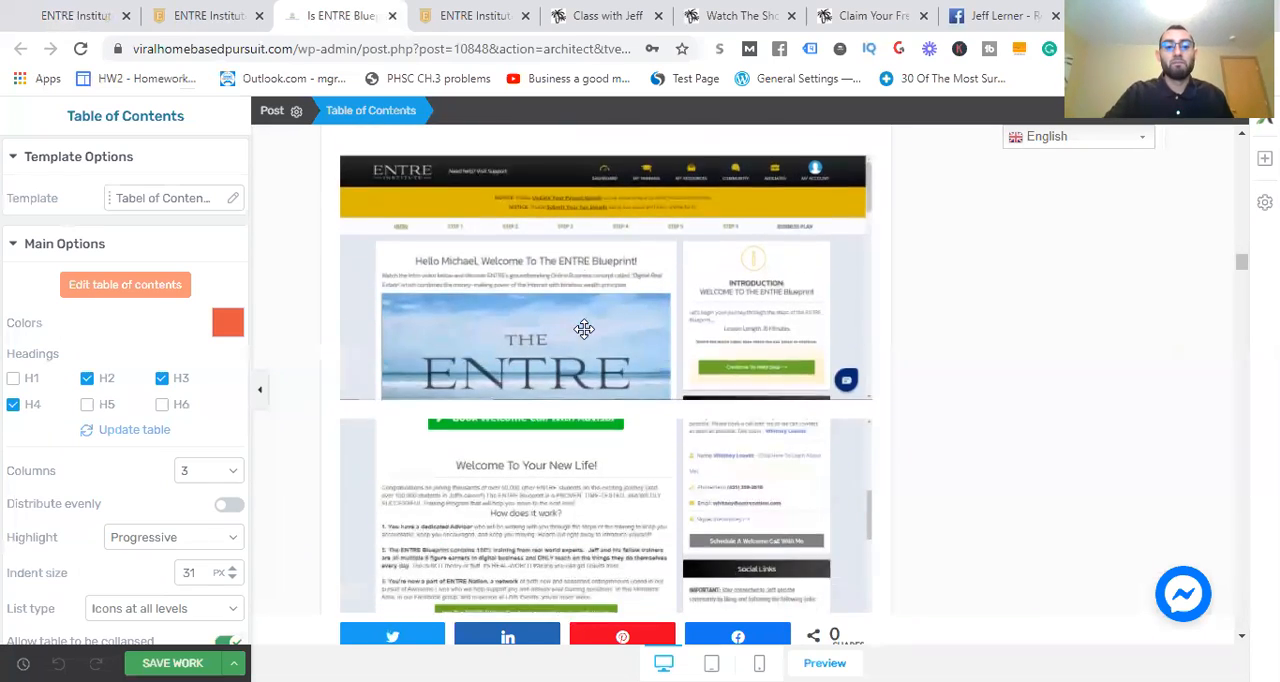
View the members-area Blueprint Intro step down to its 'How does it work?' section
click(205, 15)
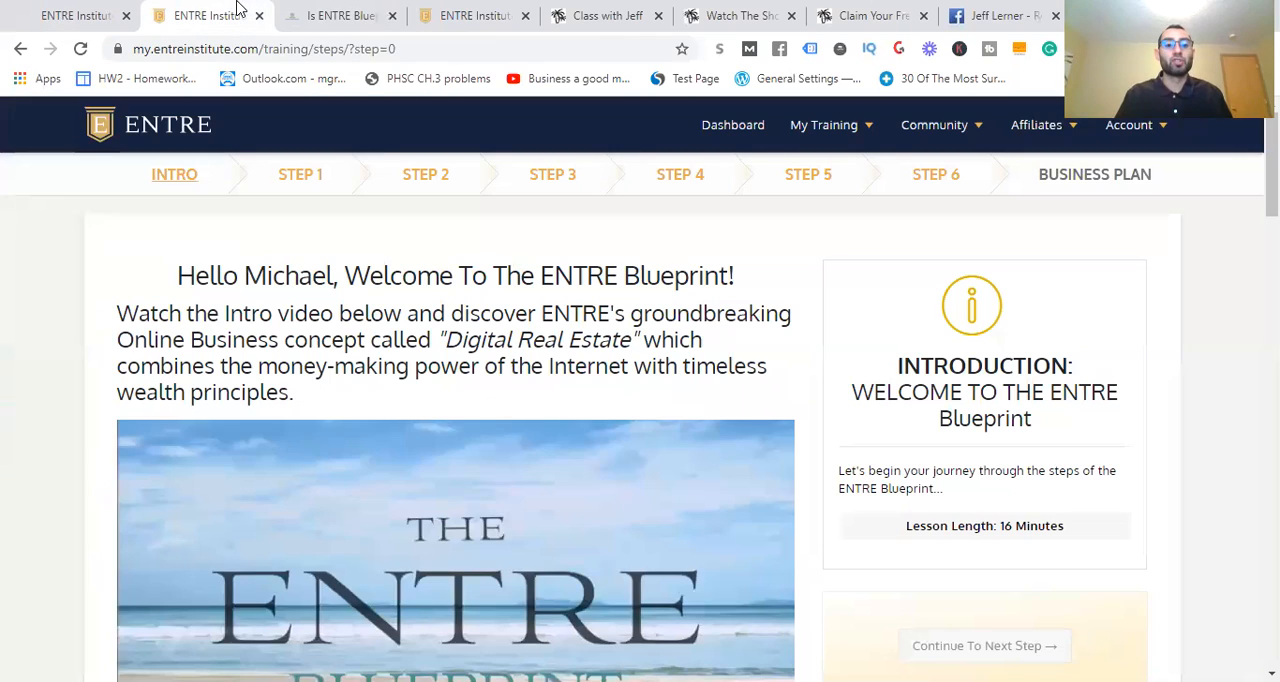
mouse_move(588, 327)
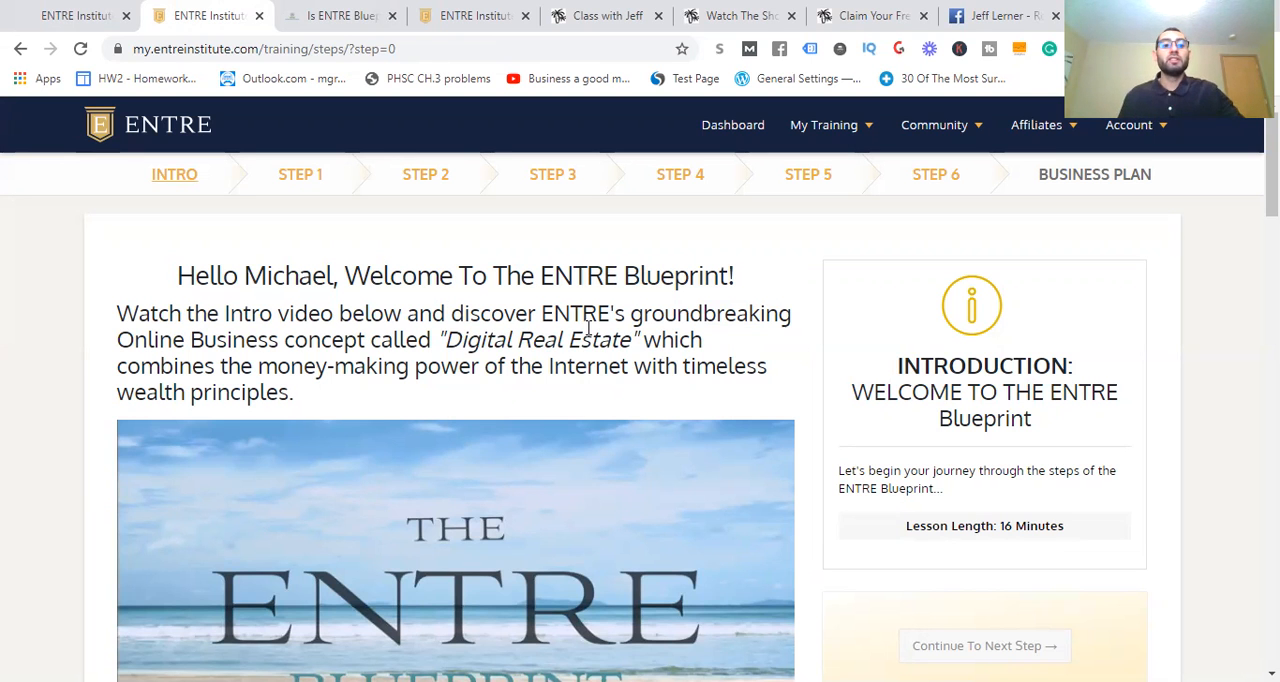
scroll(down, 3)
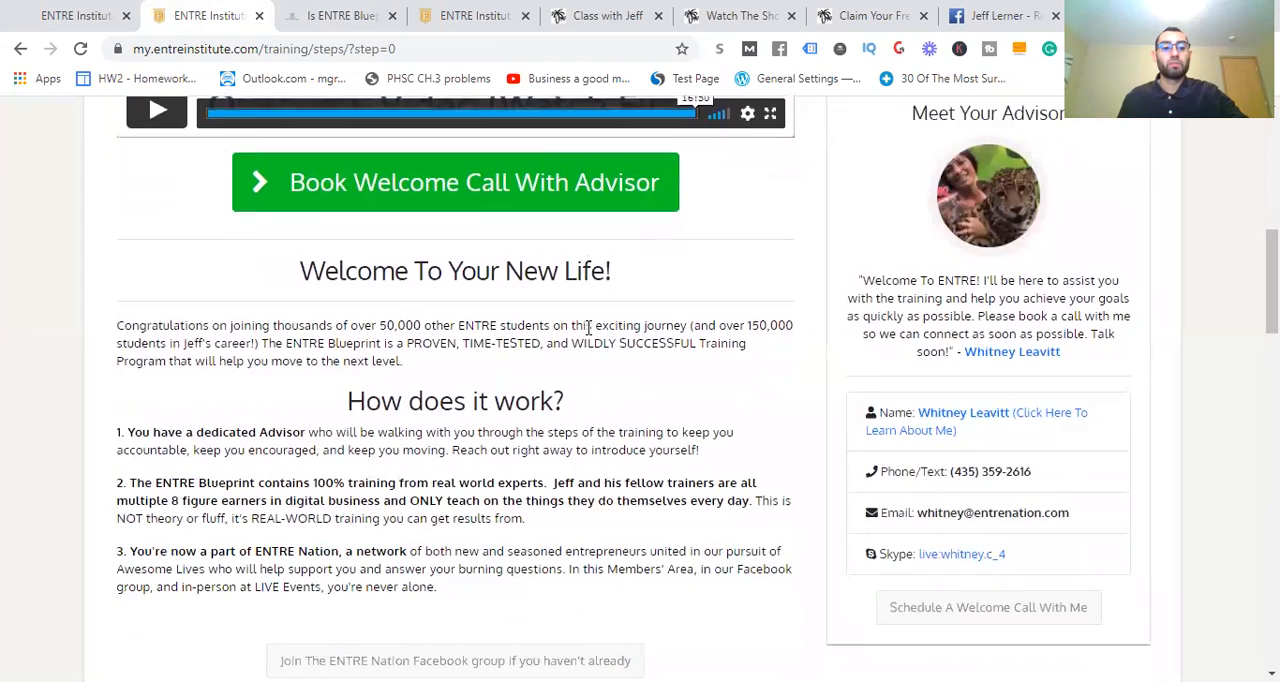
scroll(down, 3)
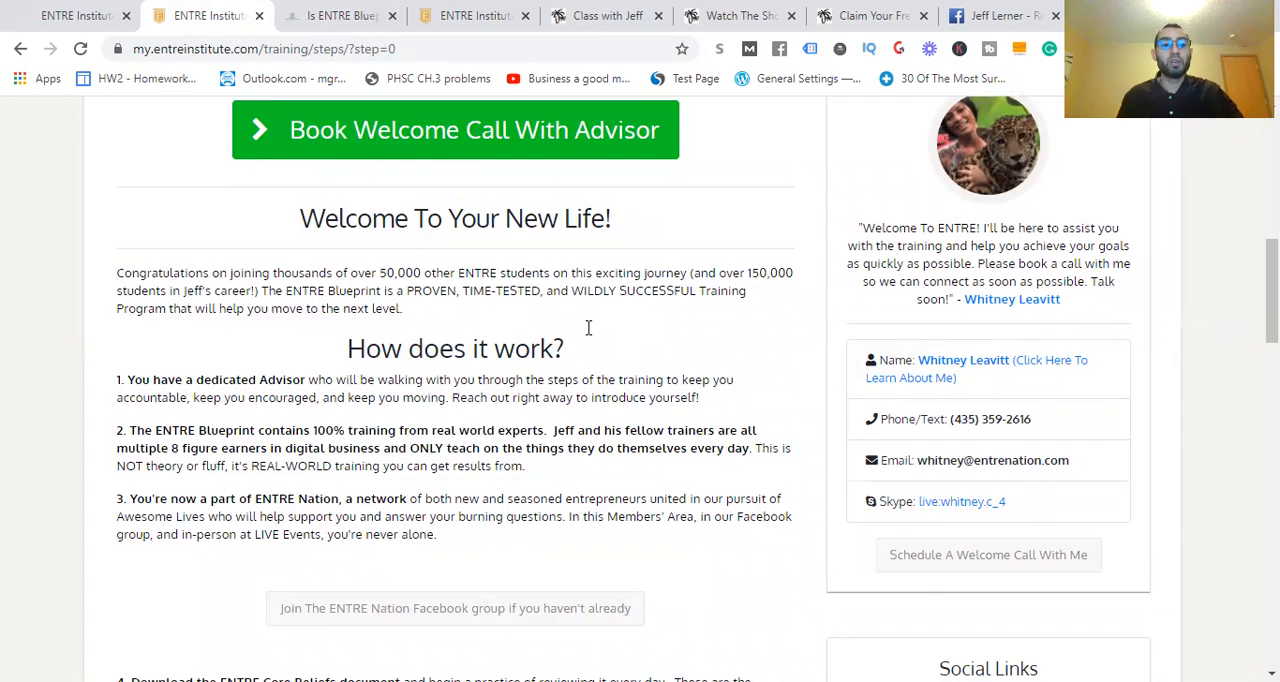
scroll(up, 3)
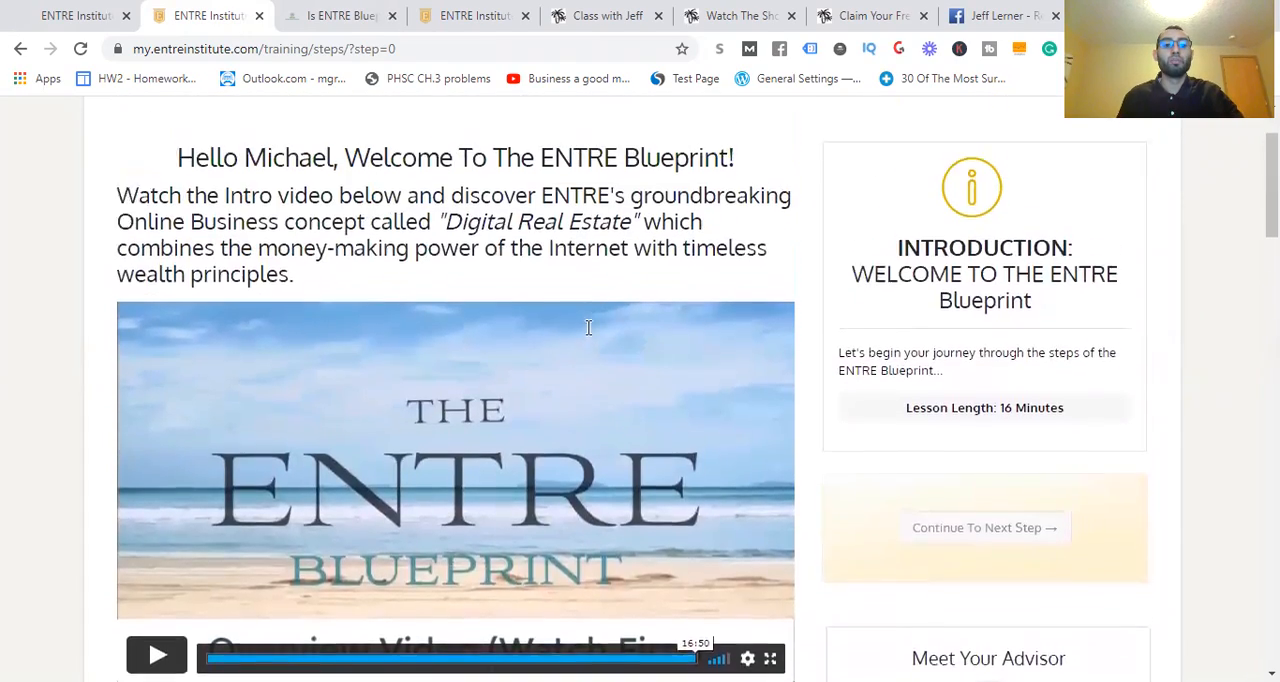
scroll(down, 3)
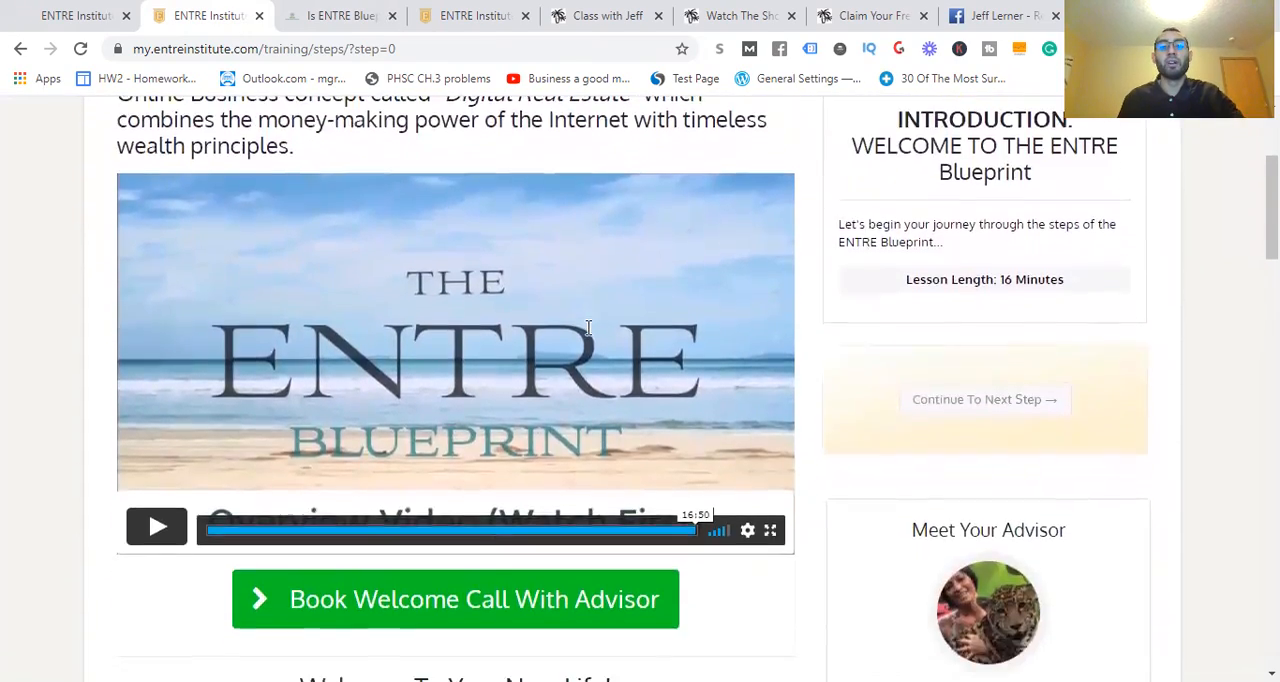
scroll(down, 3)
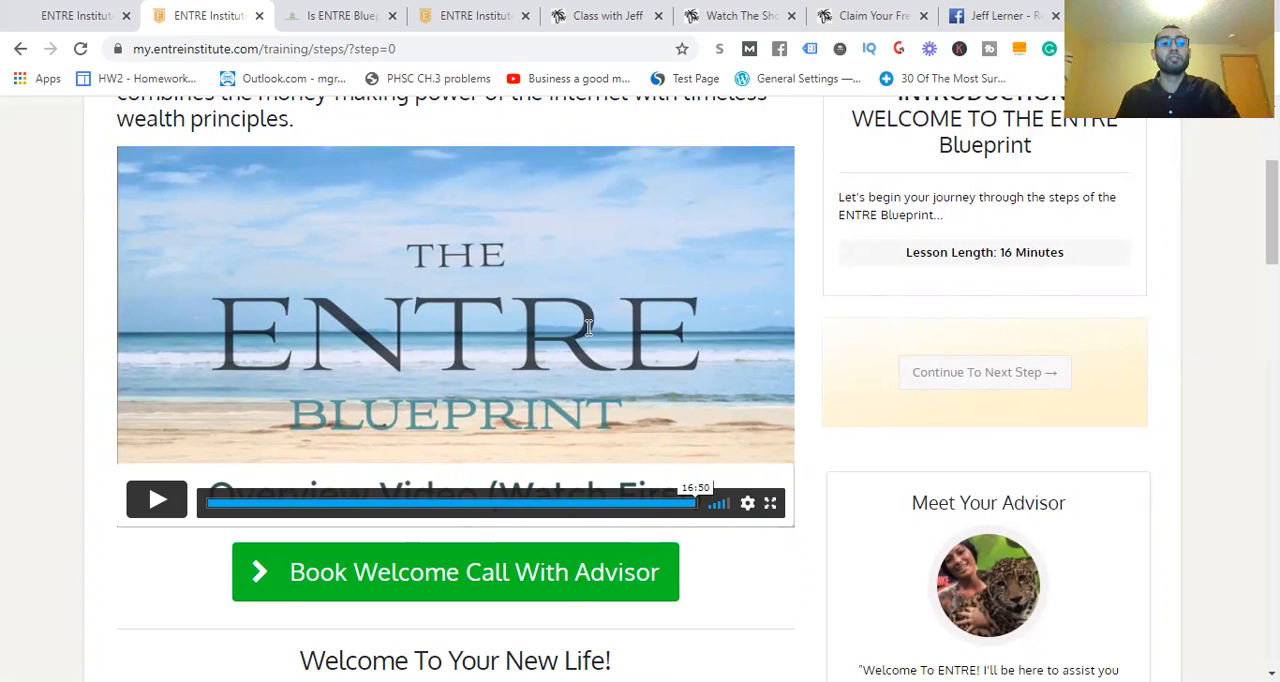
scroll(down, 3)
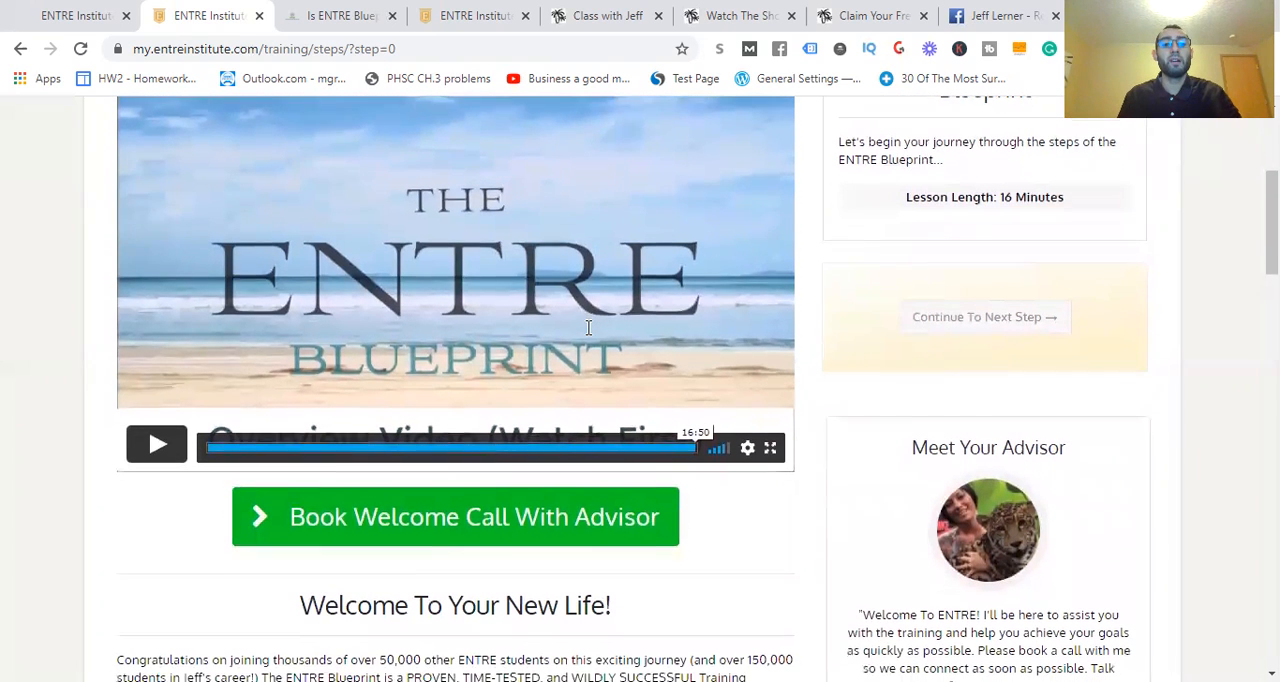
scroll(down, 3)
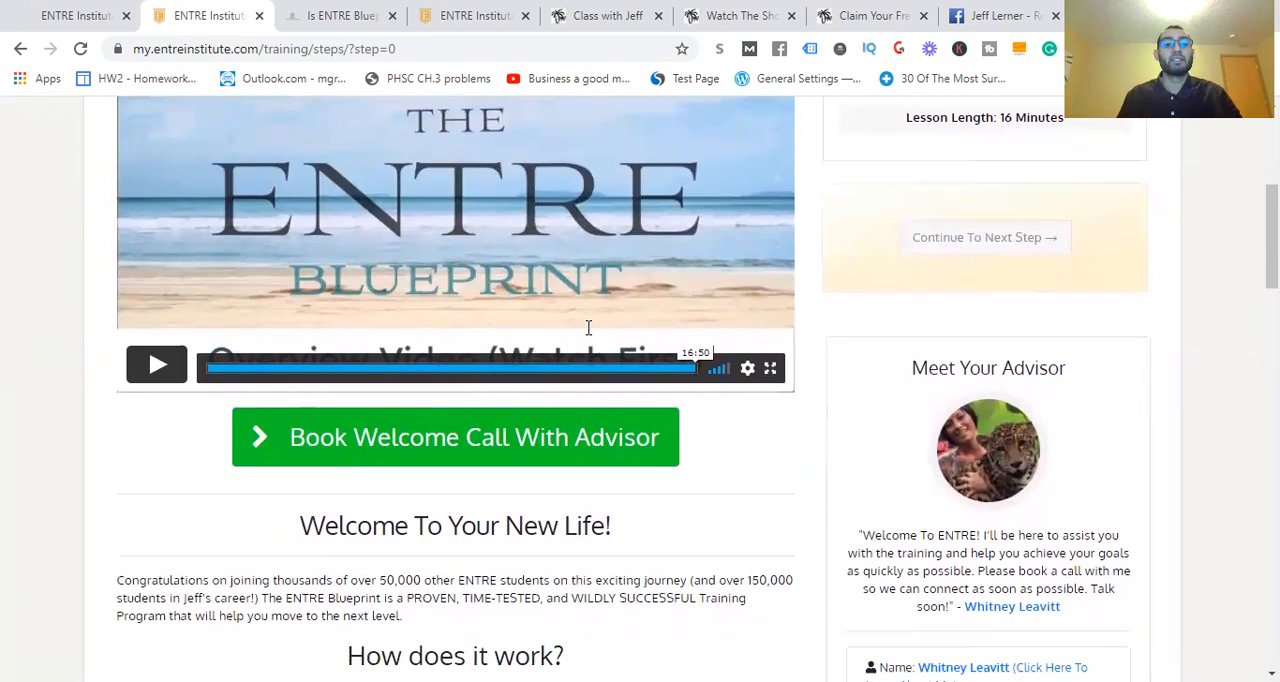
scroll(down, 3)
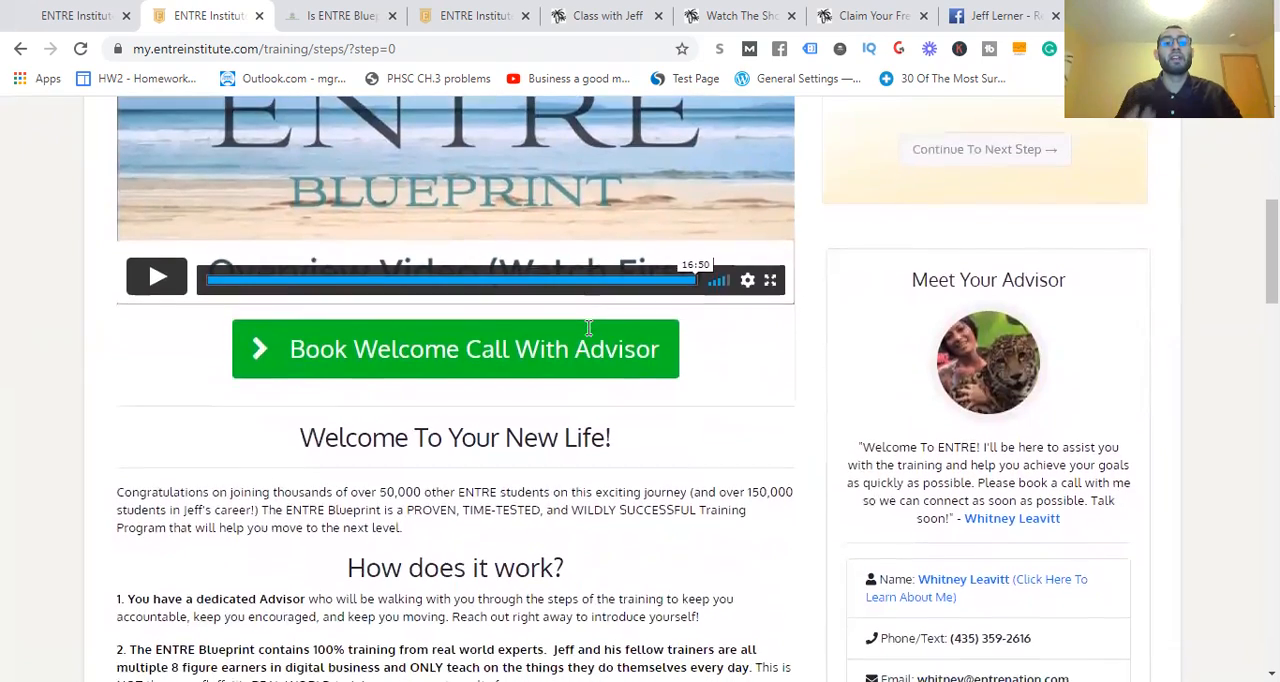
scroll(down, 3)
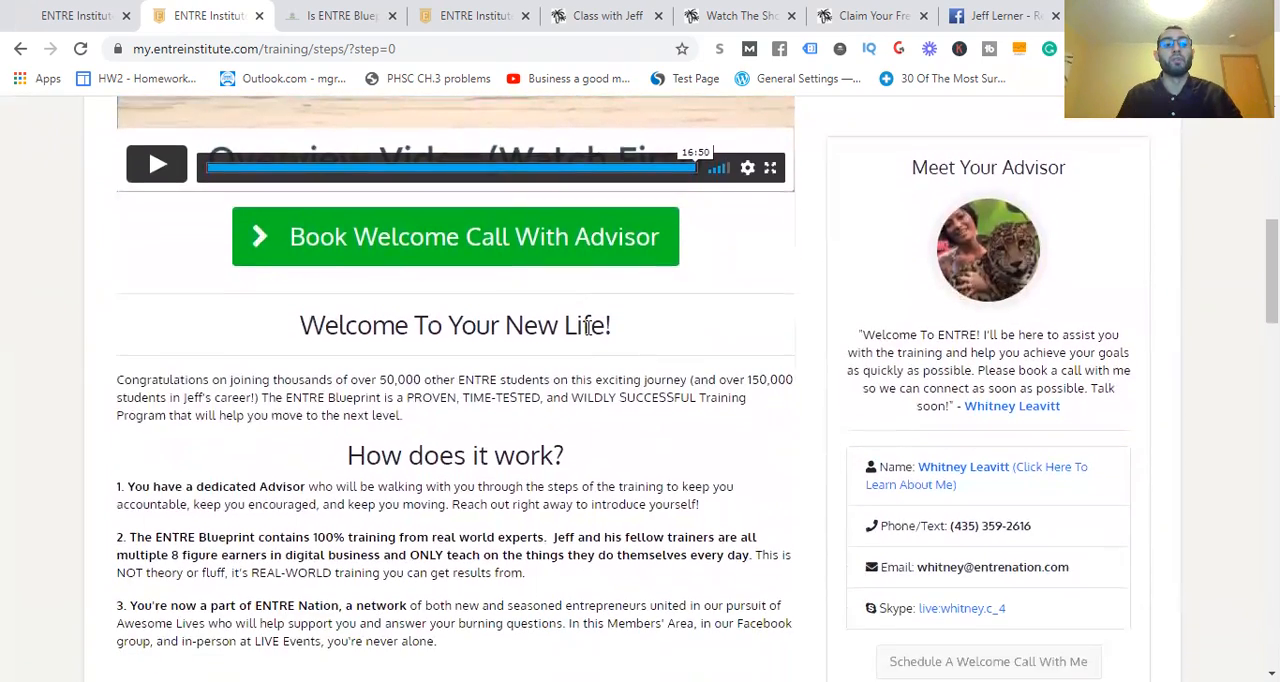
scroll(down, 3)
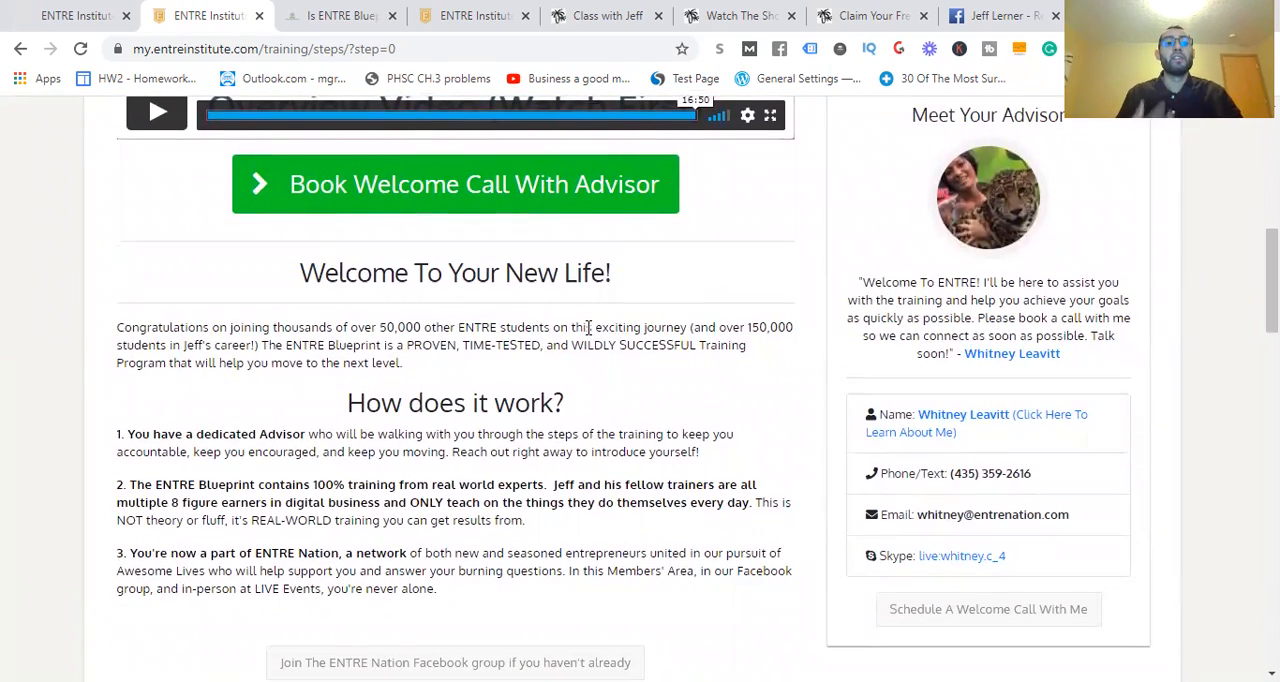
scroll(up, 3)
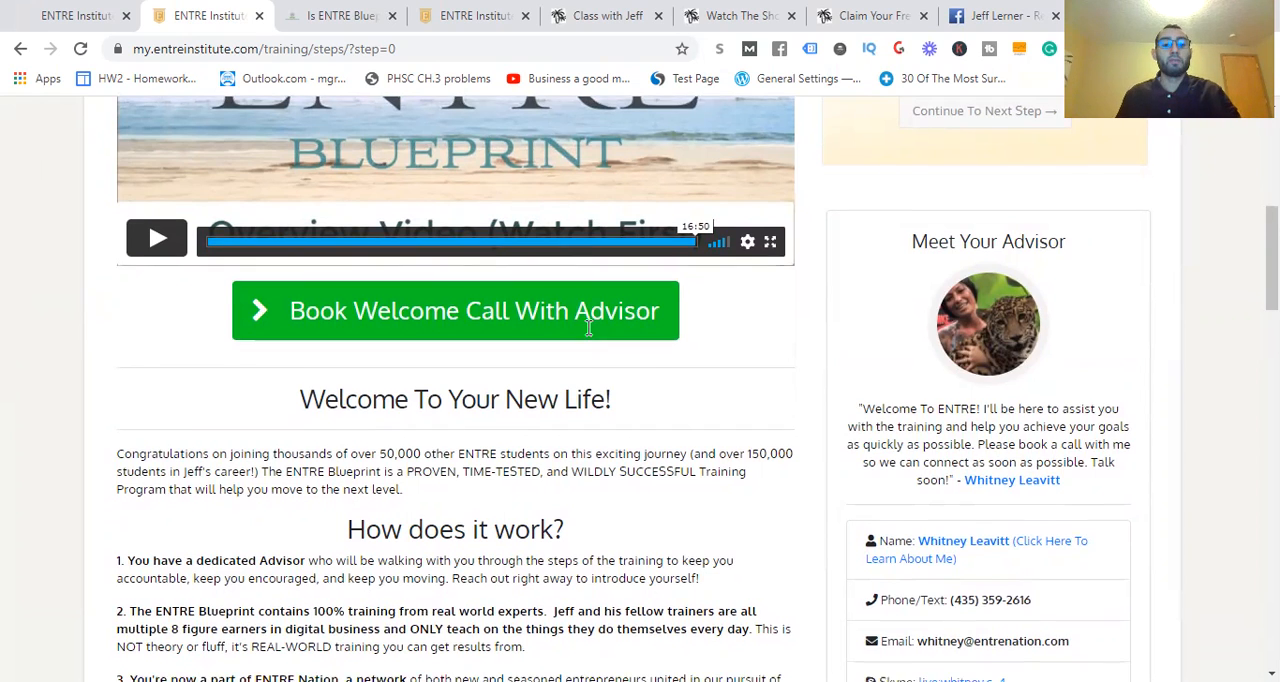
scroll(down, 3)
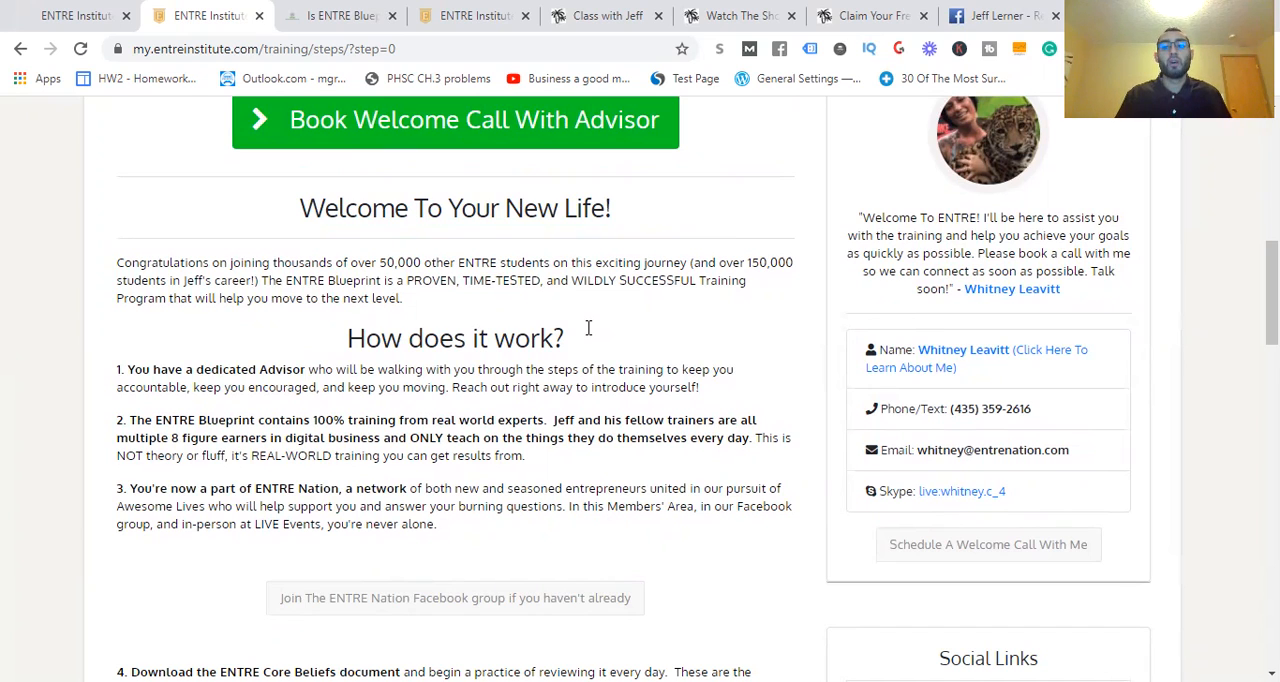
Read the intro page down to 'Your Next Steps', then continue to the next lesson
scroll(up, 3)
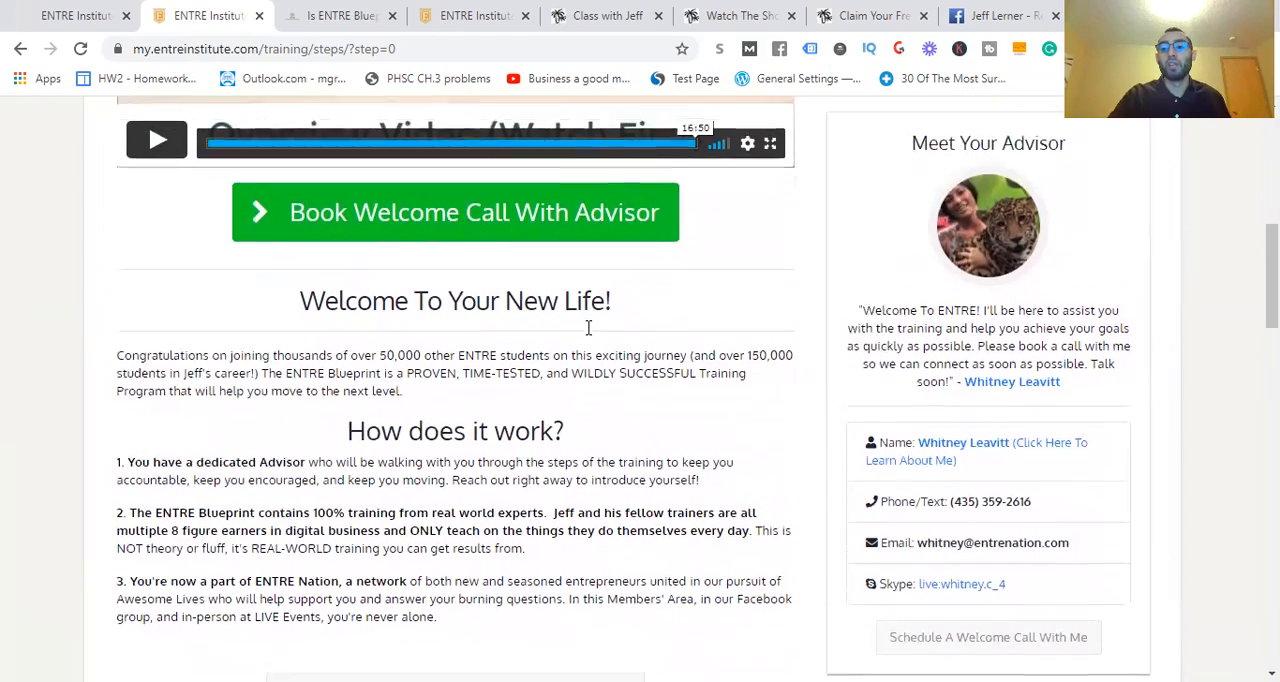
scroll(up, 3)
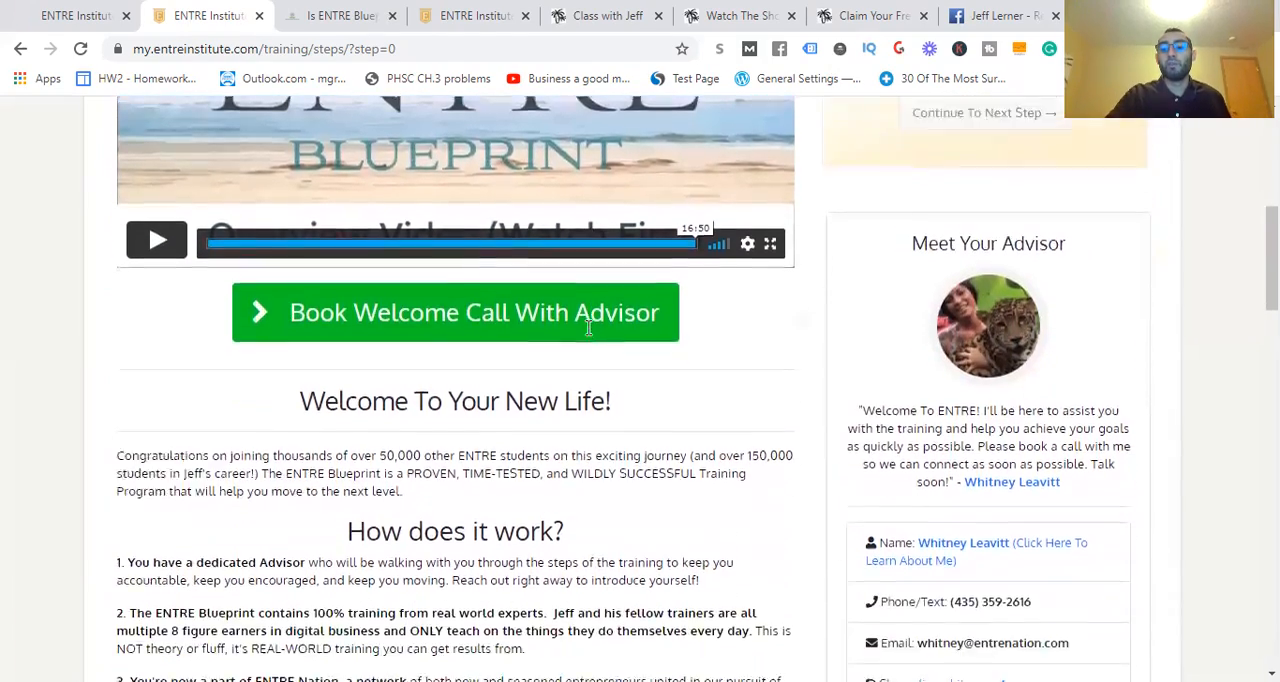
scroll(down, 3)
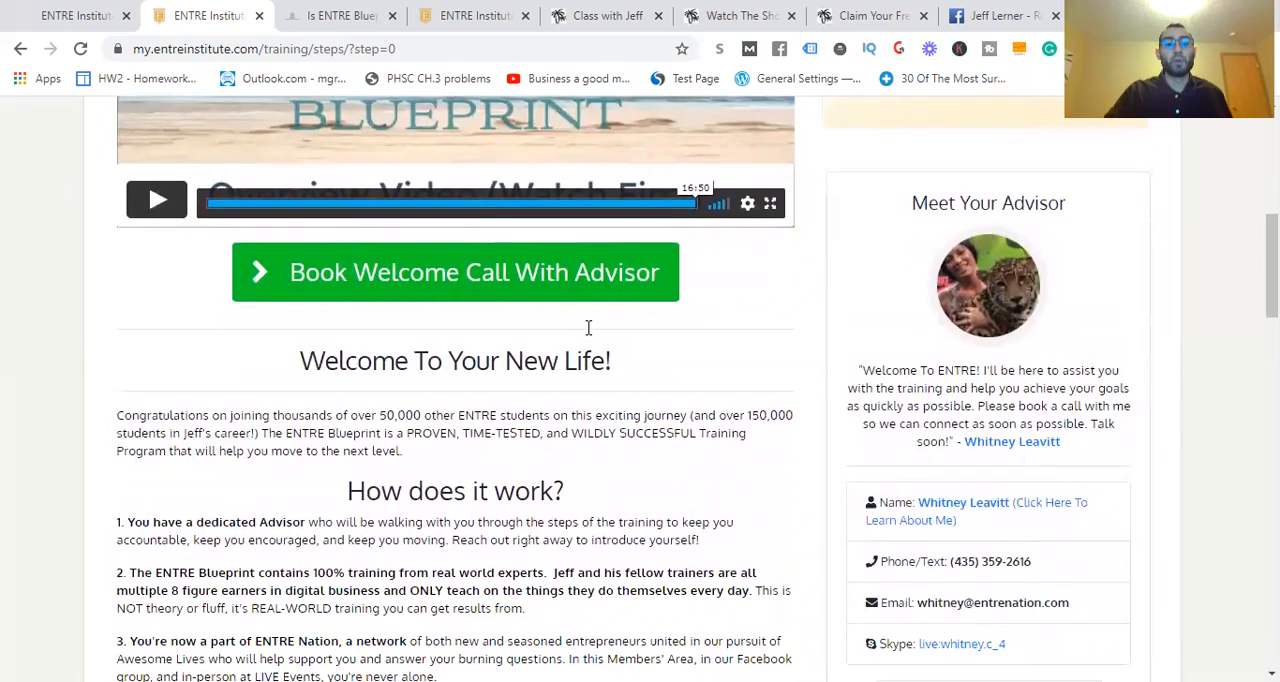
scroll(down, 3)
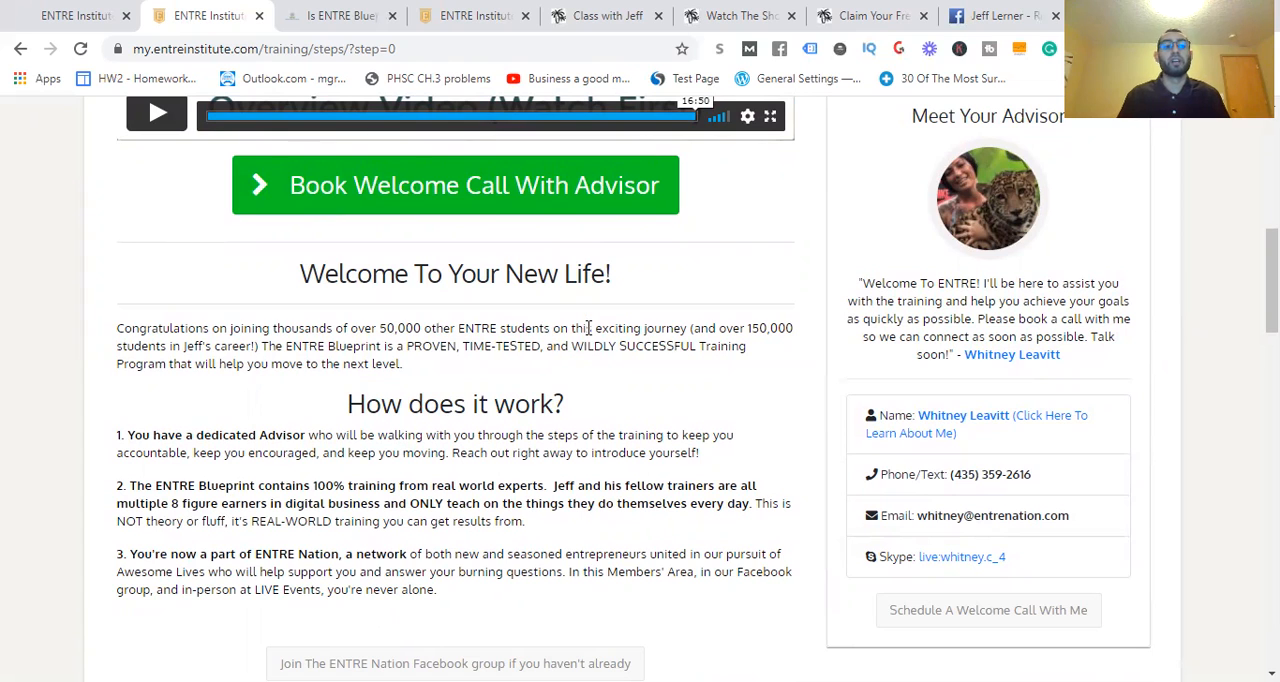
scroll(down, 3)
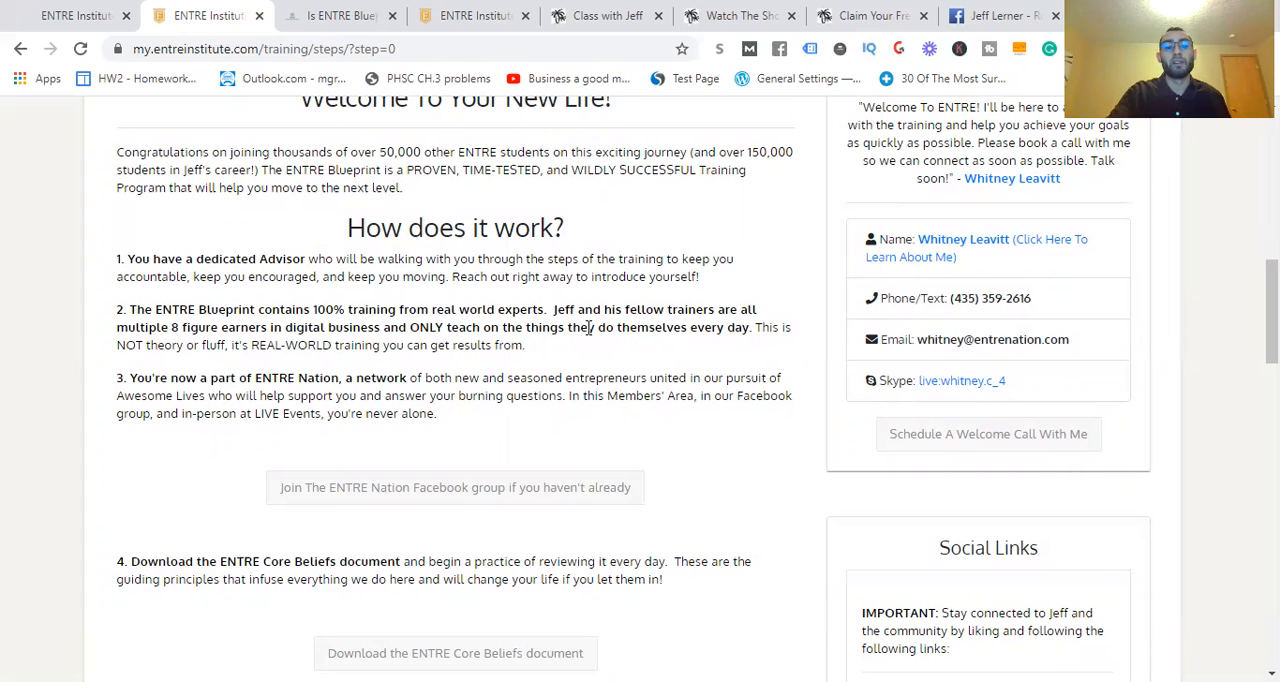
scroll(down, 3)
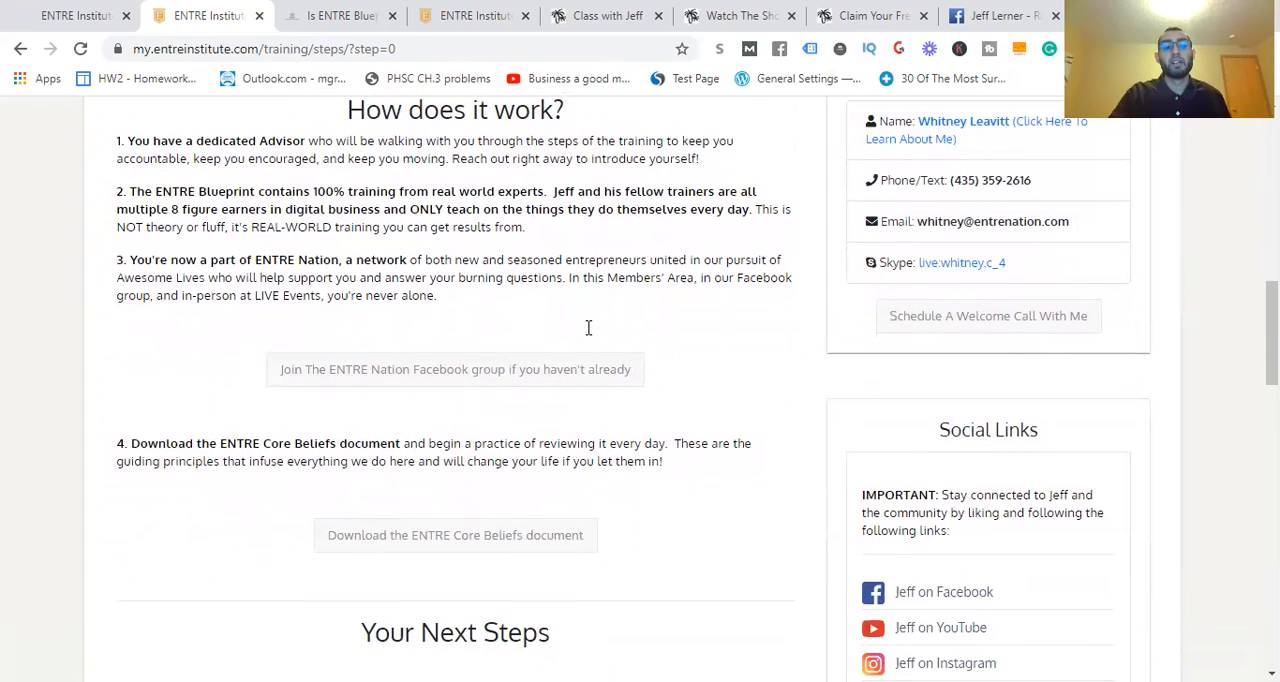
scroll(down, 3)
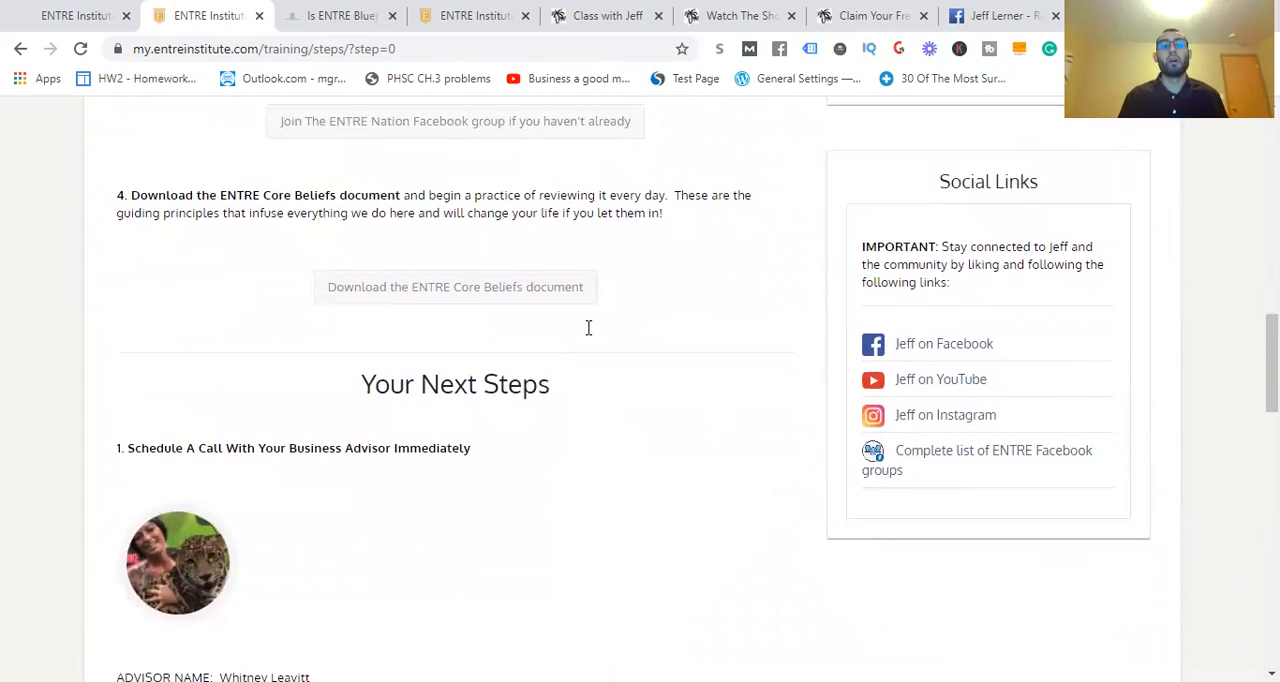
scroll(up, 3)
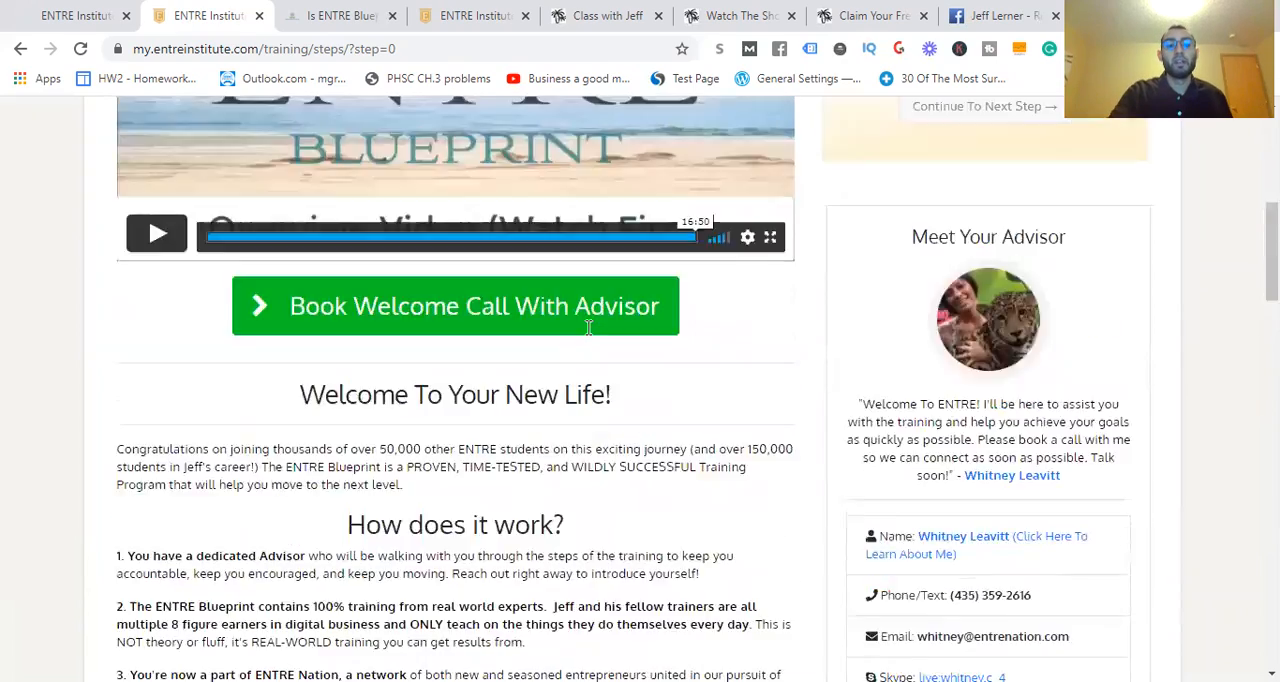
scroll(up, 3)
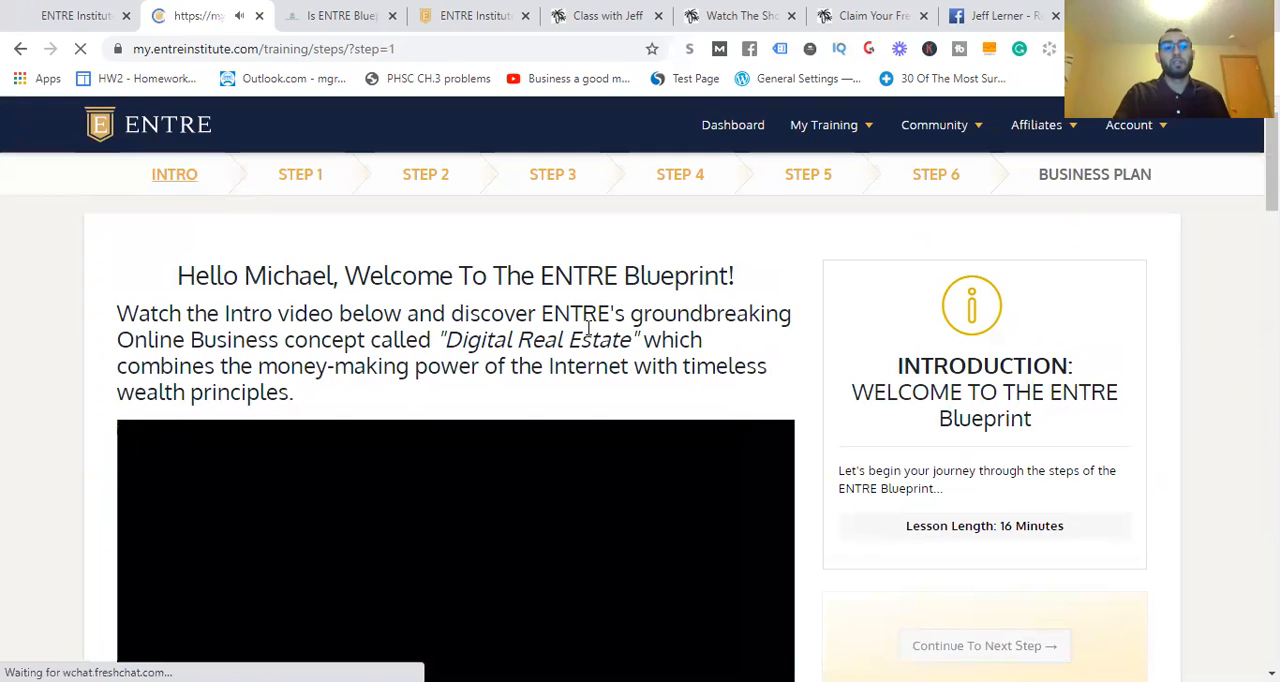
click(300, 174)
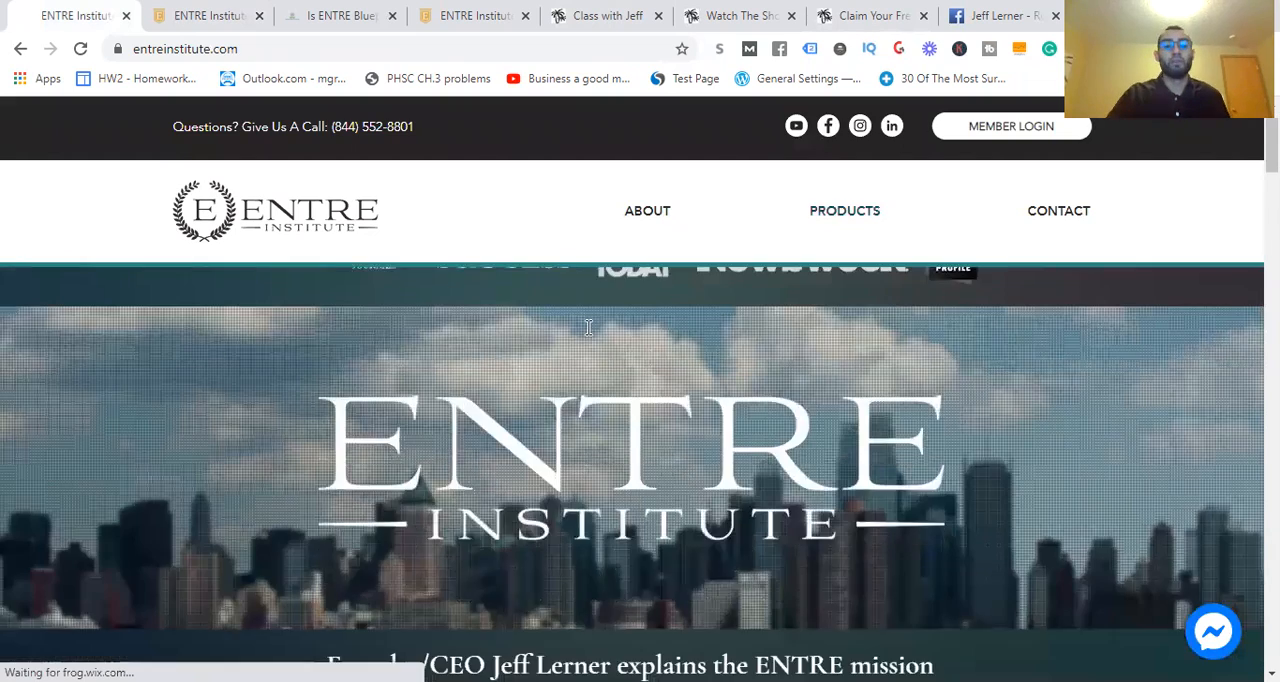
scroll(down, 3)
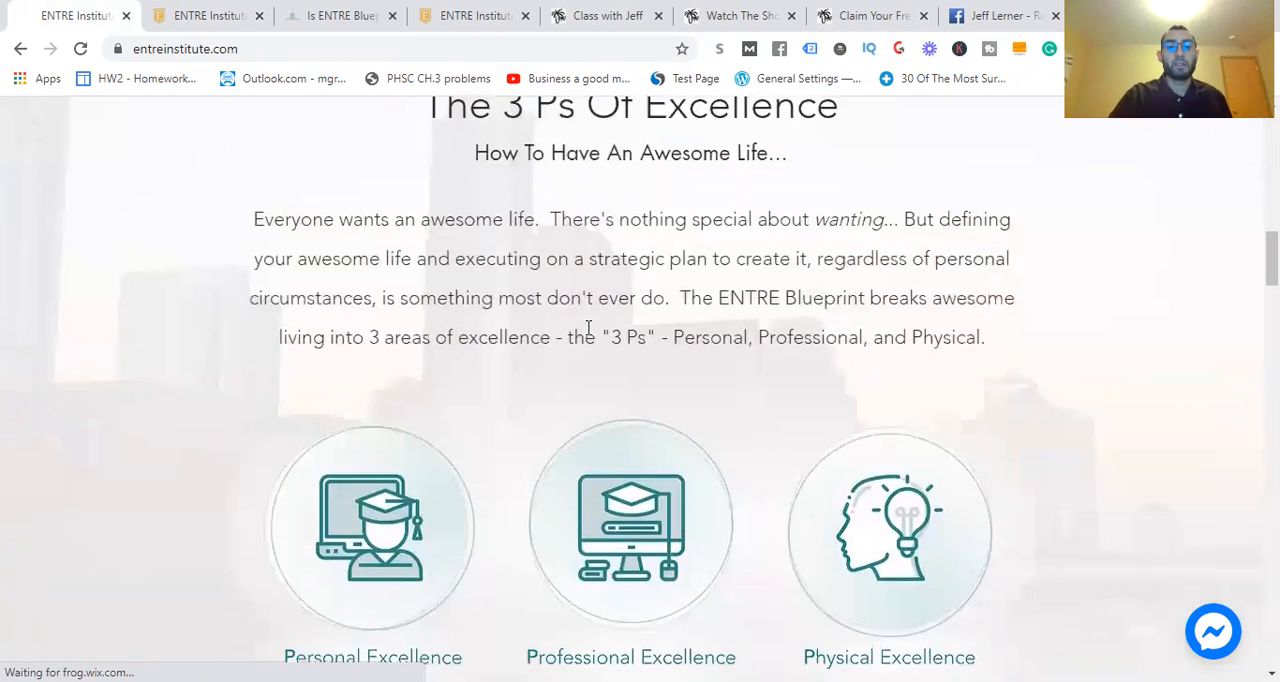
scroll(down, 3)
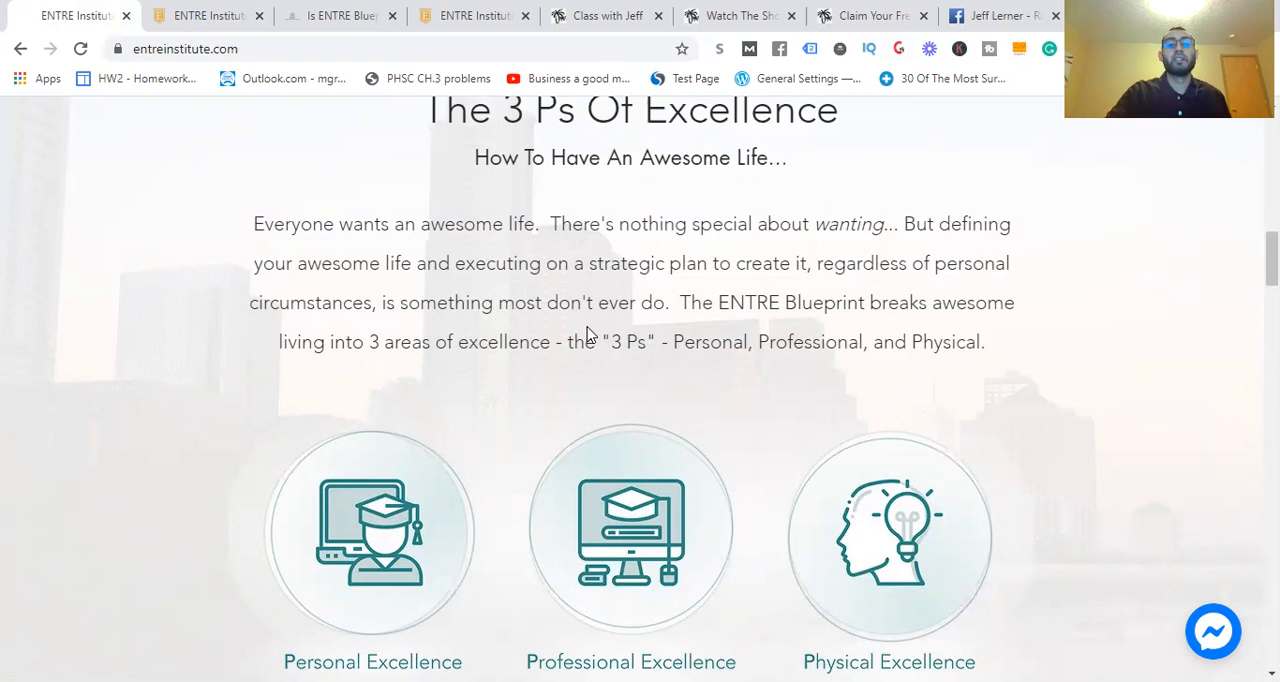
scroll(down, 3)
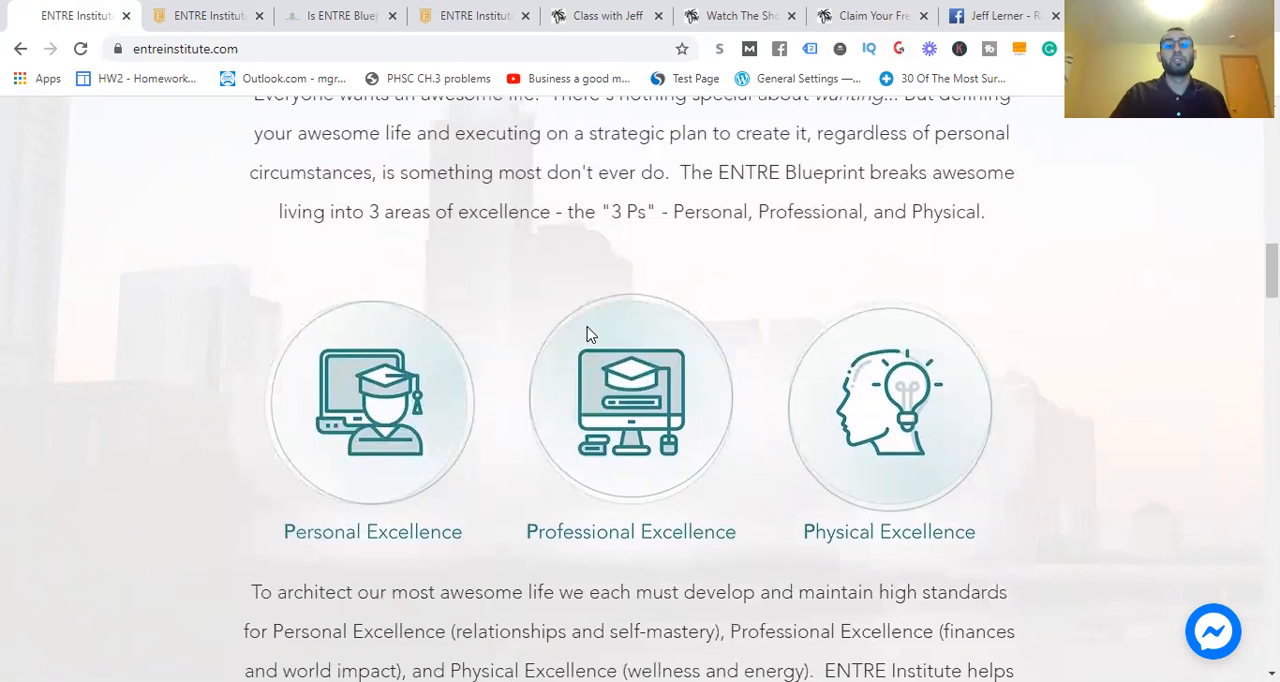
scroll(down, 3)
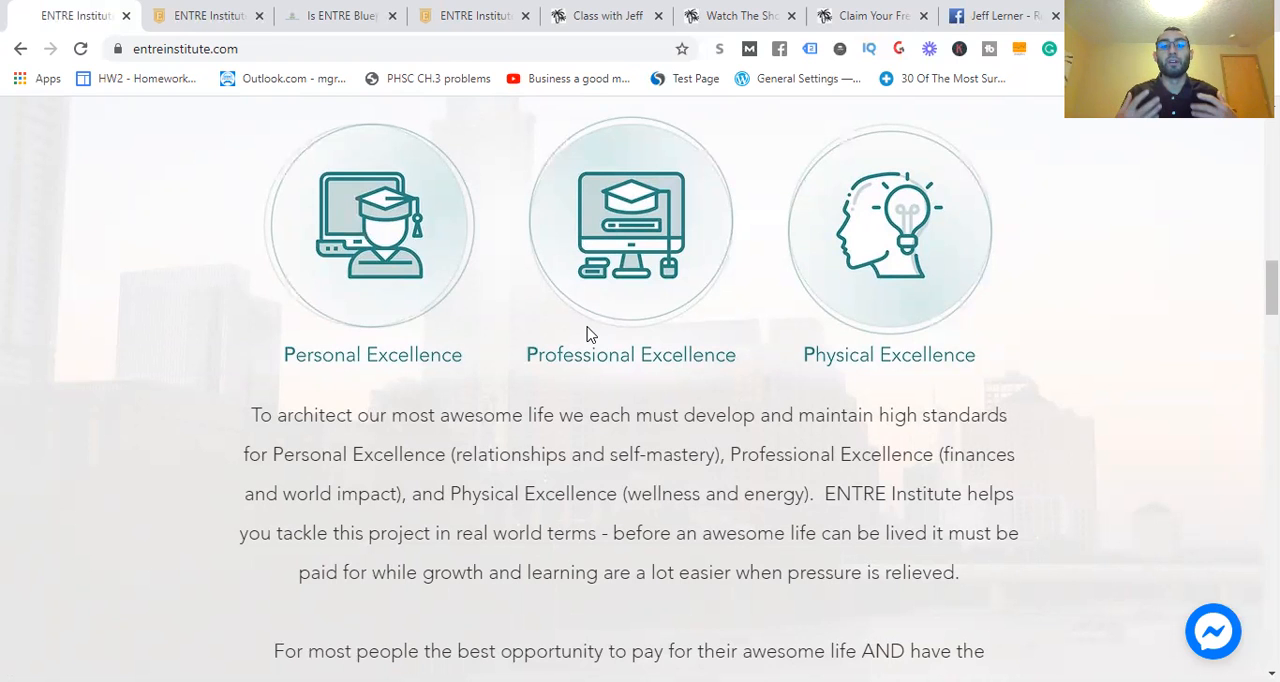
scroll(down, 3)
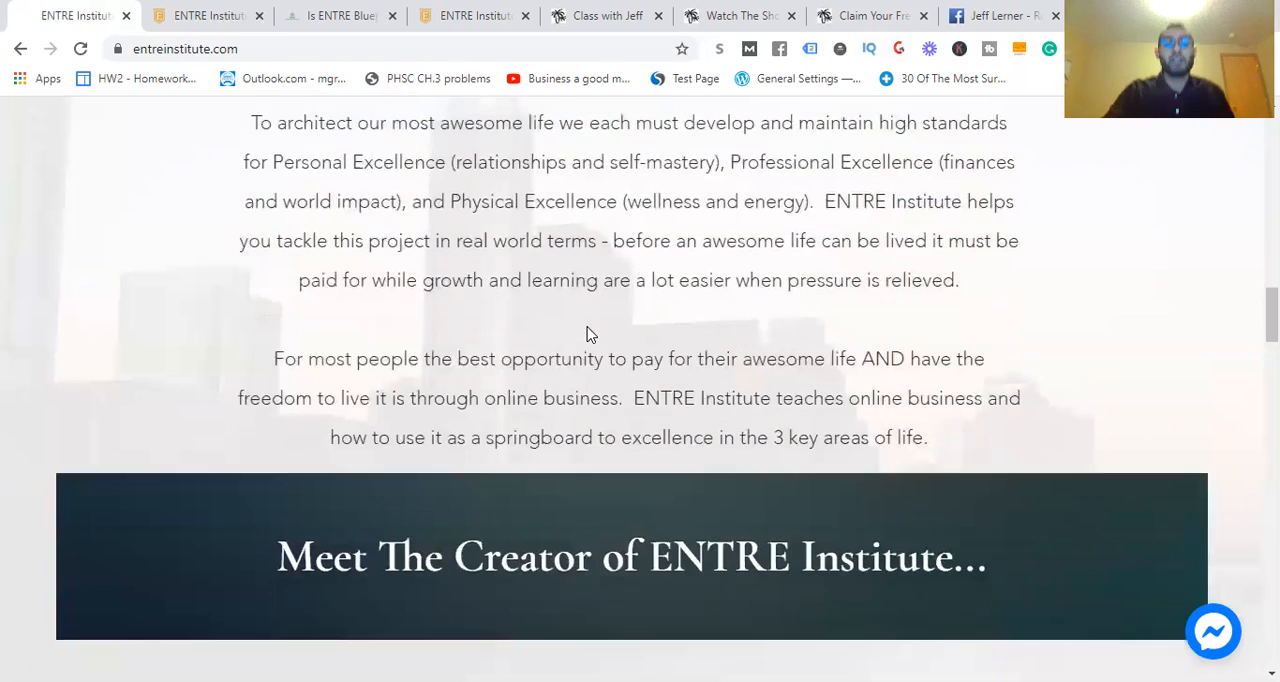
scroll(down, 3)
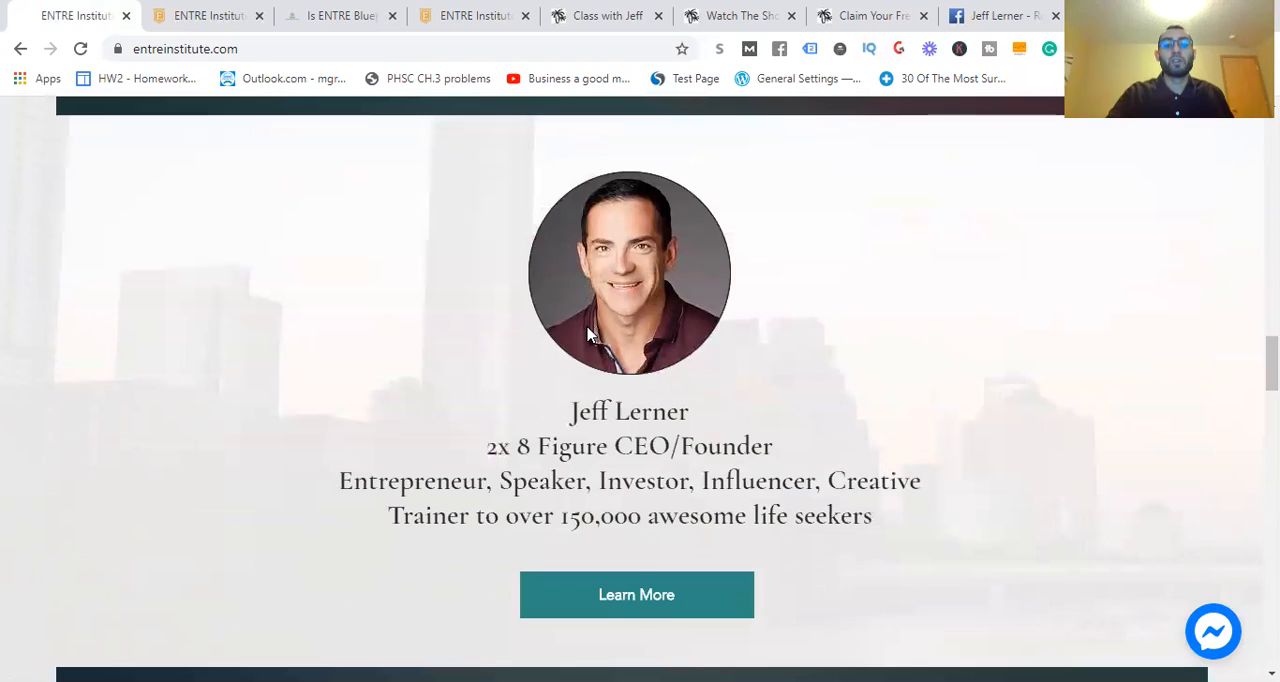
scroll(down, 3)
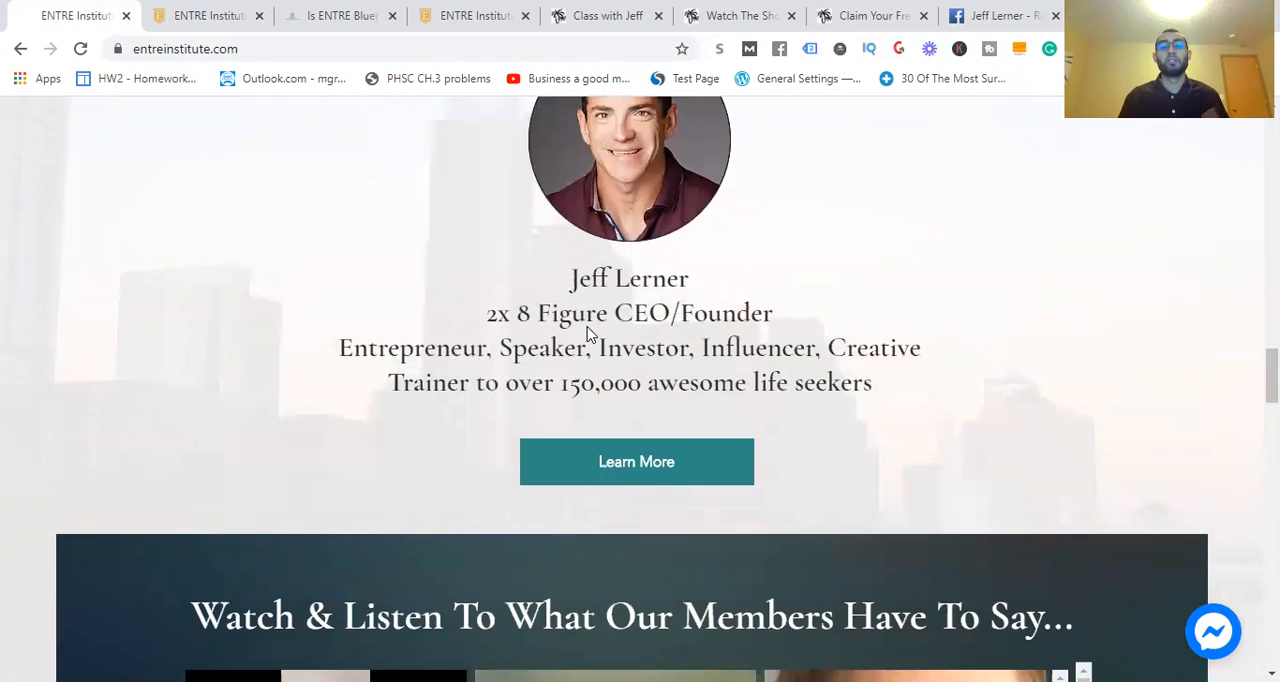
scroll(down, 3)
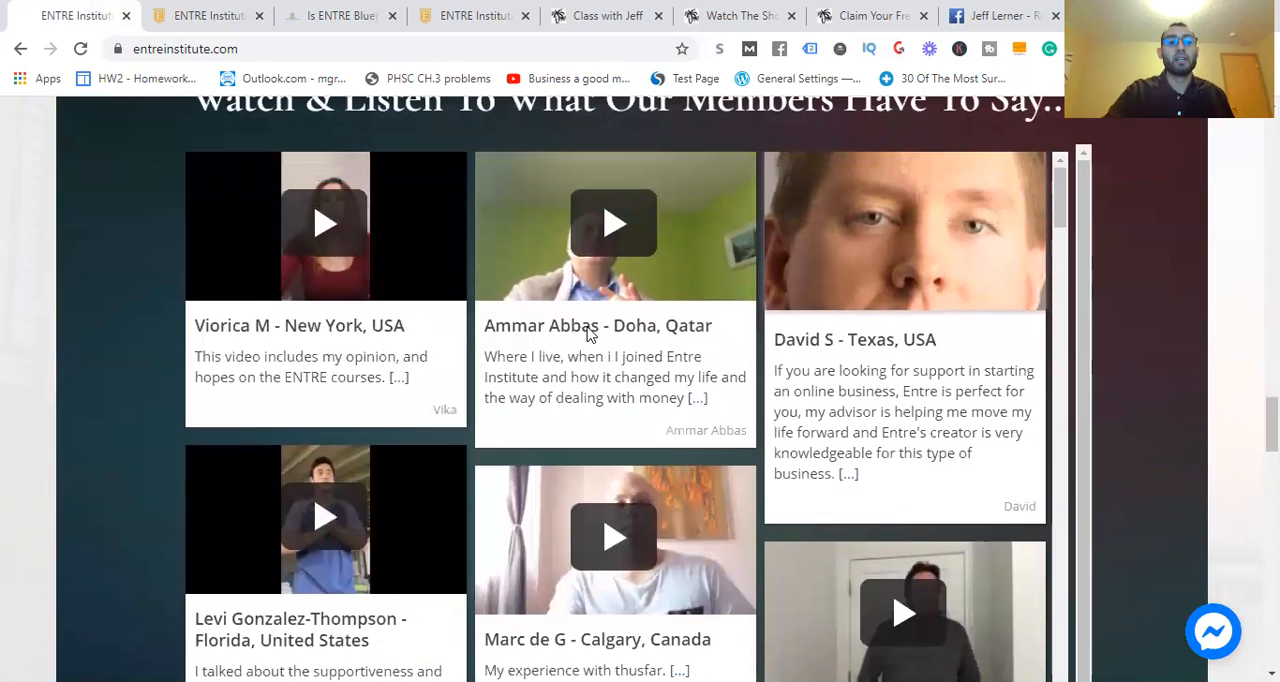
scroll(up, 3)
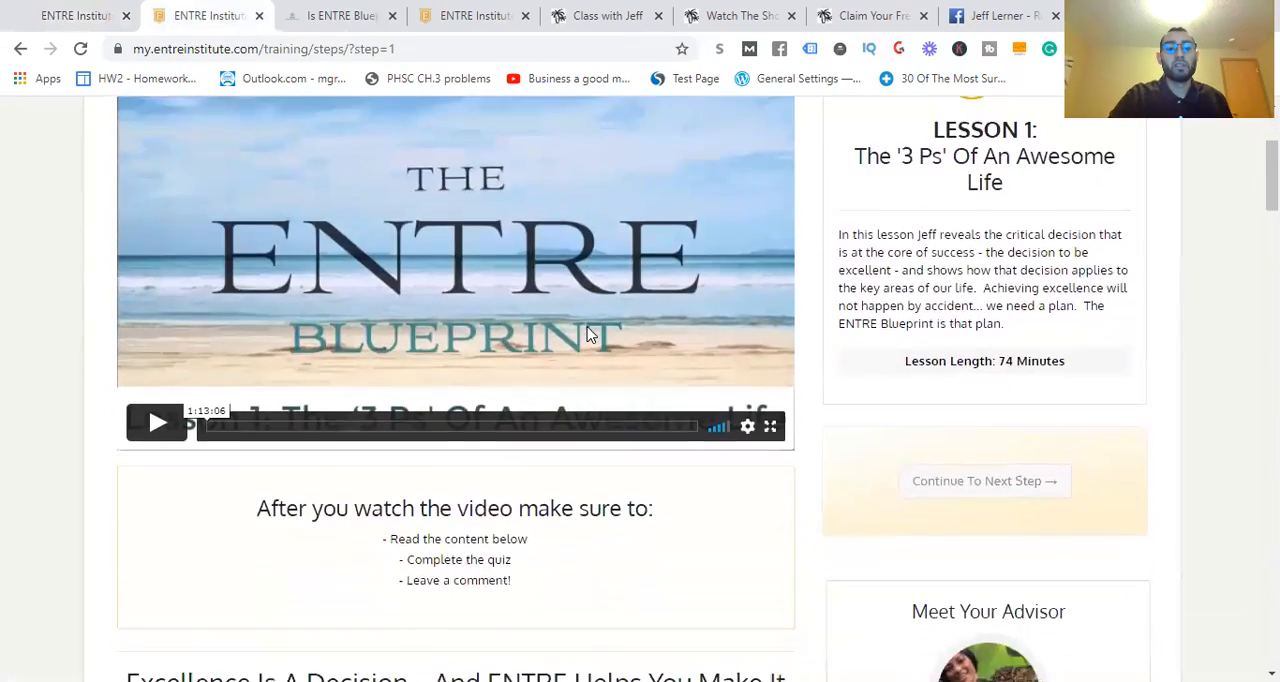
Skim Step 1's text and Jeff's note, then load the Step 2 '3 Legs' lesson
scroll(down, 3)
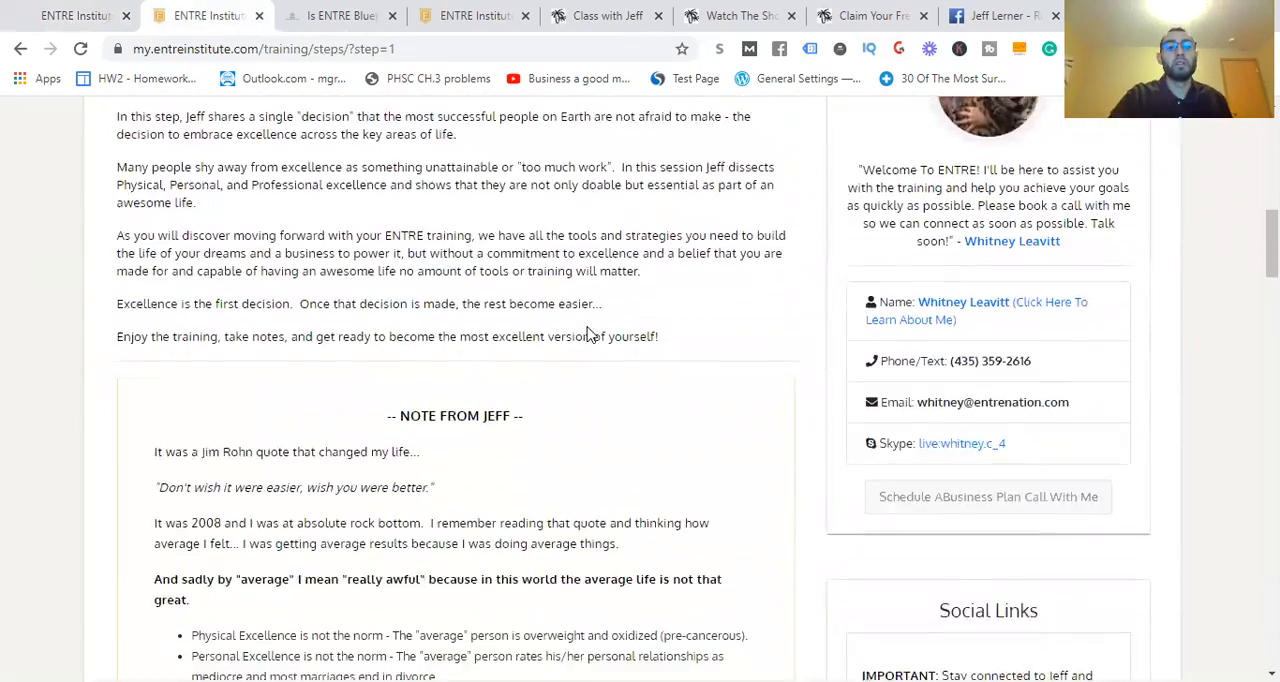
scroll(up, 3)
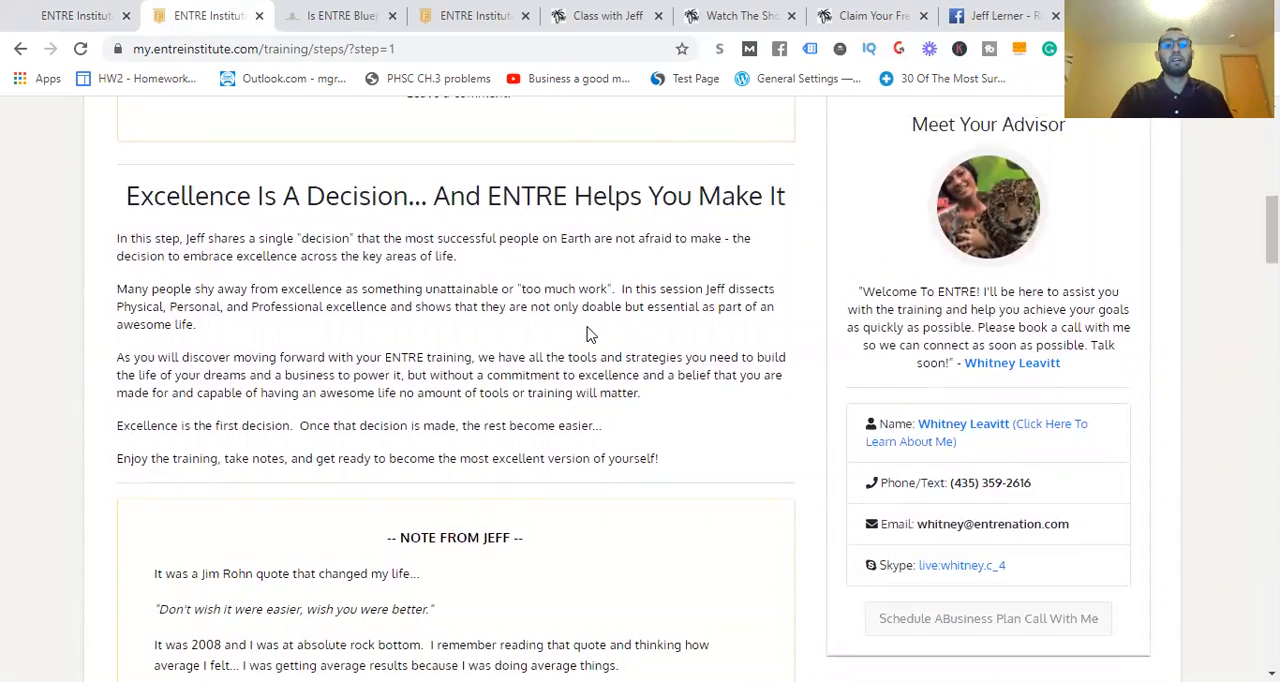
scroll(down, 3)
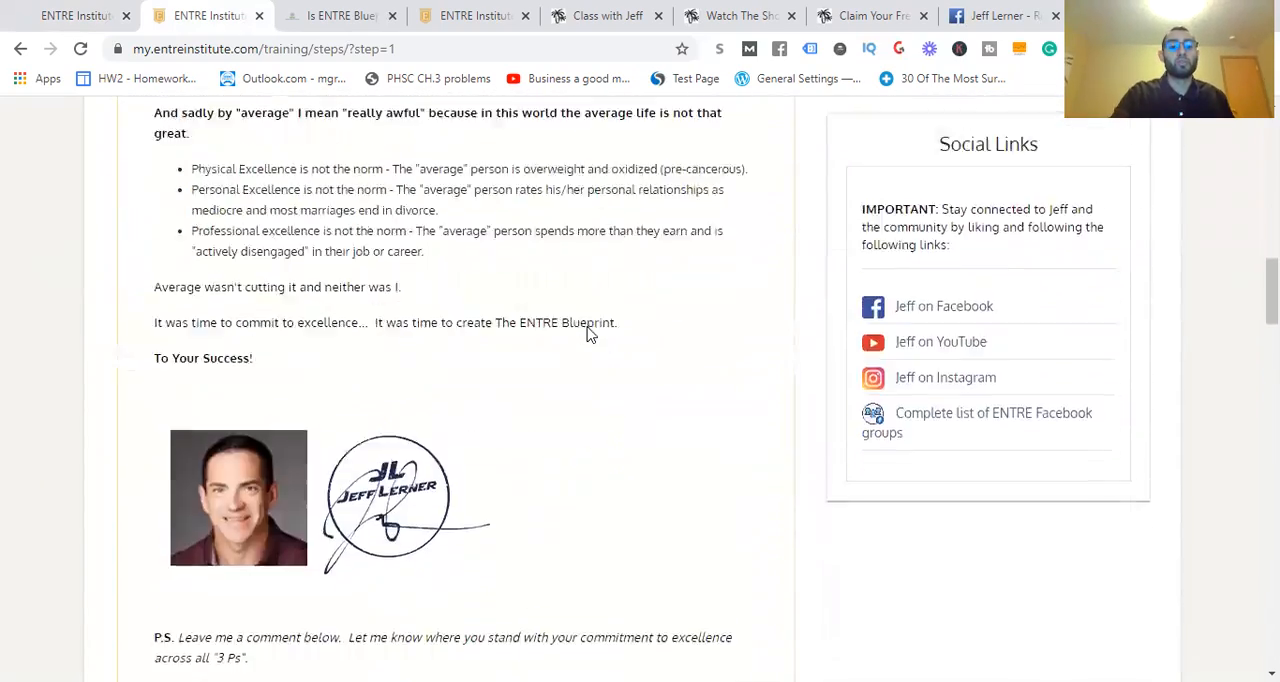
scroll(up, 3)
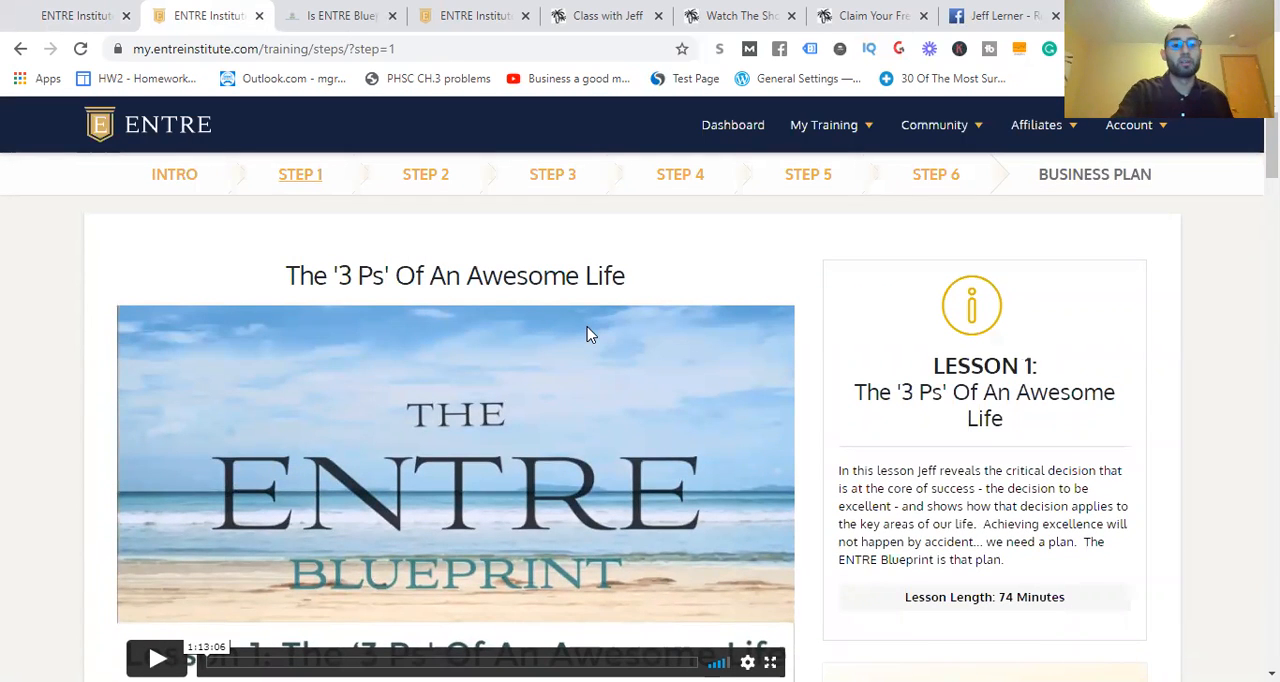
click(425, 174)
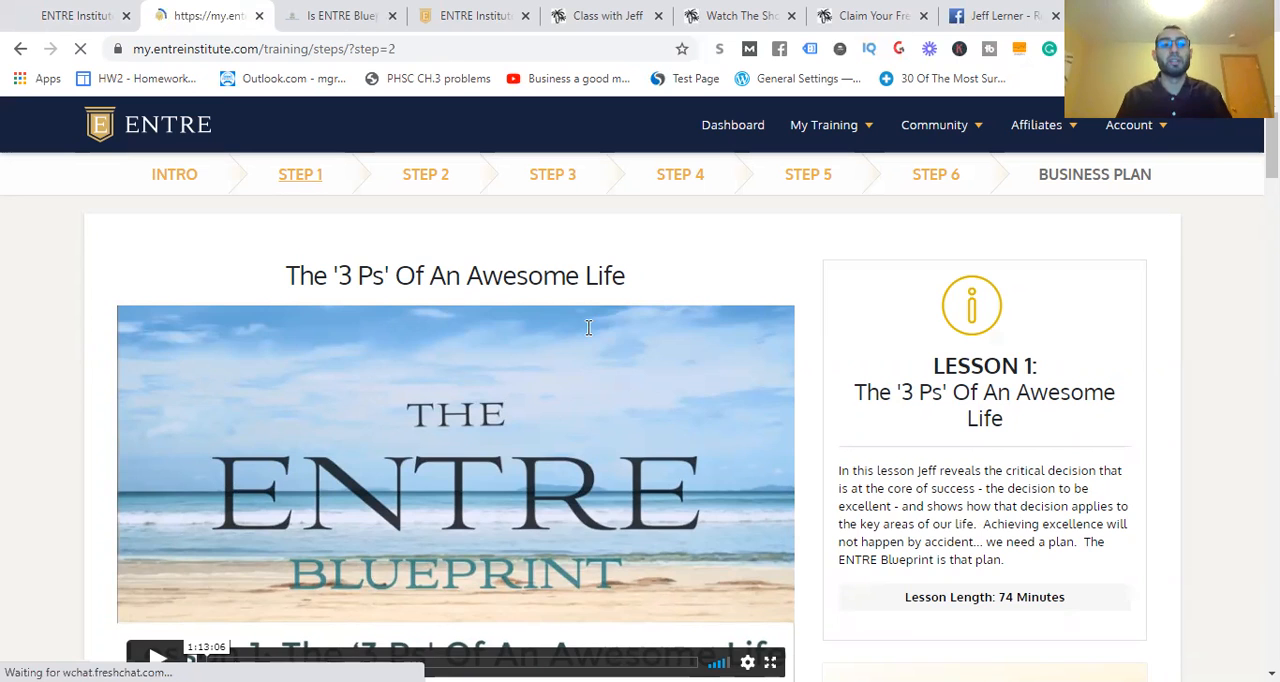
click(425, 174)
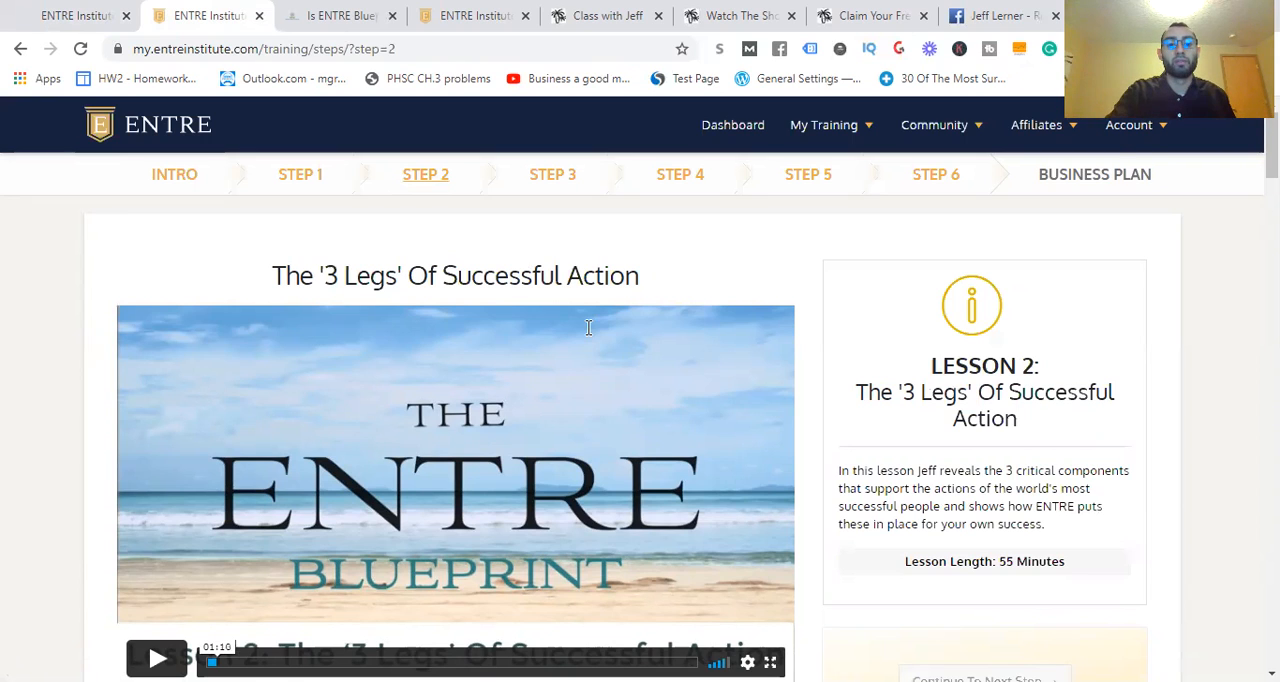
scroll(down, 3)
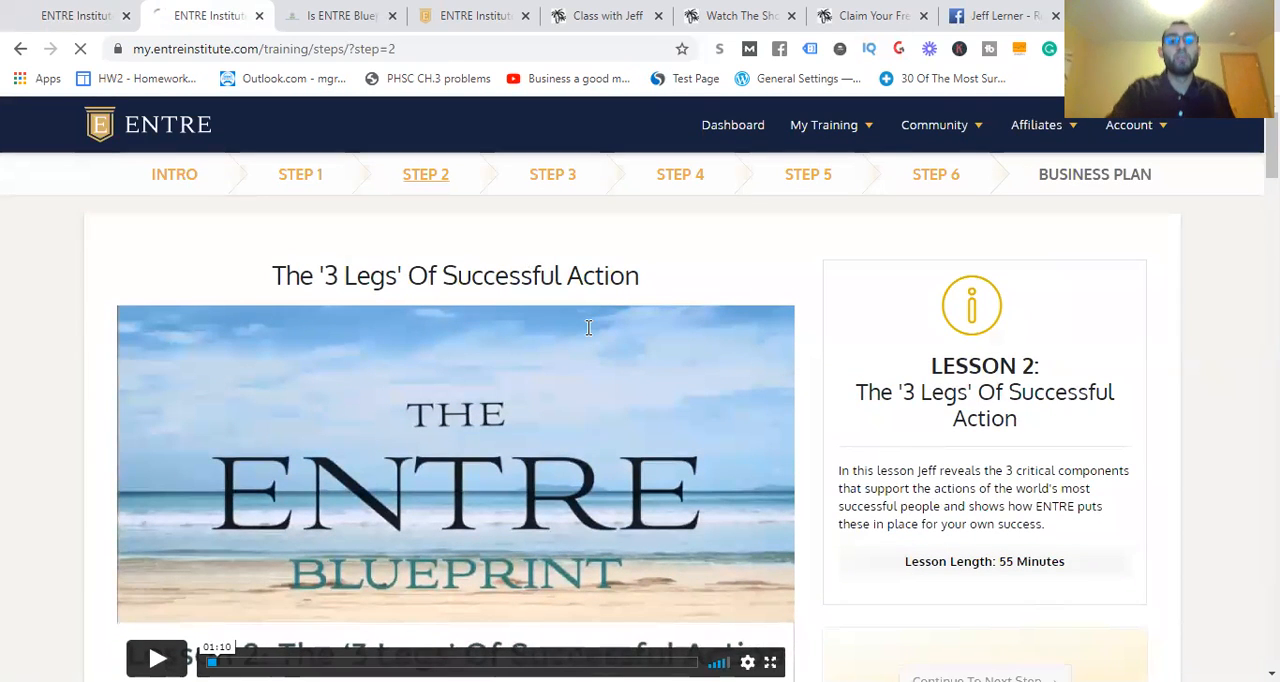
Pass through the Step 3 '3 Phases' lesson to the Step 4 Affiliate Marketing lesson
click(552, 174)
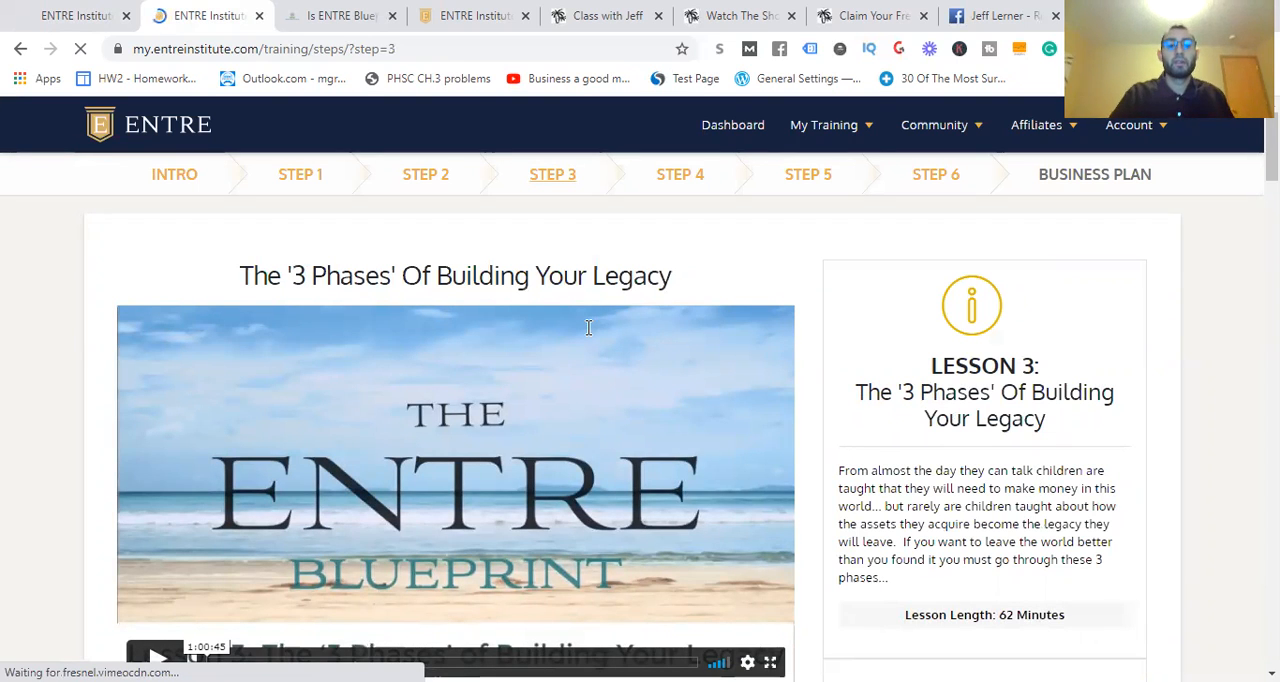
click(680, 174)
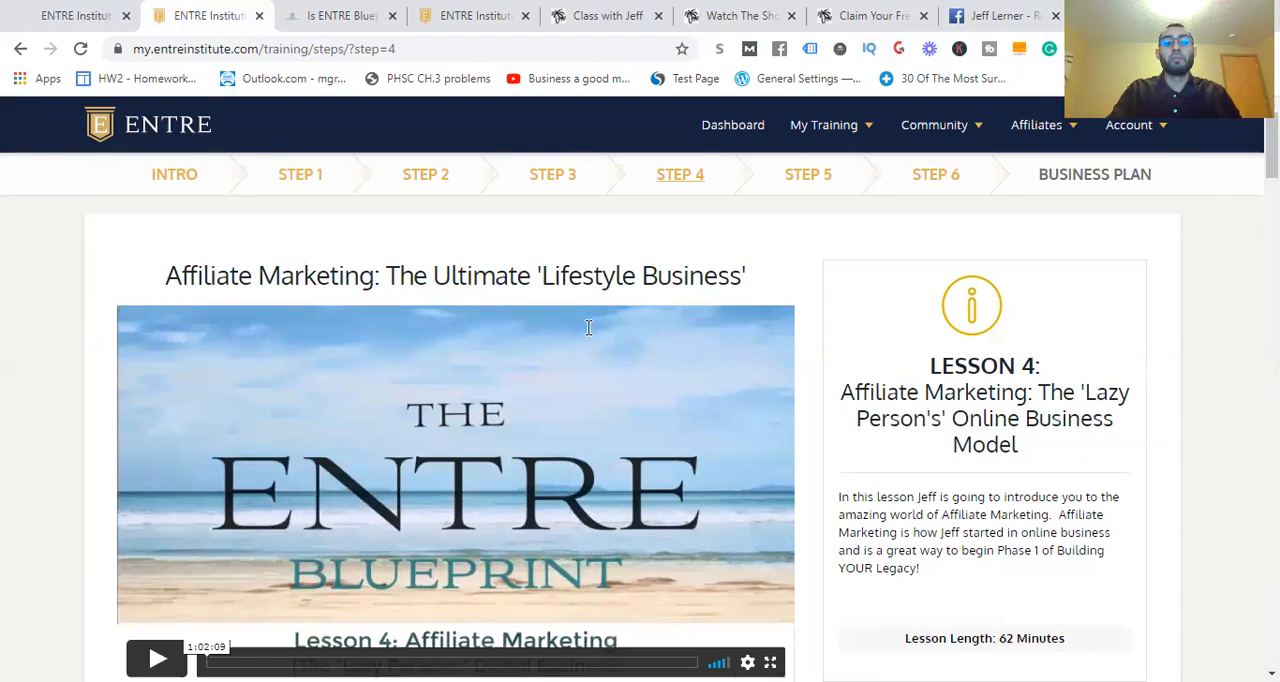
scroll(down, 3)
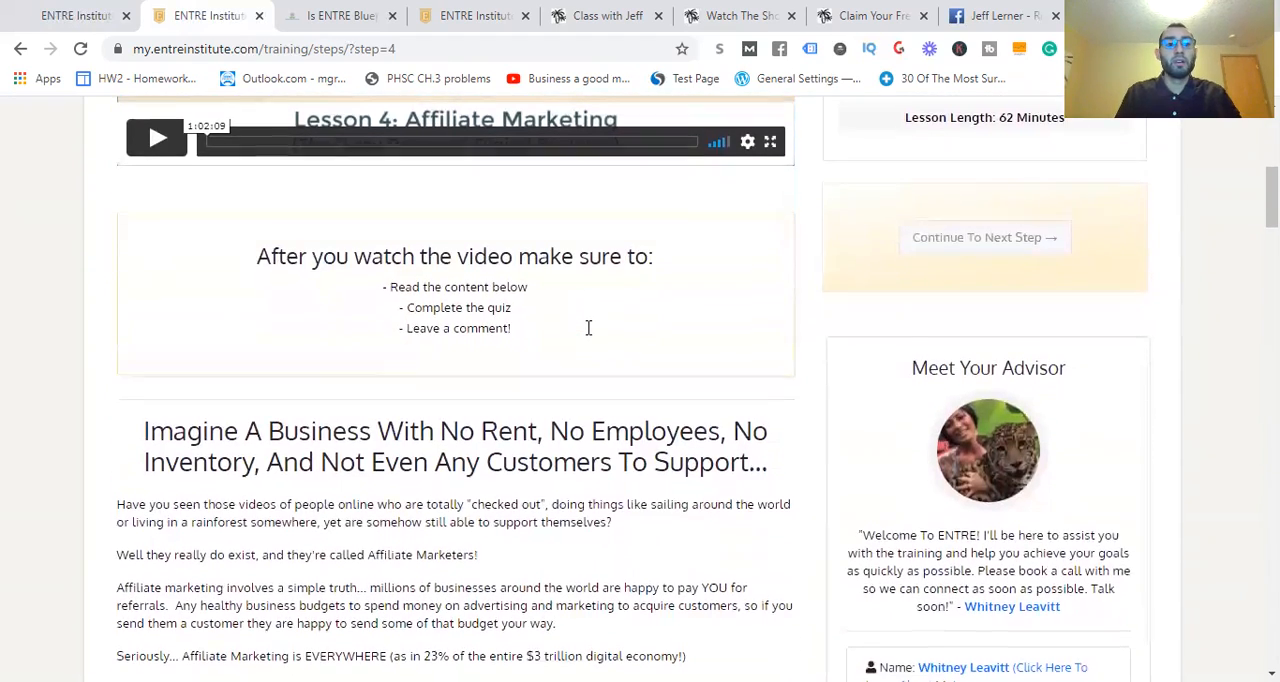
scroll(up, 3)
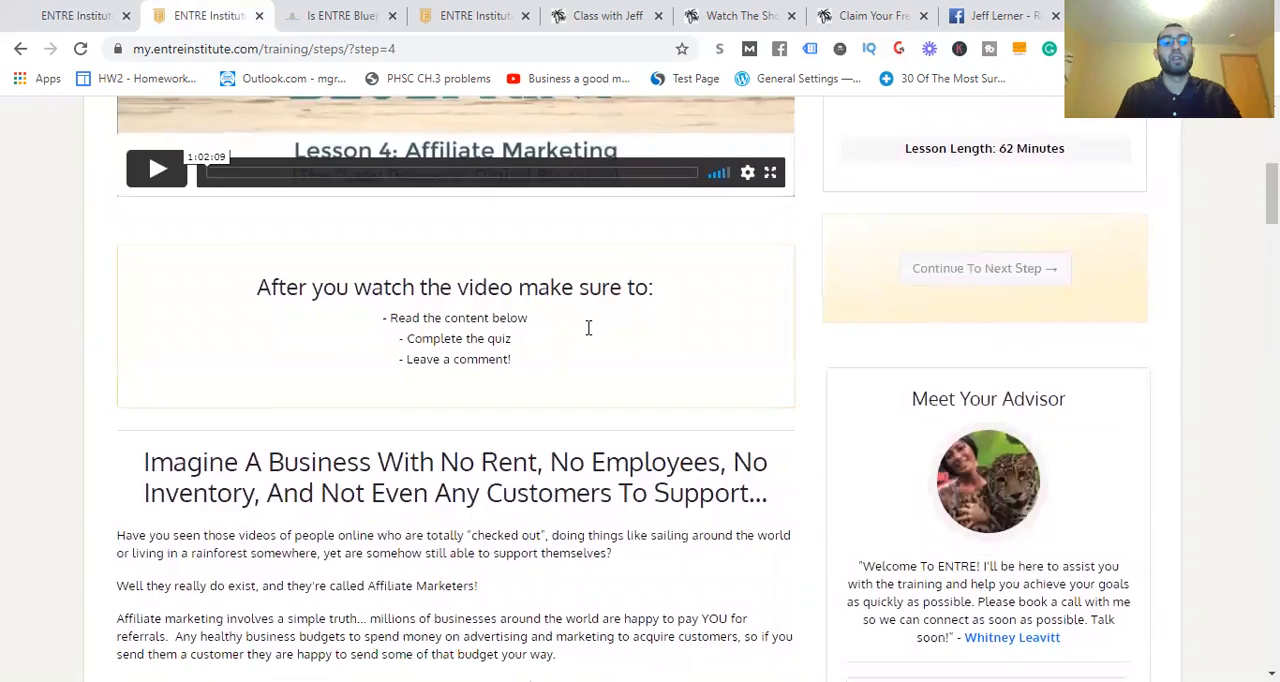
scroll(up, 3)
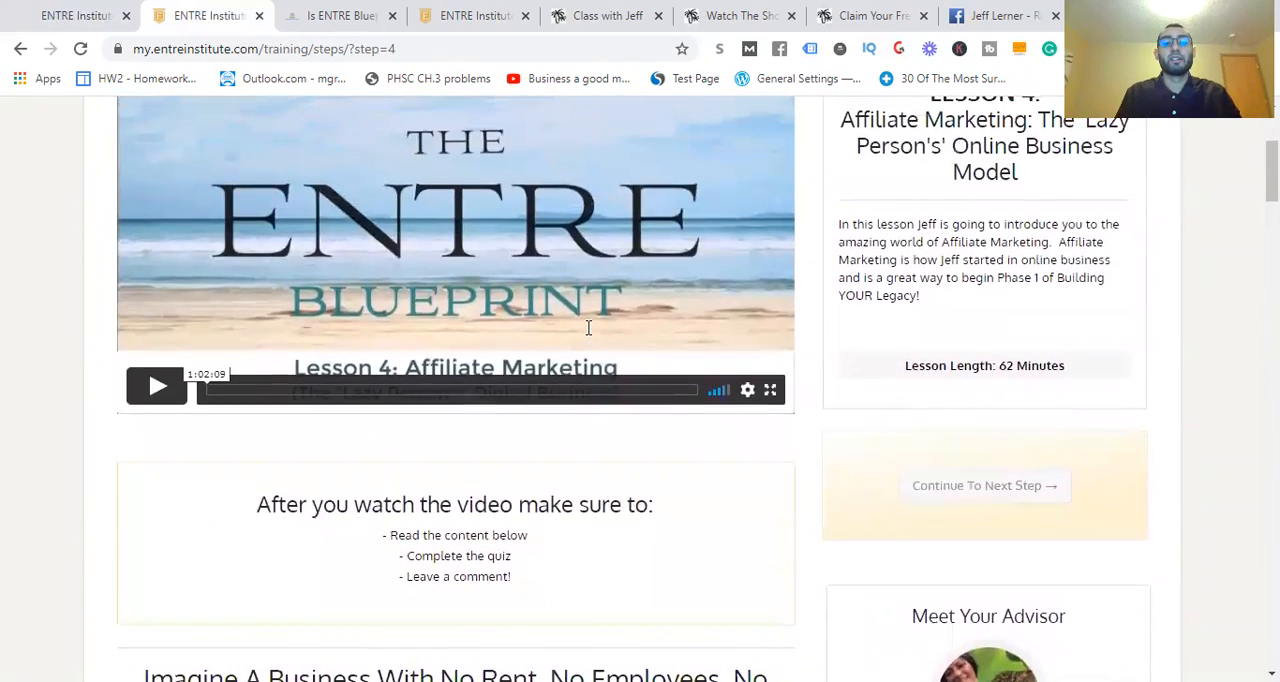
scroll(down, 3)
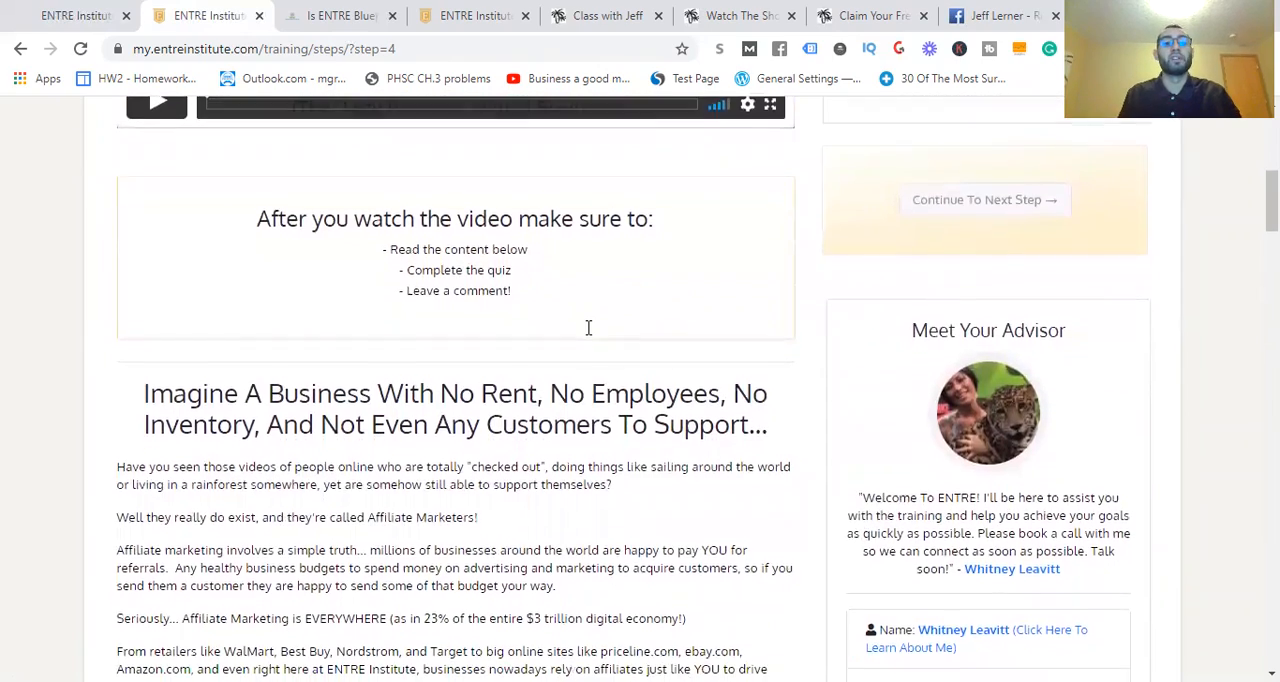
scroll(down, 3)
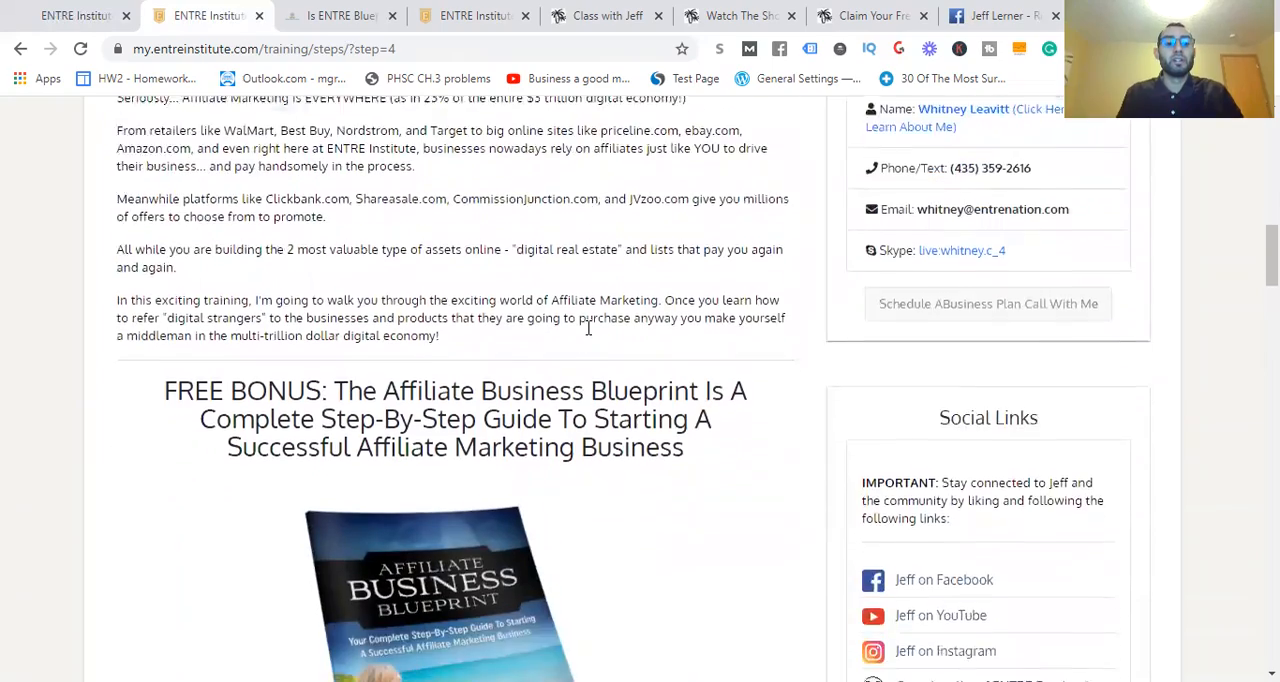
scroll(down, 3)
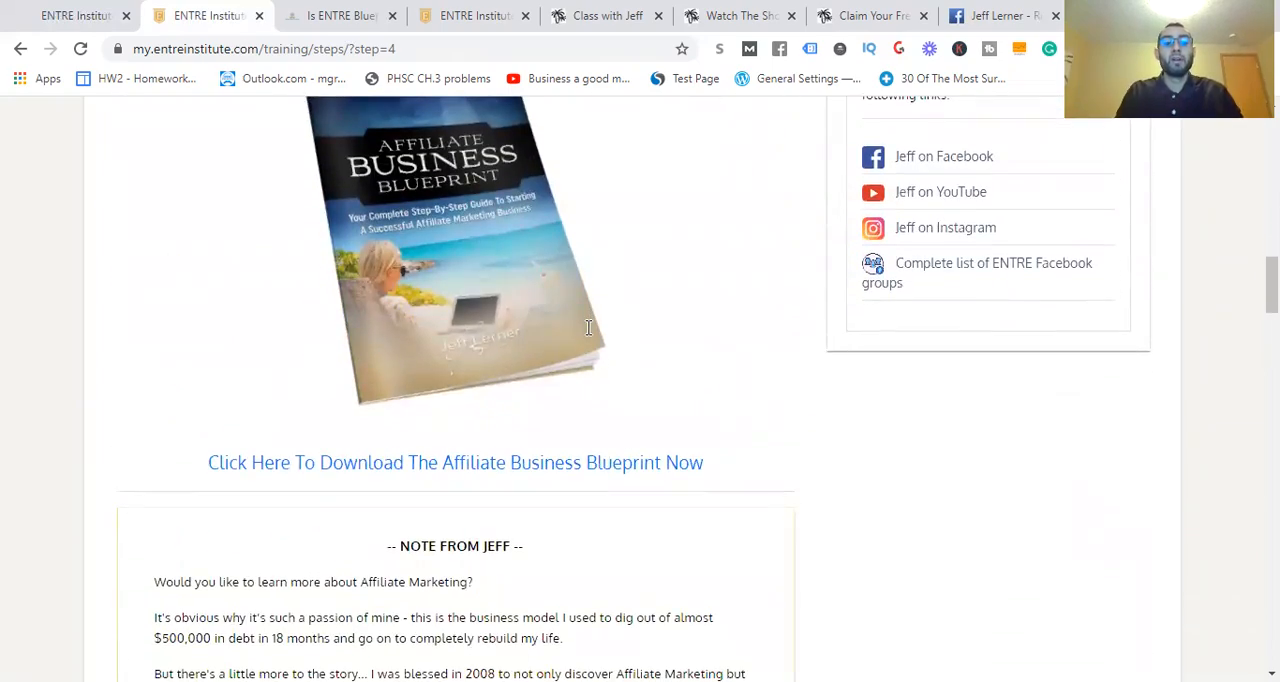
scroll(up, 3)
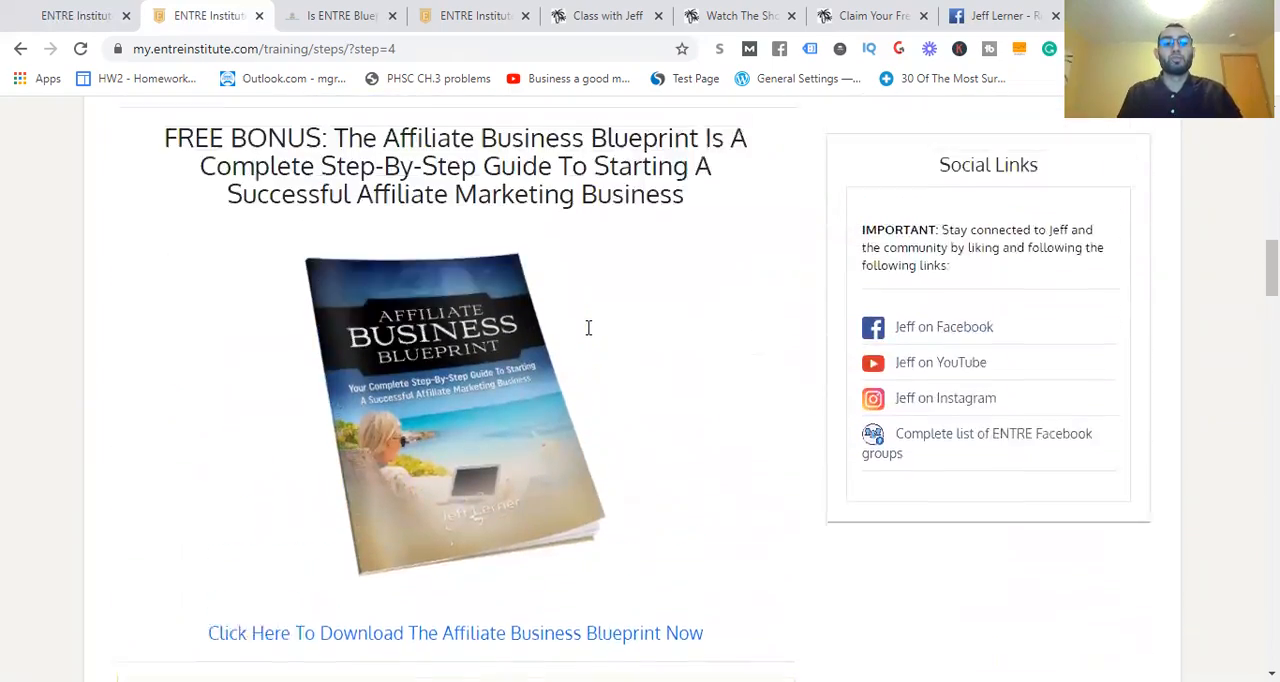
scroll(up, 3)
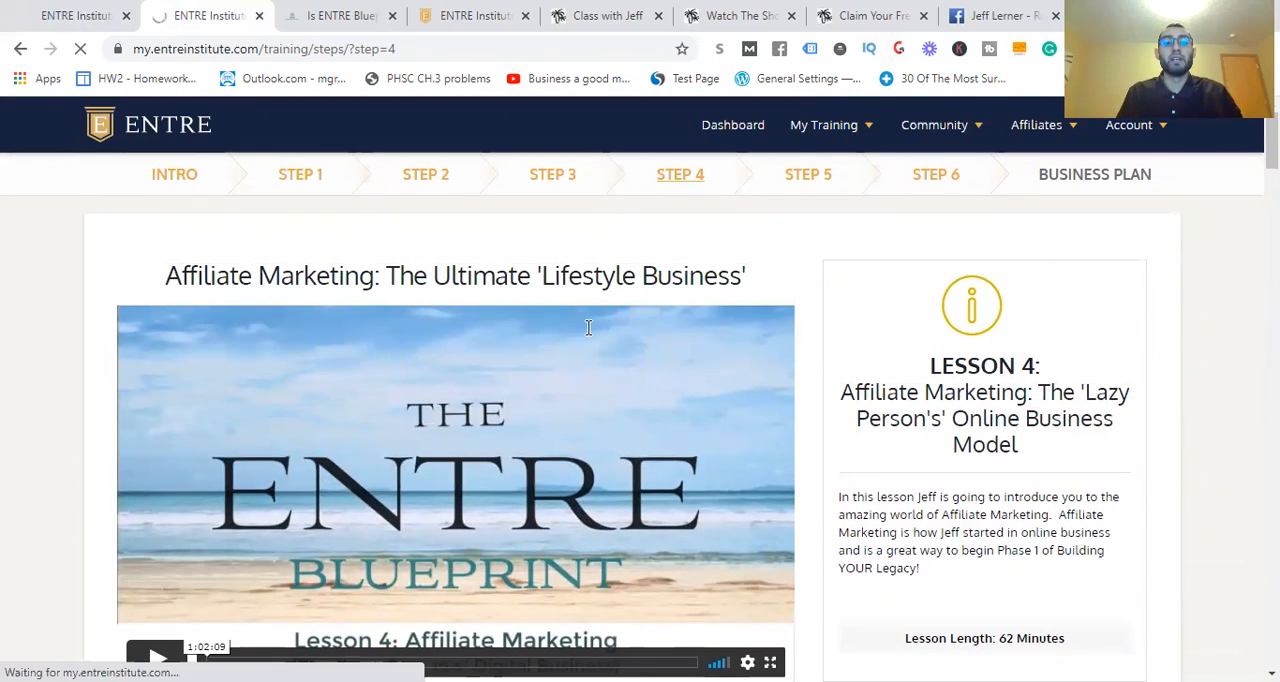
Skim the Step 5 Digital Agency lesson down to its free Agency Business Blueprint bonus
click(808, 174)
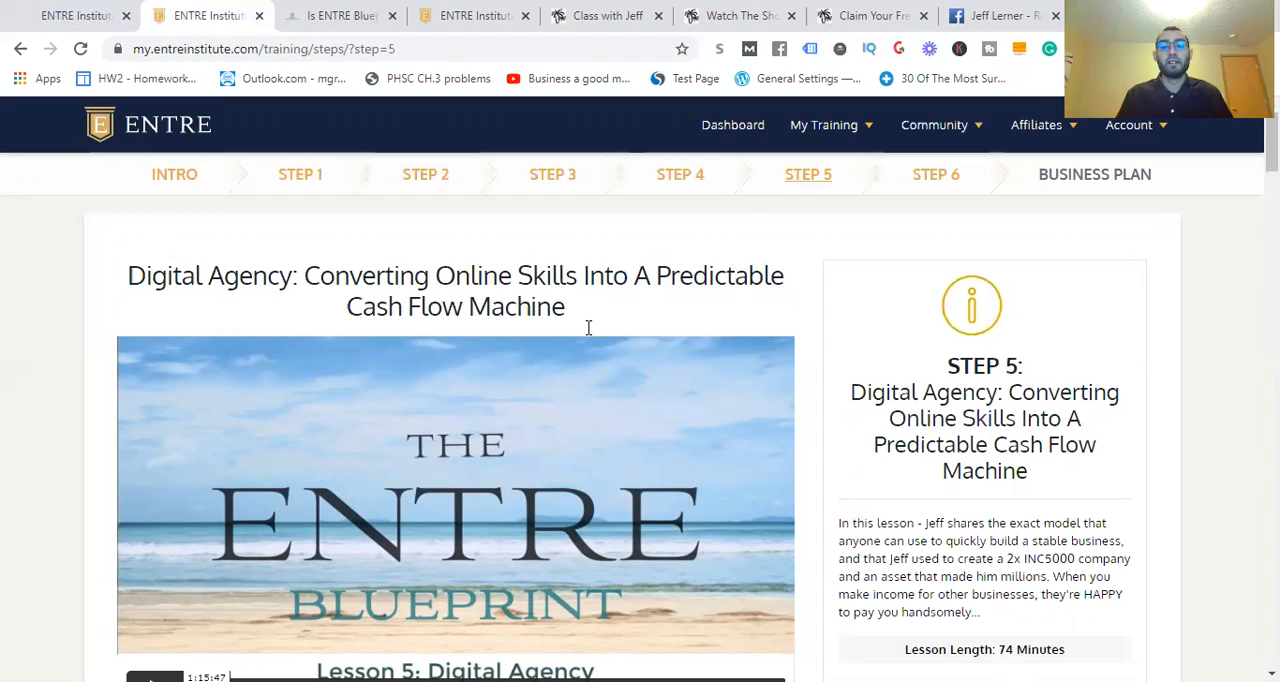
scroll(down, 3)
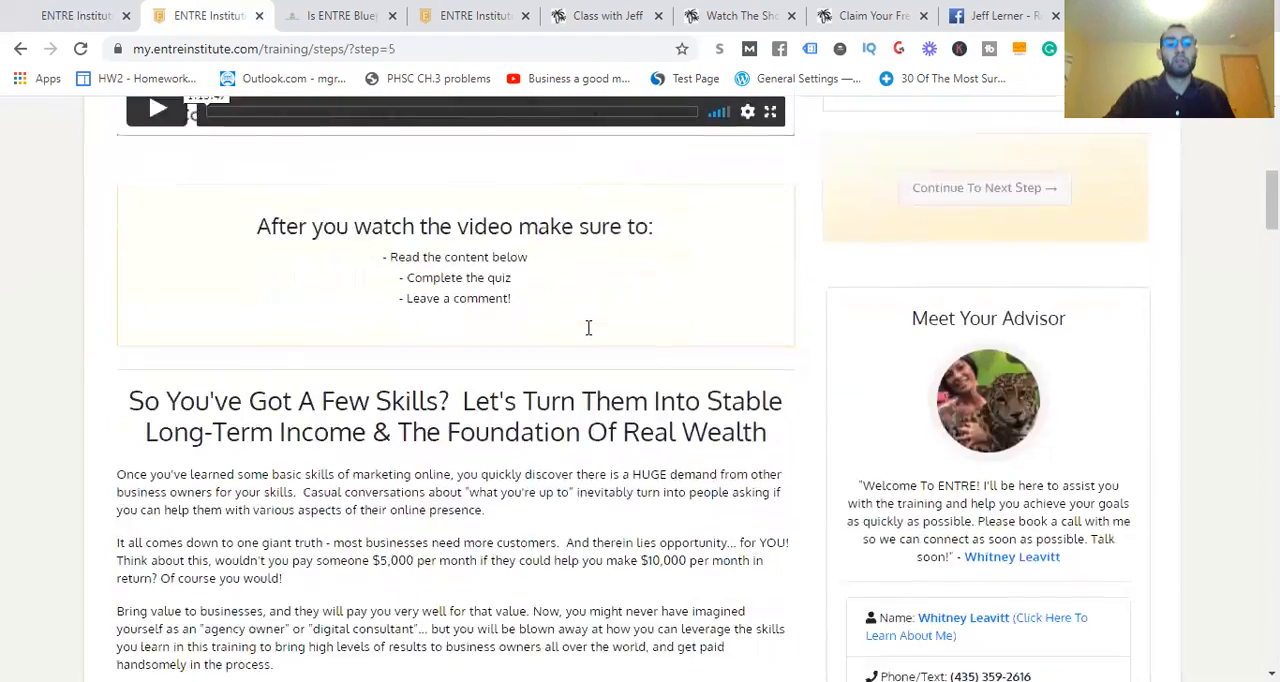
scroll(down, 3)
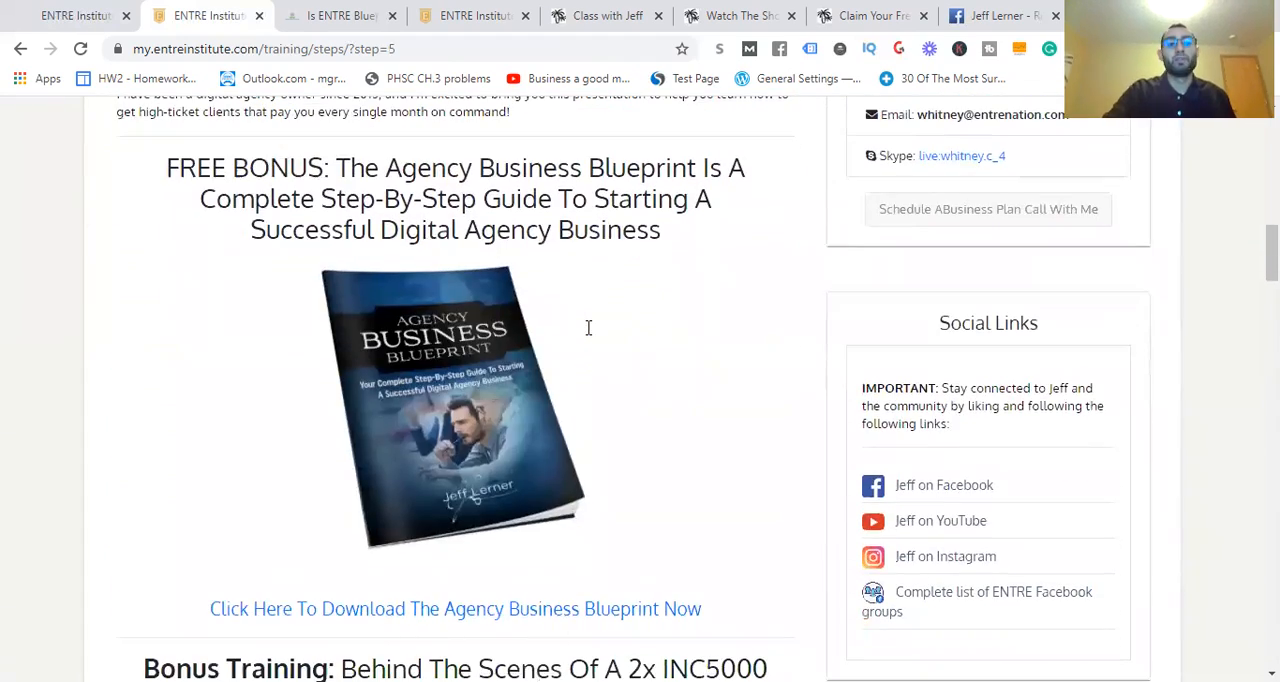
scroll(up, 3)
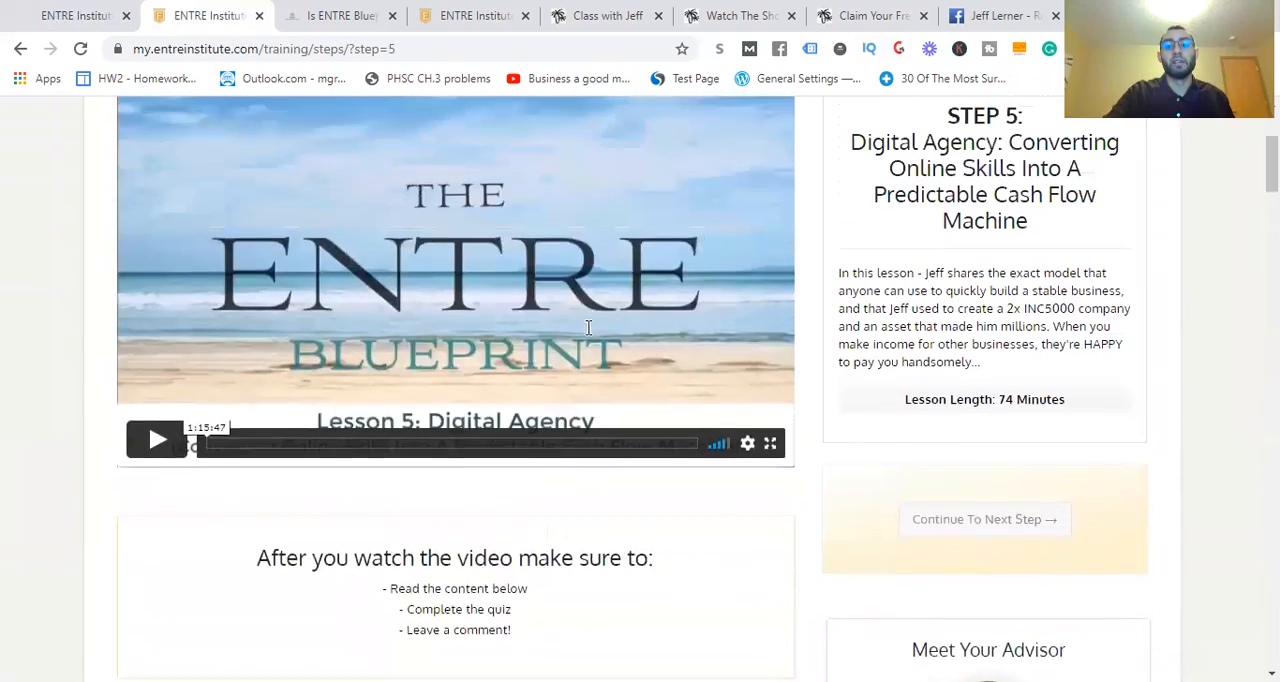
scroll(up, 3)
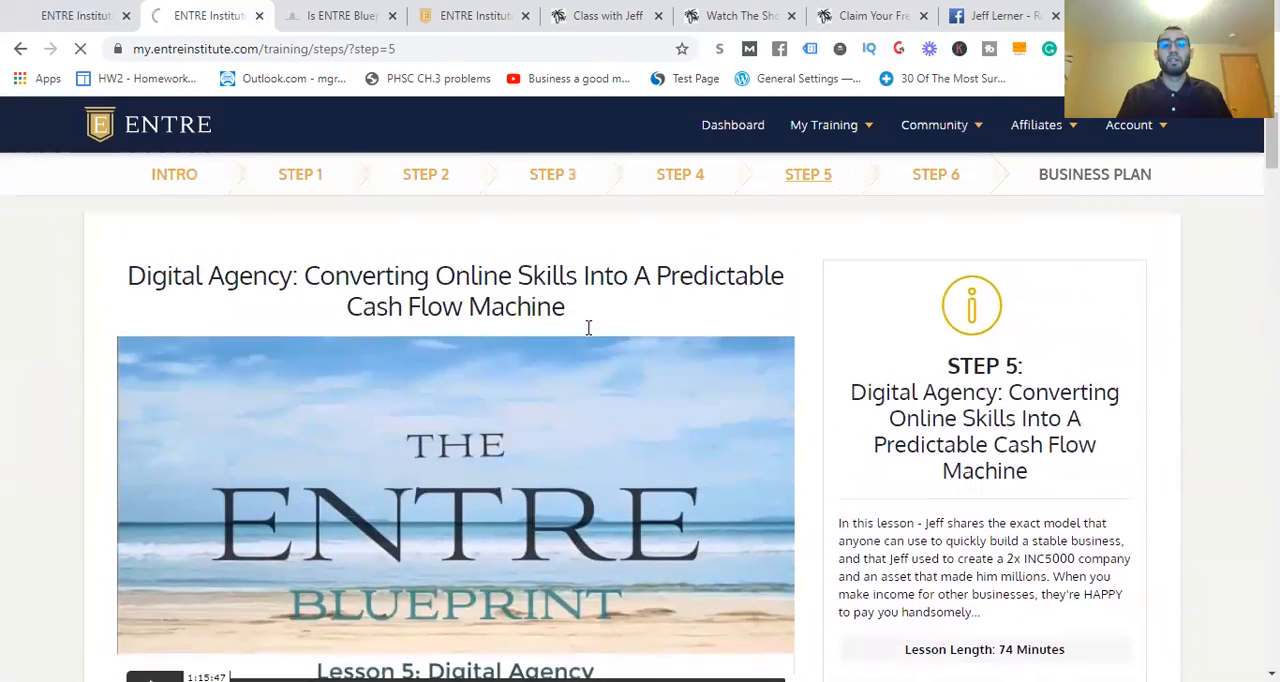
Skim Step 6 Digital Courses down to the Course Business Blueprint bonus, then open Business Plan
click(935, 174)
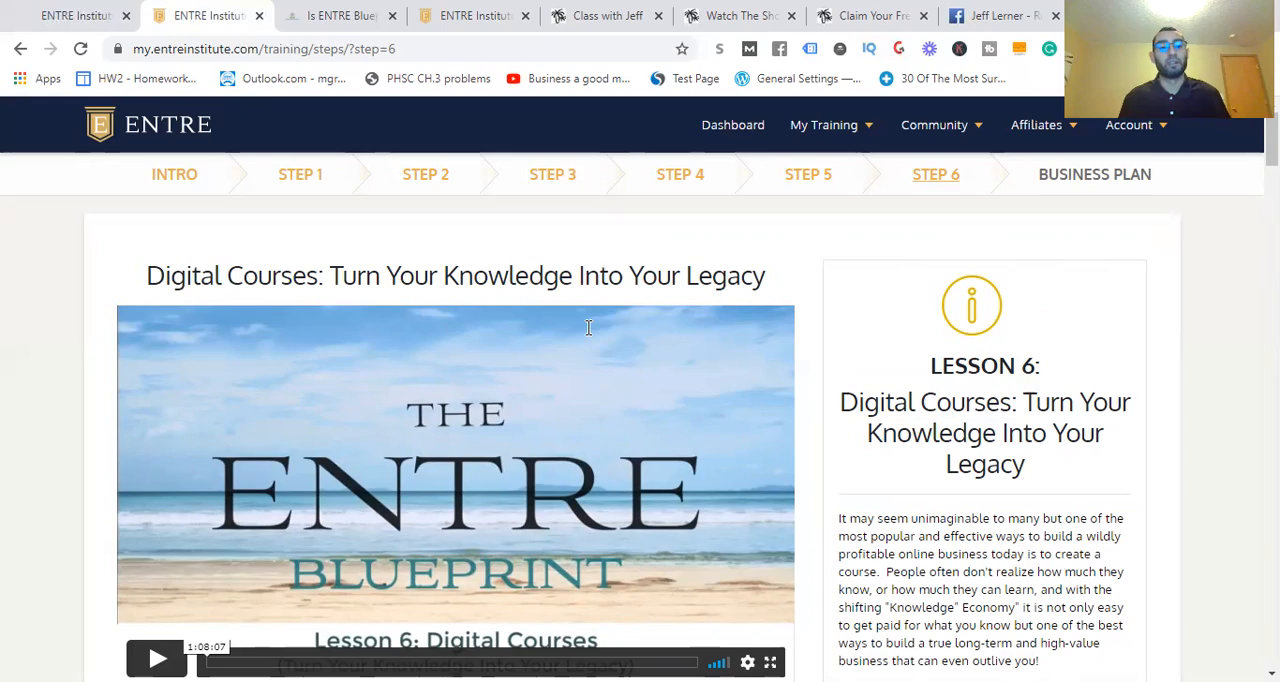
mouse_move(524, 231)
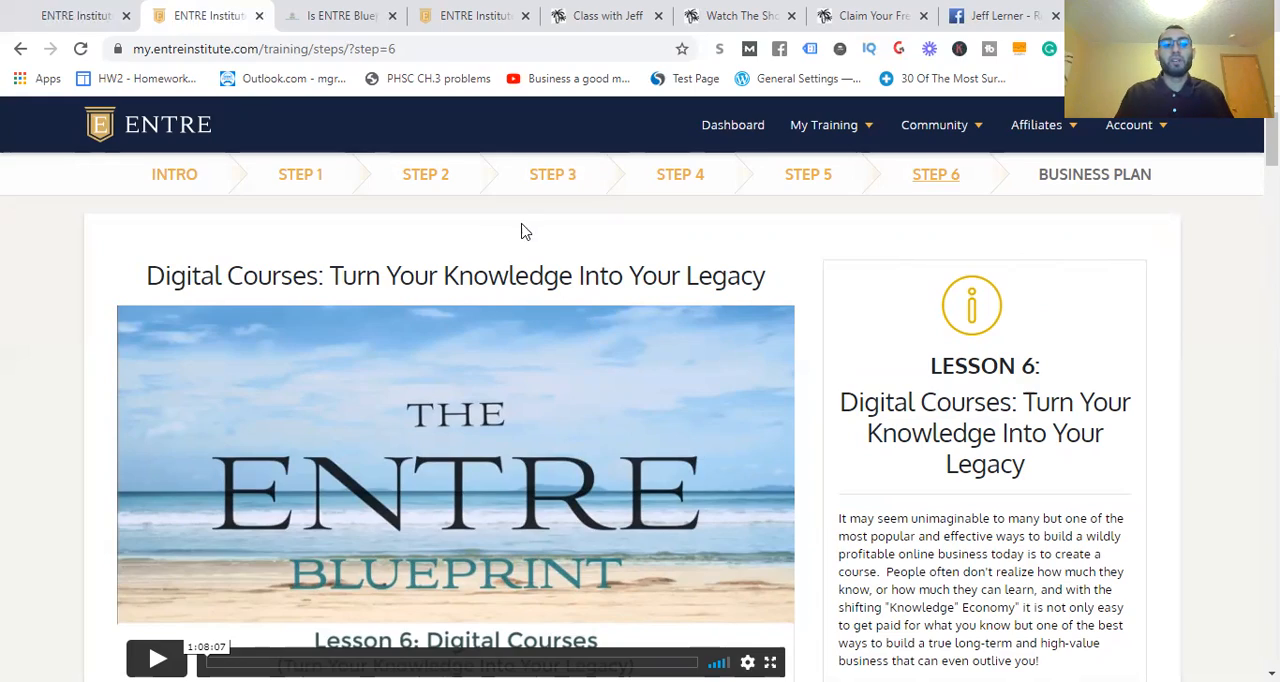
scroll(down, 3)
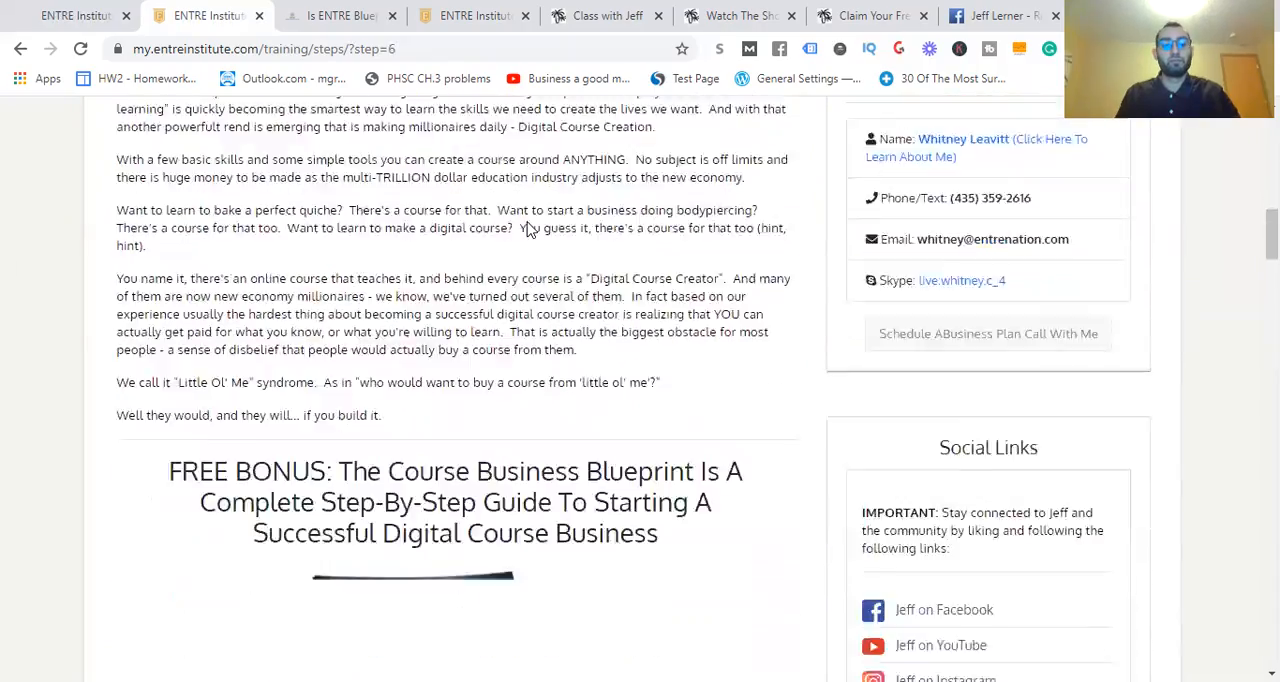
scroll(down, 3)
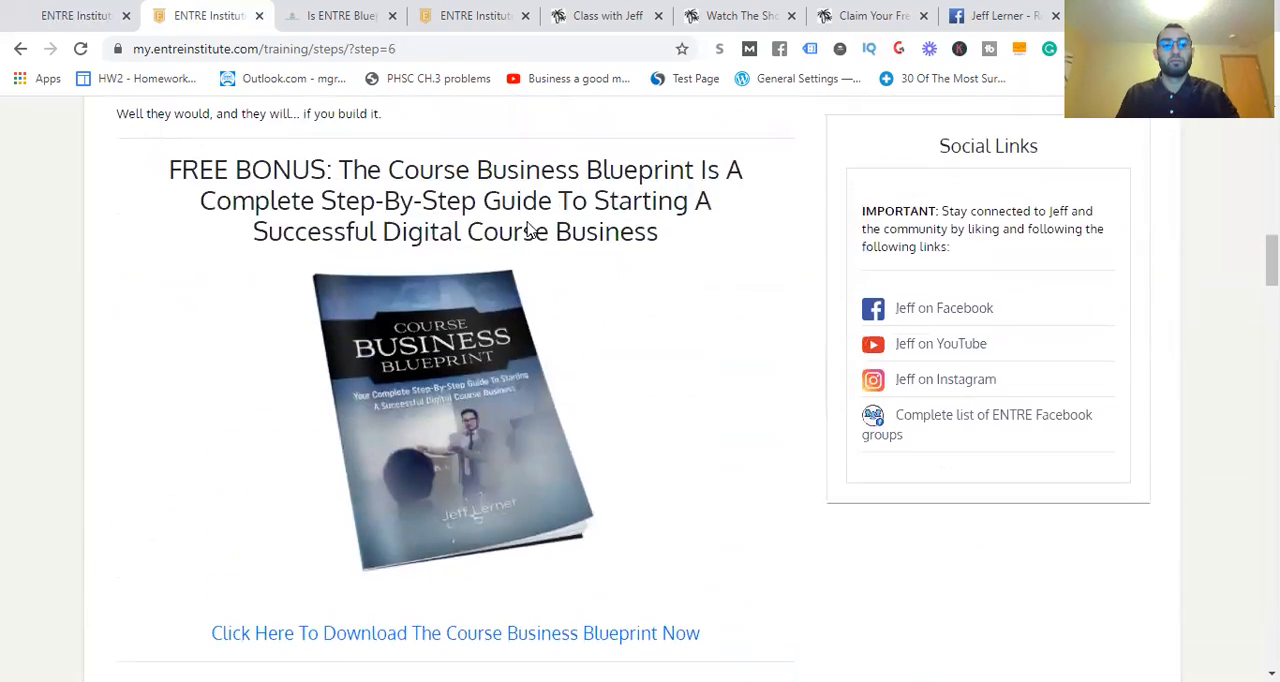
scroll(up, 3)
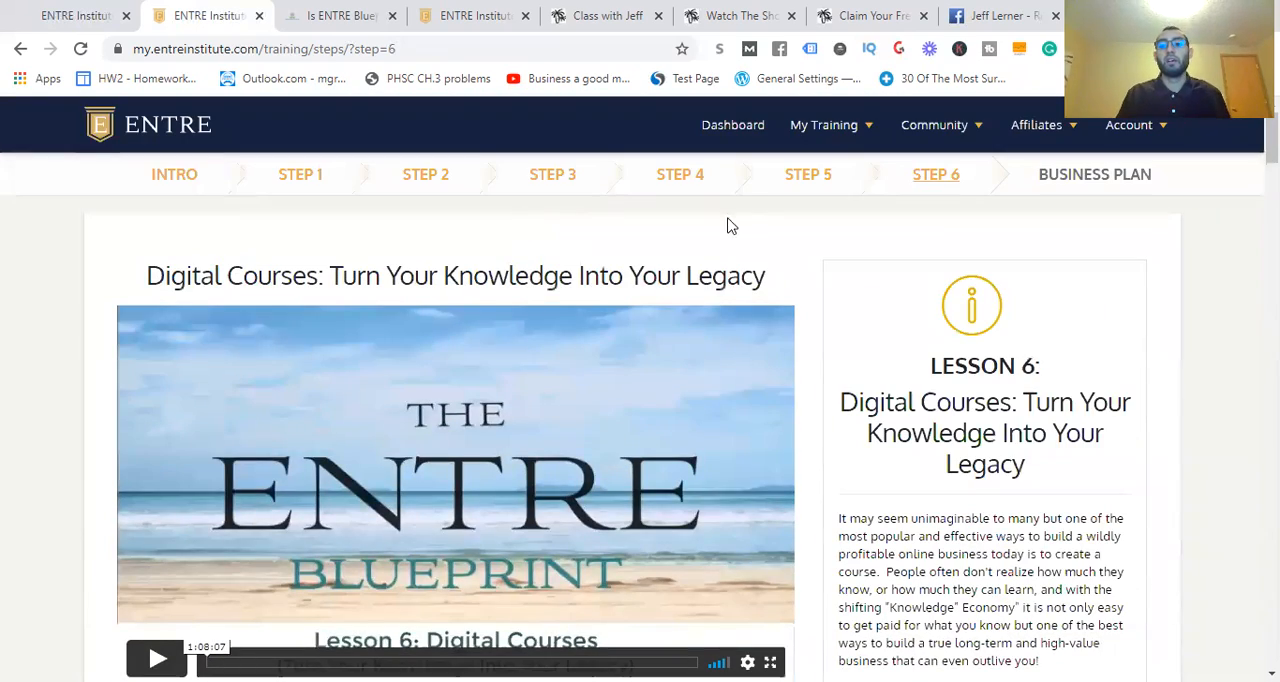
click(1094, 174)
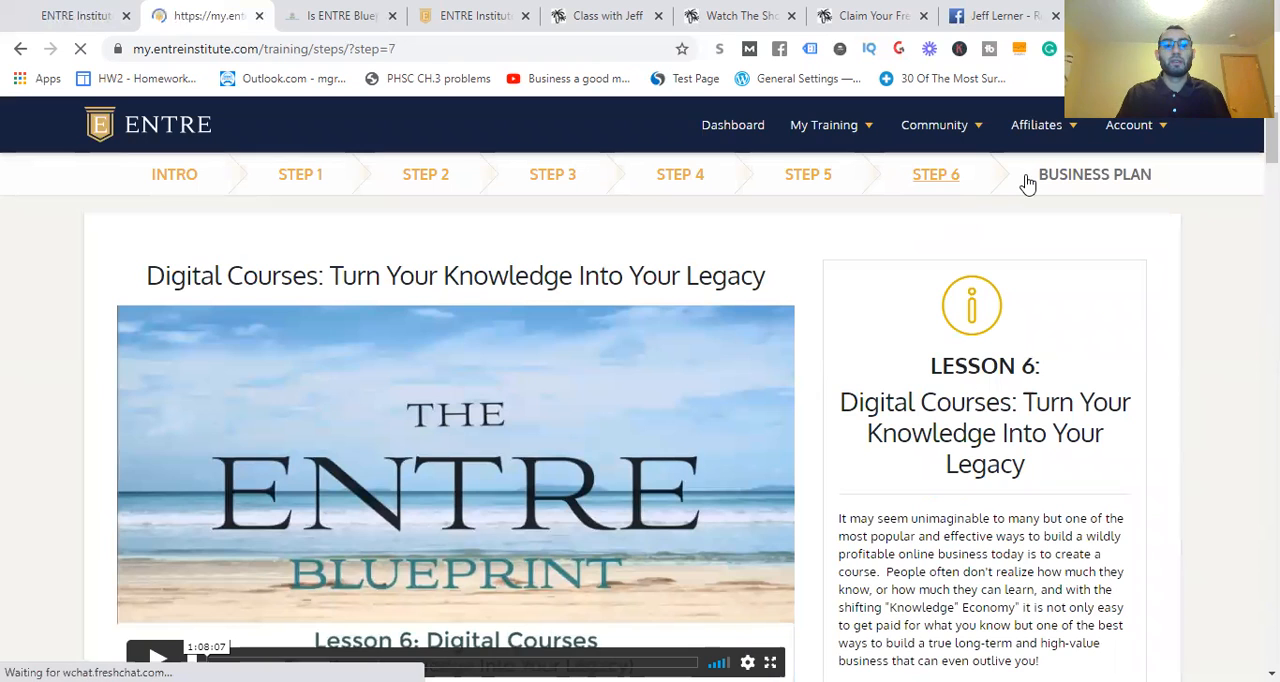
Skim the Business Plan step of the training
click(1094, 174)
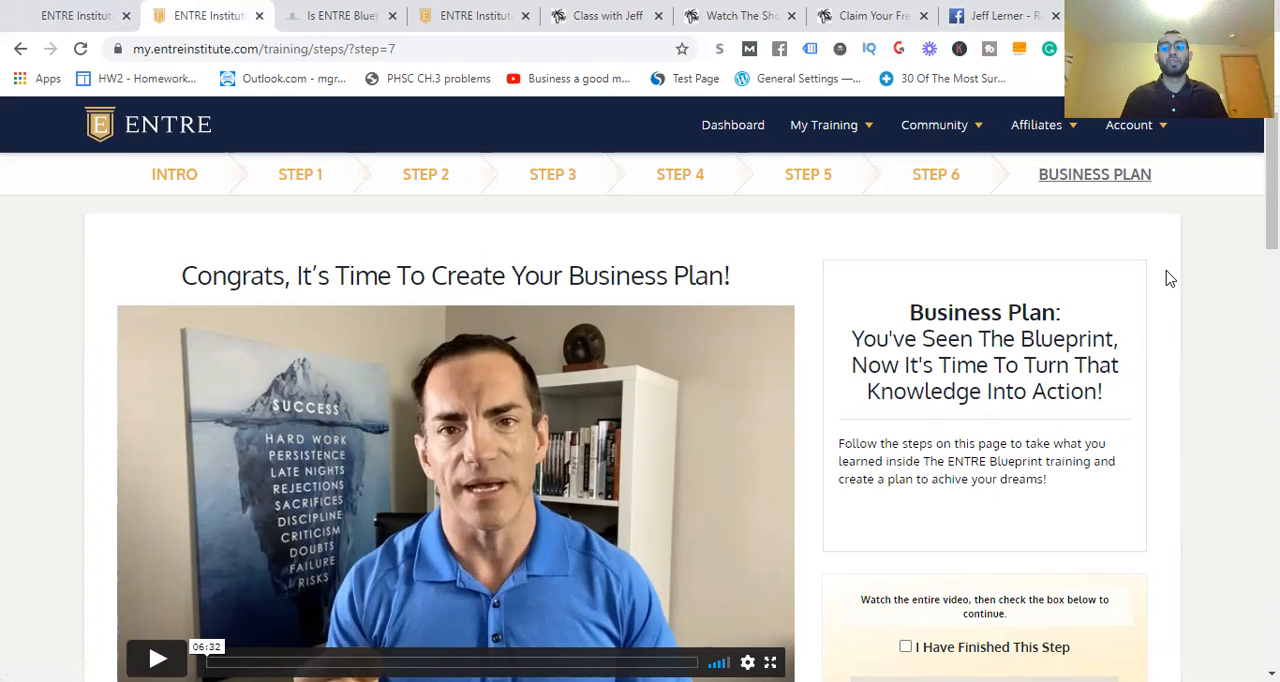
scroll(down, 3)
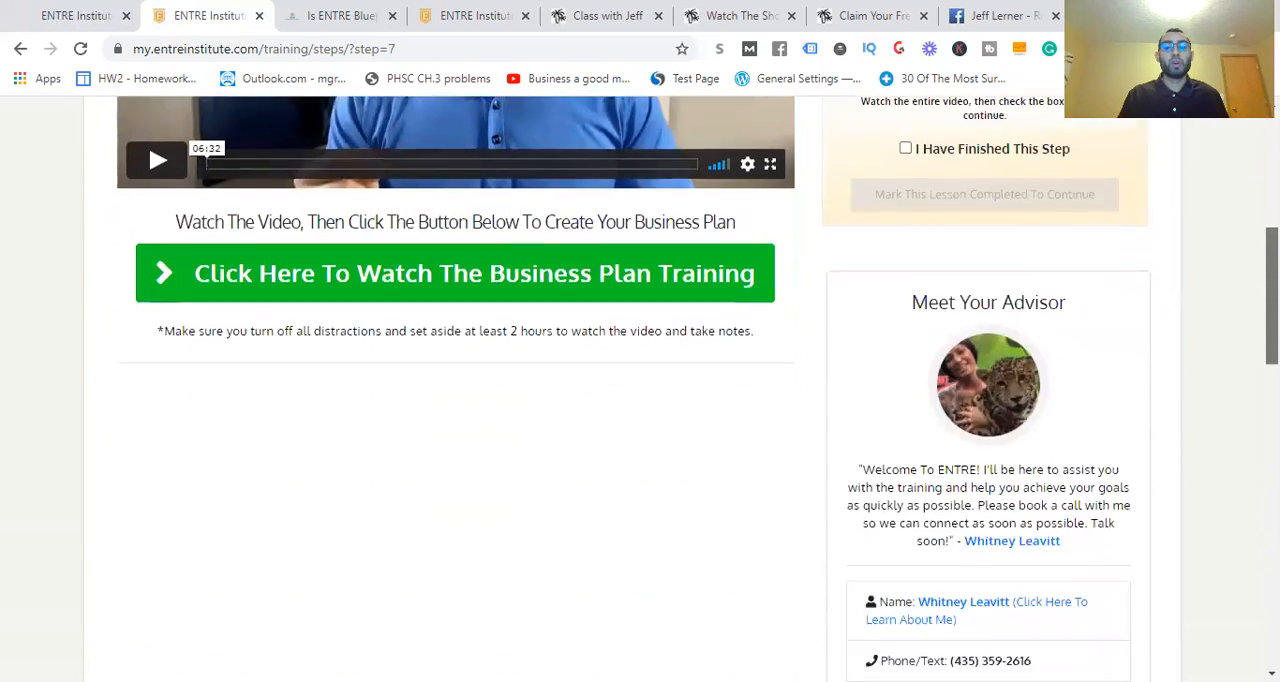
scroll(up, 3)
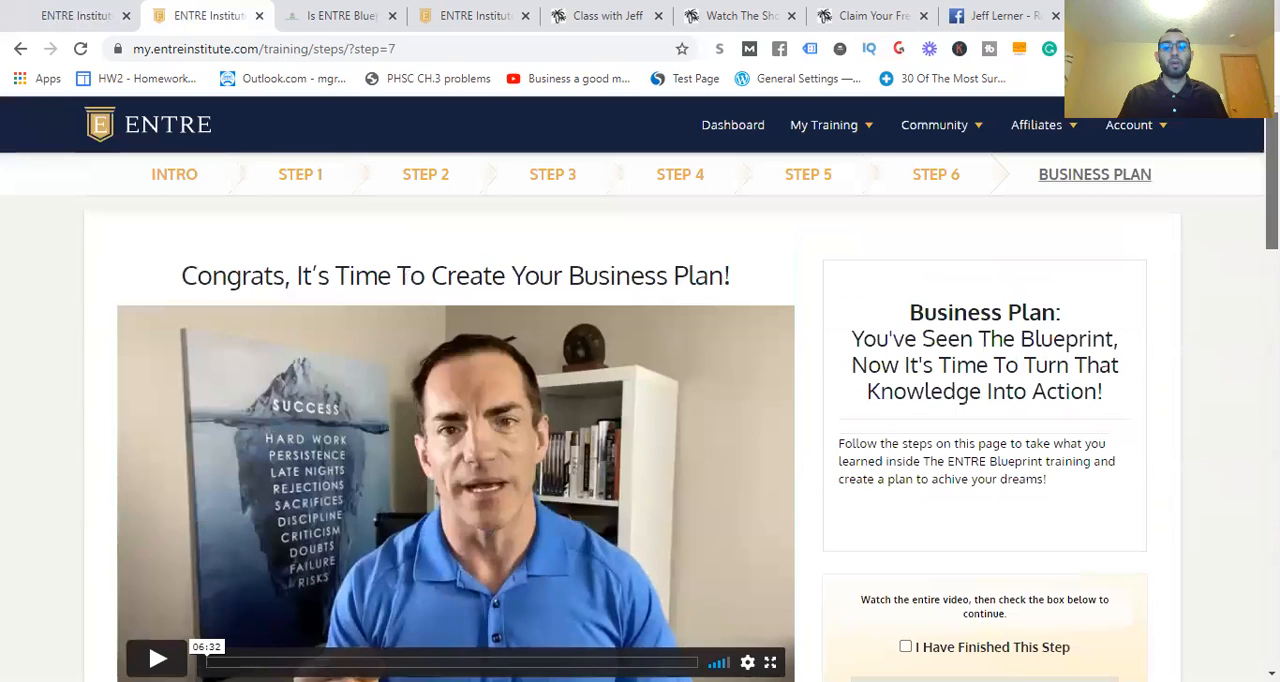
Revisit the Intro lesson, then open Affiliates > Product Line
click(174, 174)
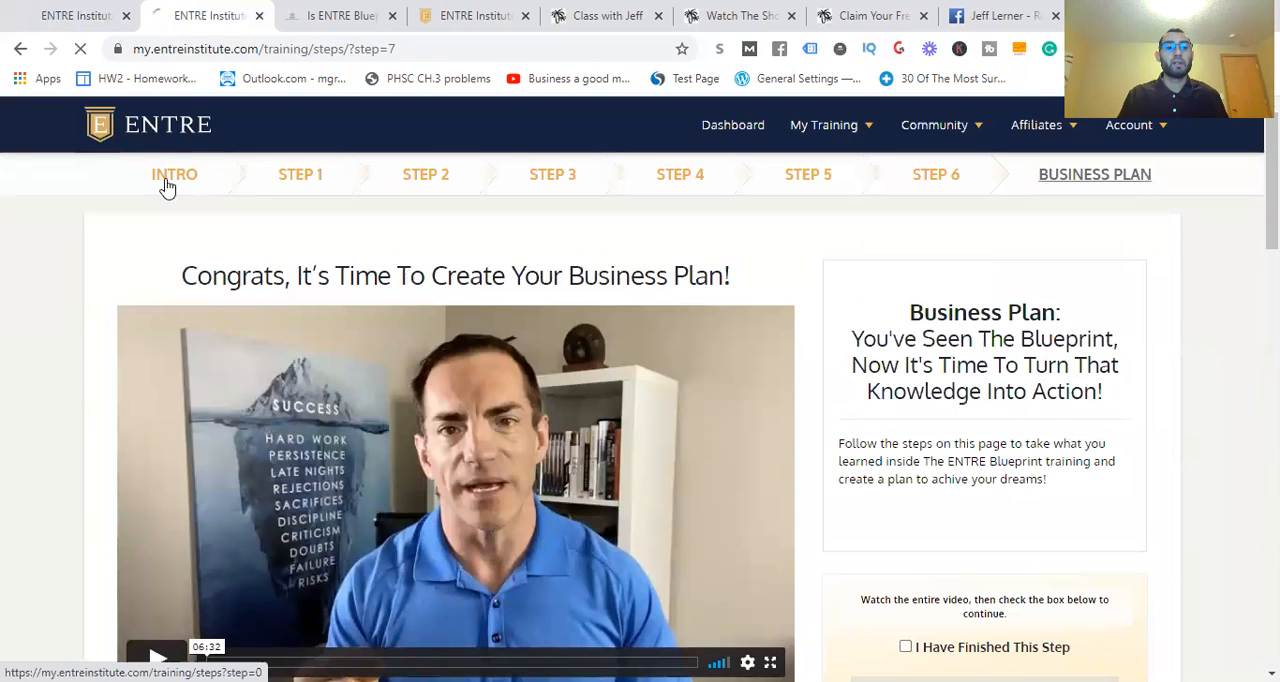
click(174, 174)
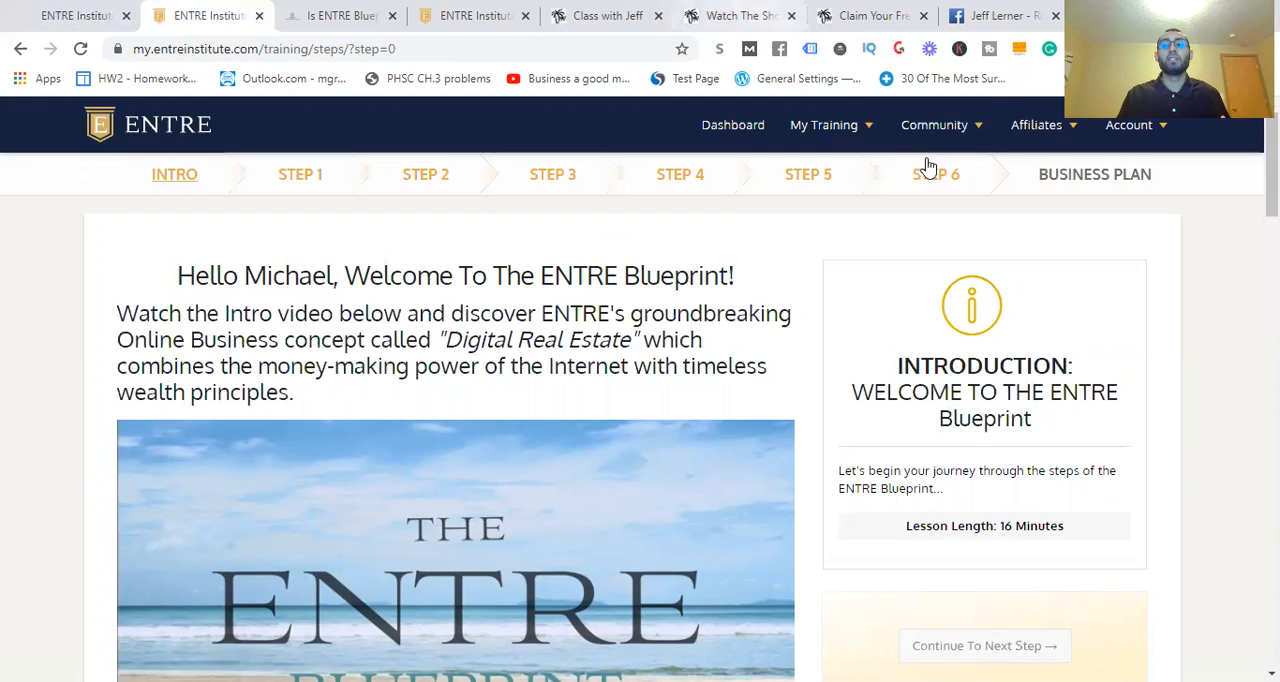
click(1036, 124)
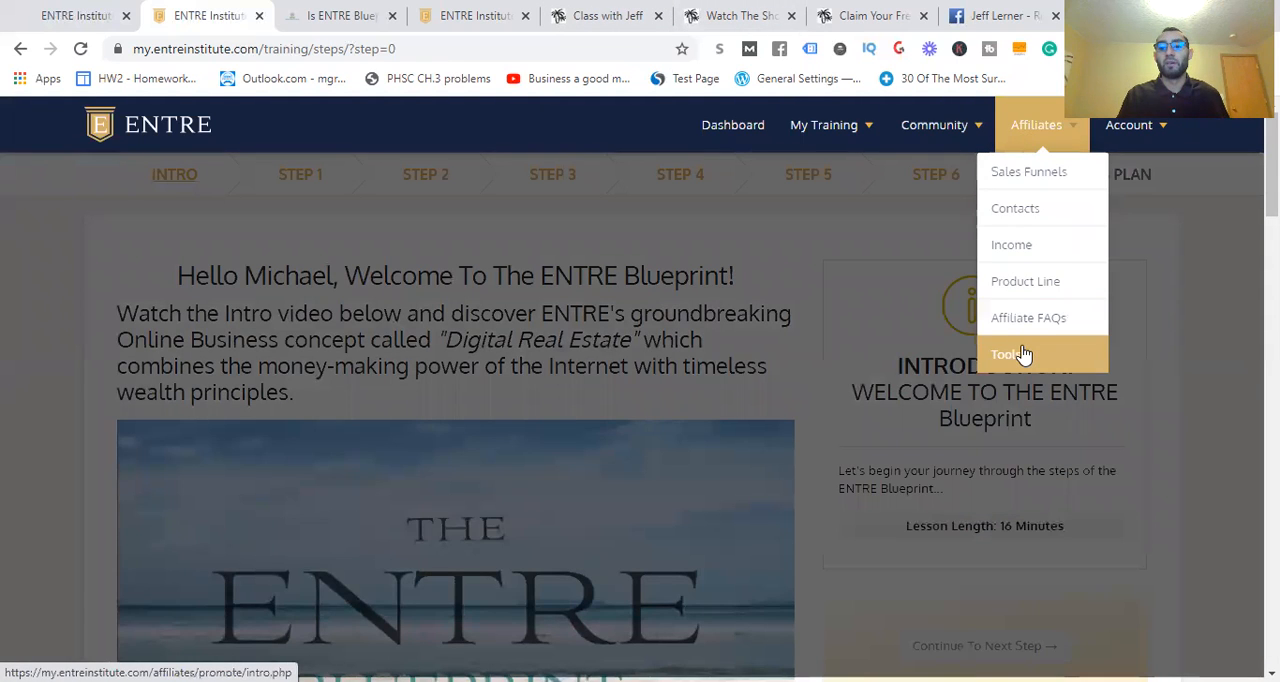
click(1025, 281)
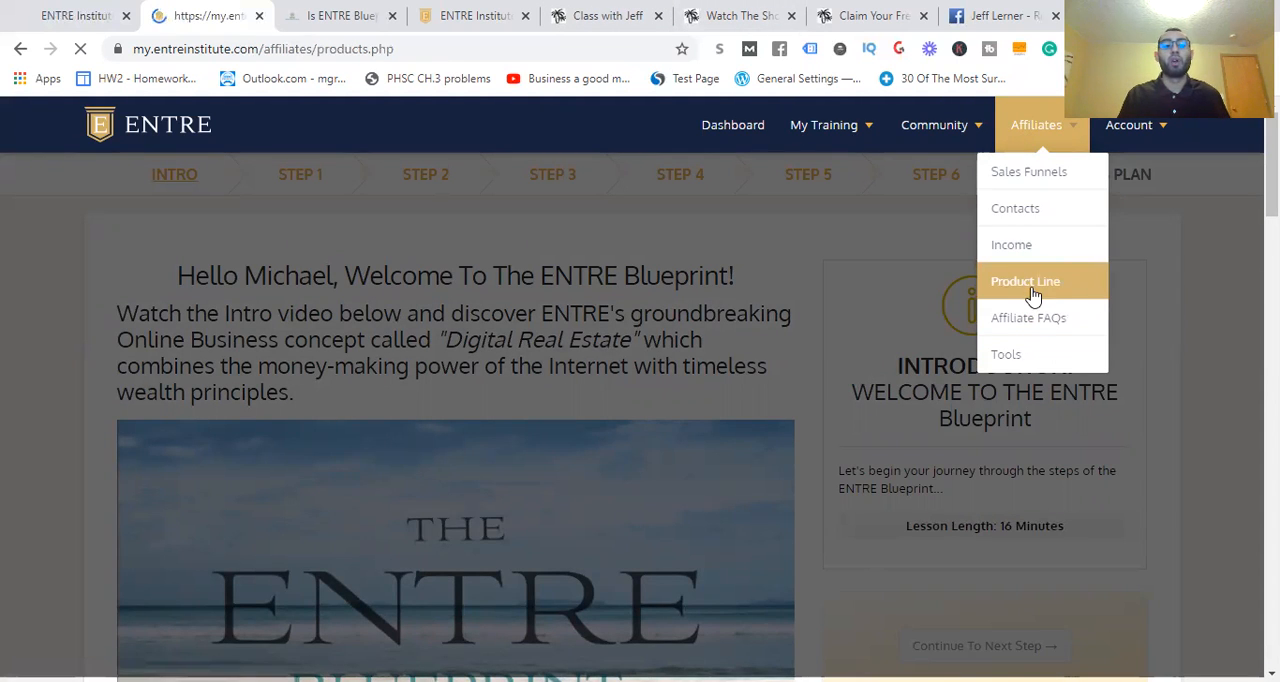
Show the $1,997 Affiliate Millionaire Accelerator course and its modules on the Product Line page
click(1024, 281)
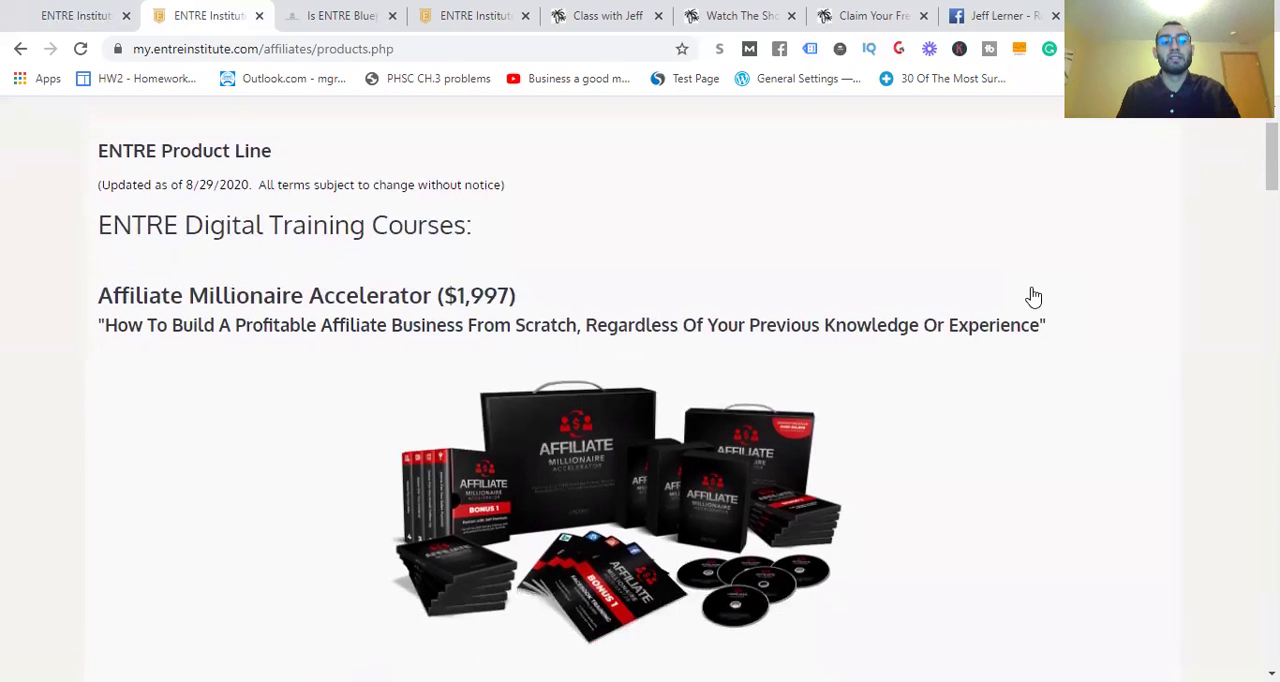
scroll(down, 3)
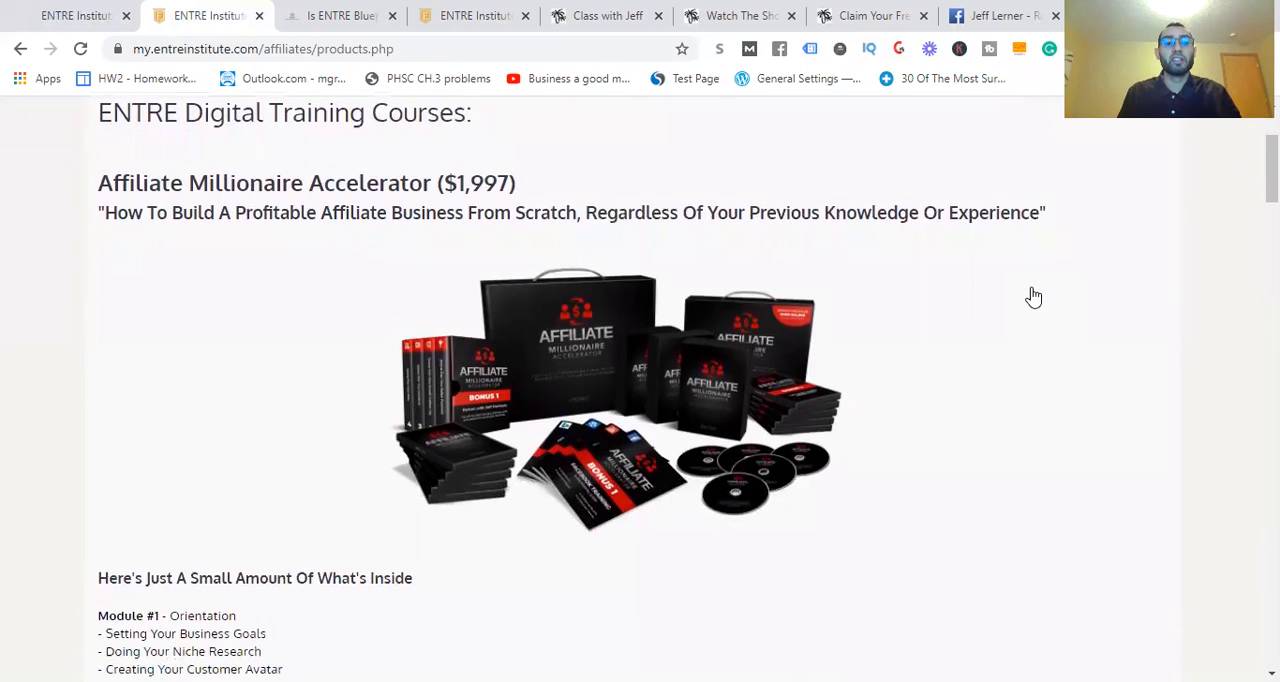
scroll(down, 3)
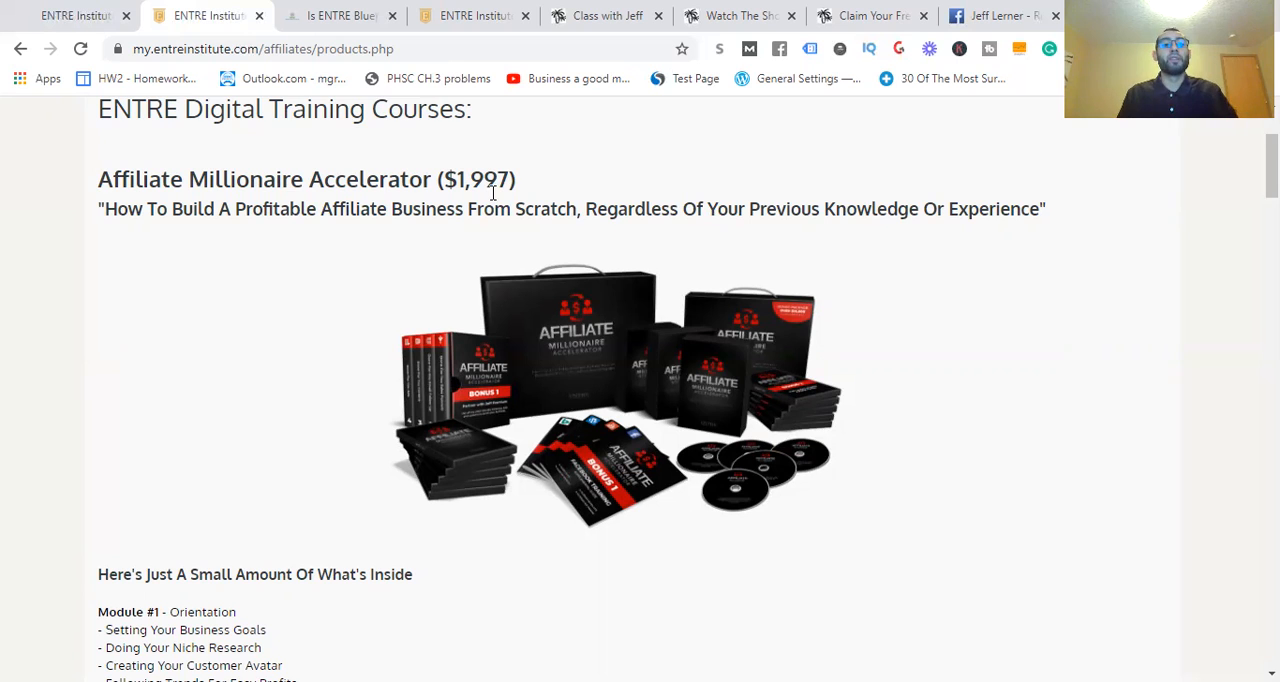
Read down through the Agency and Digital Course accelerator modules
scroll(down, 3)
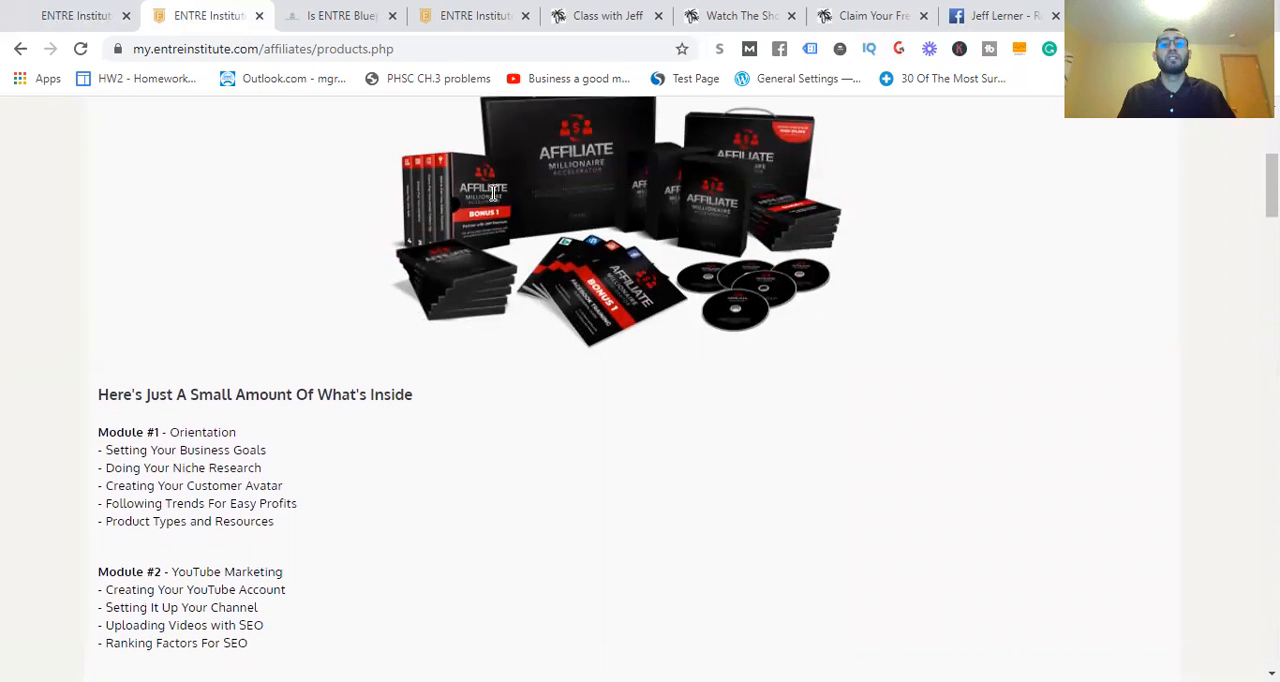
scroll(down, 3)
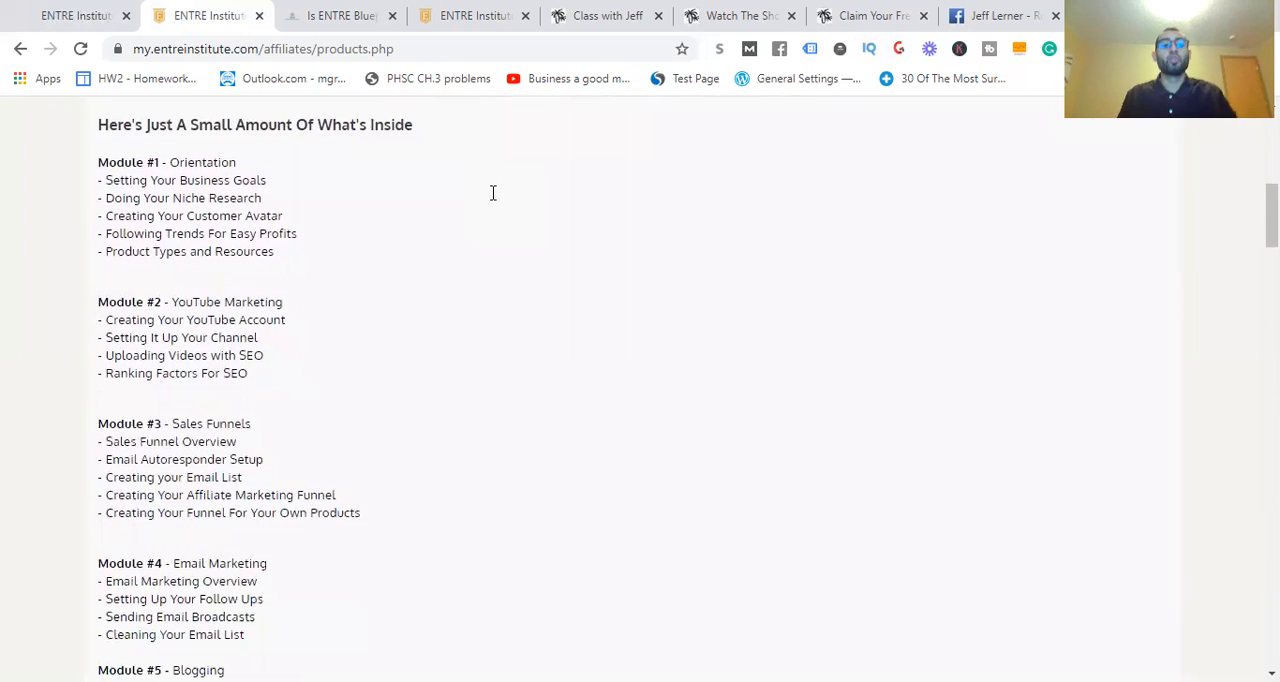
scroll(down, 3)
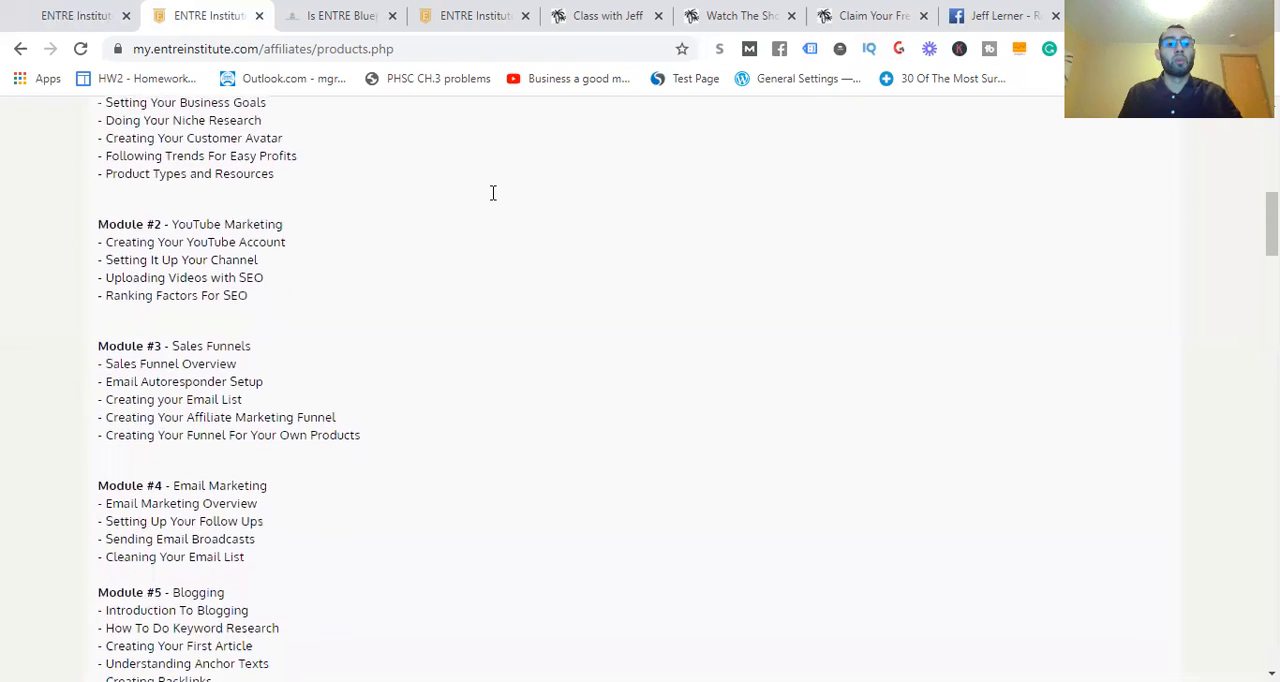
scroll(down, 3)
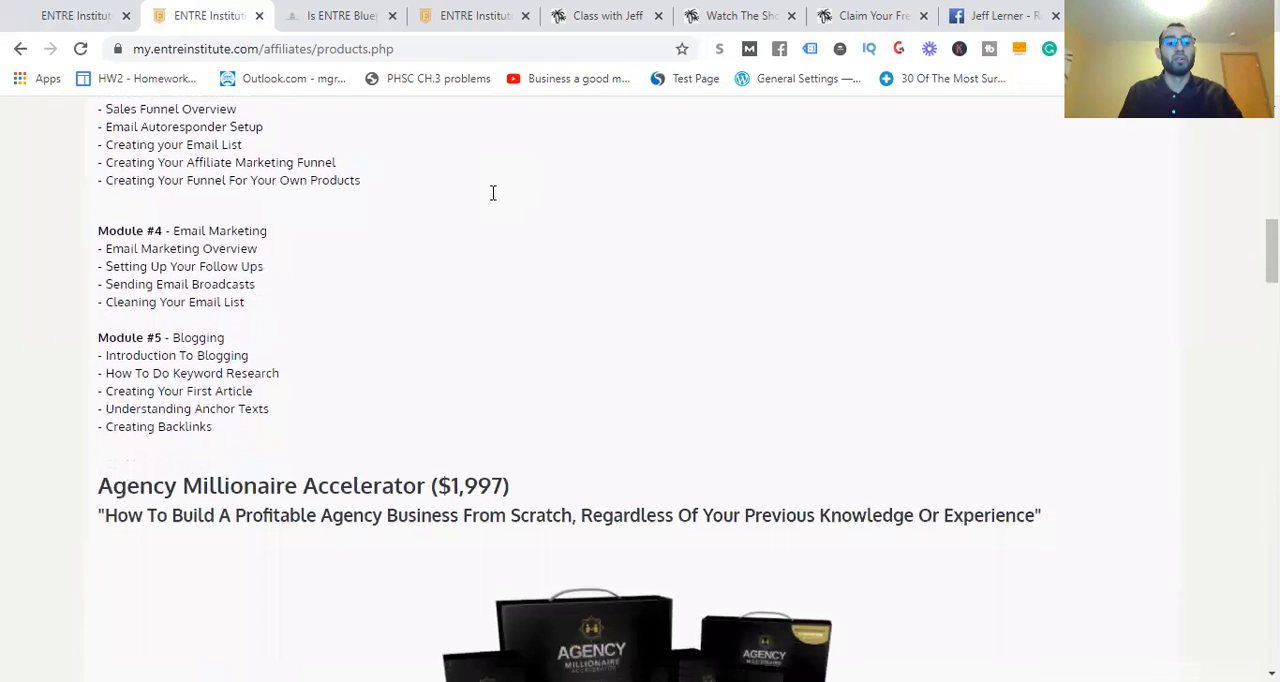
scroll(down, 3)
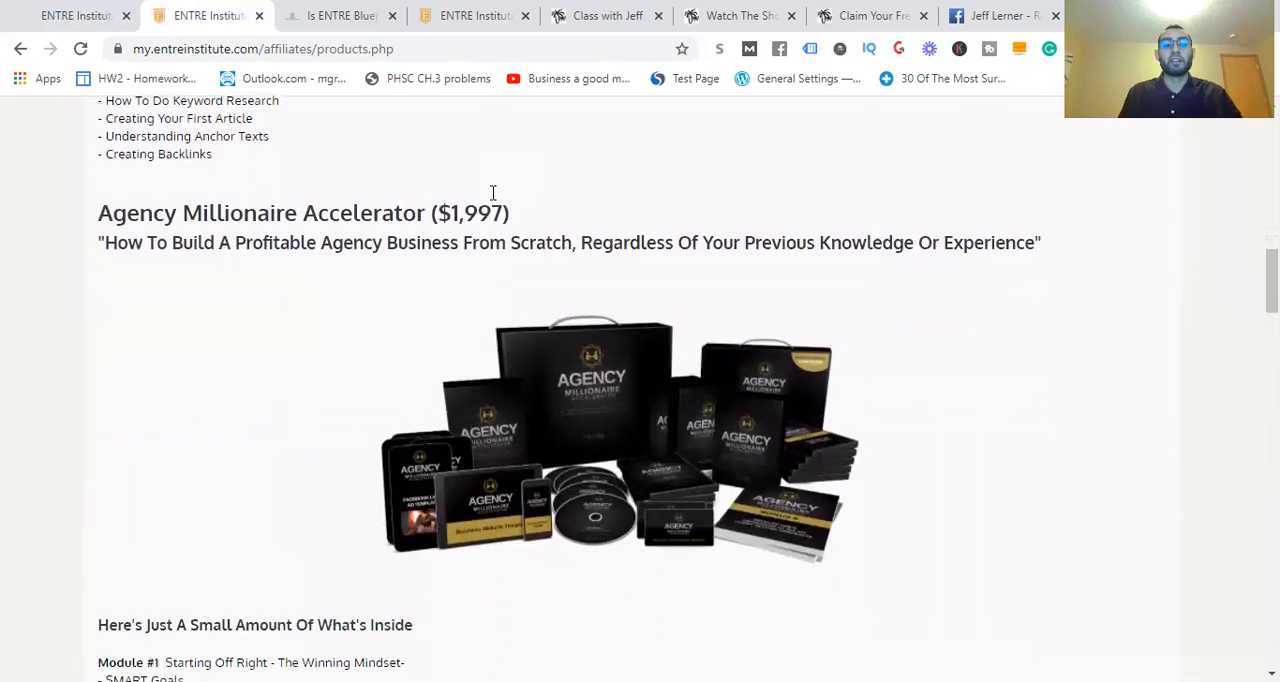
scroll(down, 3)
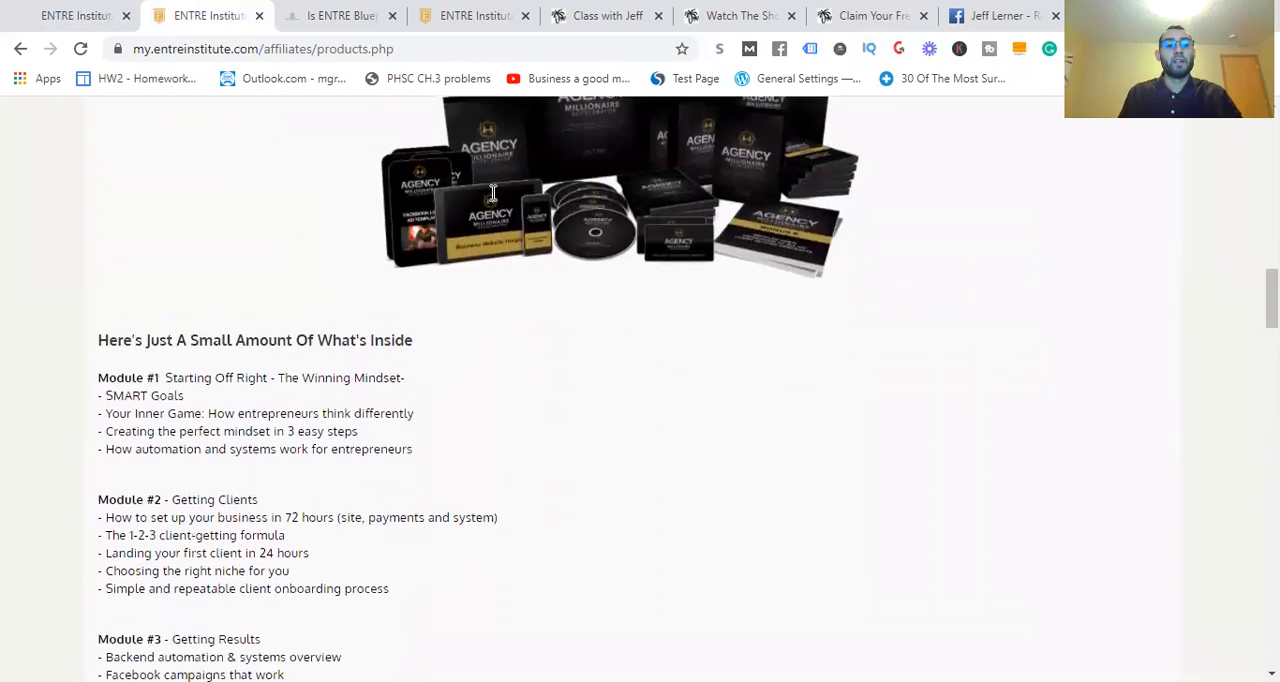
scroll(down, 3)
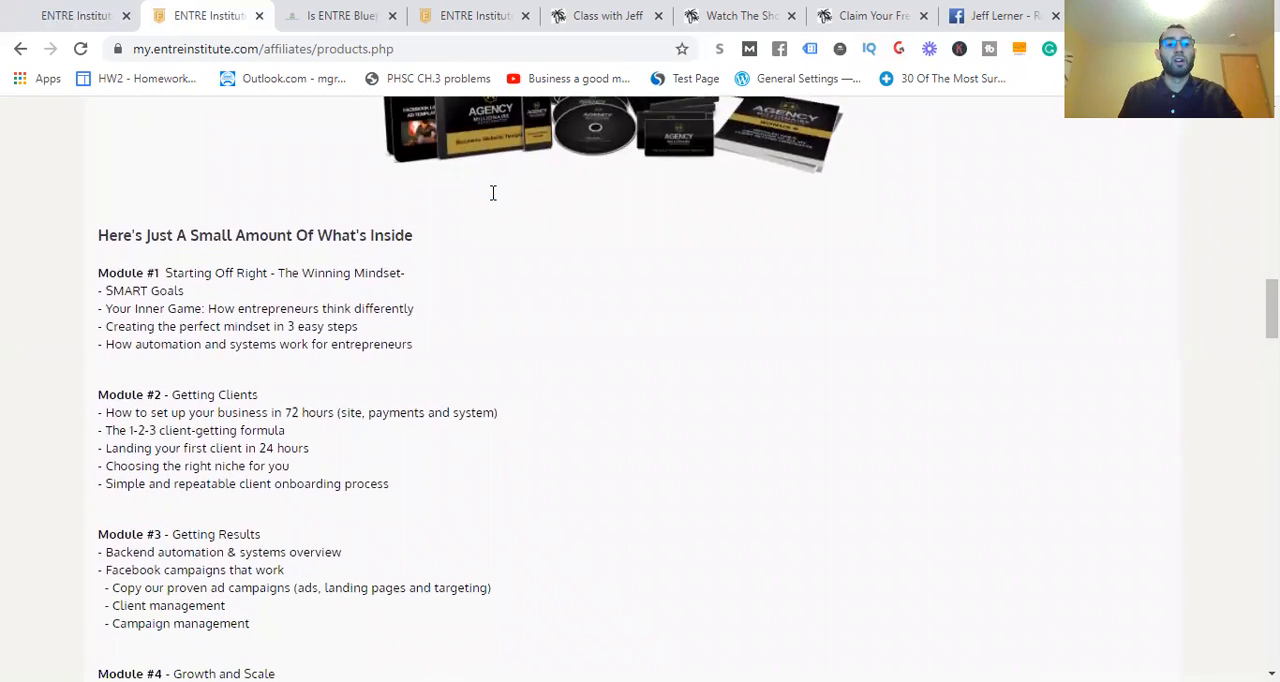
scroll(down, 3)
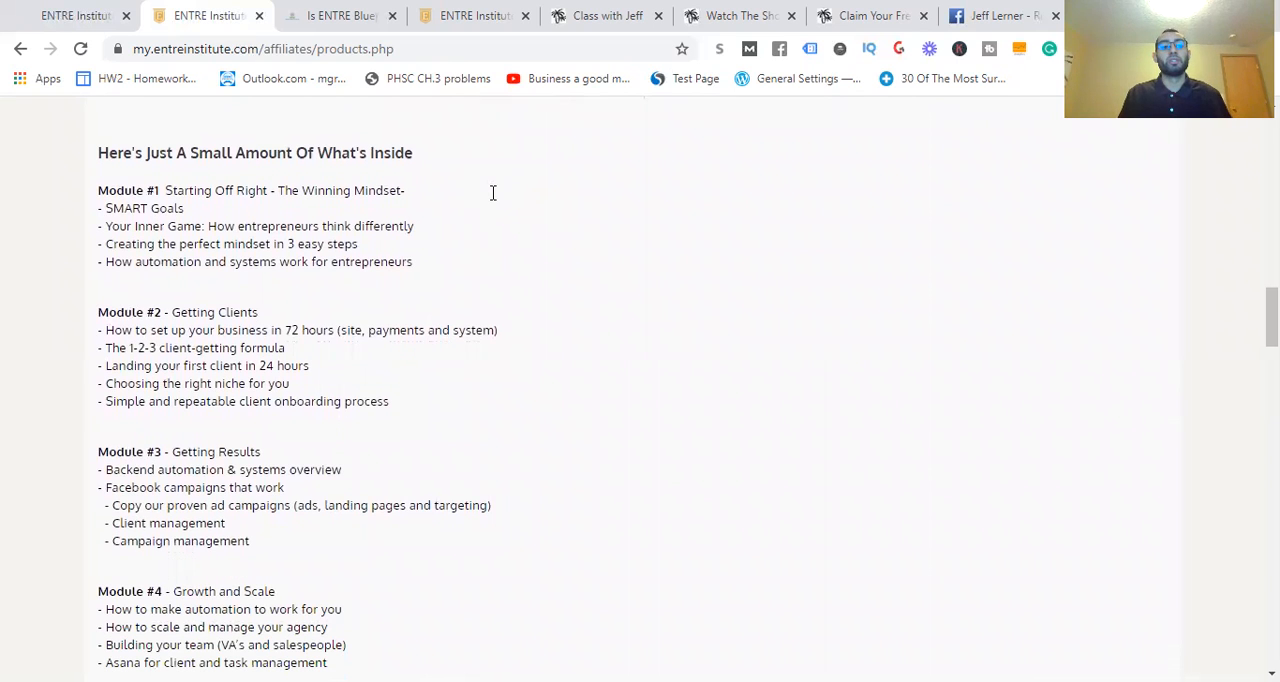
scroll(down, 3)
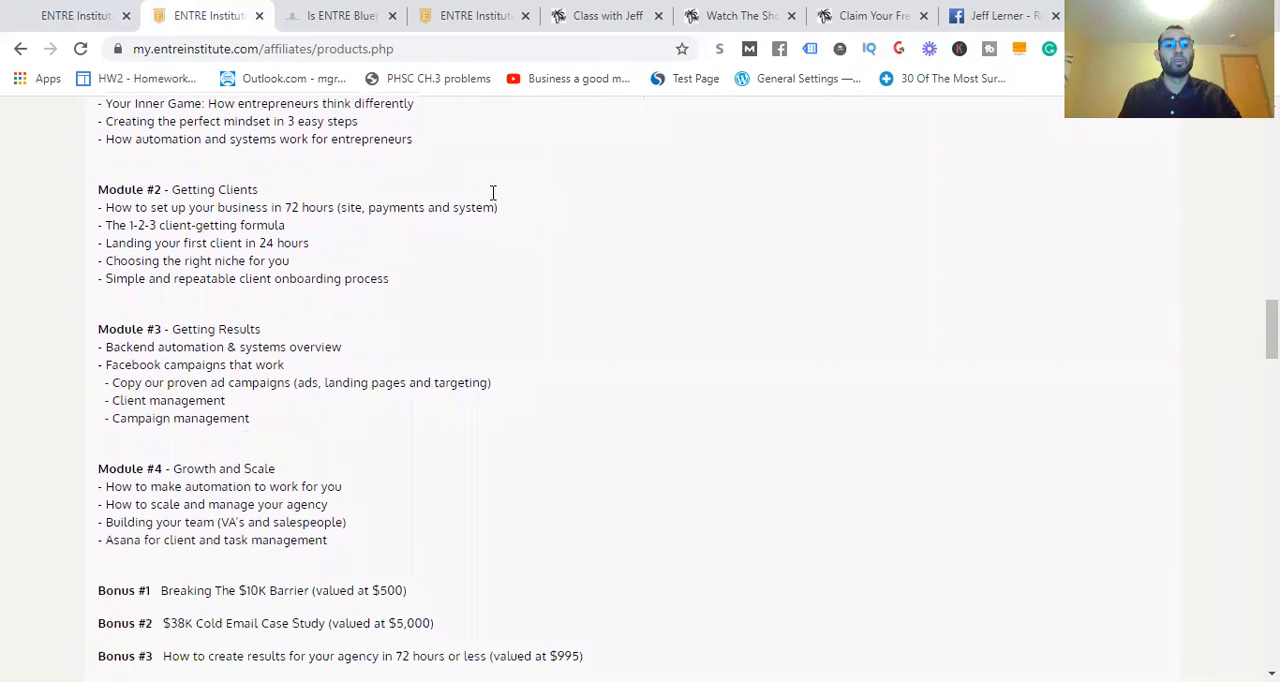
scroll(down, 3)
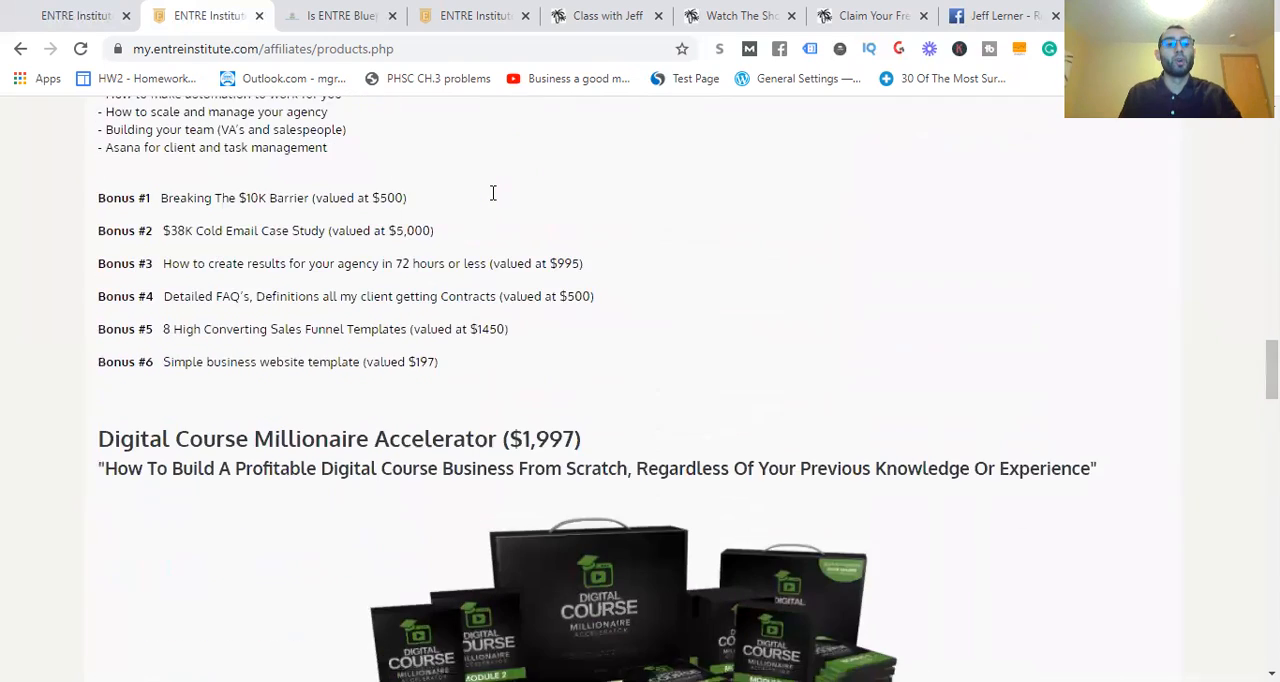
scroll(up, 3)
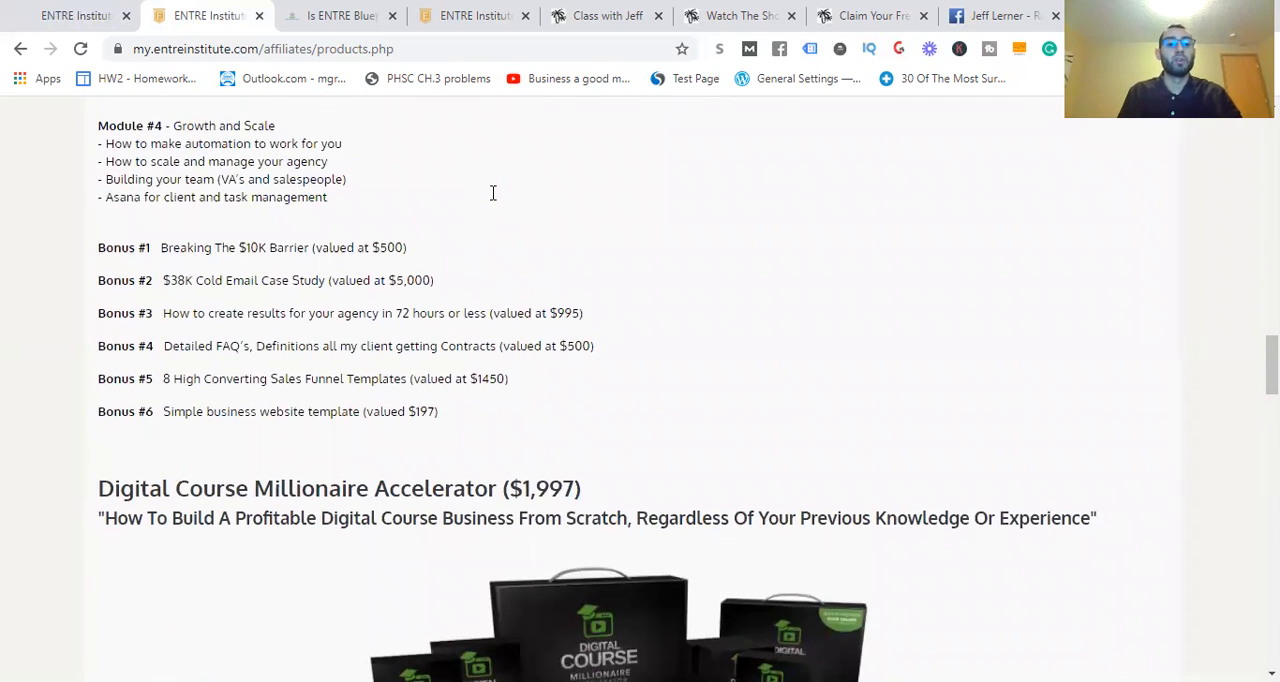
Continue through the Nation Elite, Results Coaching and Inner Circle tiers
scroll(down, 3)
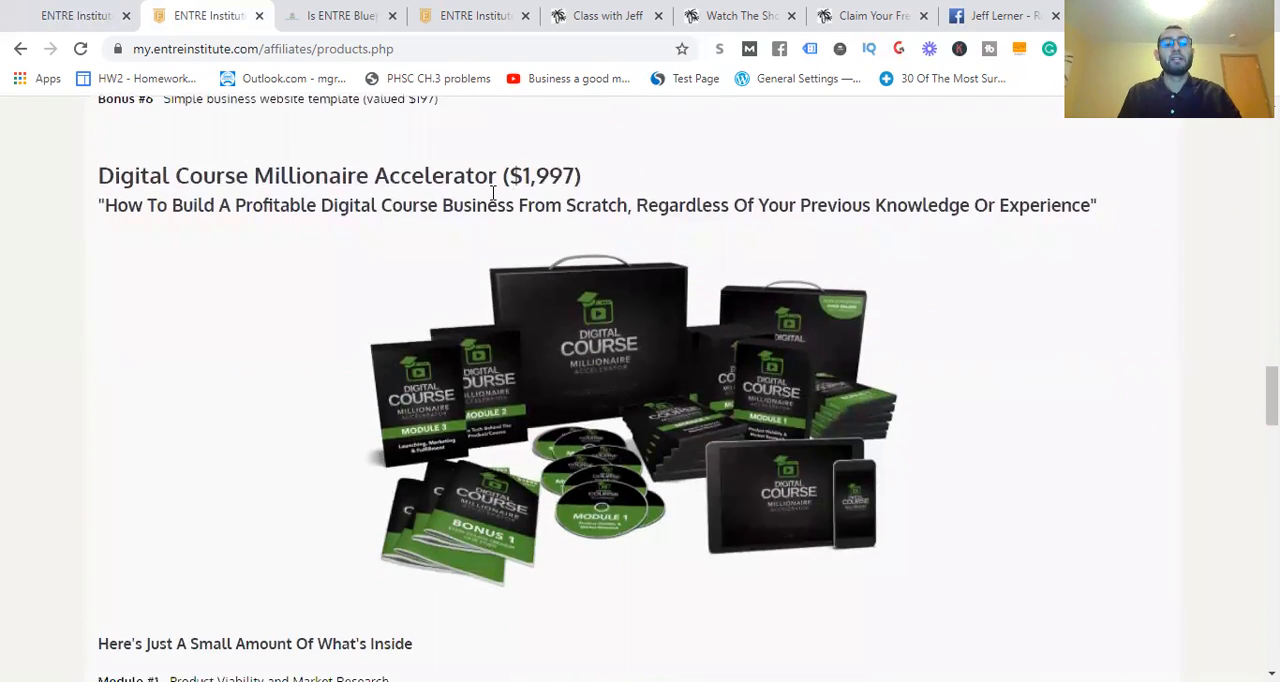
scroll(down, 3)
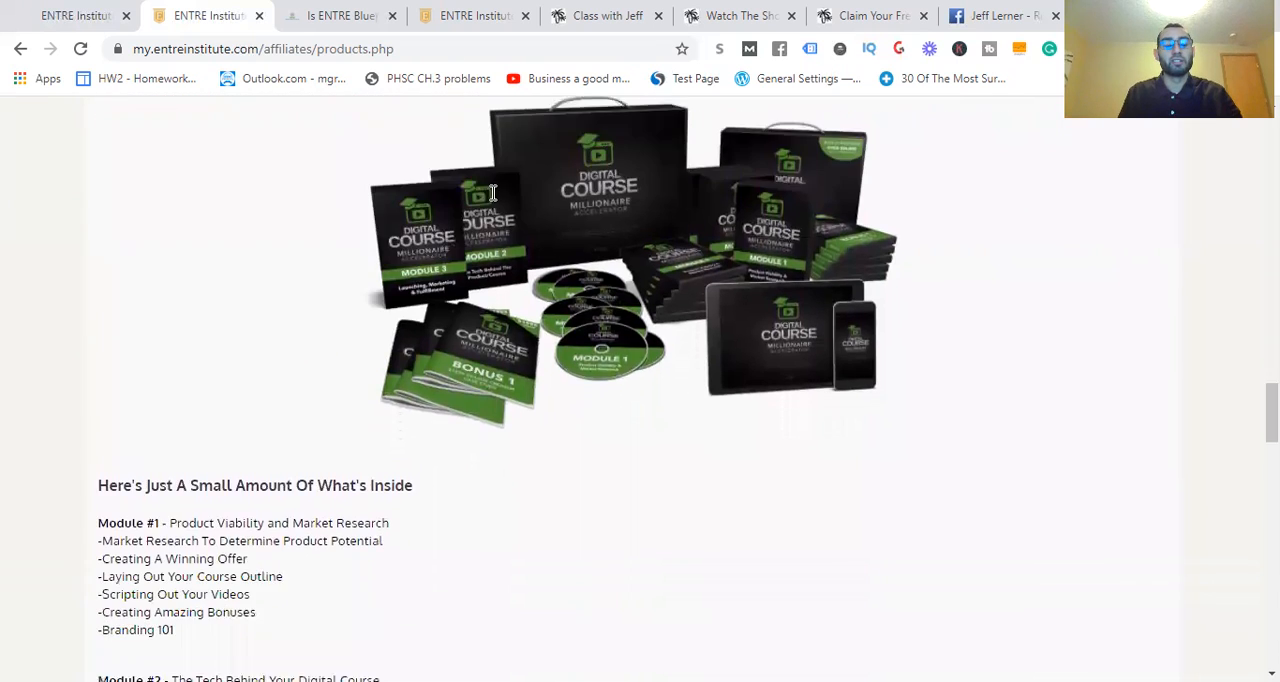
scroll(down, 3)
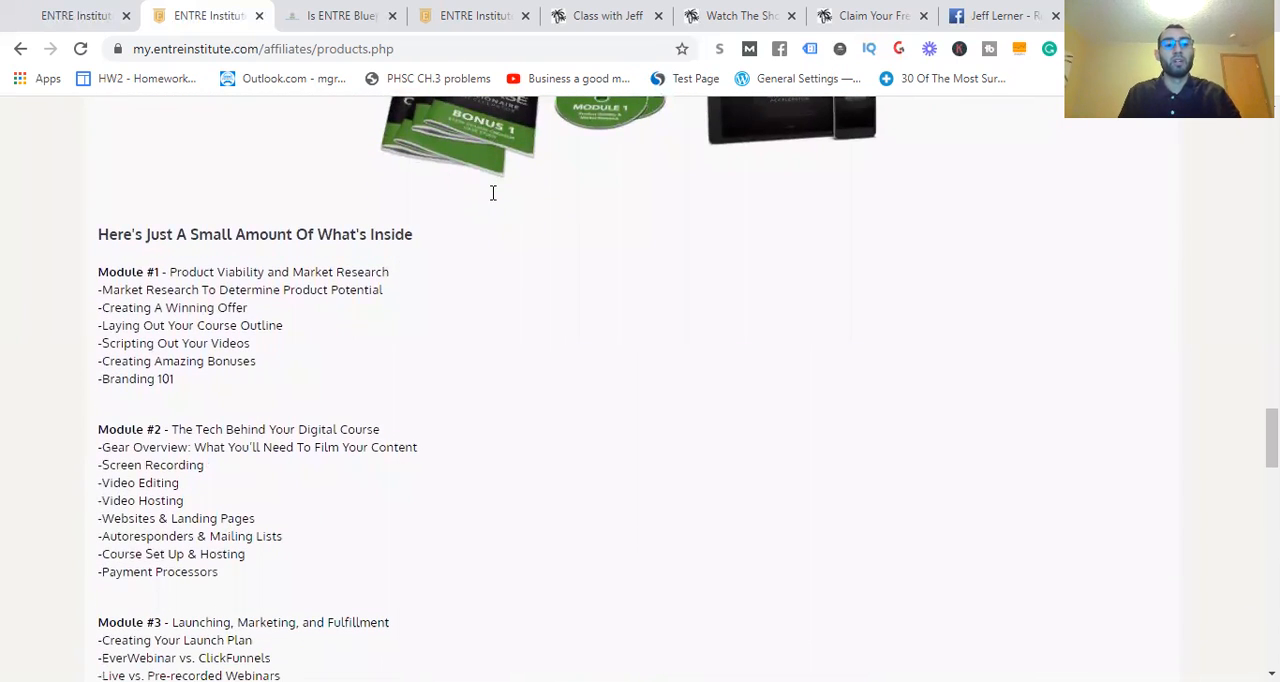
scroll(down, 3)
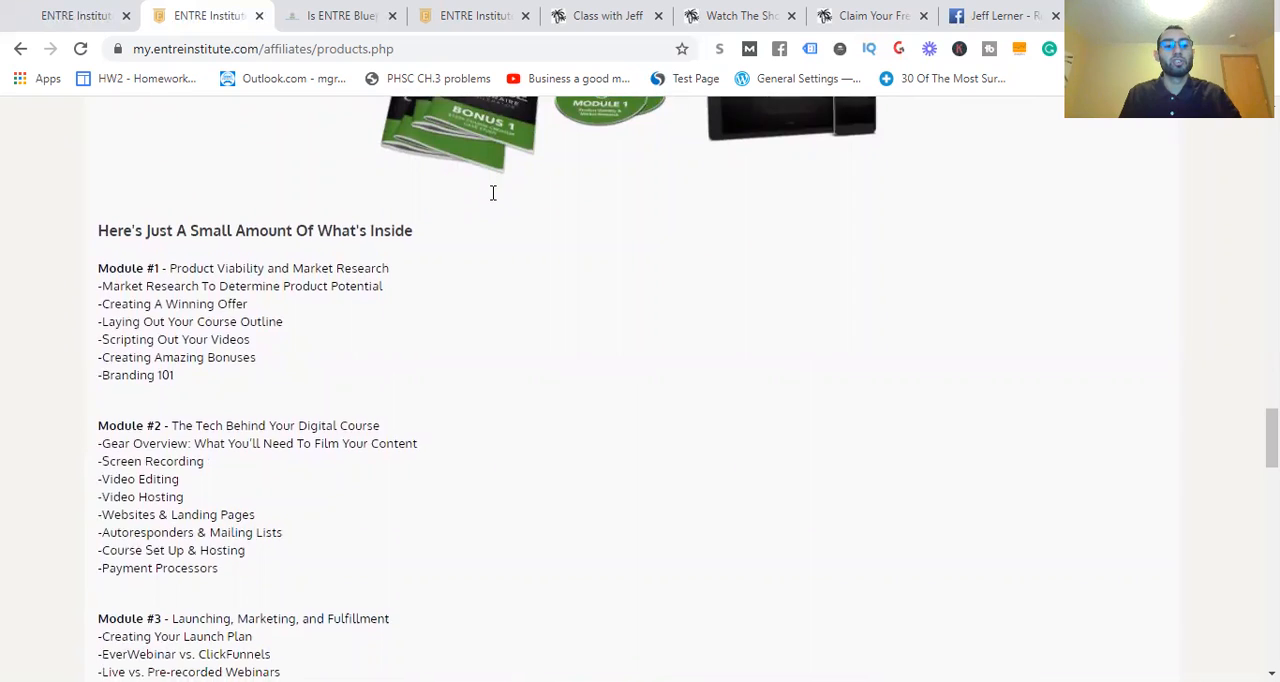
scroll(down, 3)
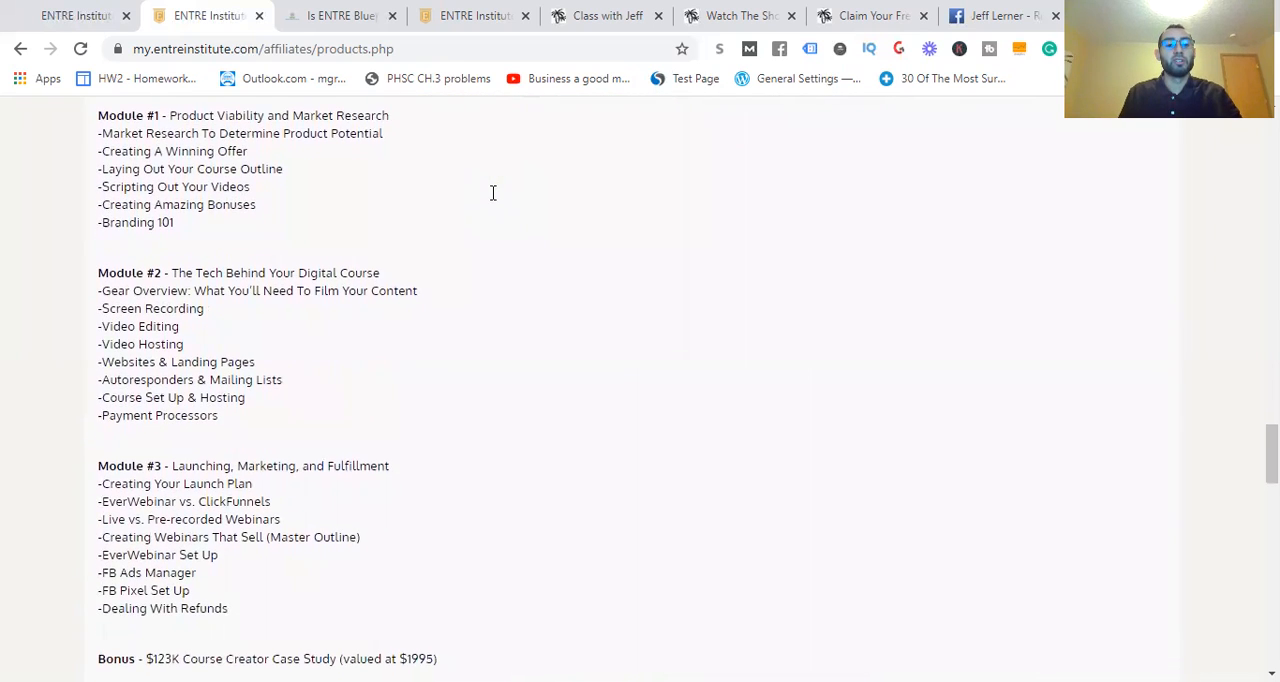
scroll(down, 3)
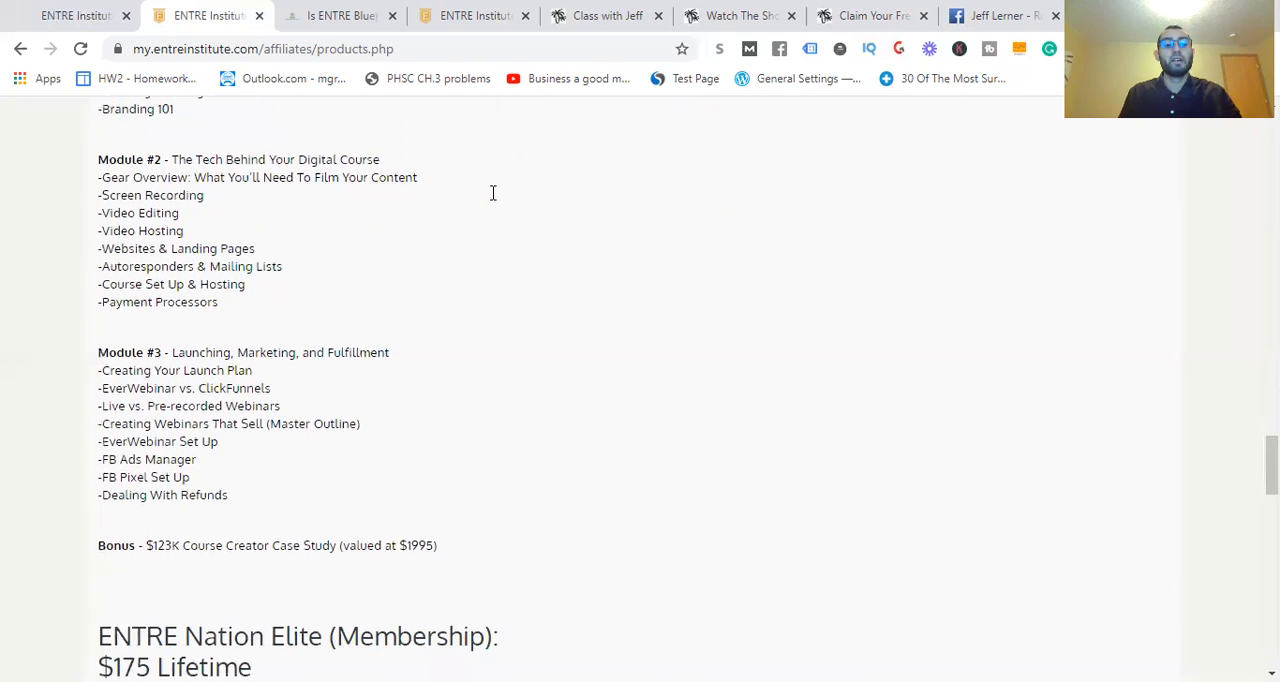
scroll(down, 3)
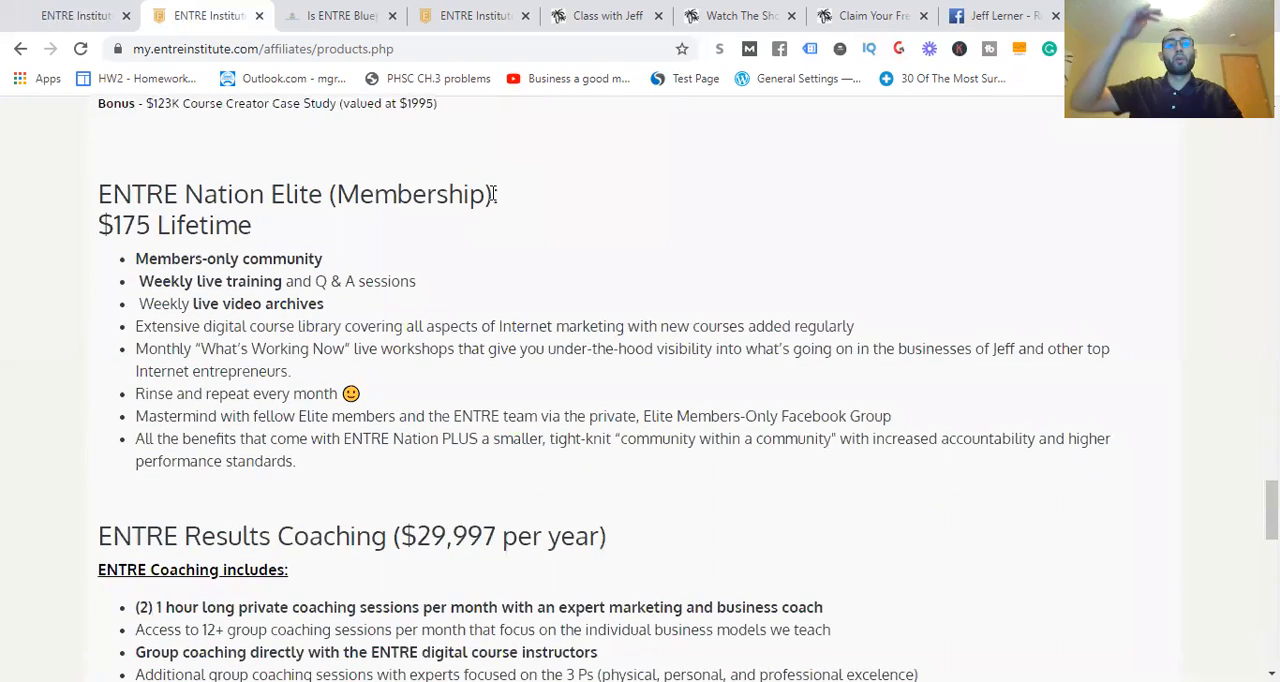
scroll(down, 3)
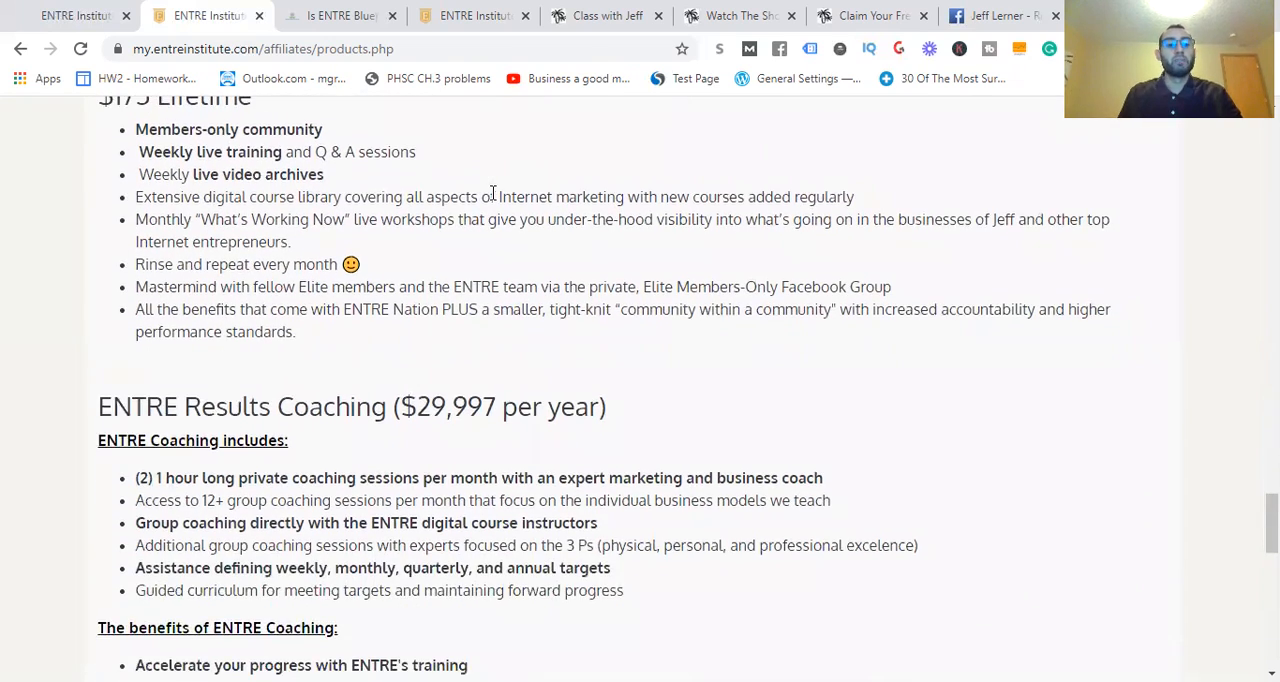
scroll(down, 3)
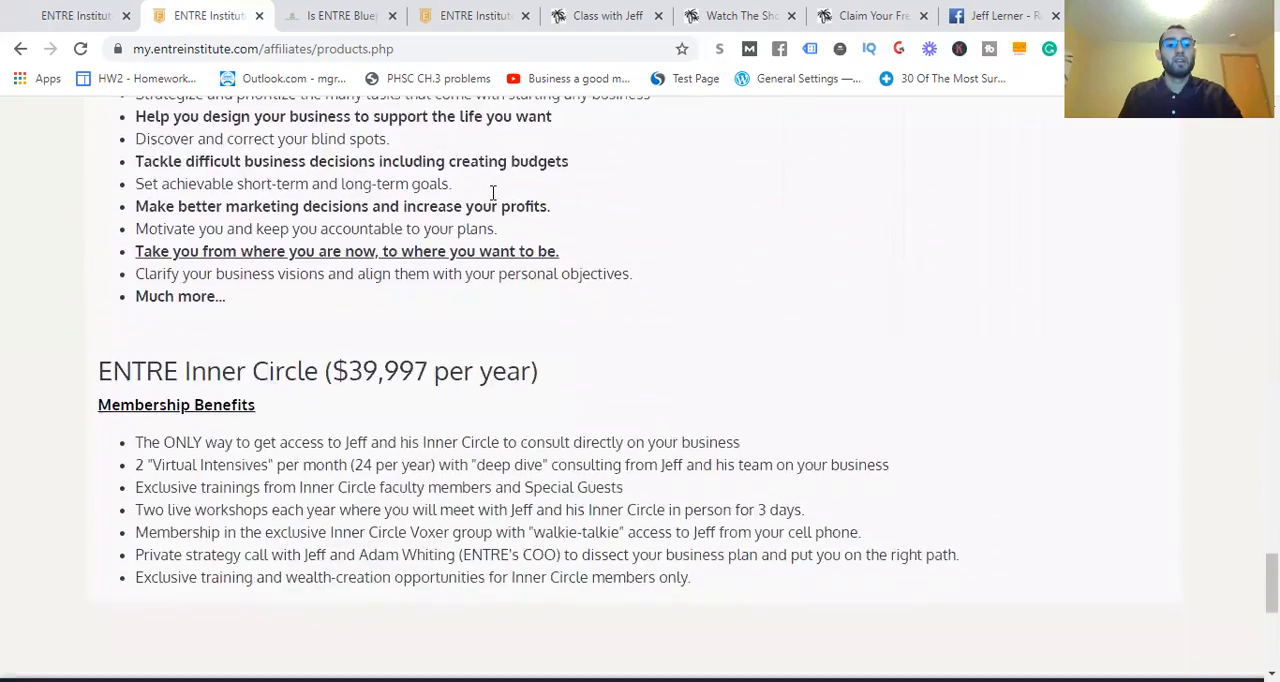
scroll(down, 3)
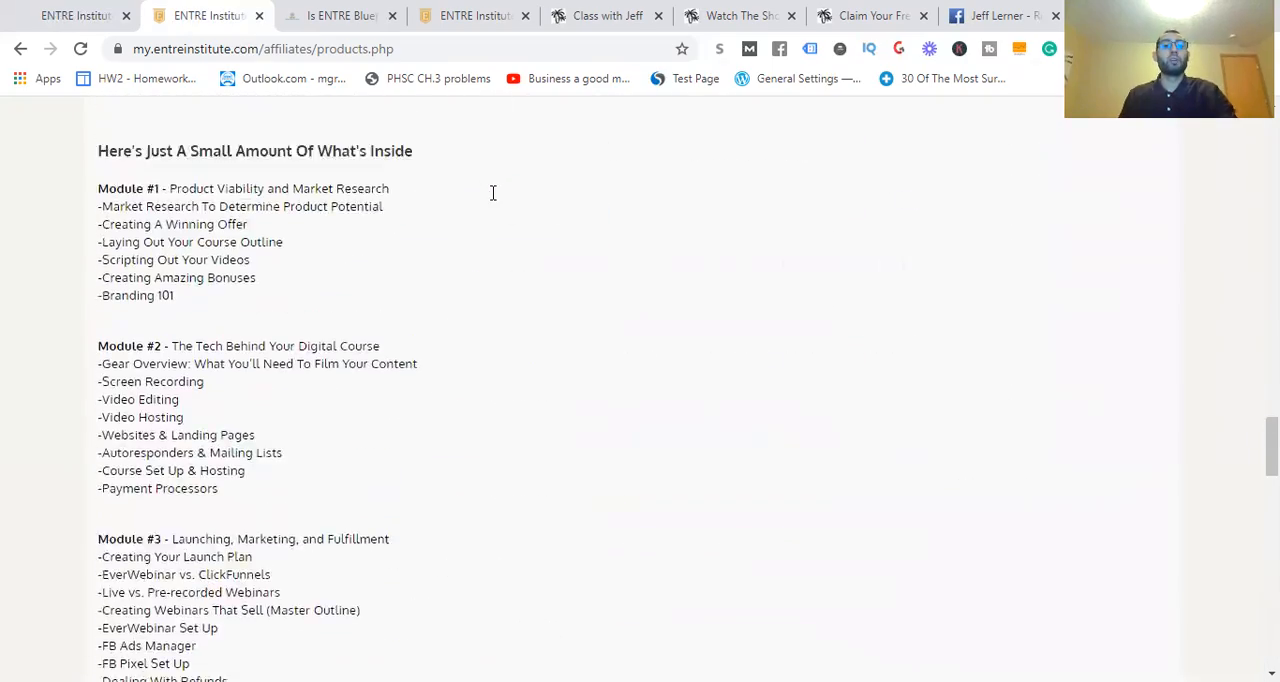
scroll(down, 3)
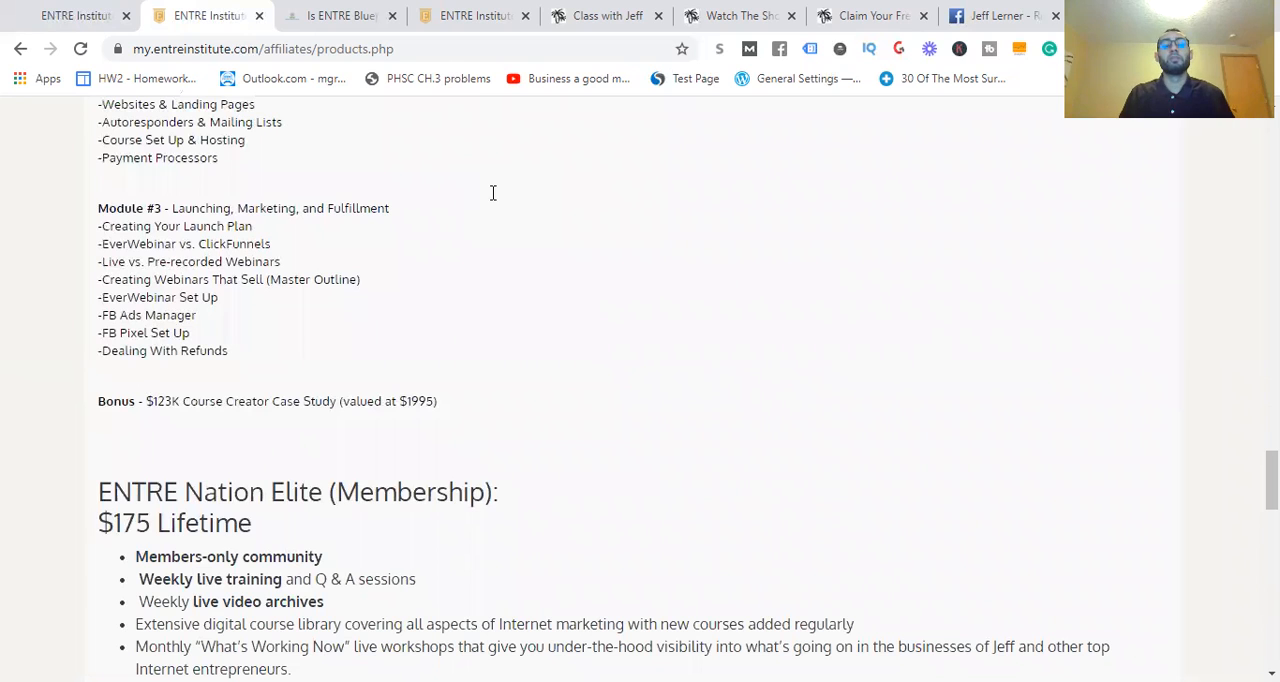
mouse_move(75, 15)
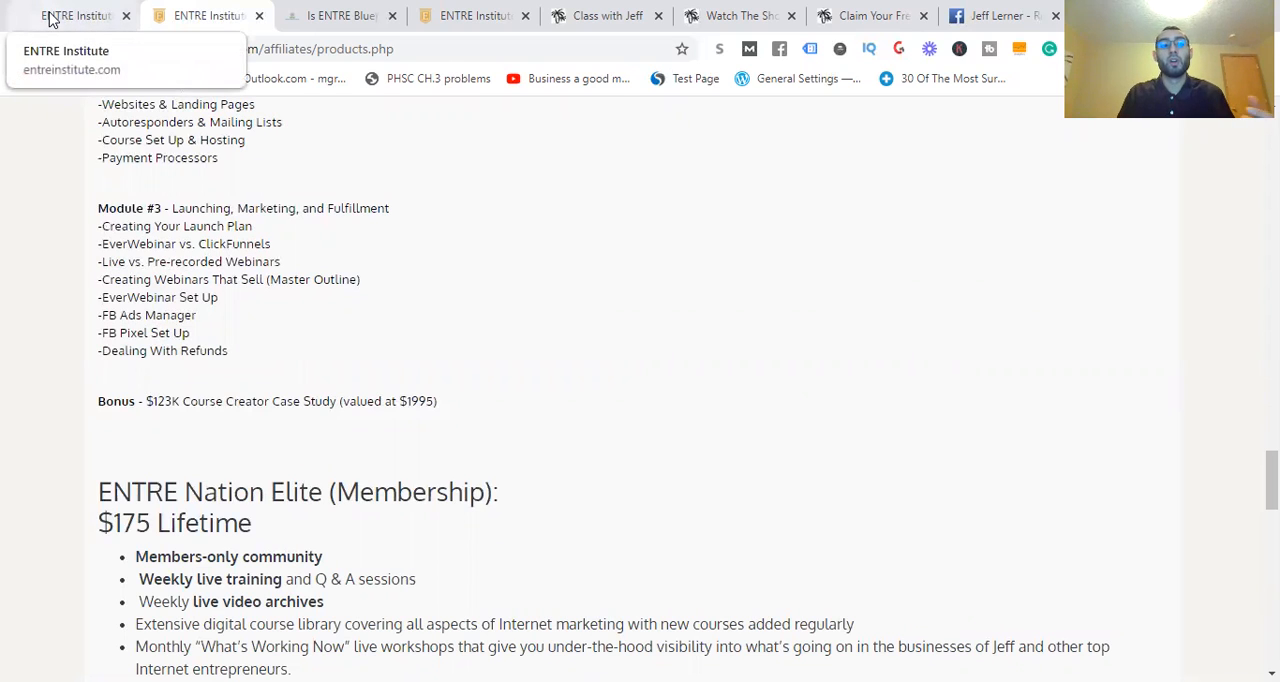
mouse_move(613, 443)
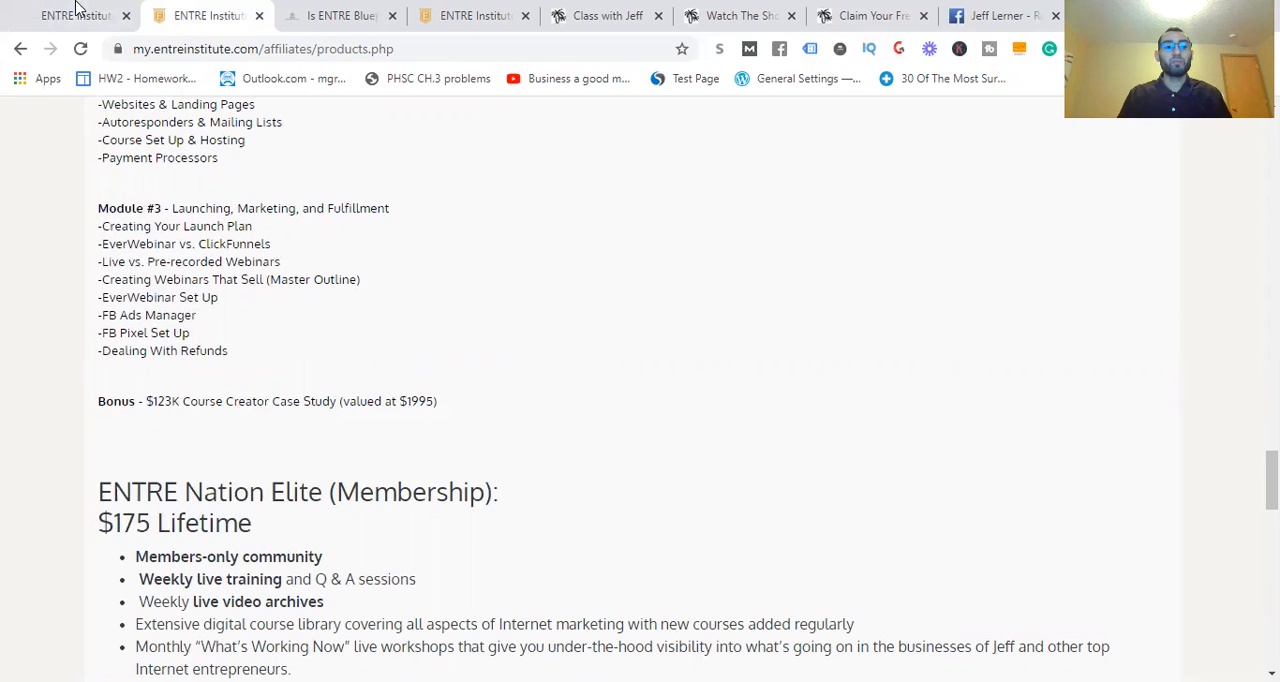
click(340, 15)
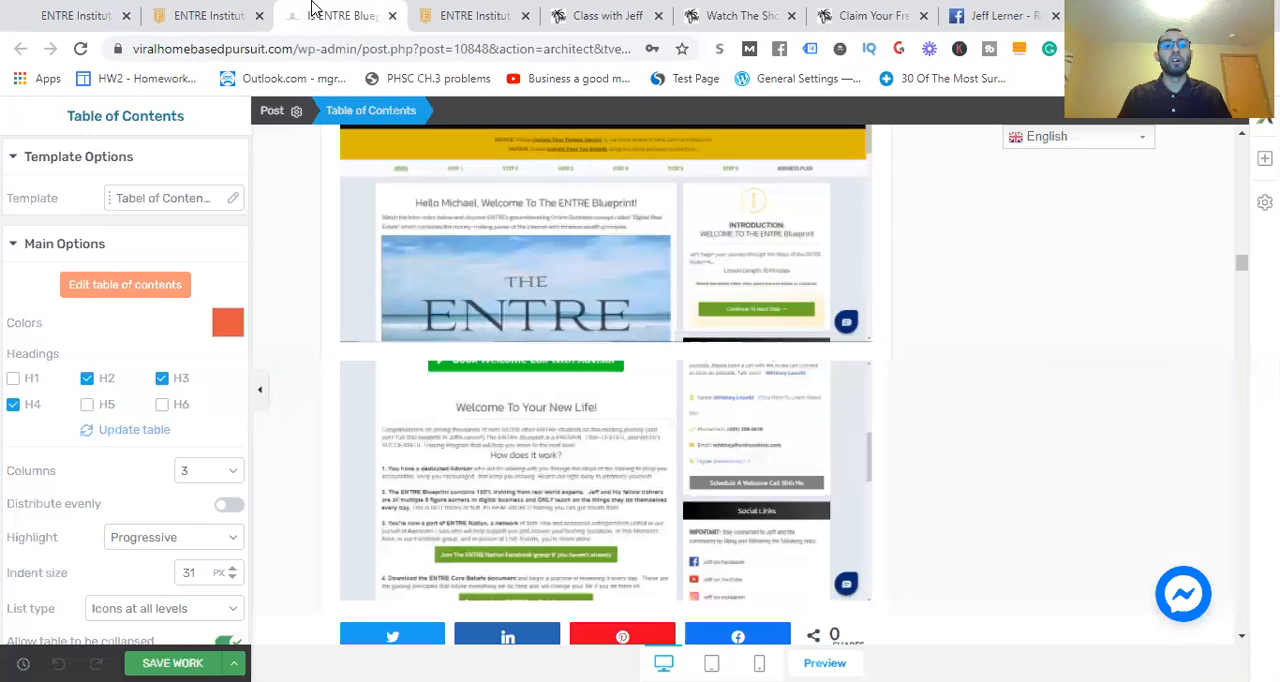
scroll(down, 3)
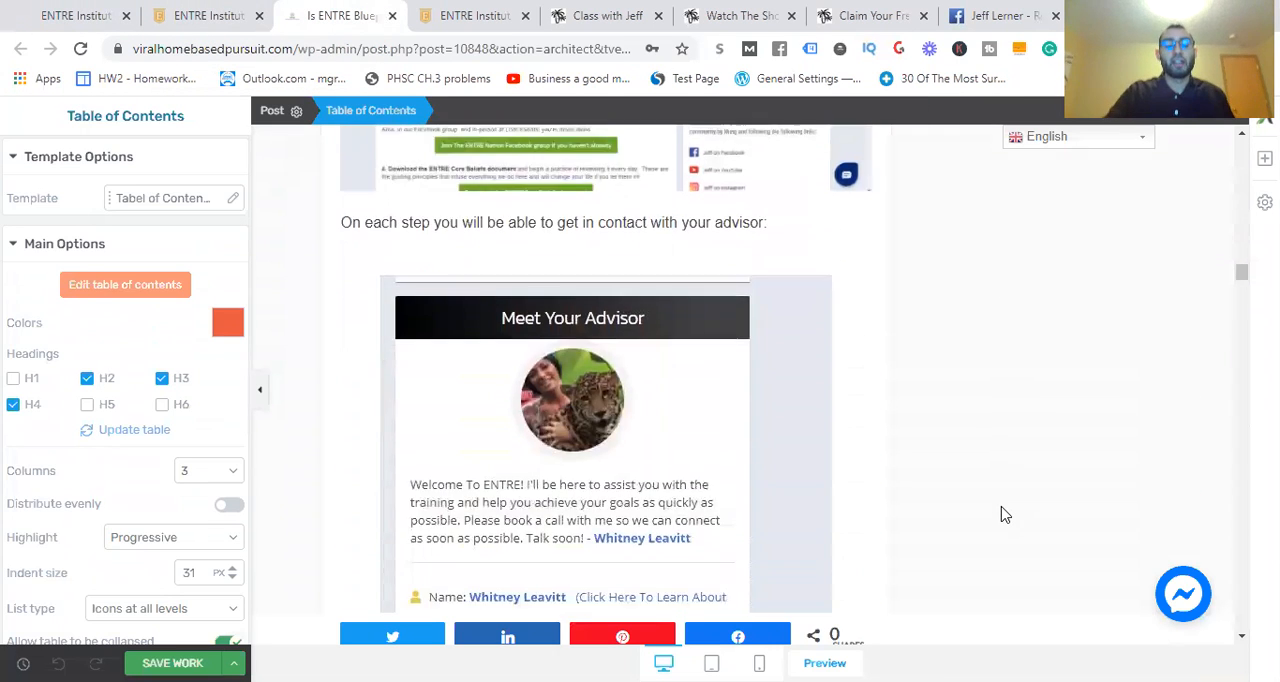
scroll(down, 3)
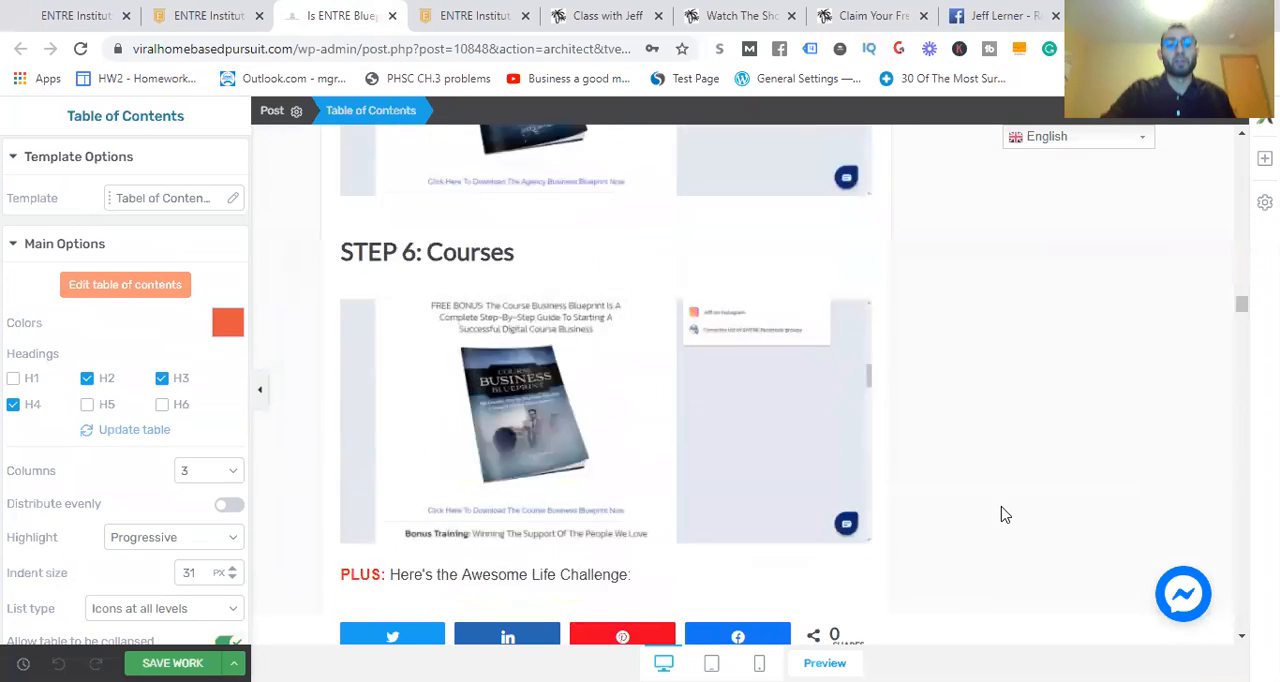
scroll(down, 3)
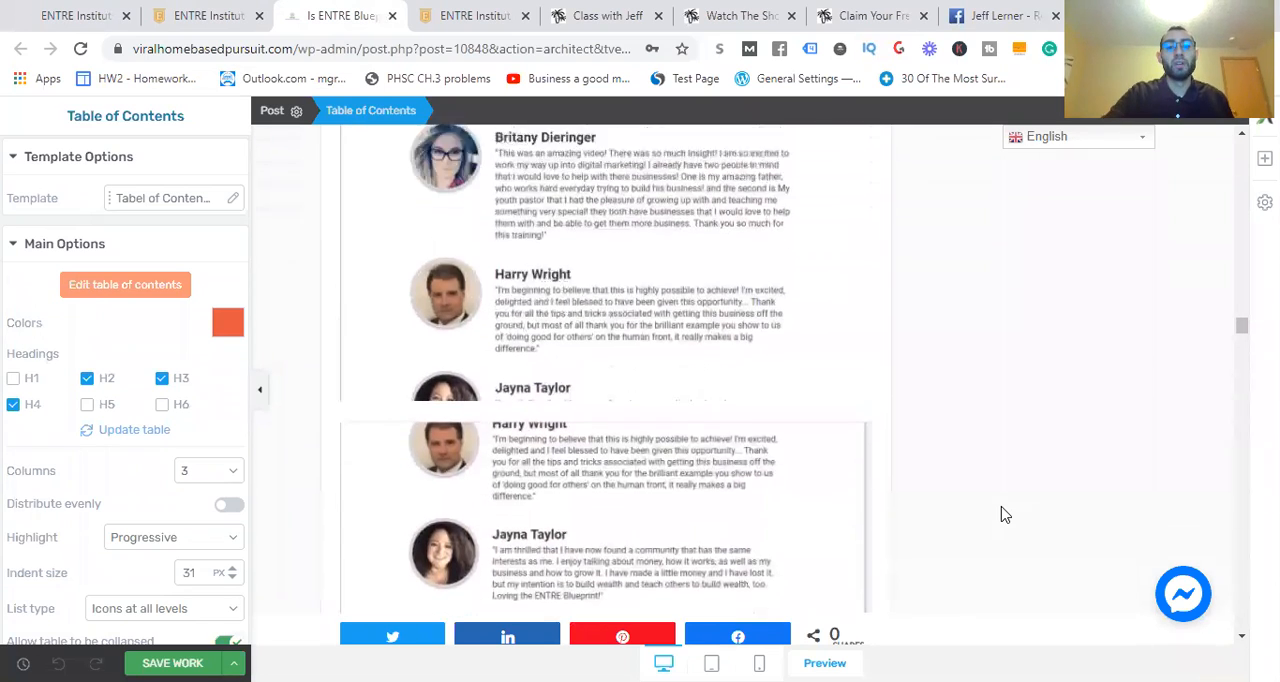
scroll(up, 3)
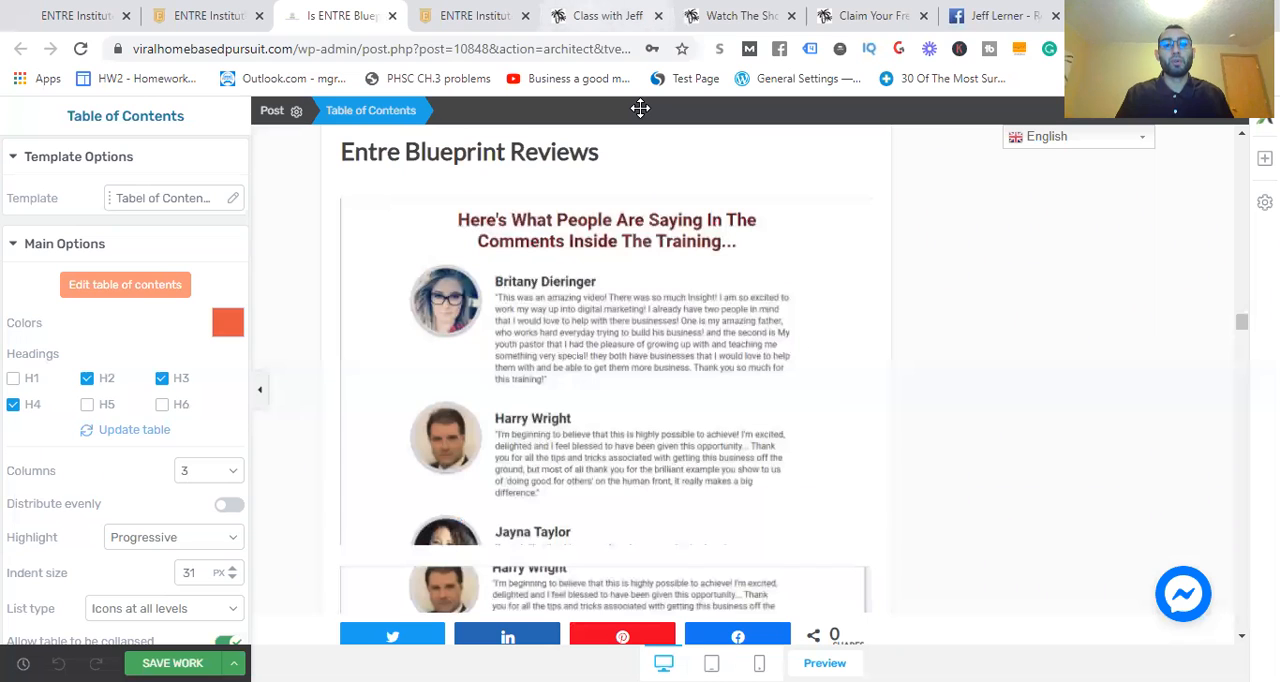
click(469, 151)
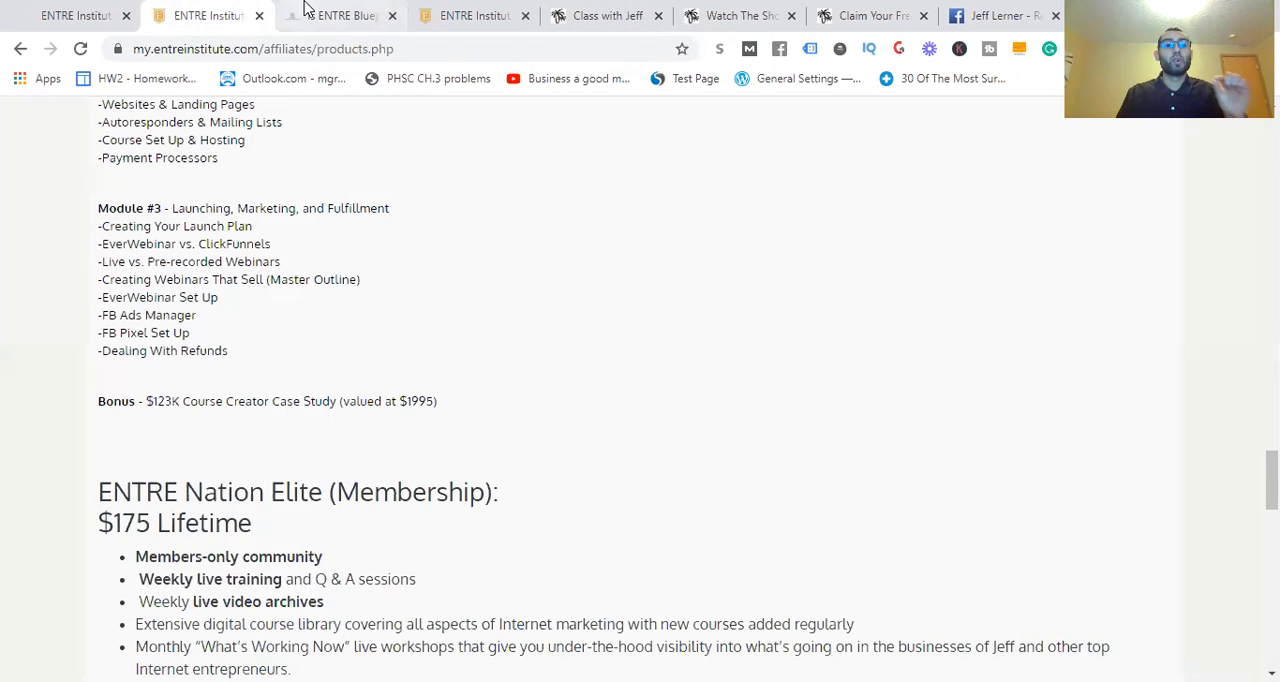
click(340, 15)
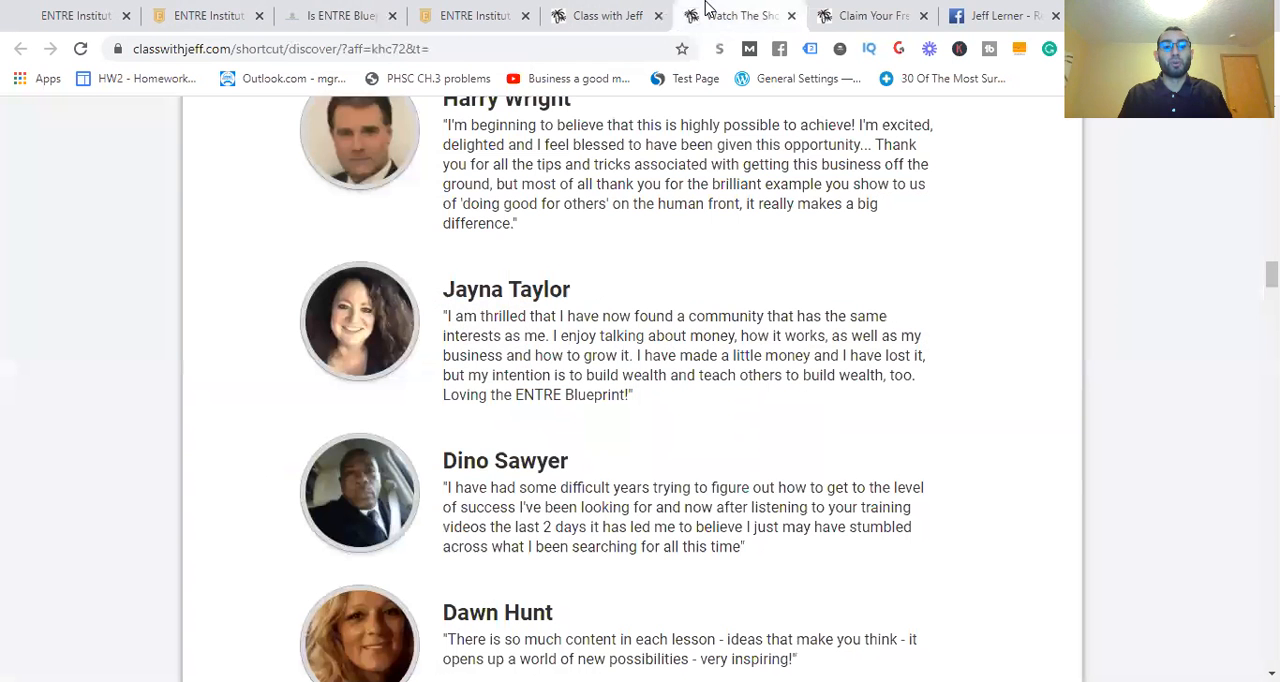
Skim the Class with Jeff page's bonuses and founder story, then view the review post's reviews
scroll(up, 3)
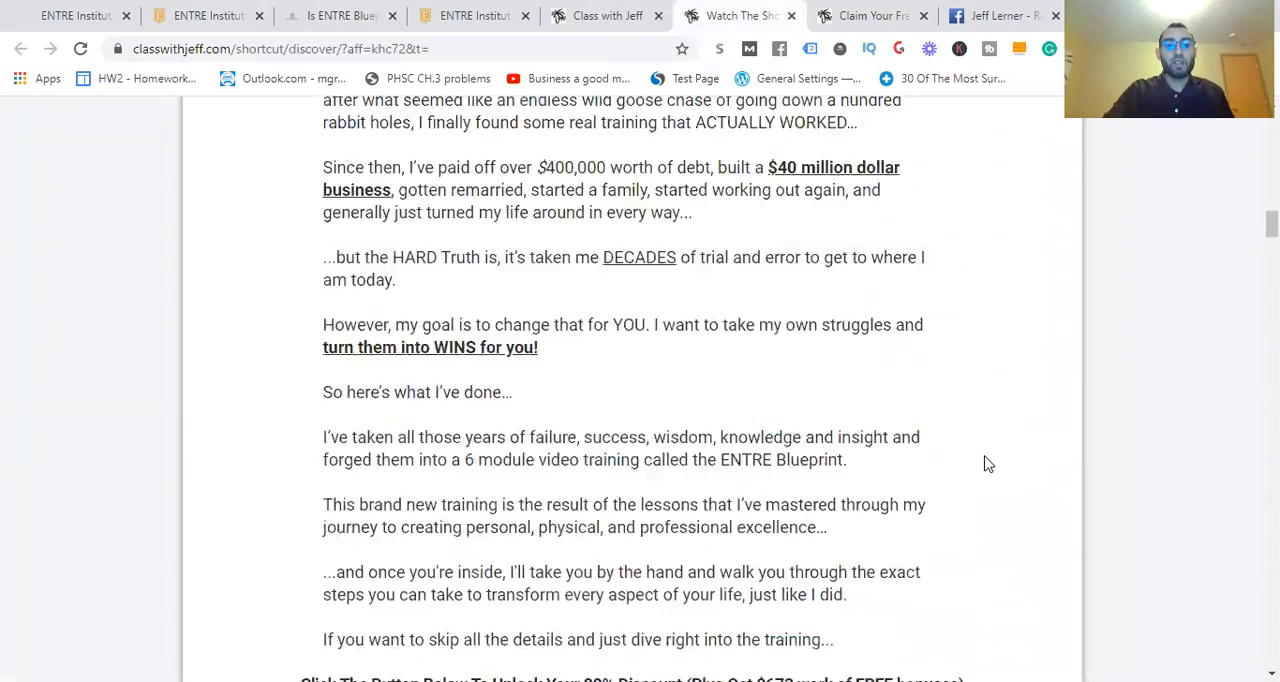
scroll(down, 3)
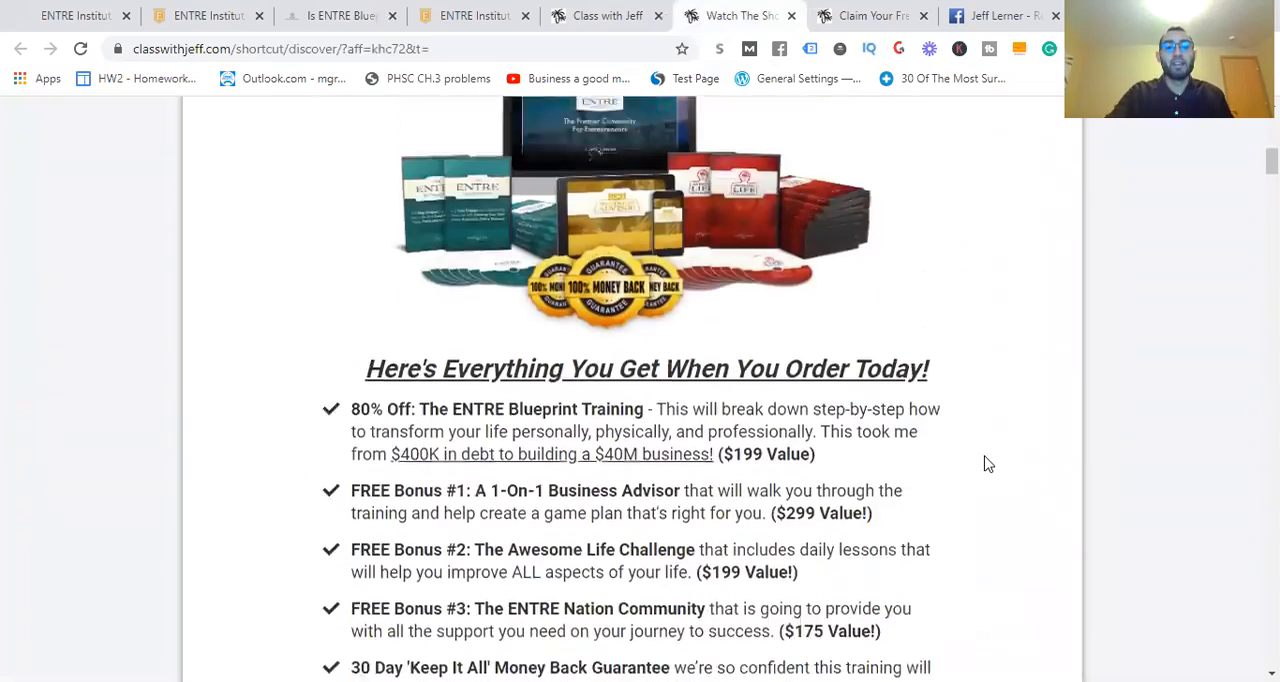
scroll(down, 3)
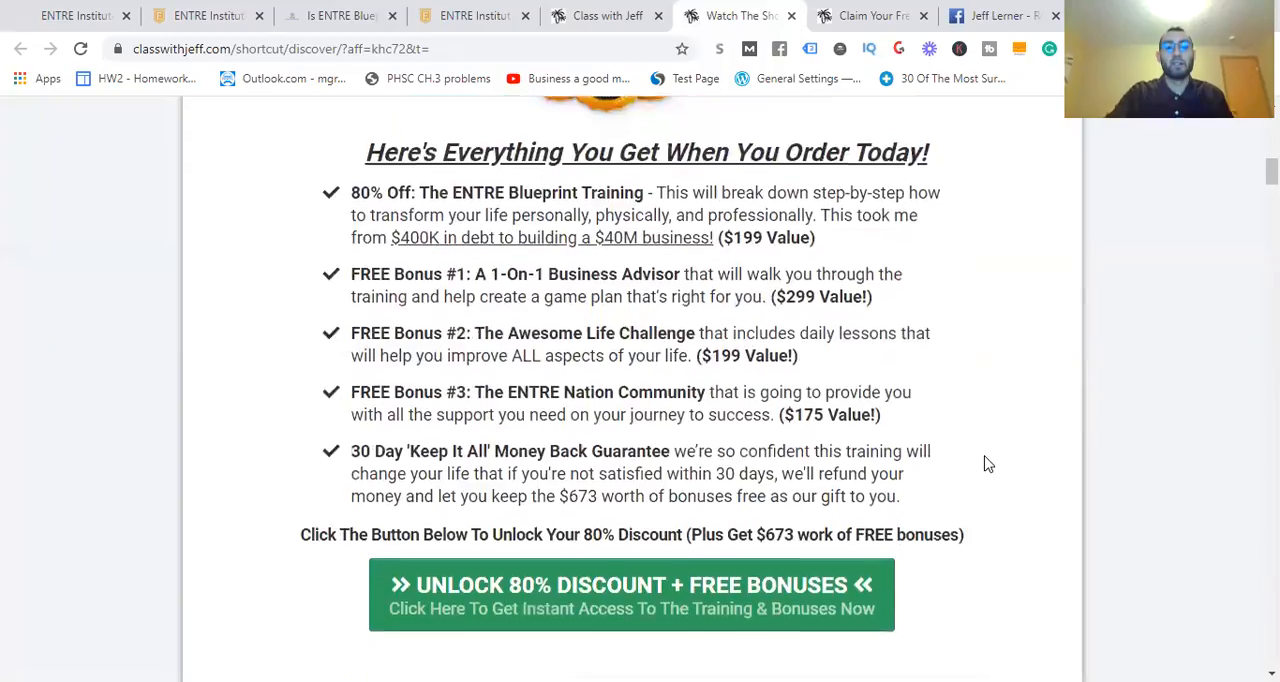
scroll(down, 3)
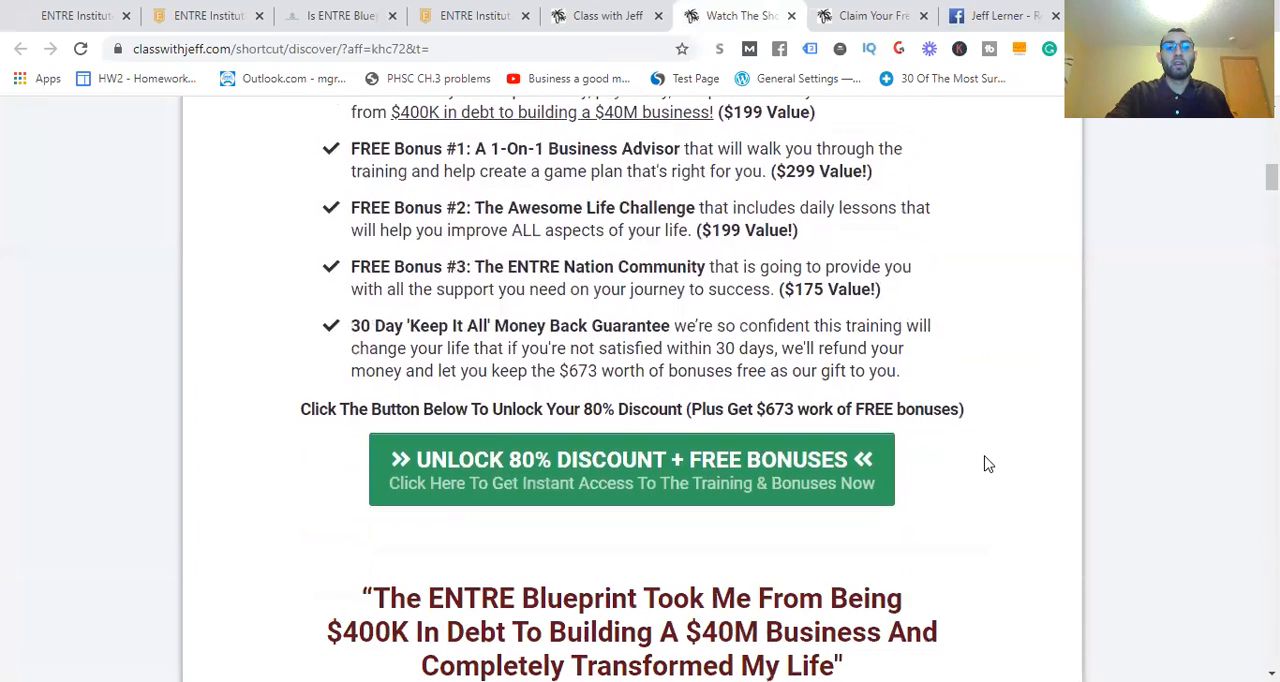
scroll(down, 3)
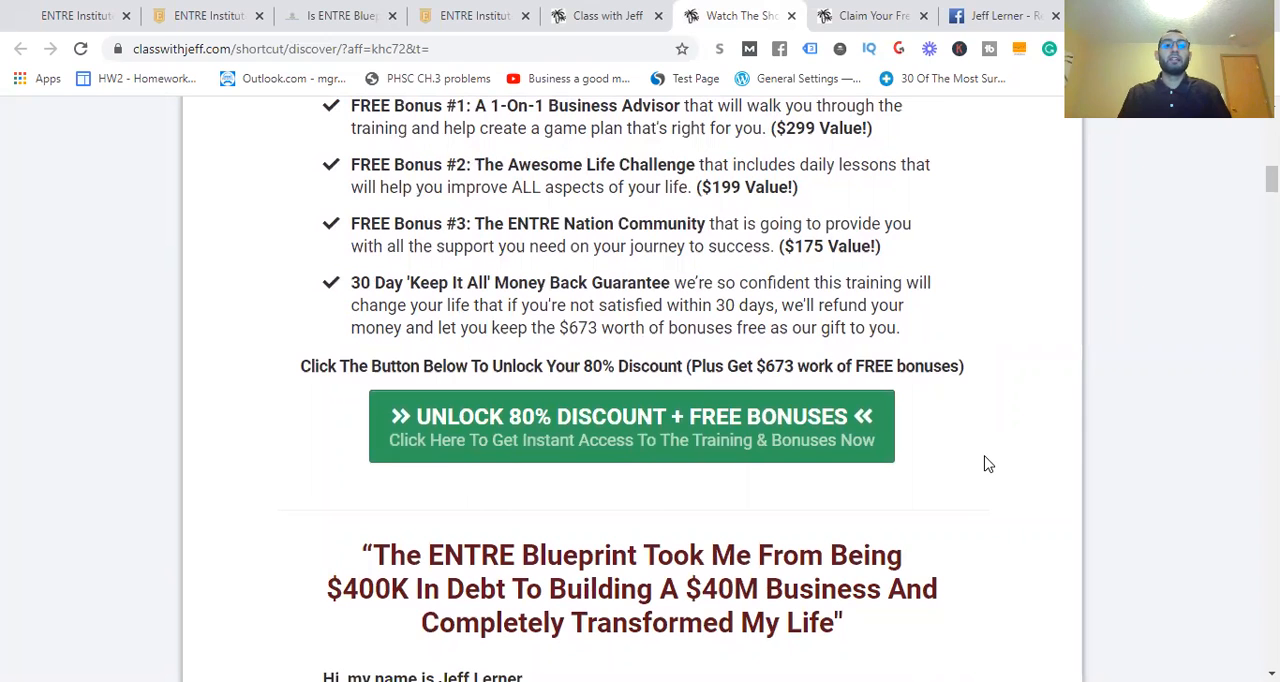
scroll(down, 3)
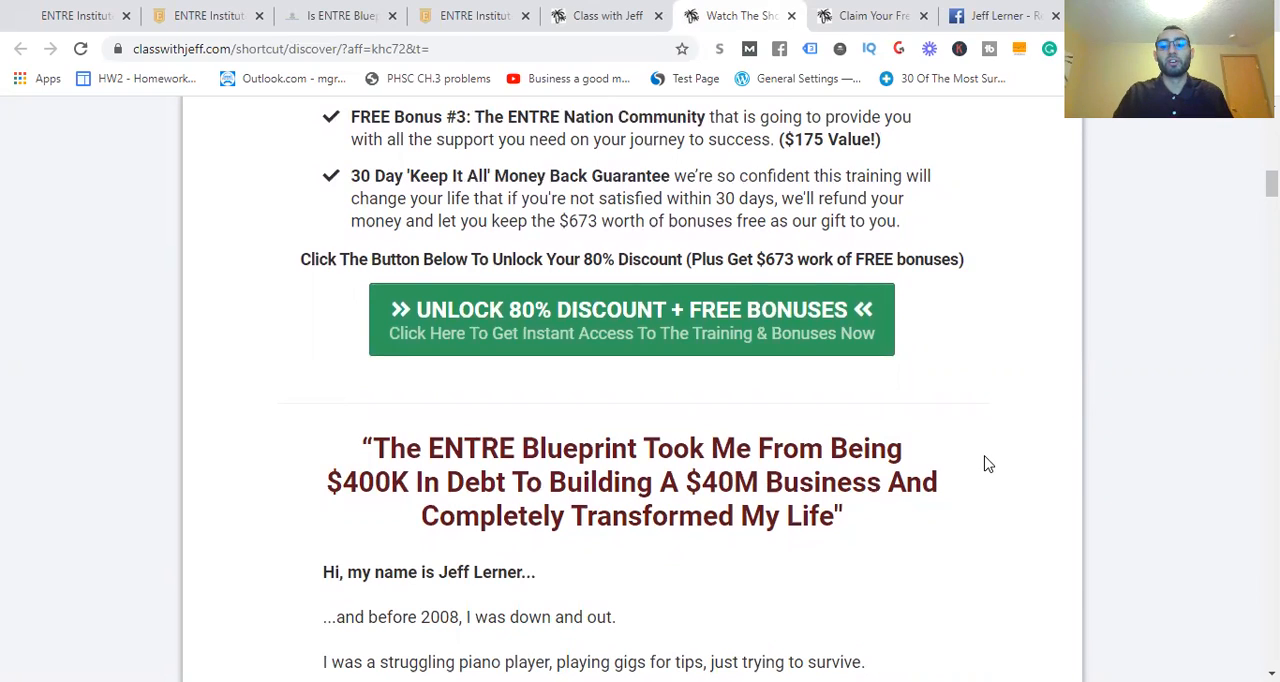
scroll(down, 3)
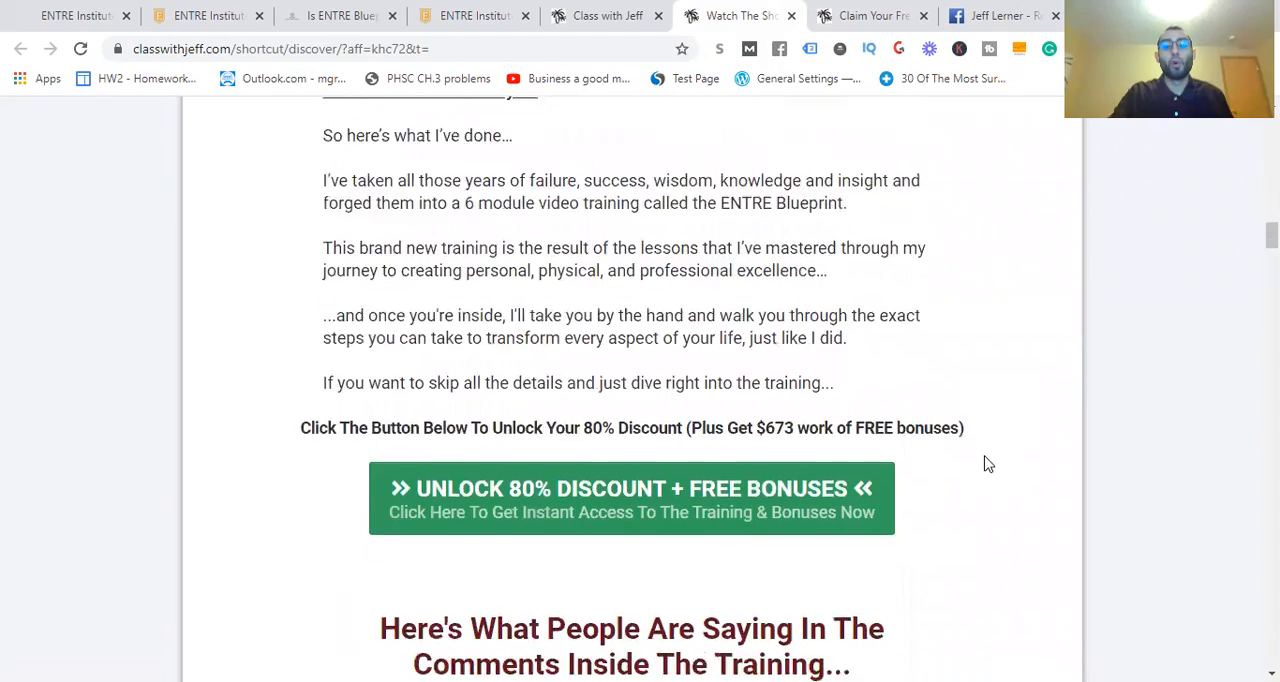
scroll(up, 3)
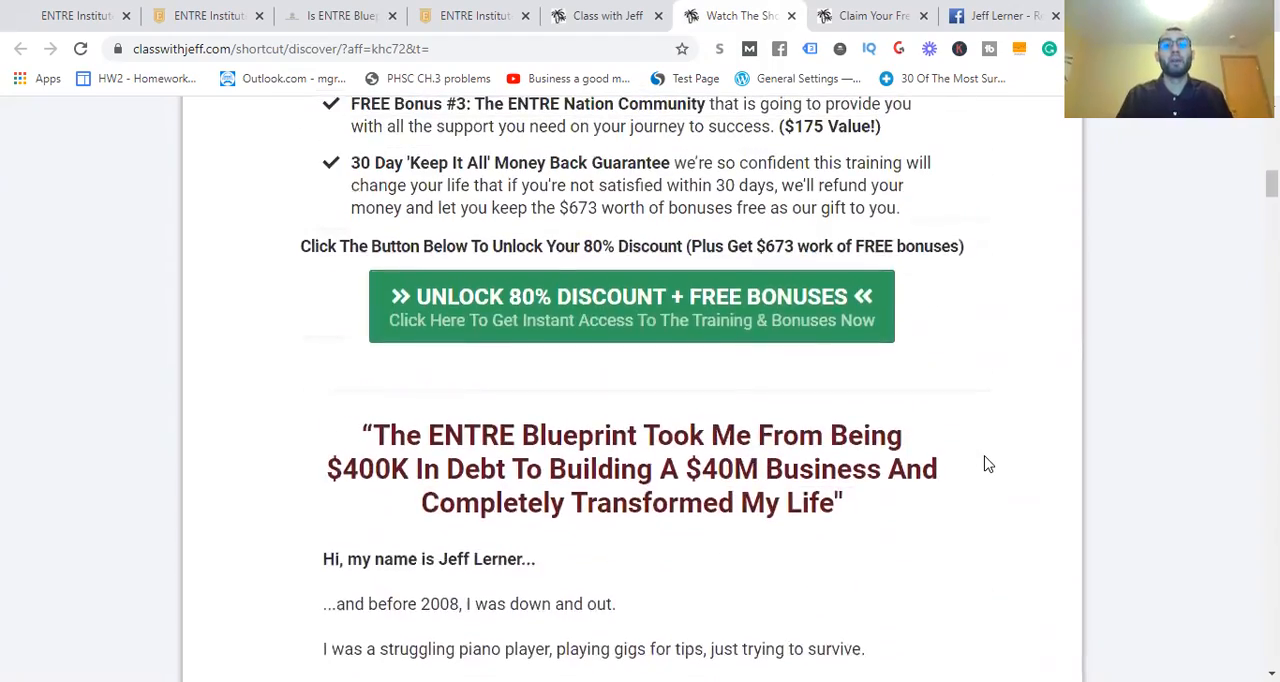
mouse_move(340, 15)
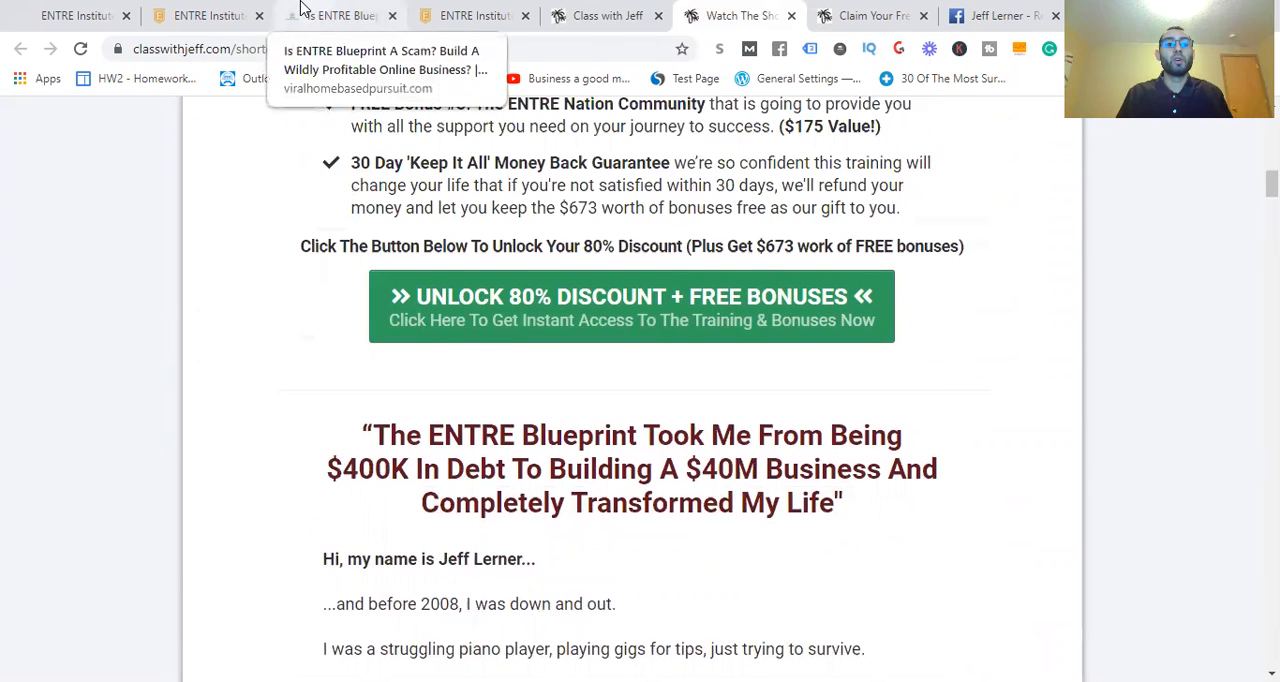
click(340, 15)
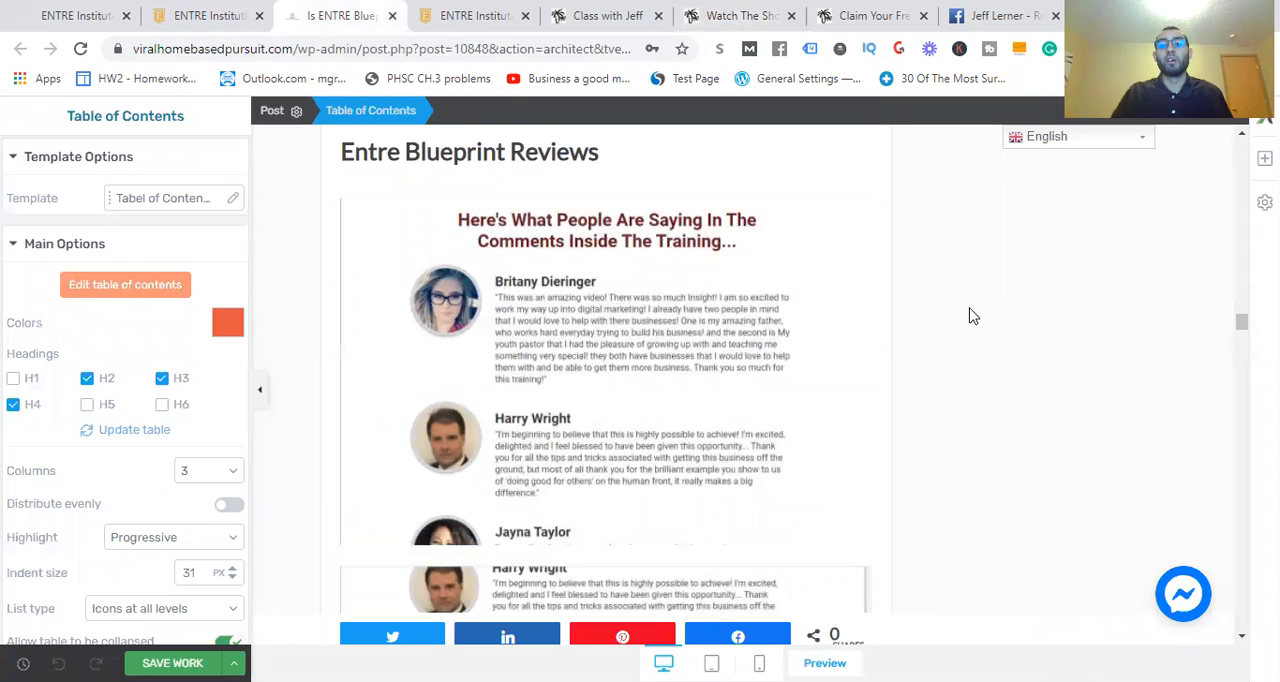
scroll(up, 3)
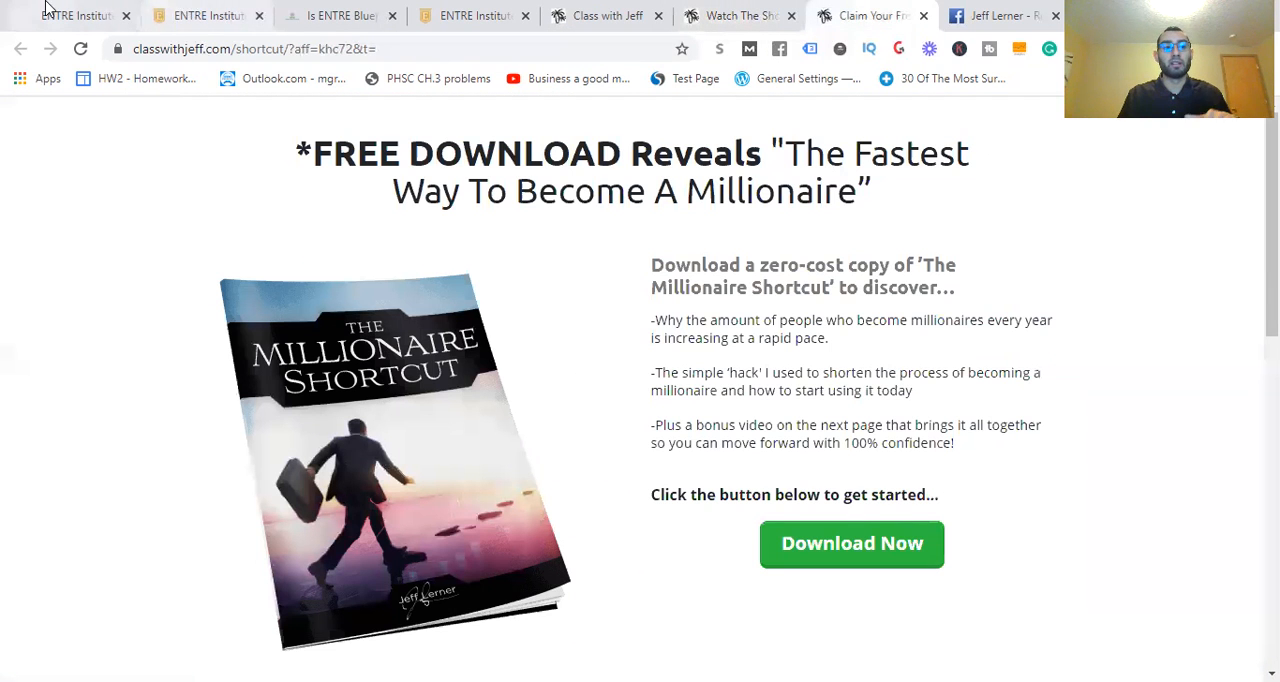
mouse_move(738, 15)
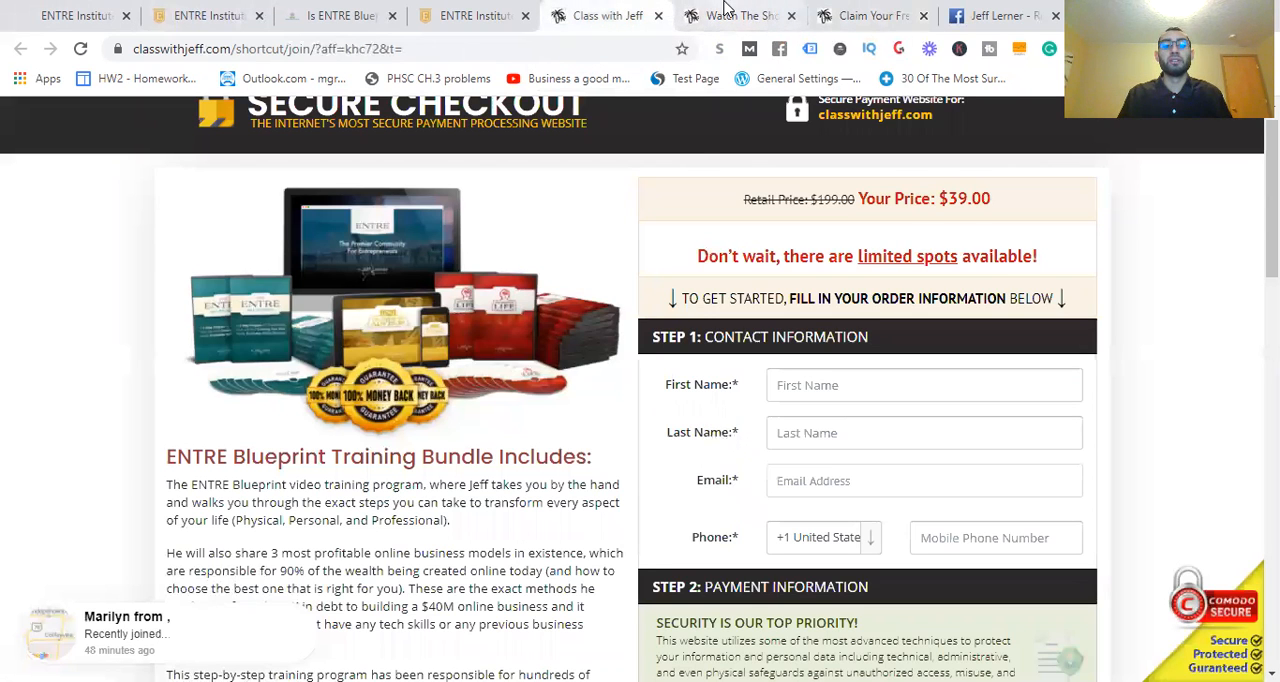
Read down the $39 checkout form through contact, payment and Step 3 Order Summary
scroll(down, 3)
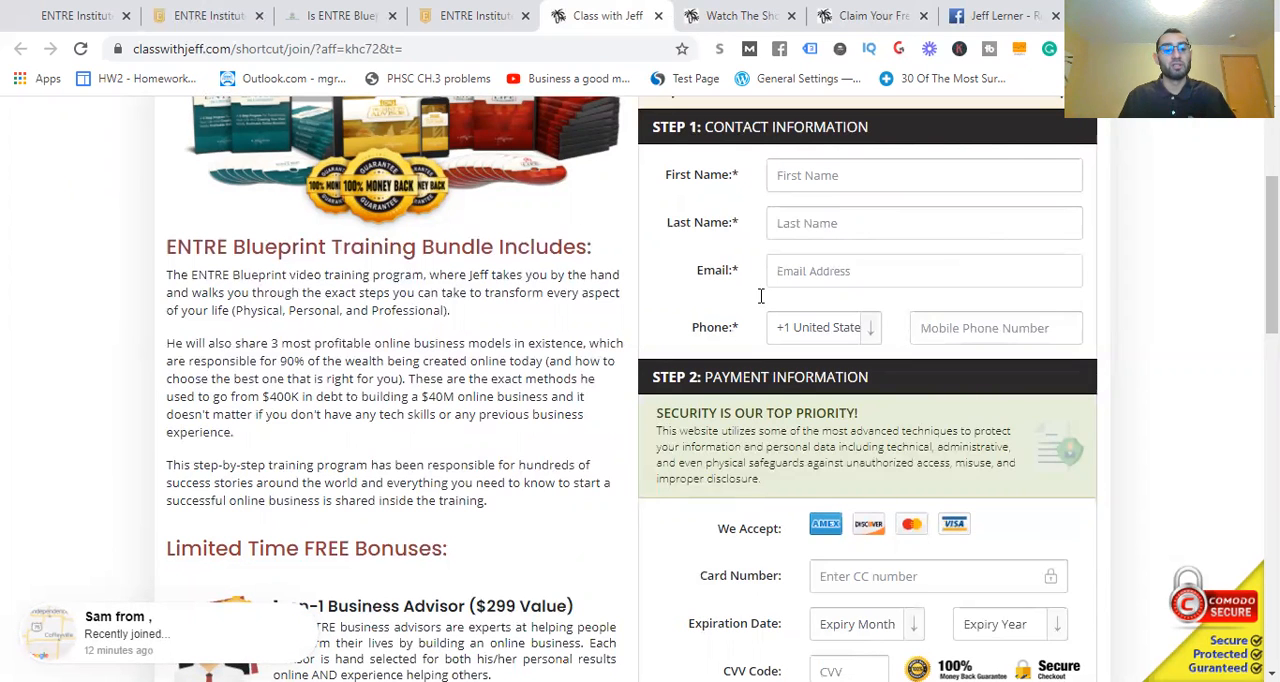
scroll(down, 3)
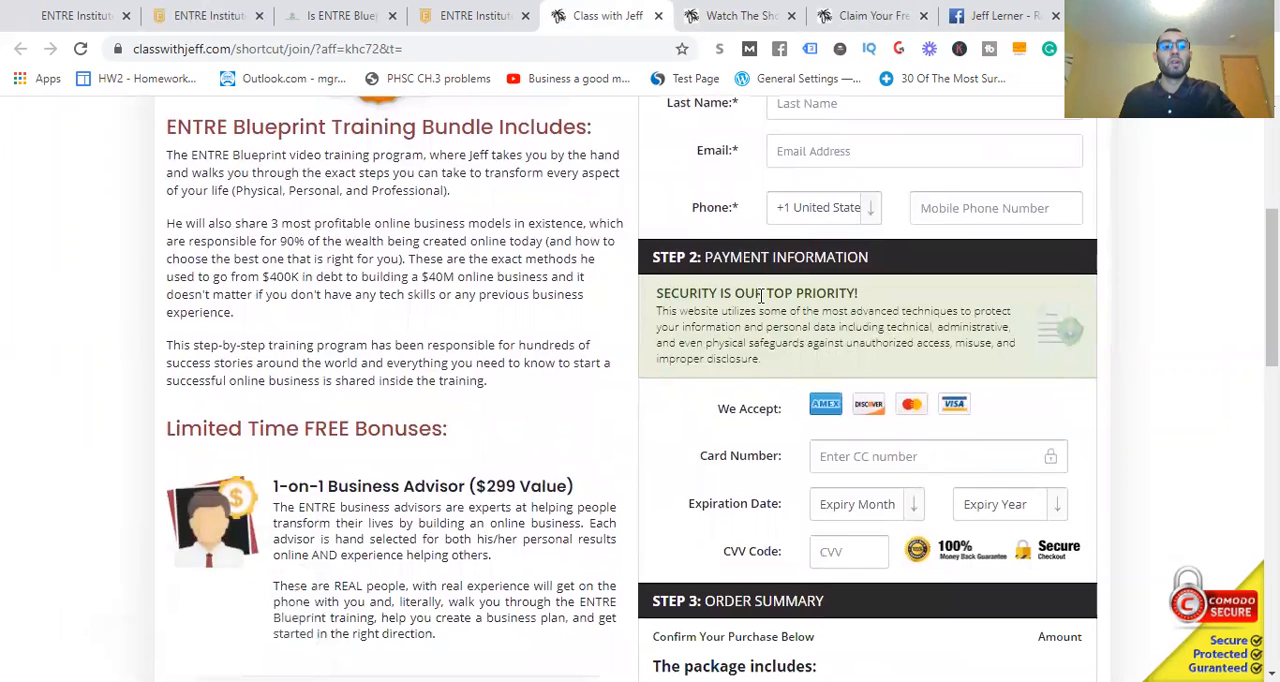
scroll(down, 3)
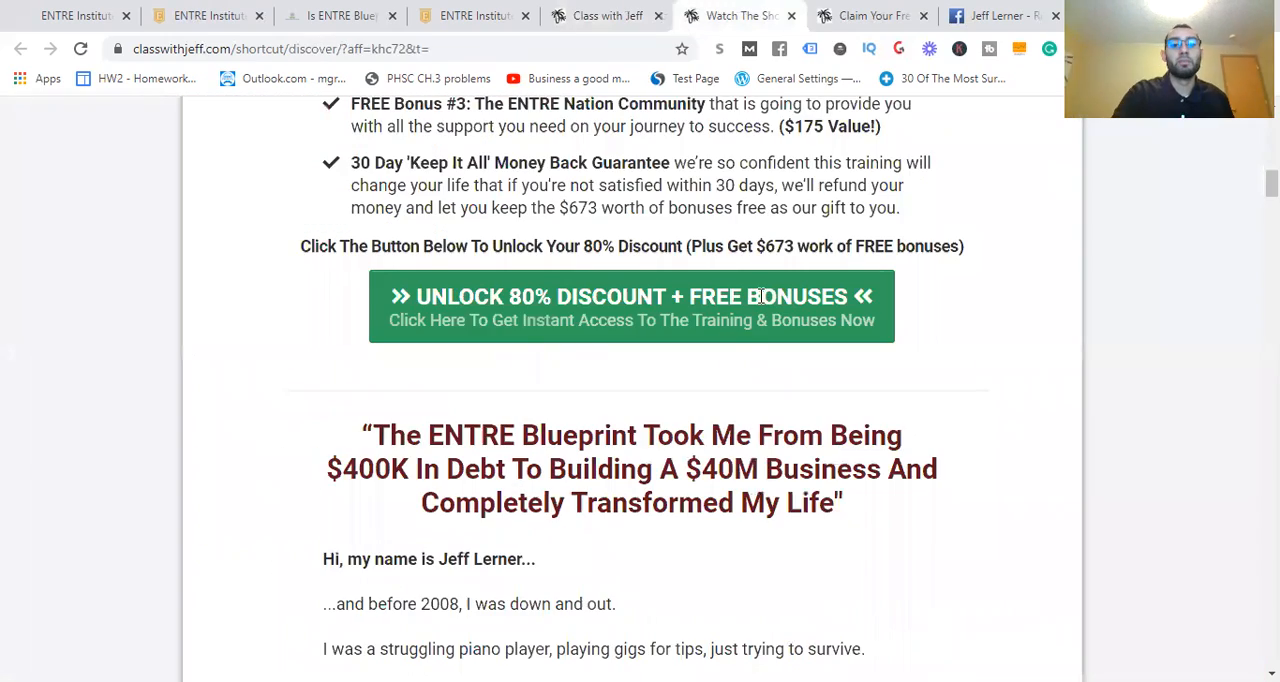
scroll(down, 3)
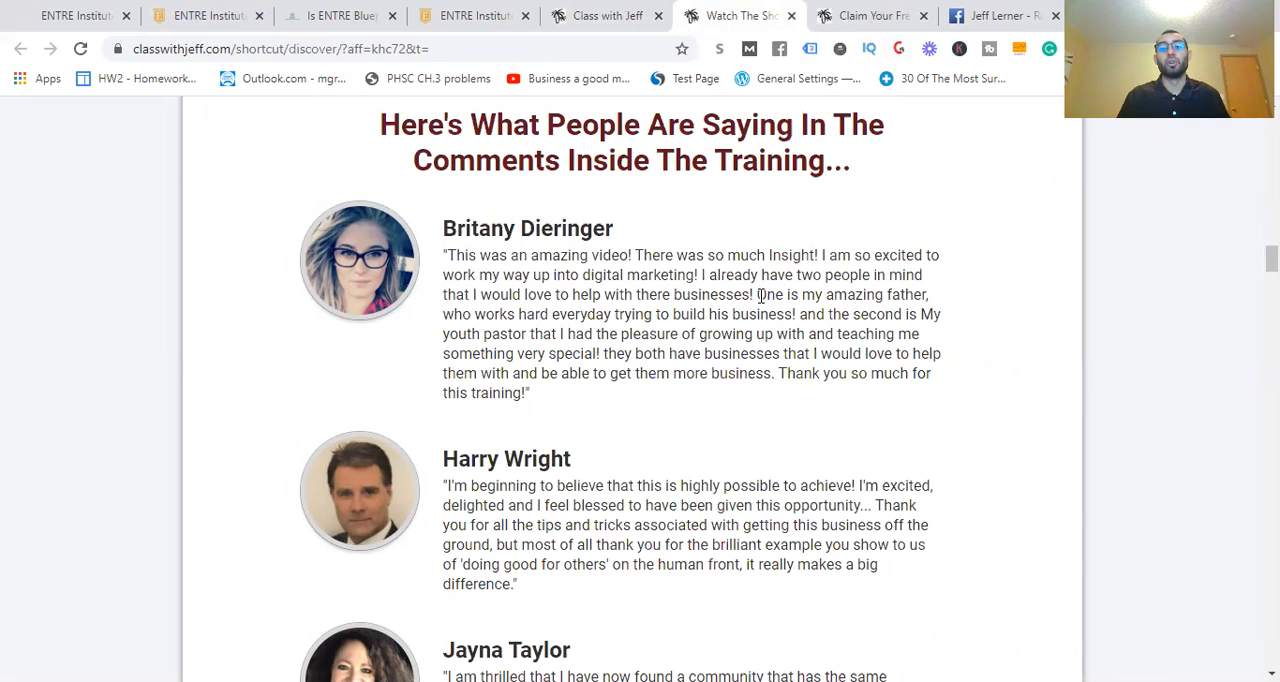
scroll(down, 3)
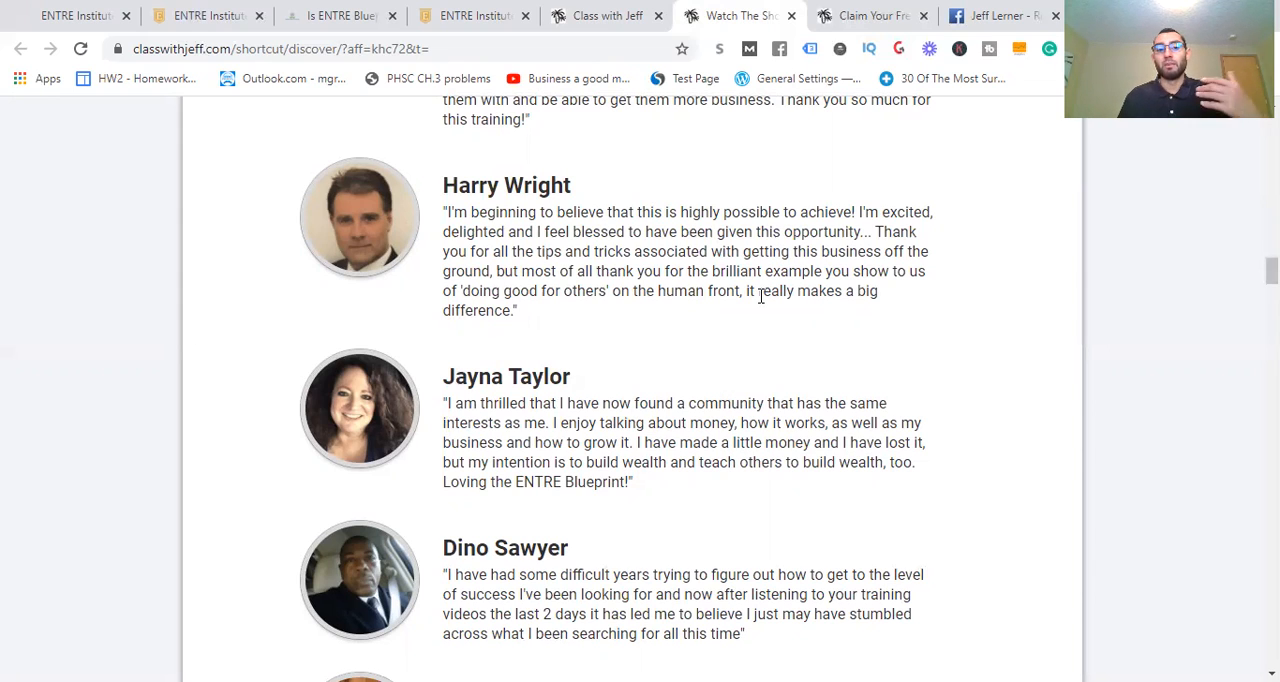
scroll(down, 3)
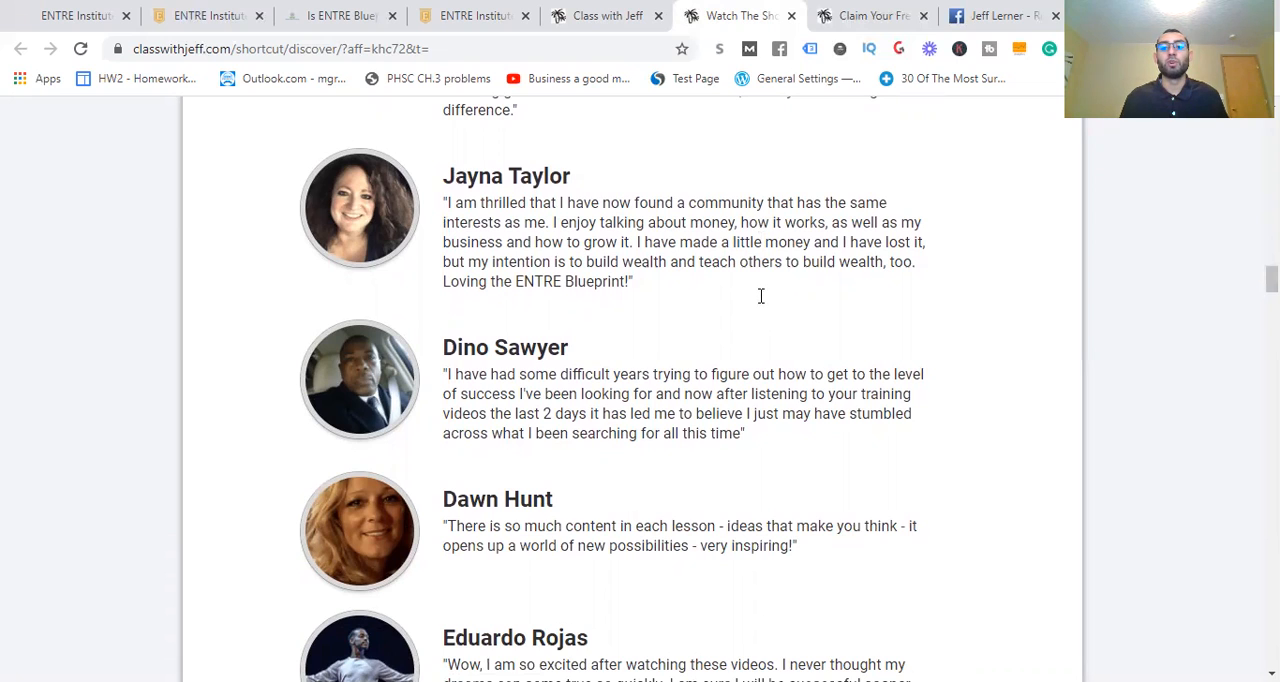
scroll(down, 3)
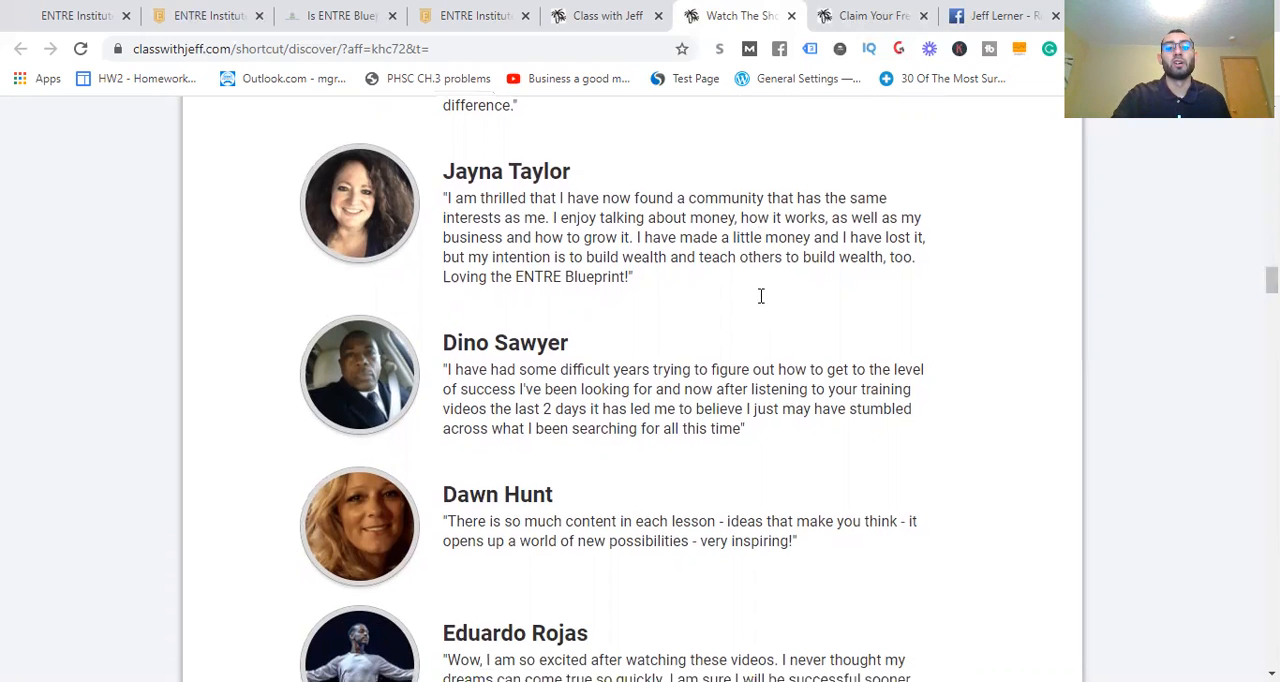
scroll(down, 3)
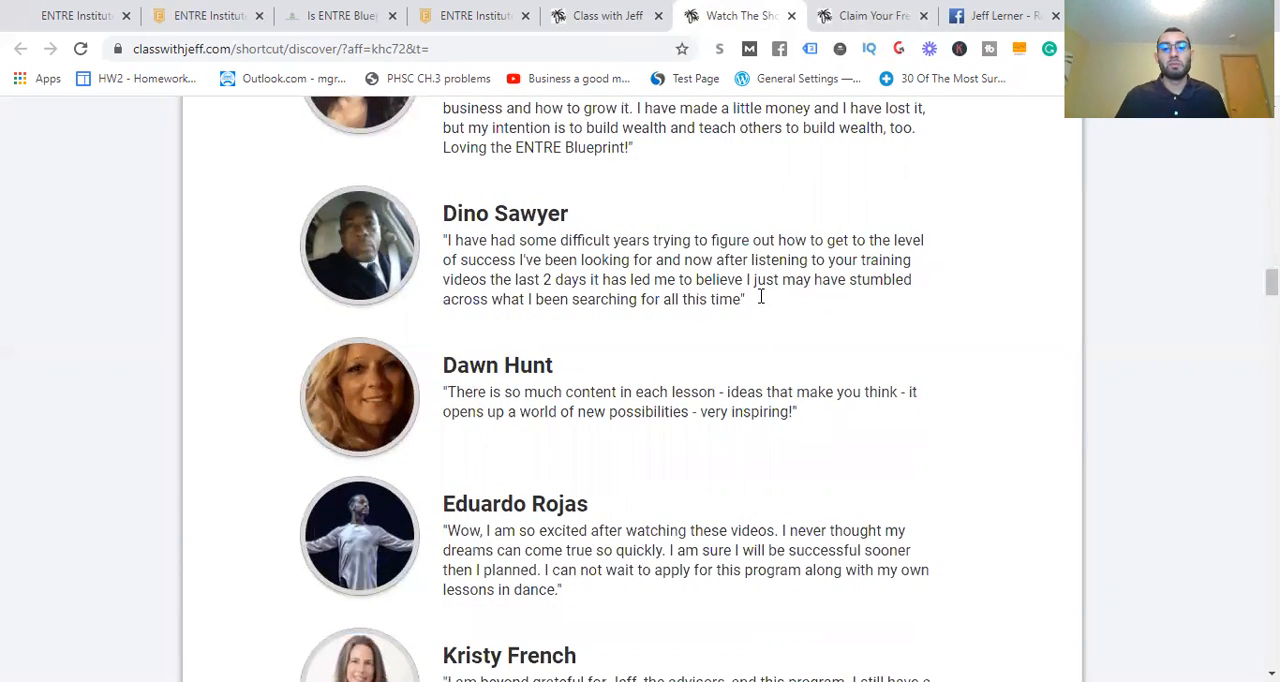
scroll(down, 3)
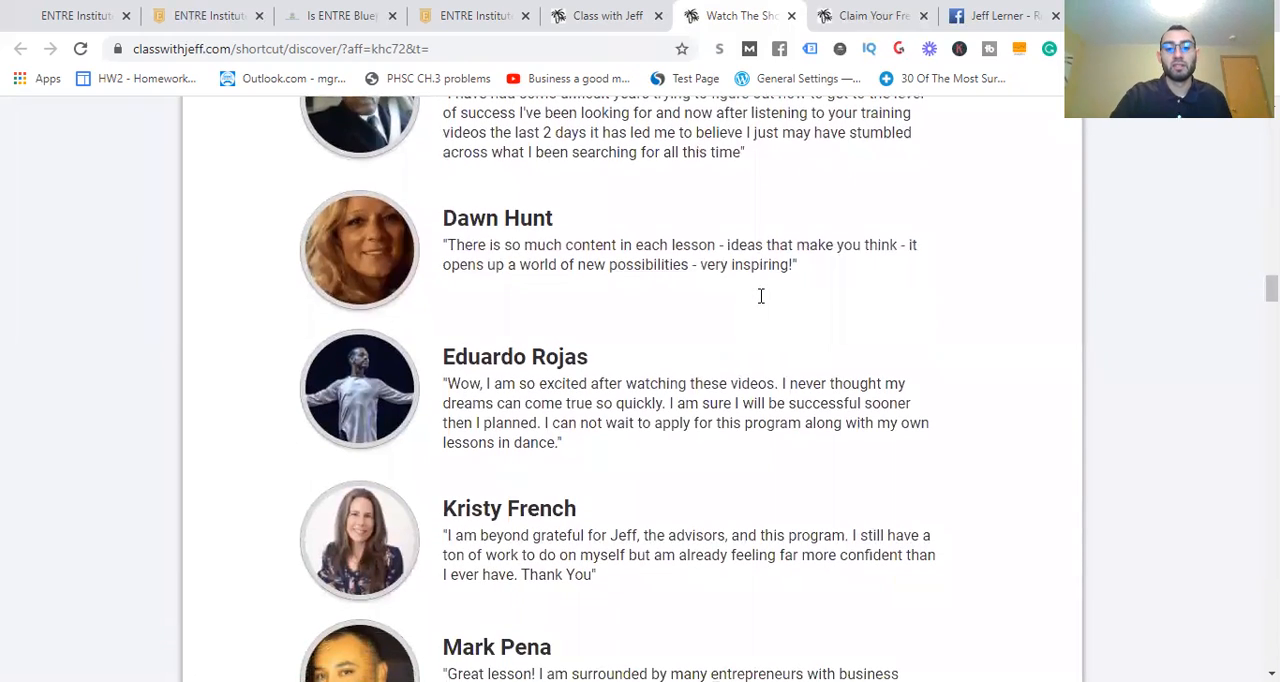
scroll(down, 3)
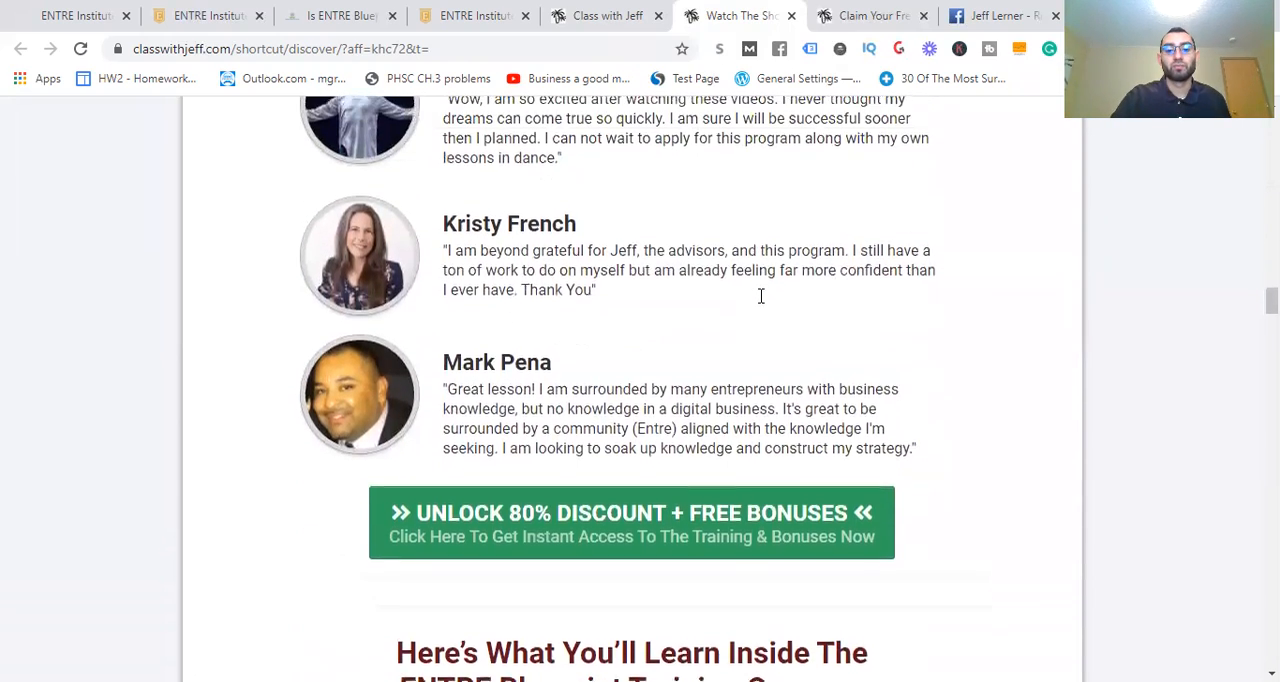
click(995, 15)
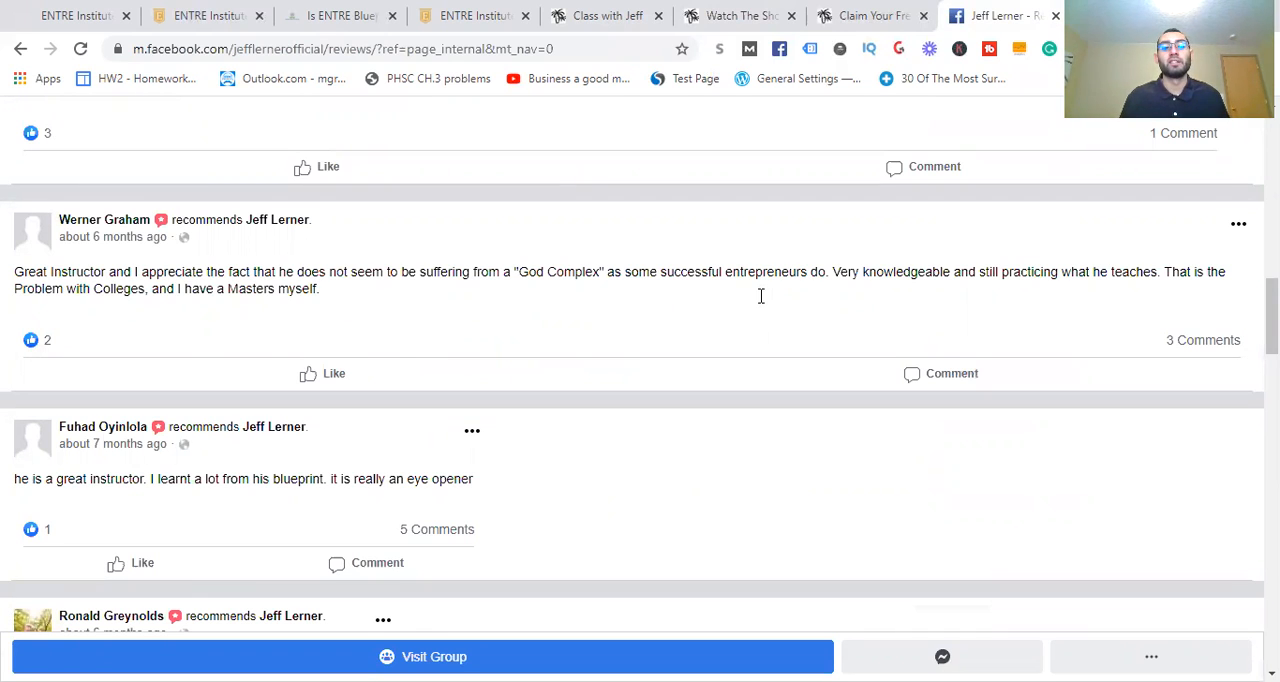
scroll(down, 3)
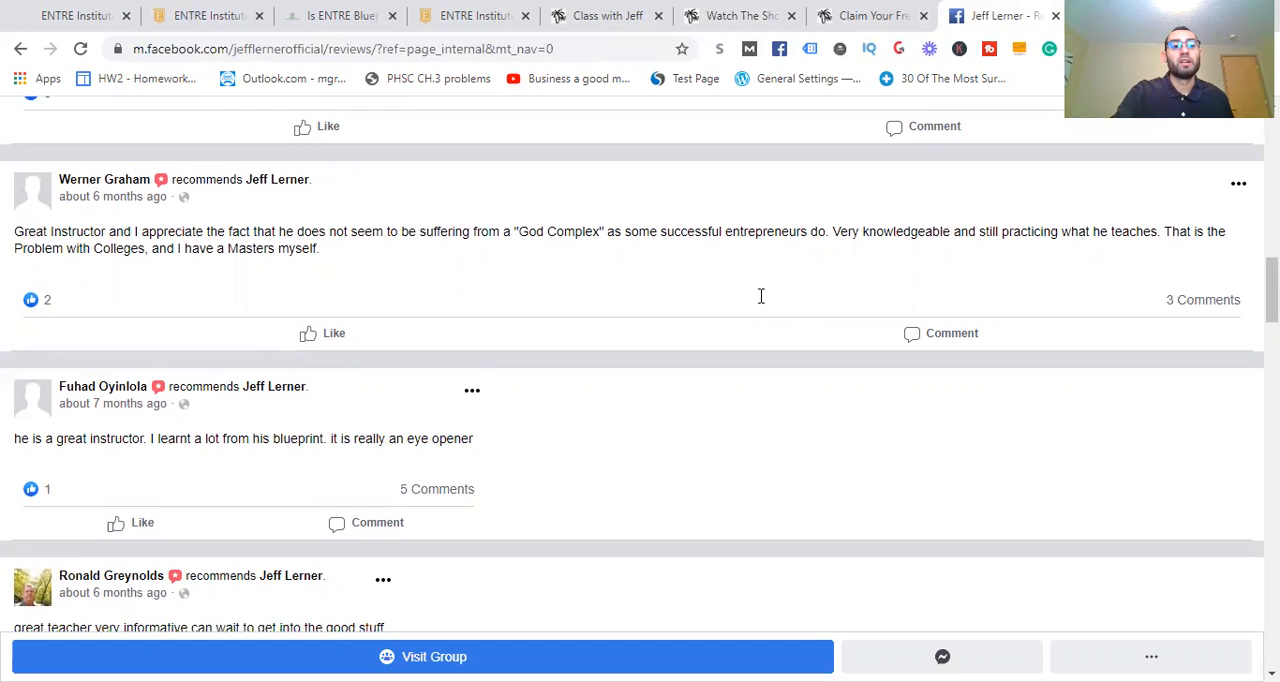
scroll(down, 3)
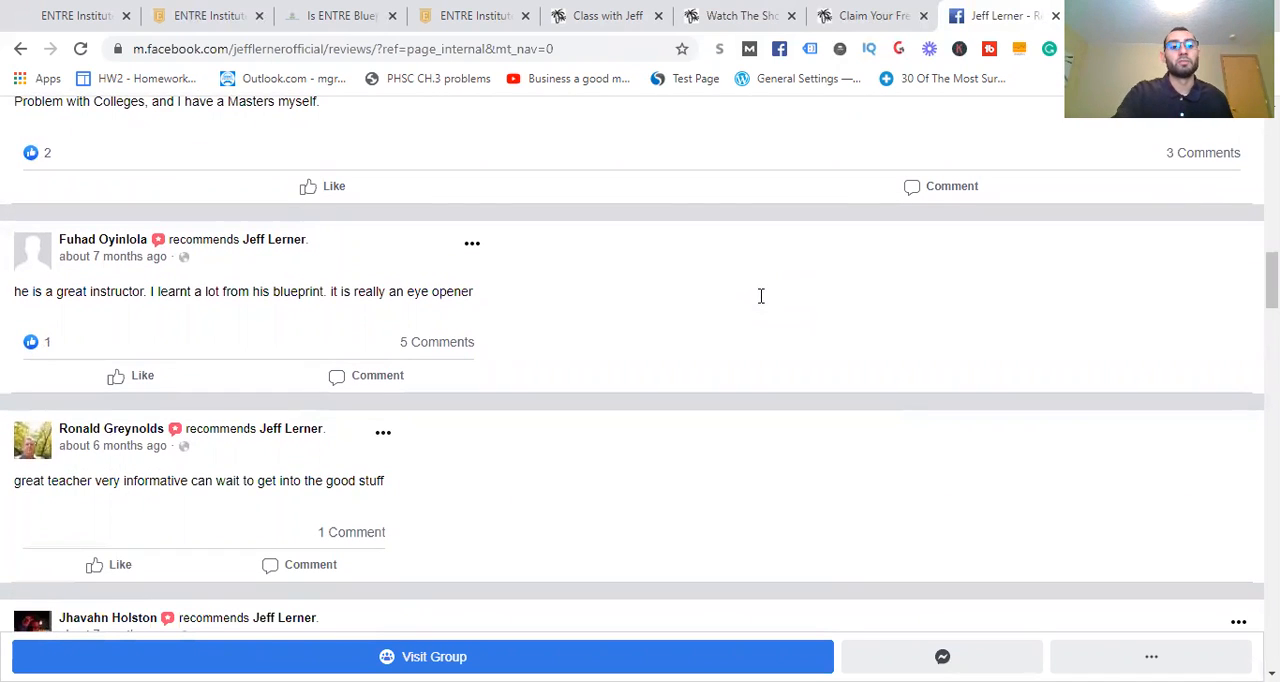
scroll(down, 3)
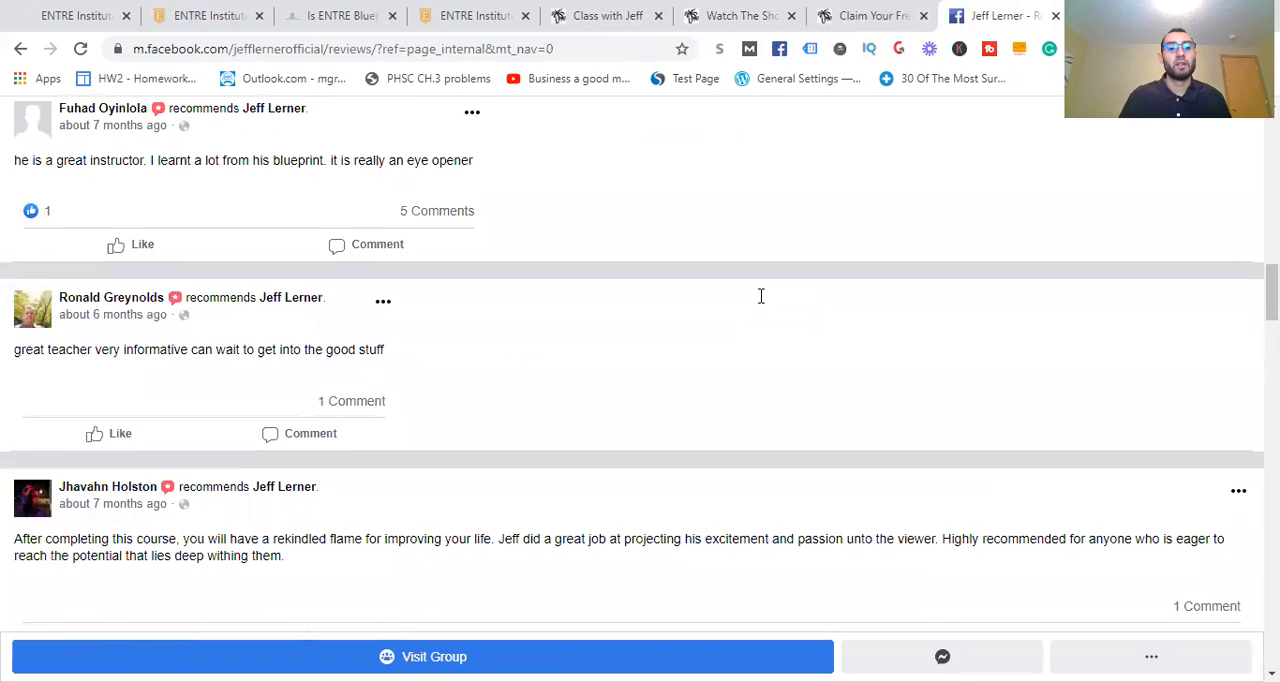
scroll(down, 3)
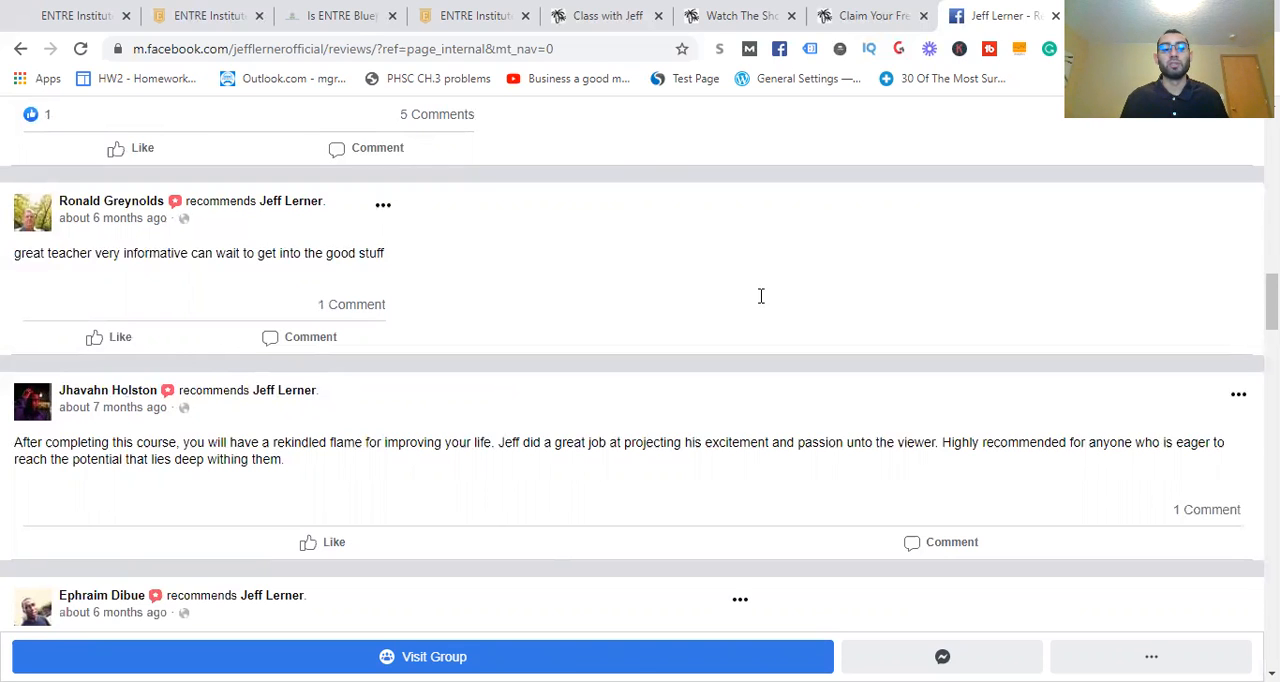
scroll(down, 3)
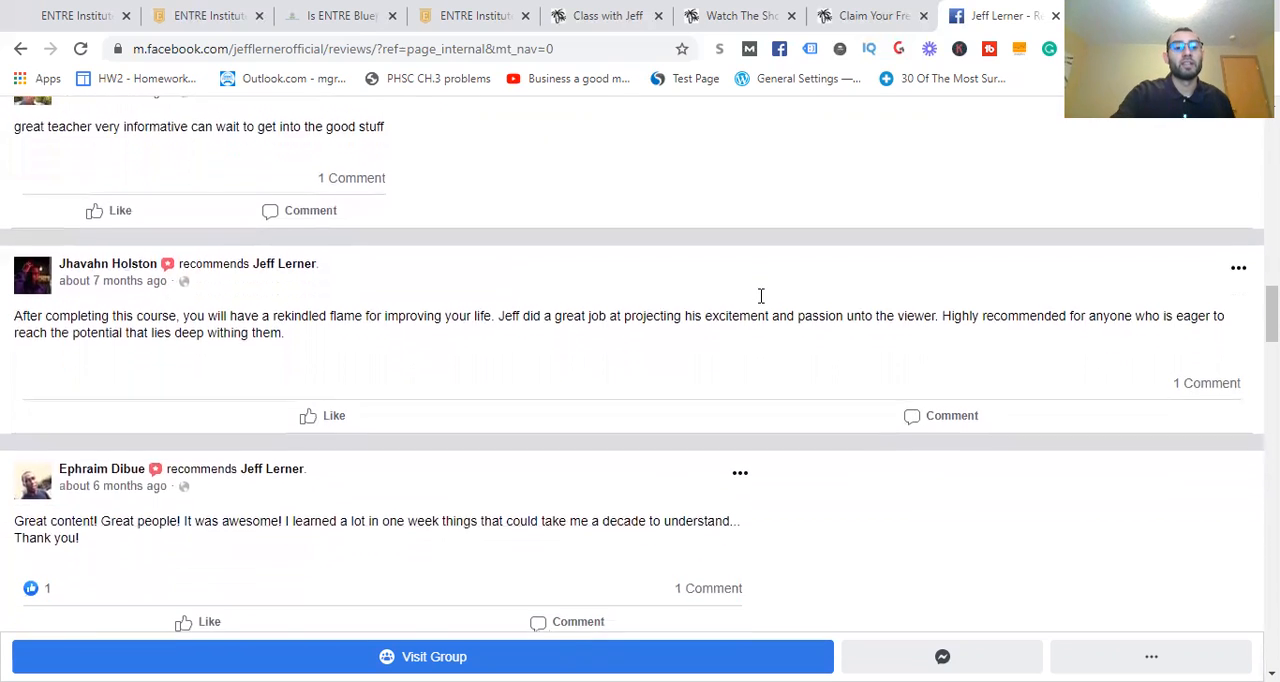
scroll(down, 3)
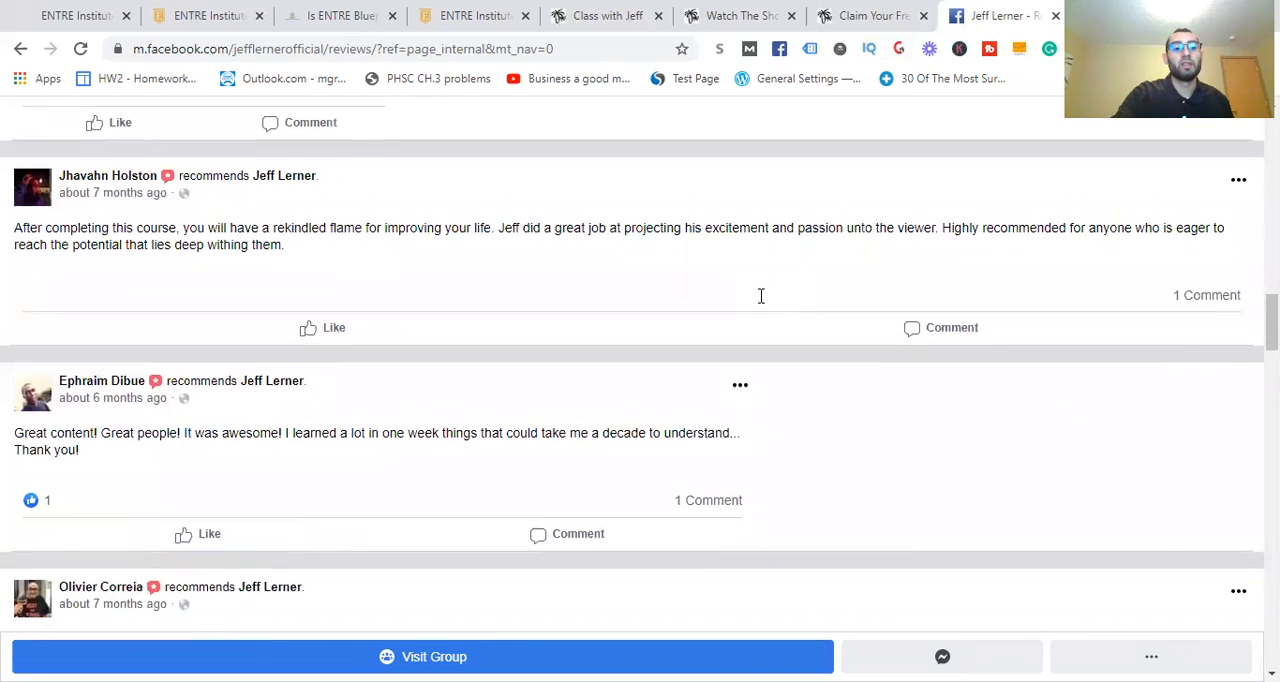
scroll(down, 3)
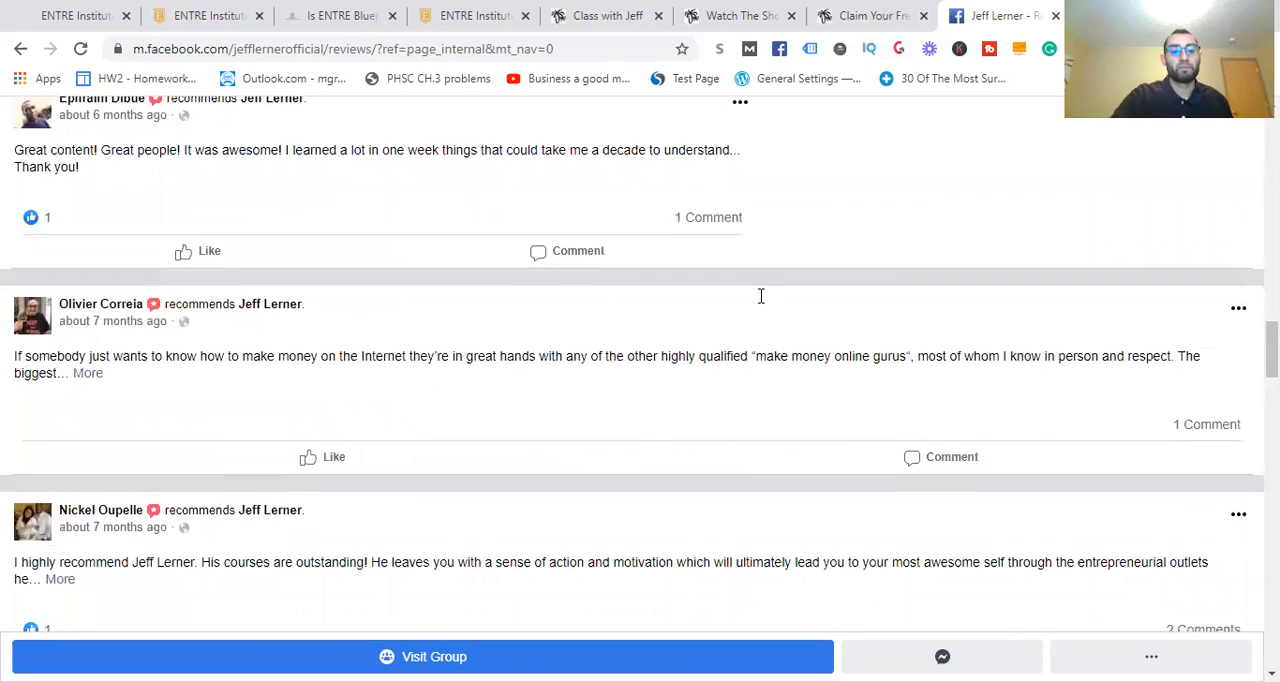
scroll(down, 3)
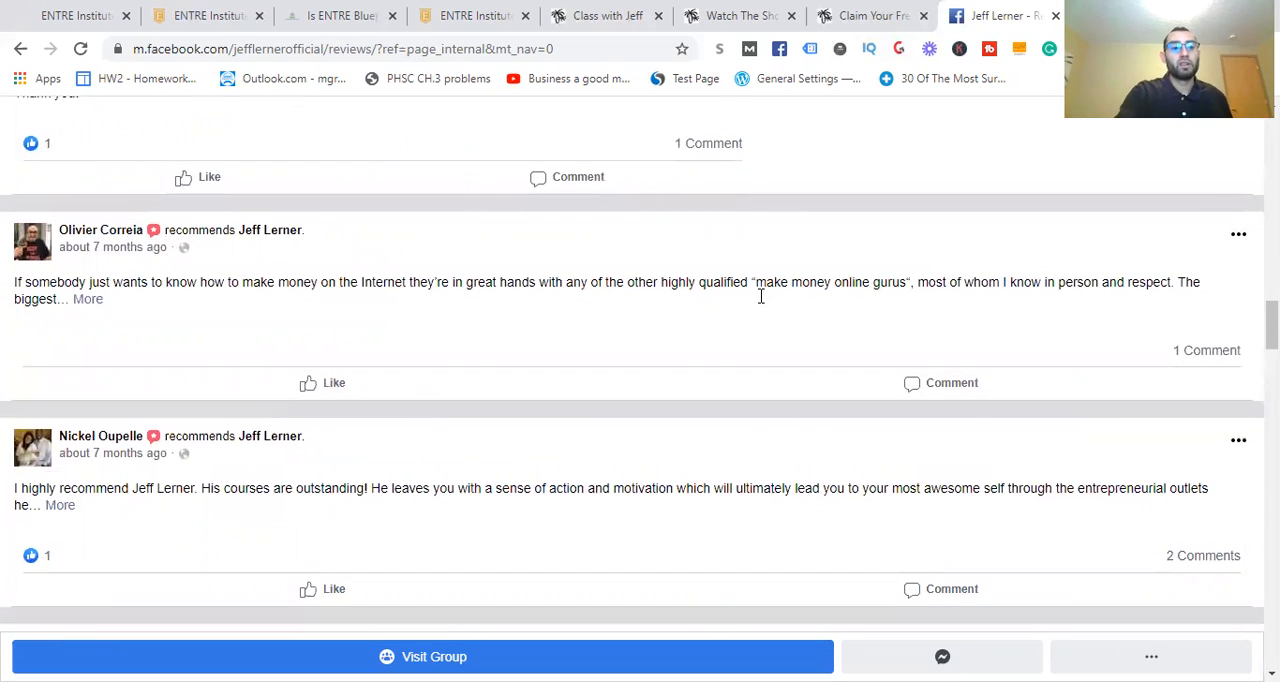
click(87, 299)
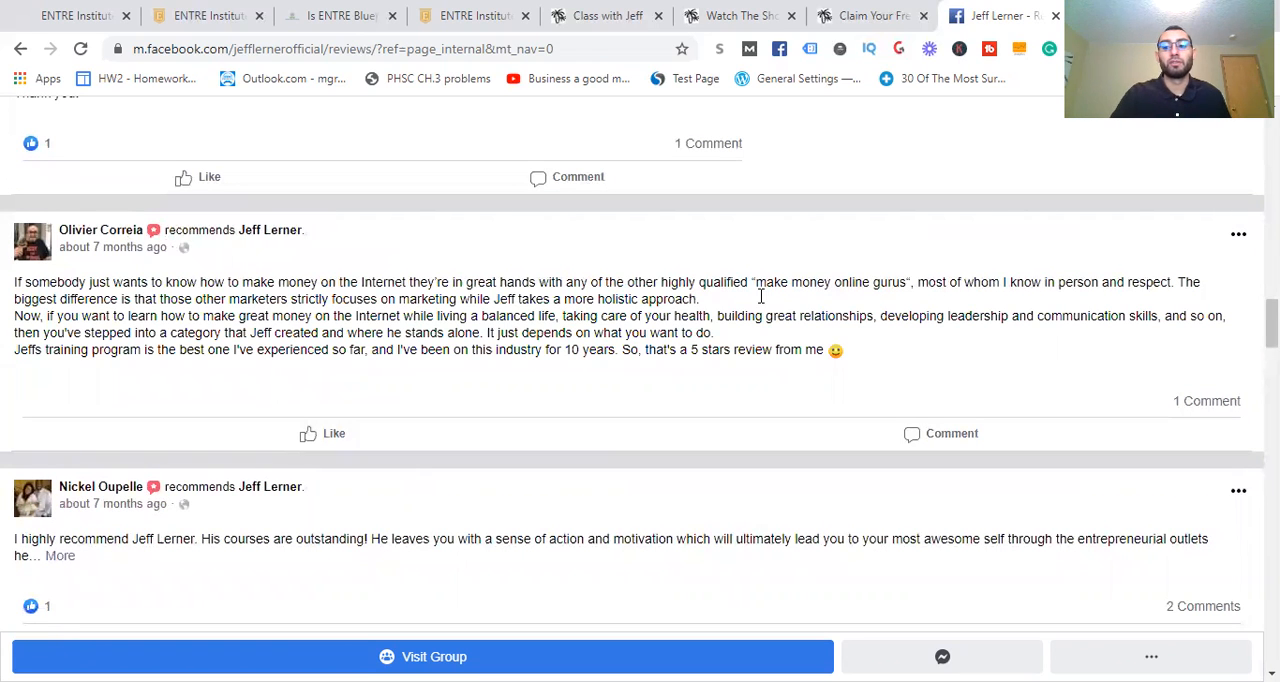
scroll(up, 3)
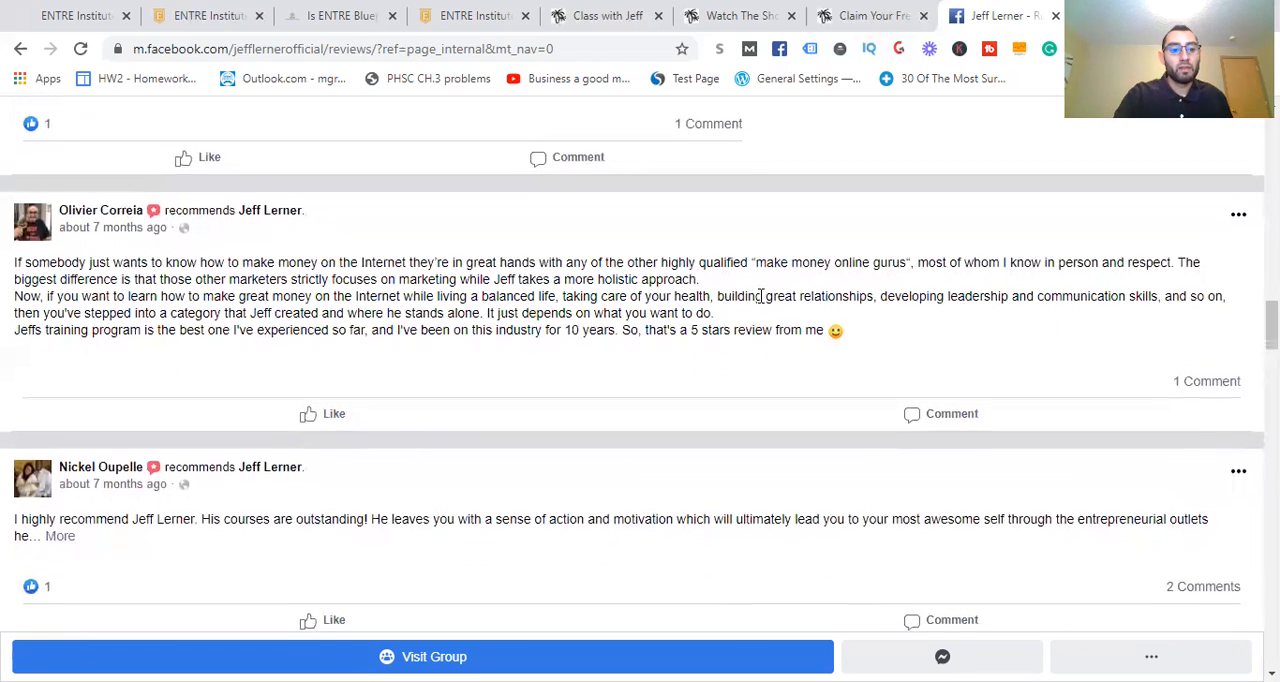
scroll(up, 3)
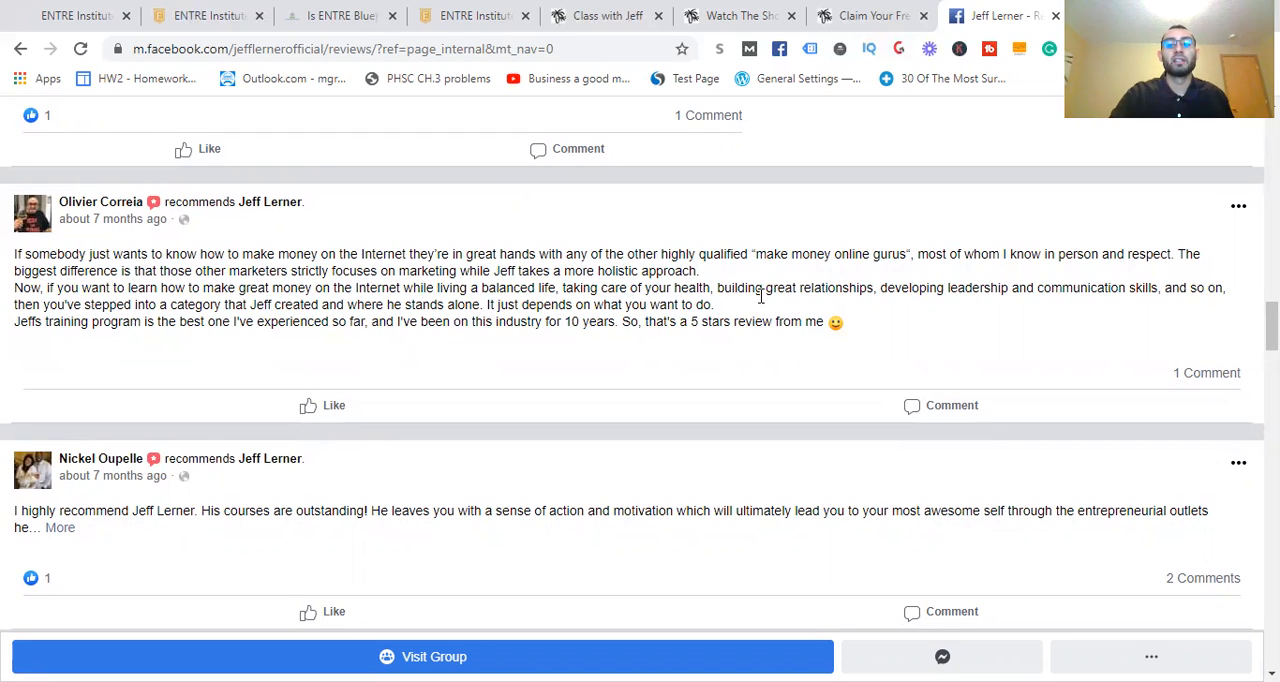
scroll(down, 3)
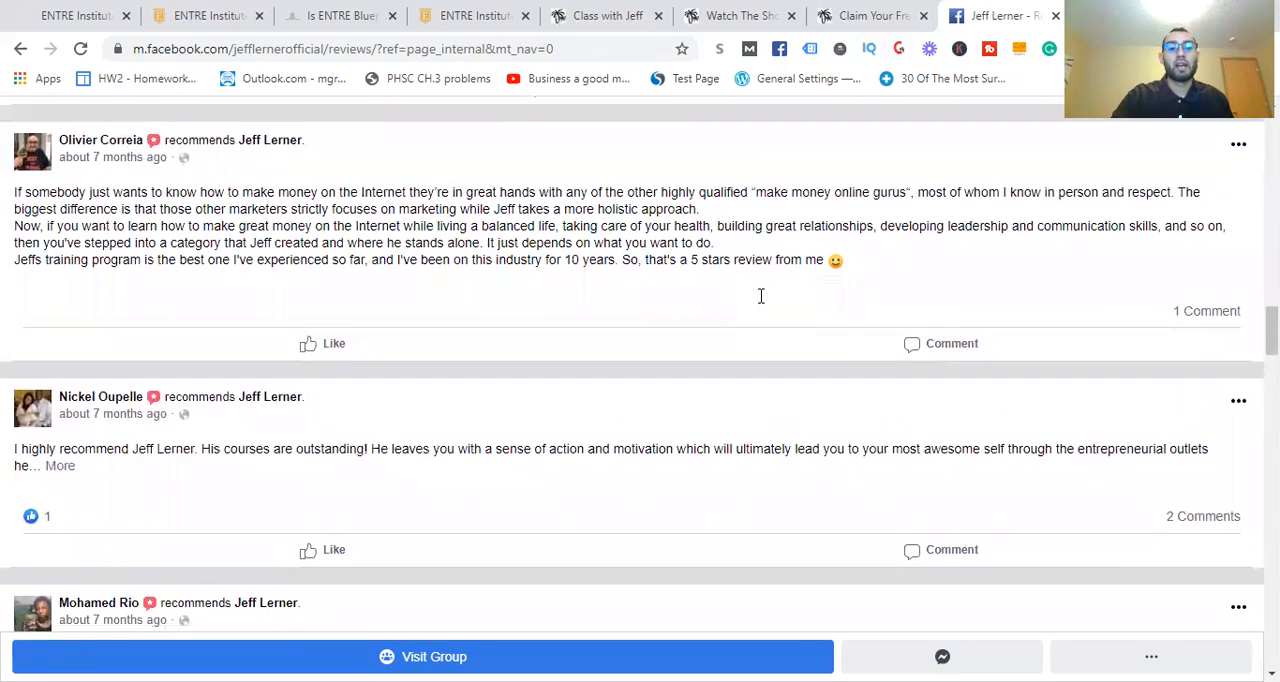
scroll(down, 3)
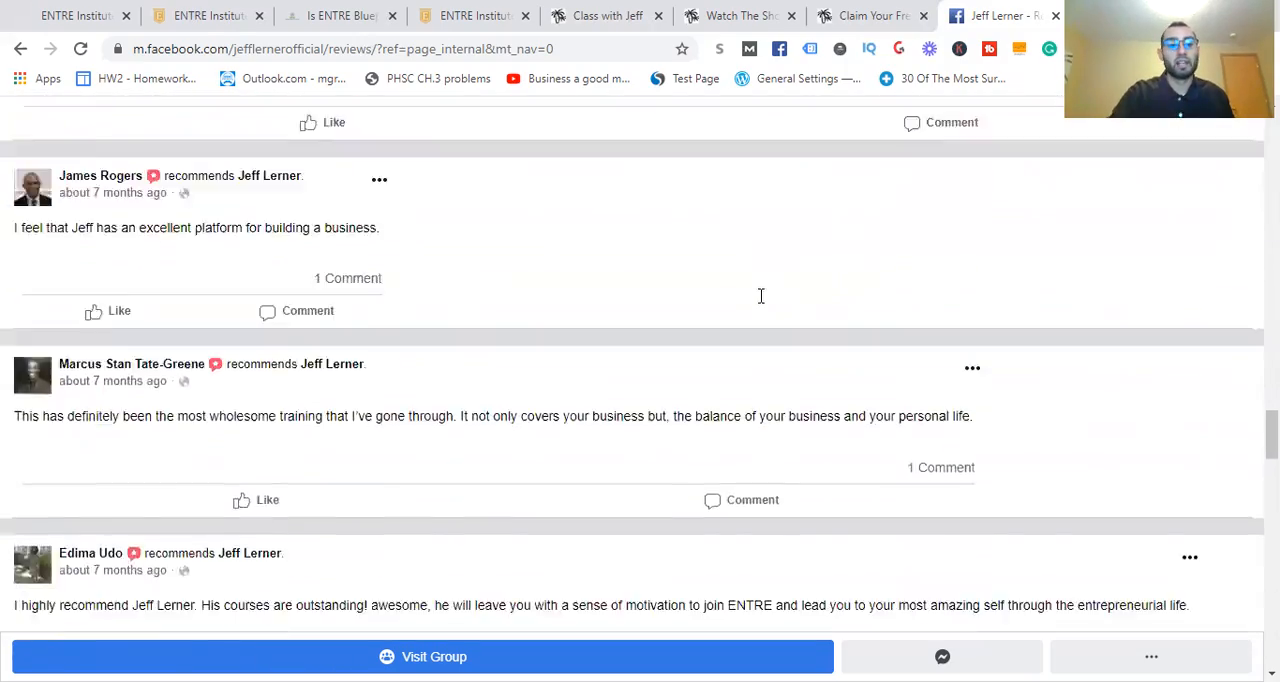
scroll(up, 3)
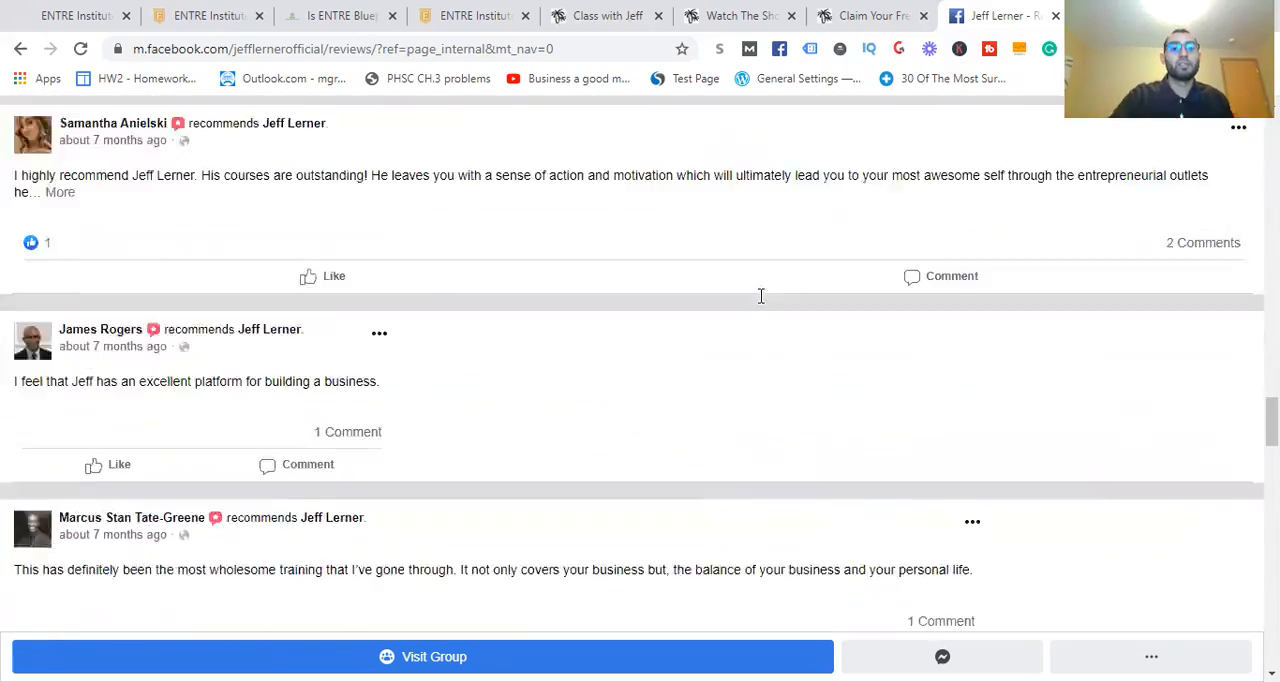
scroll(down, 3)
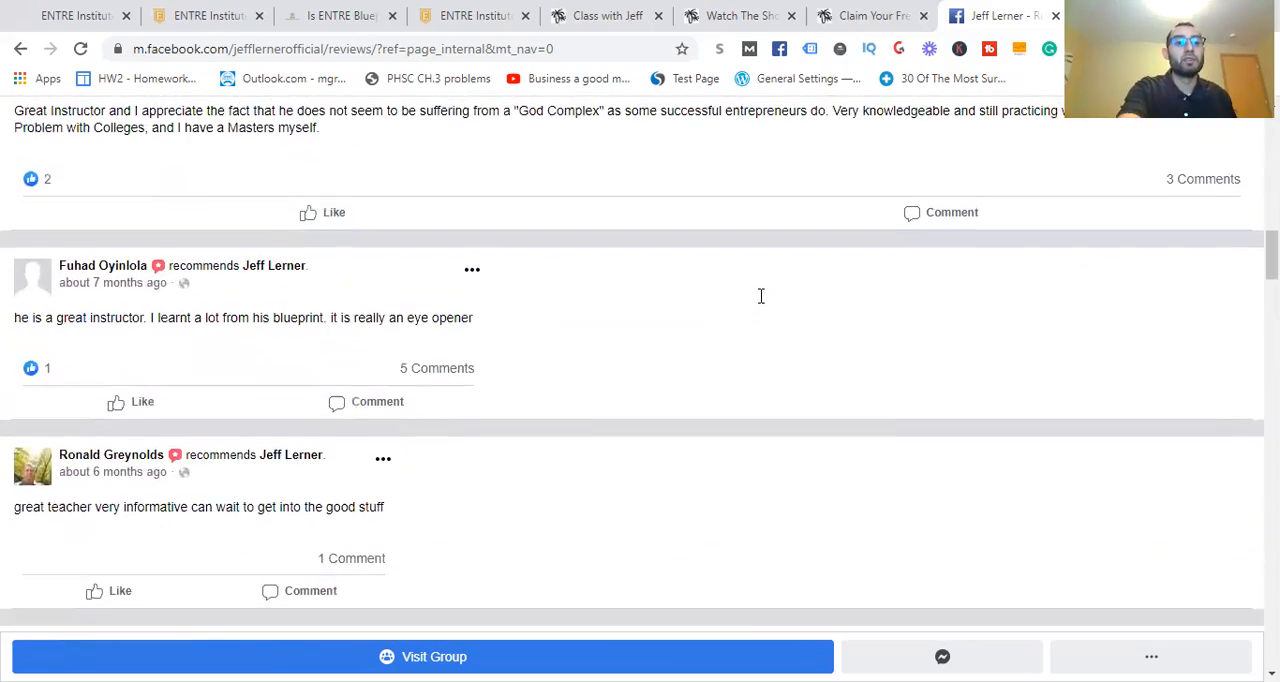
click(200, 15)
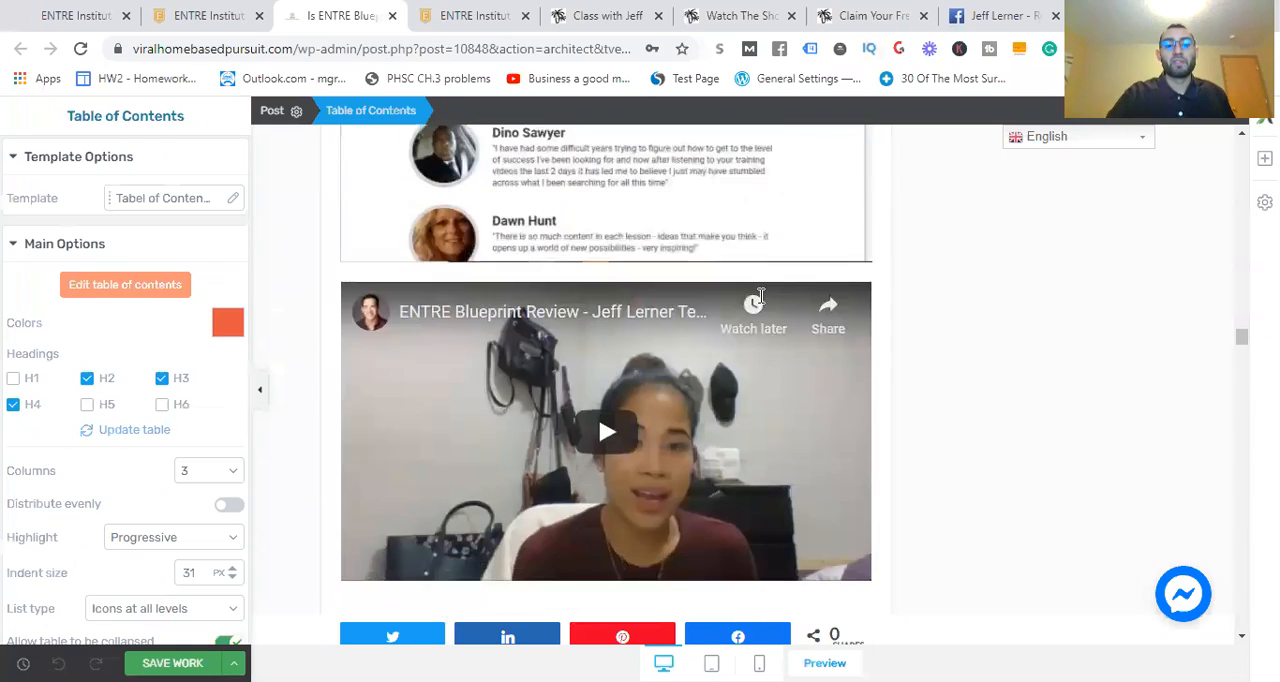
Read past the embedded videos, Copy The Millionaire critique and Jeff's reply to Pros and Cons
scroll(down, 3)
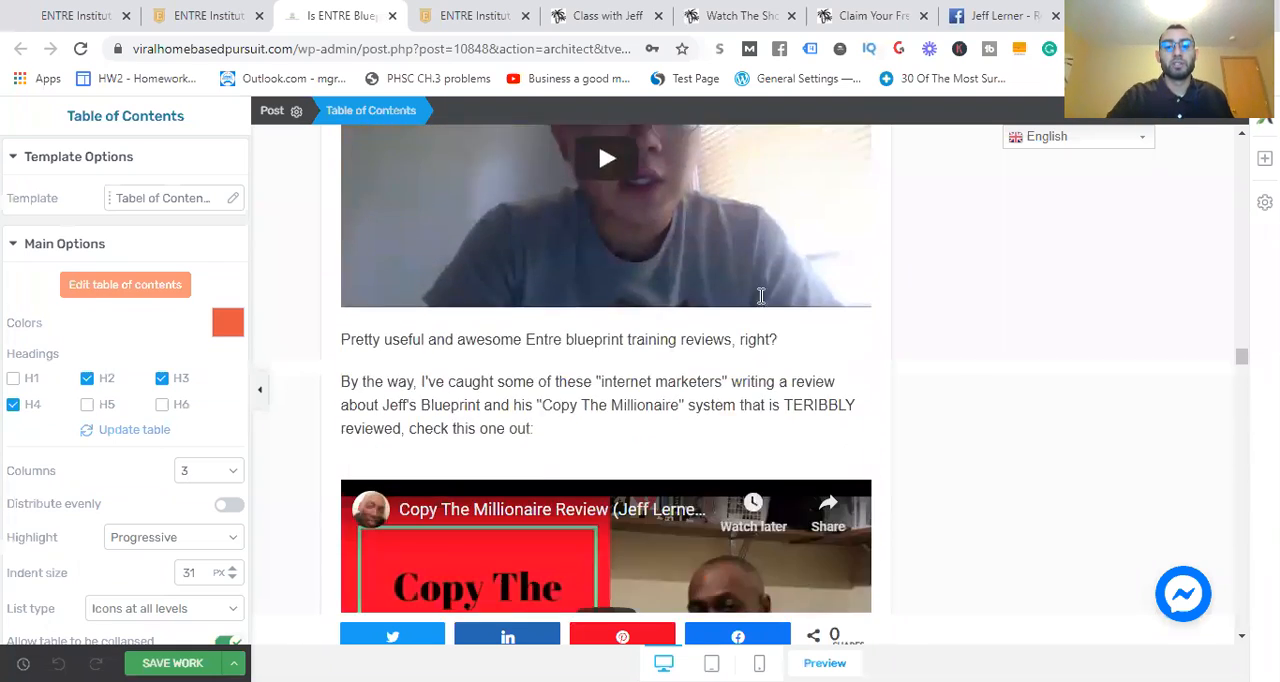
scroll(down, 3)
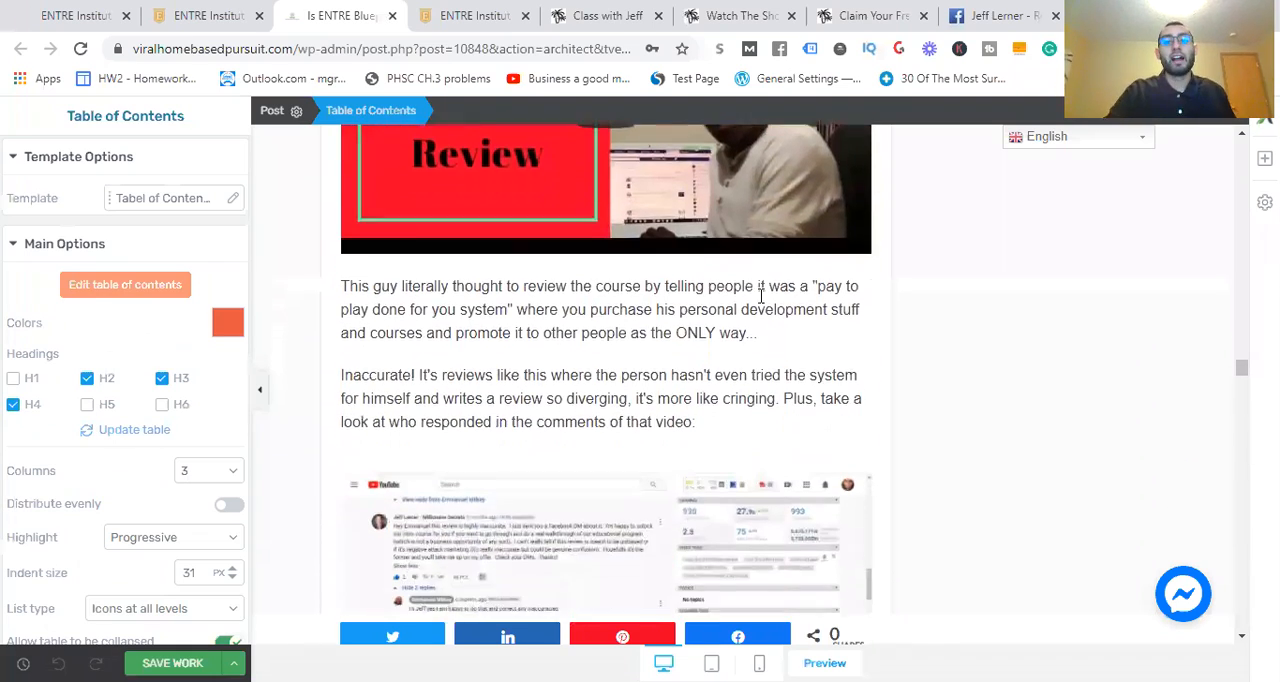
scroll(down, 3)
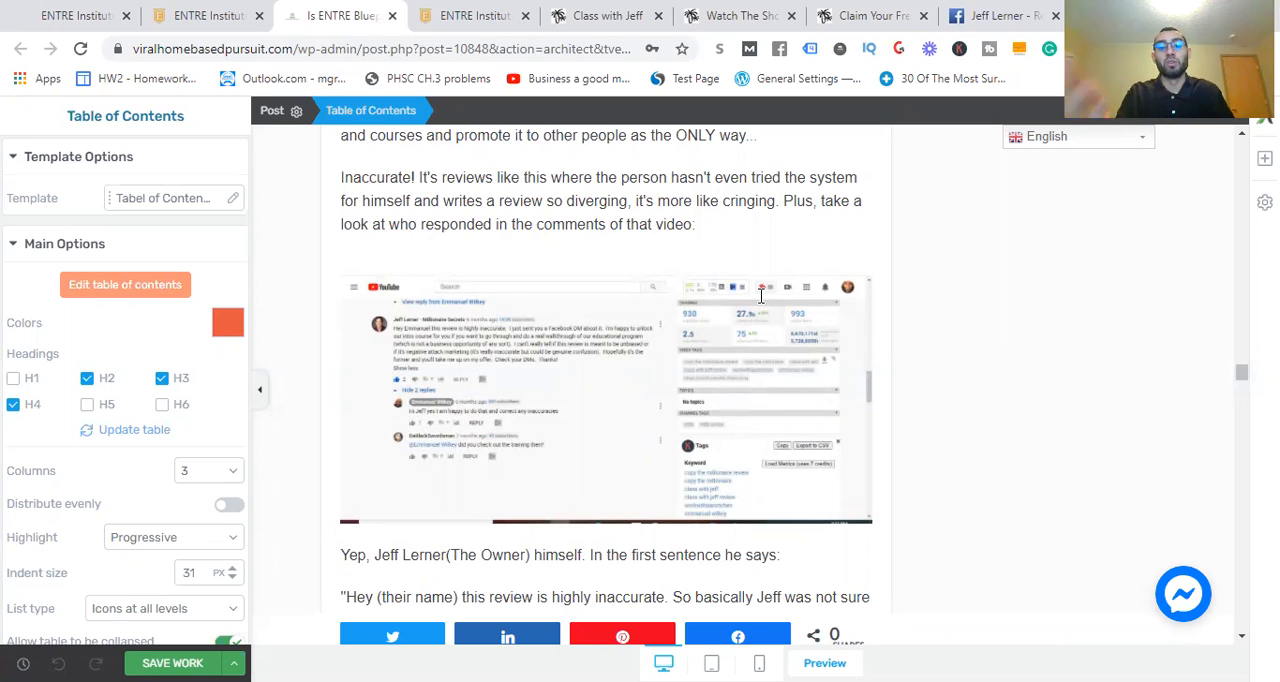
scroll(down, 3)
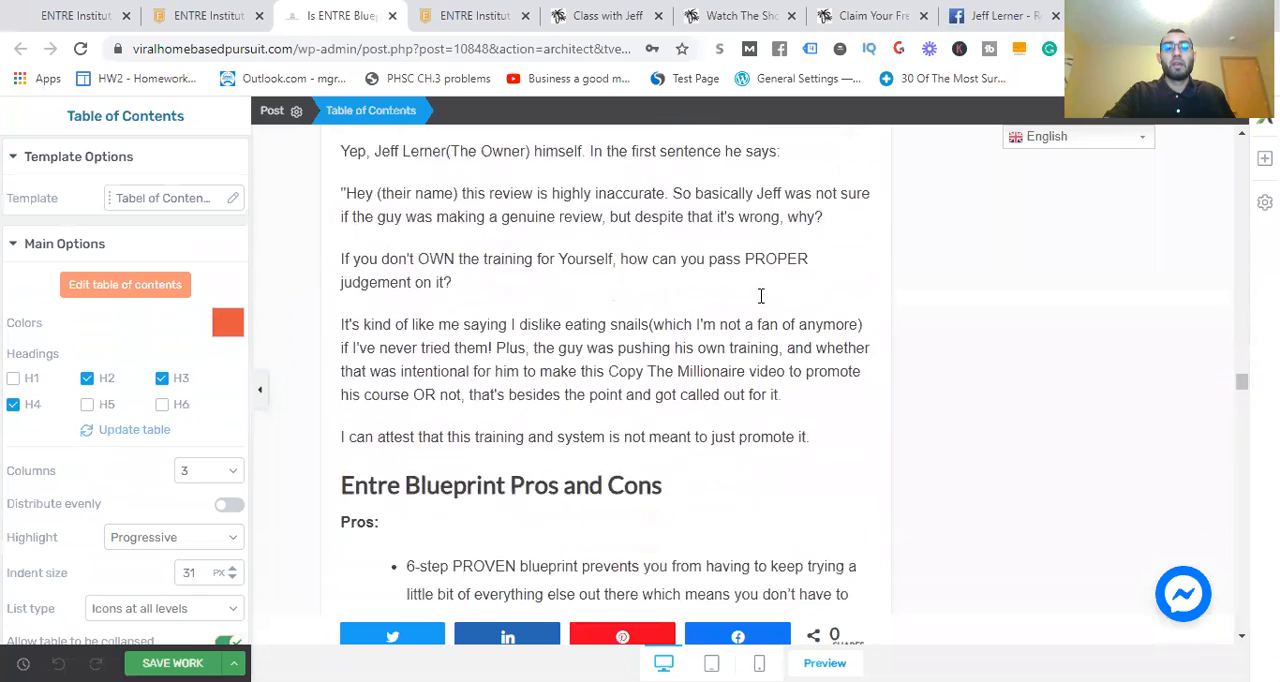
Read the Entre Blueprint Pros bullet list through 'And many more!' to the Cons heading
scroll(down, 3)
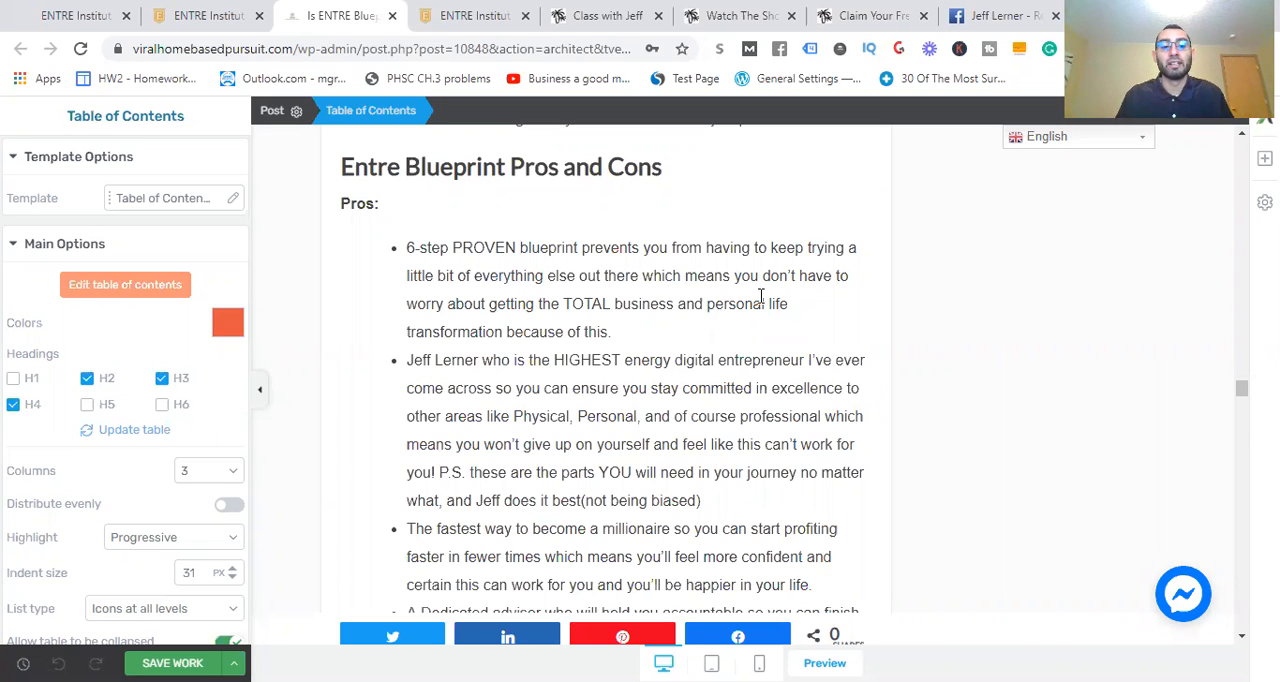
scroll(down, 3)
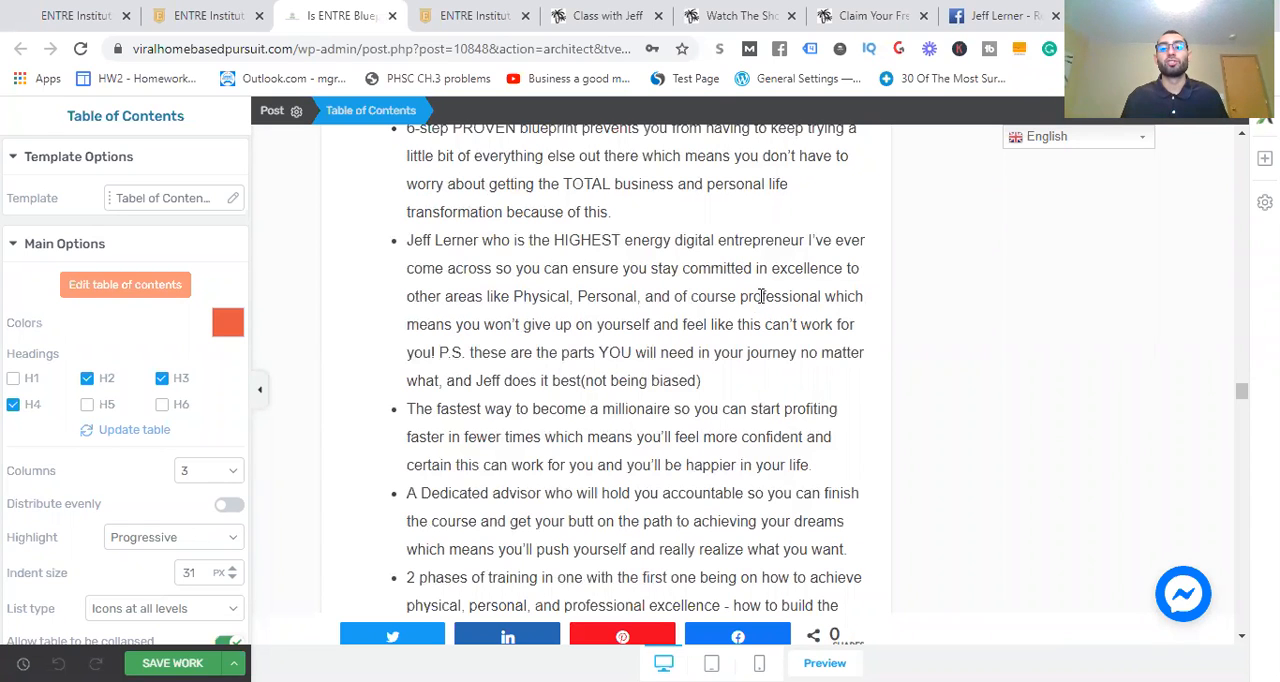
scroll(down, 3)
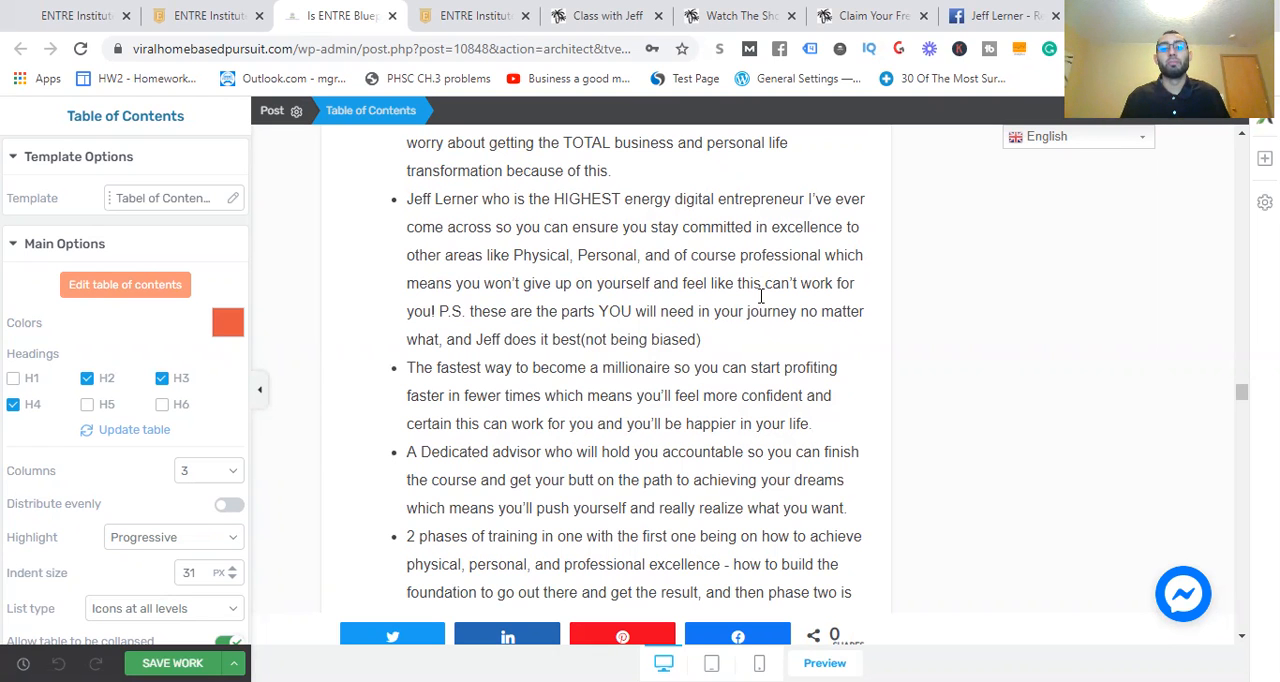
scroll(down, 3)
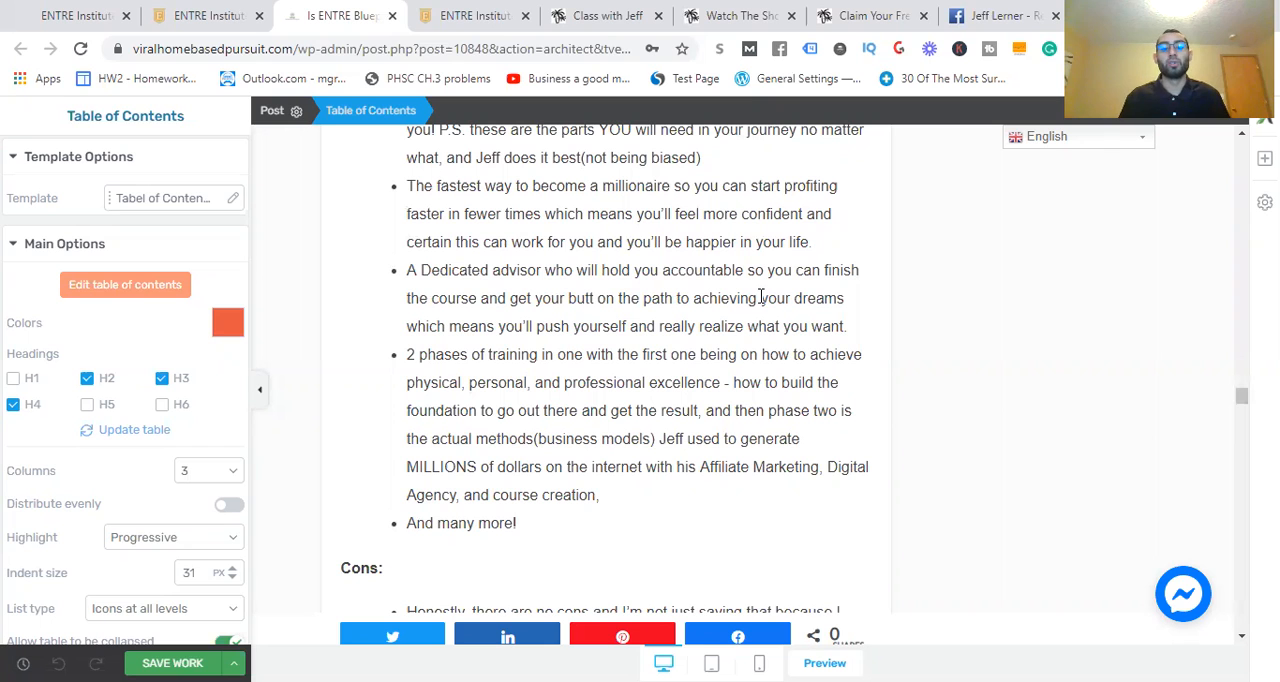
Read the Cons point and continue to 'How Much Does Entre Blueprint Cost?'
scroll(down, 3)
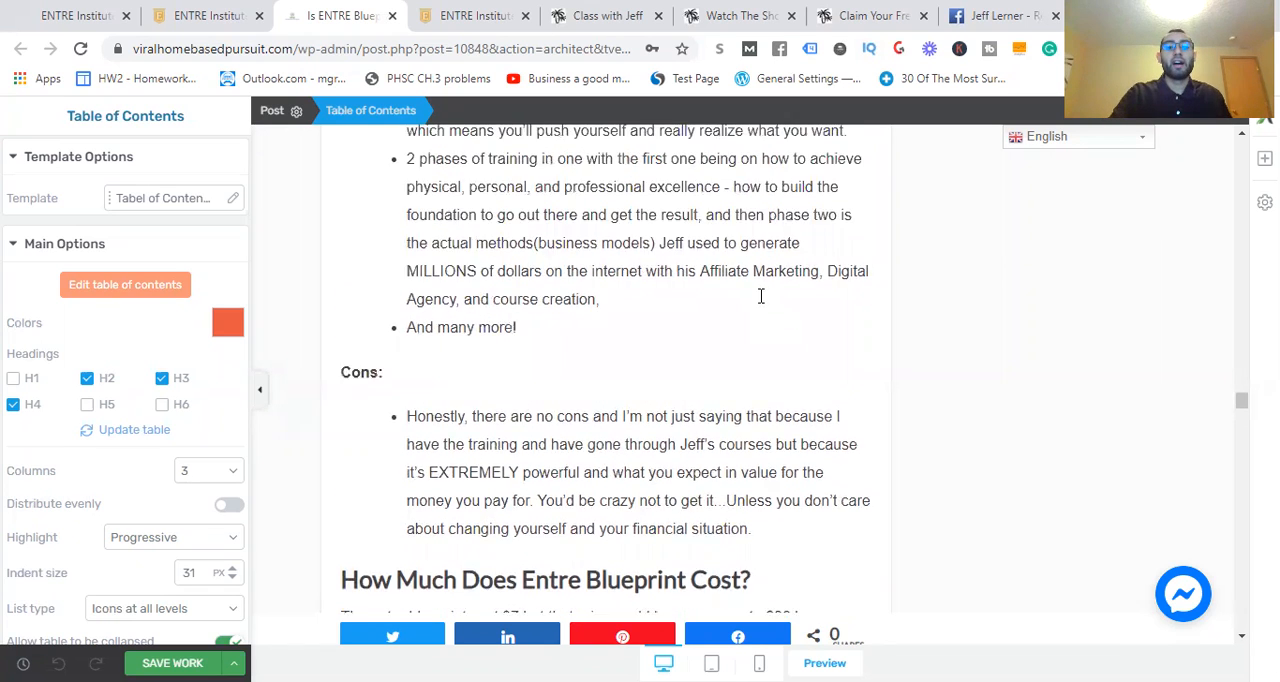
scroll(down, 3)
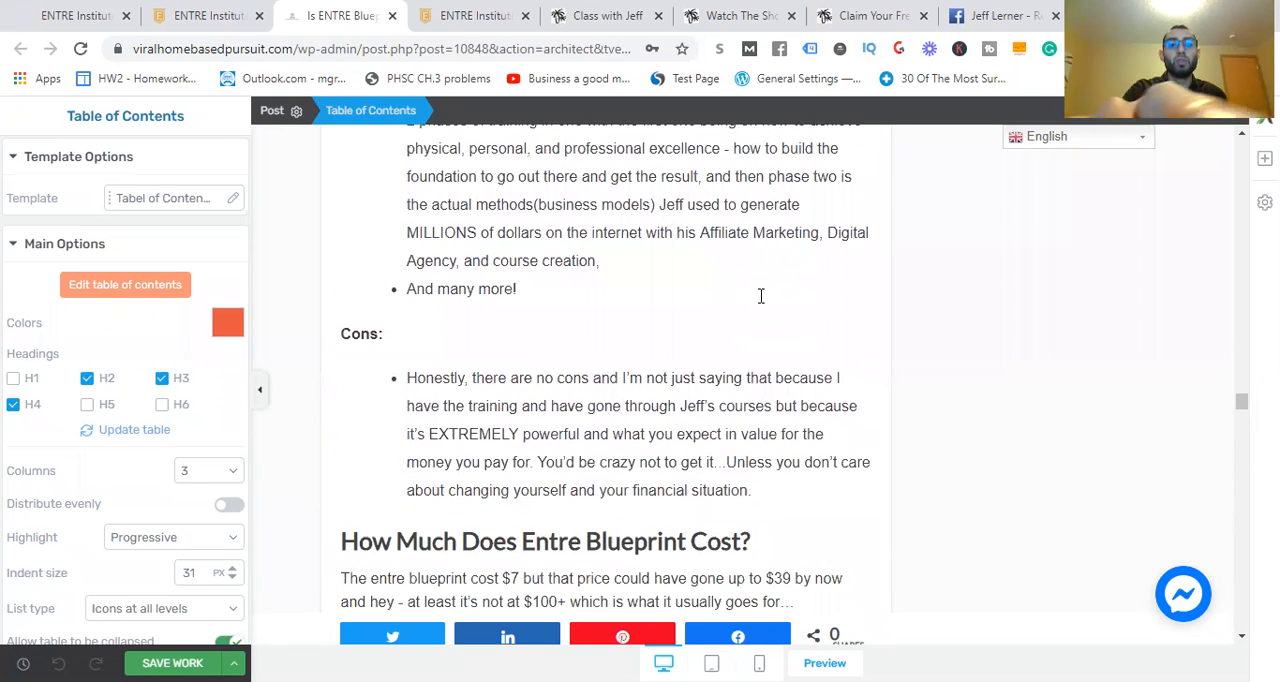
Go to the ENTRE Institute Awesome Life Challenge course page and browse its lesson list
click(473, 15)
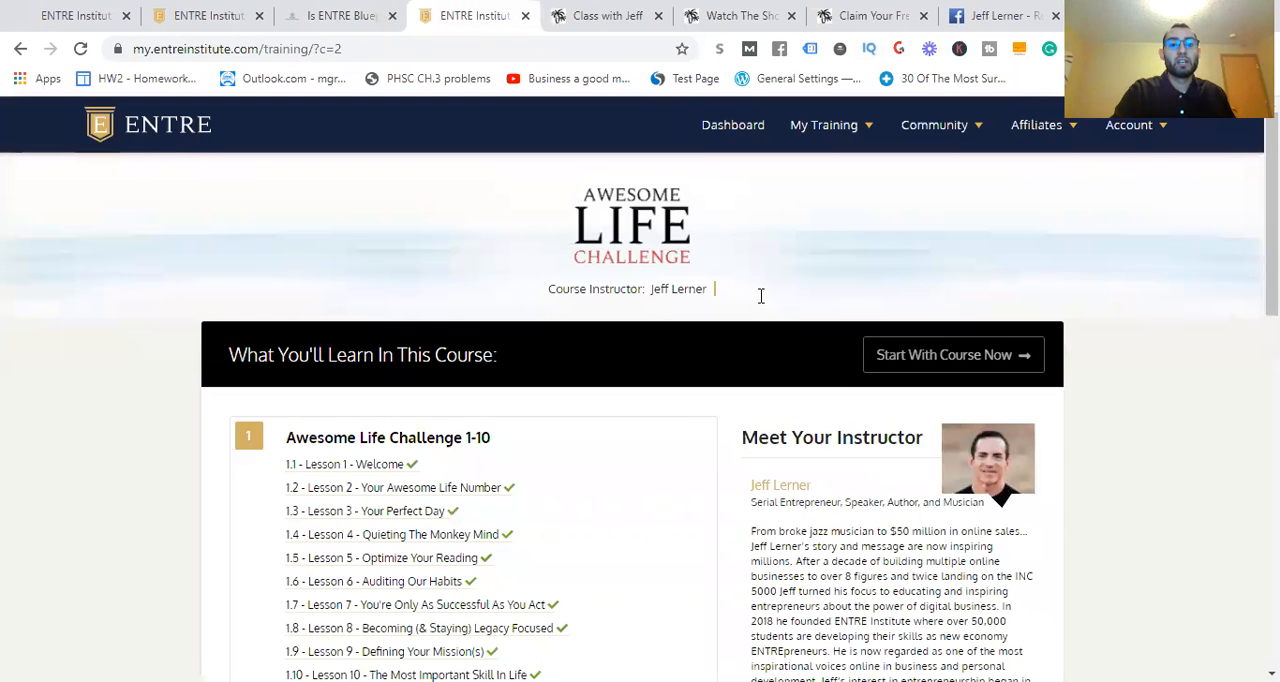
scroll(down, 3)
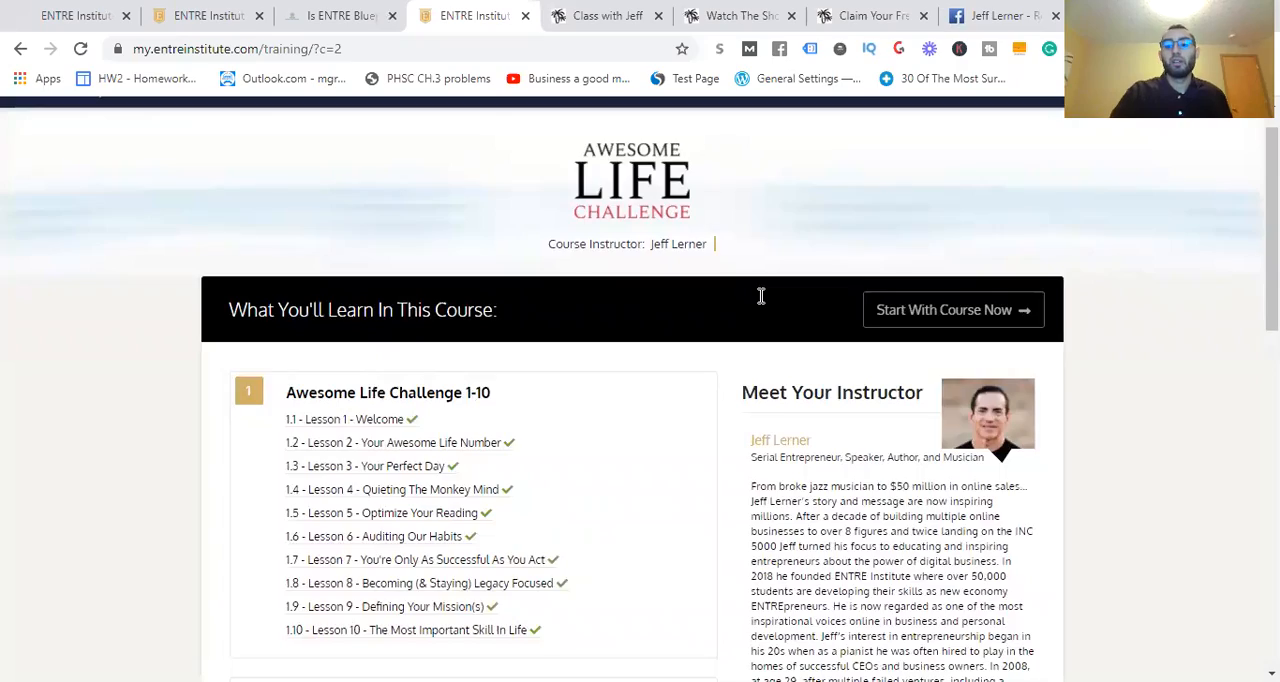
scroll(down, 3)
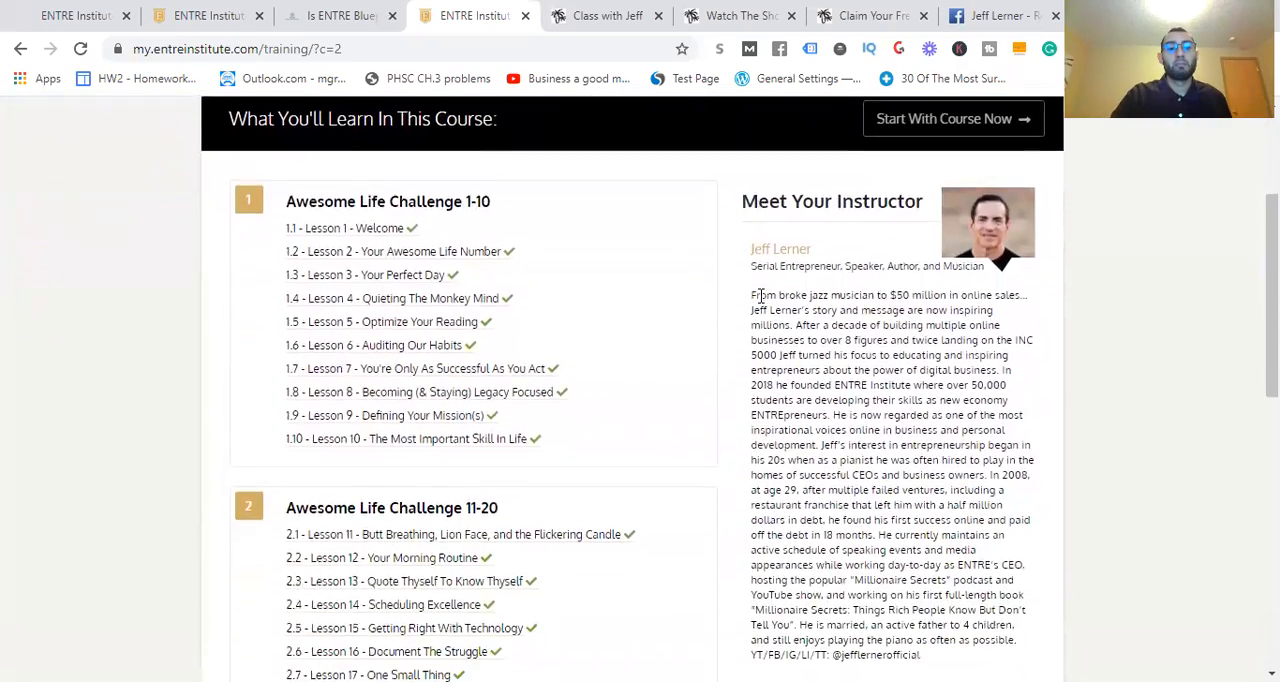
scroll(down, 3)
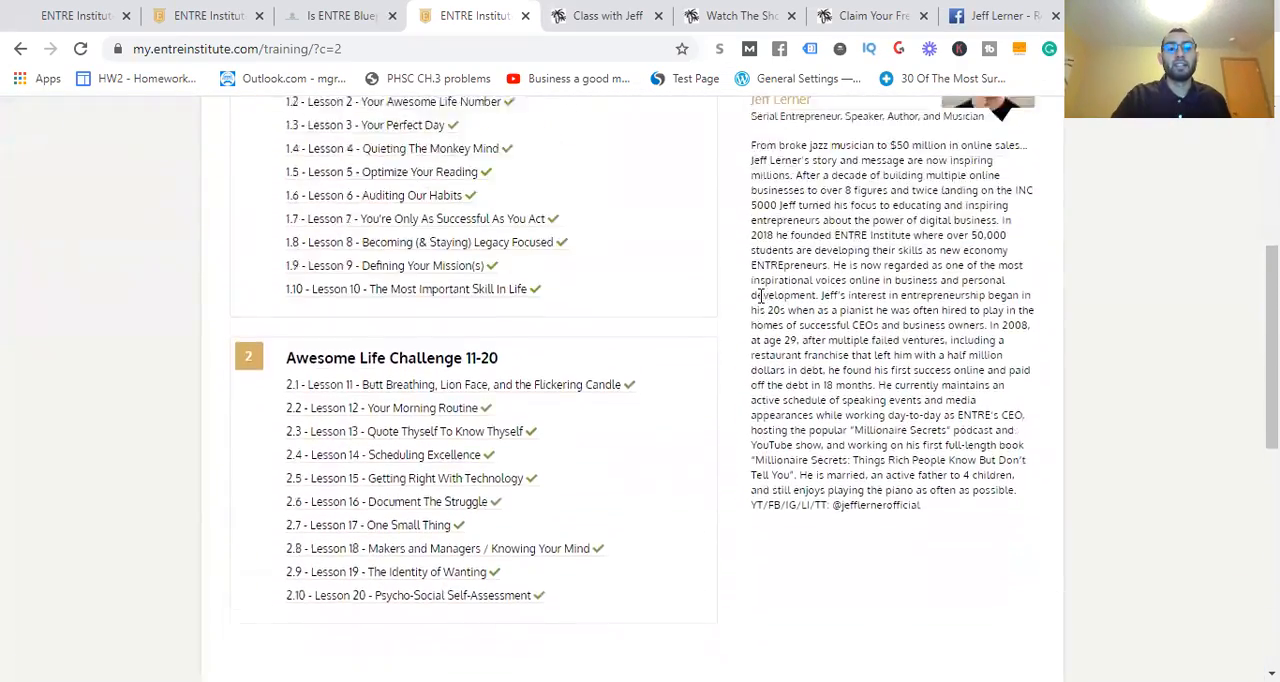
scroll(up, 3)
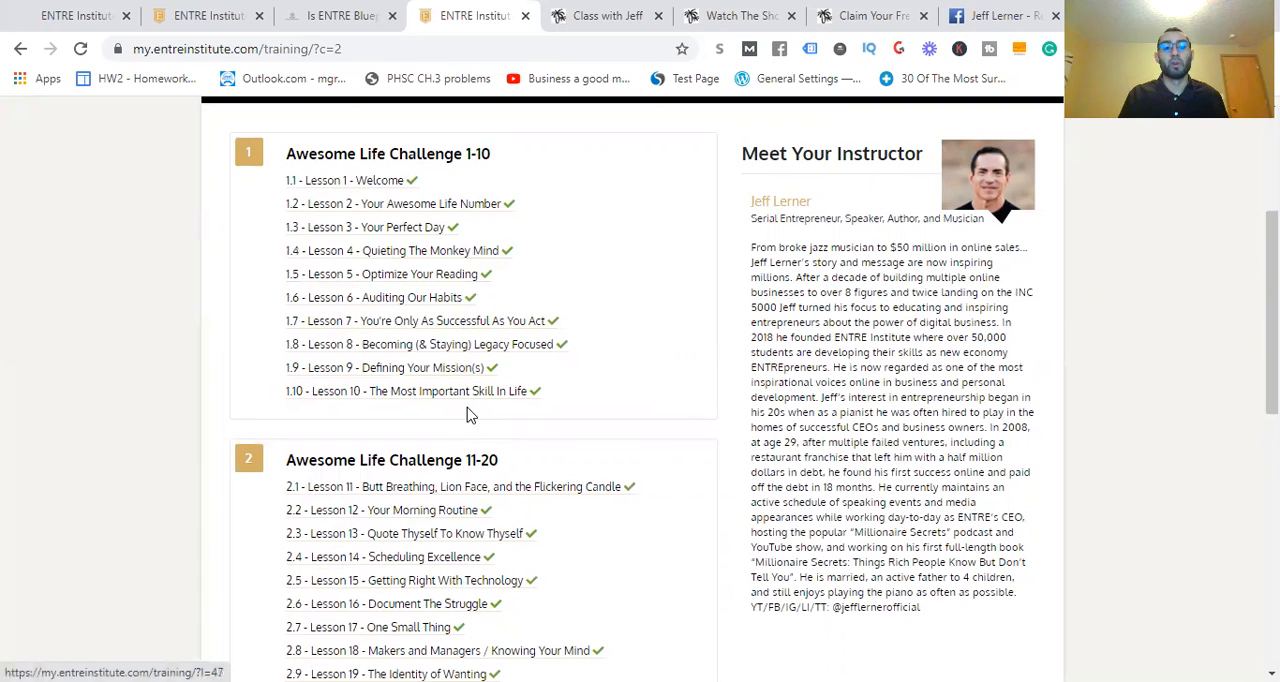
scroll(down, 3)
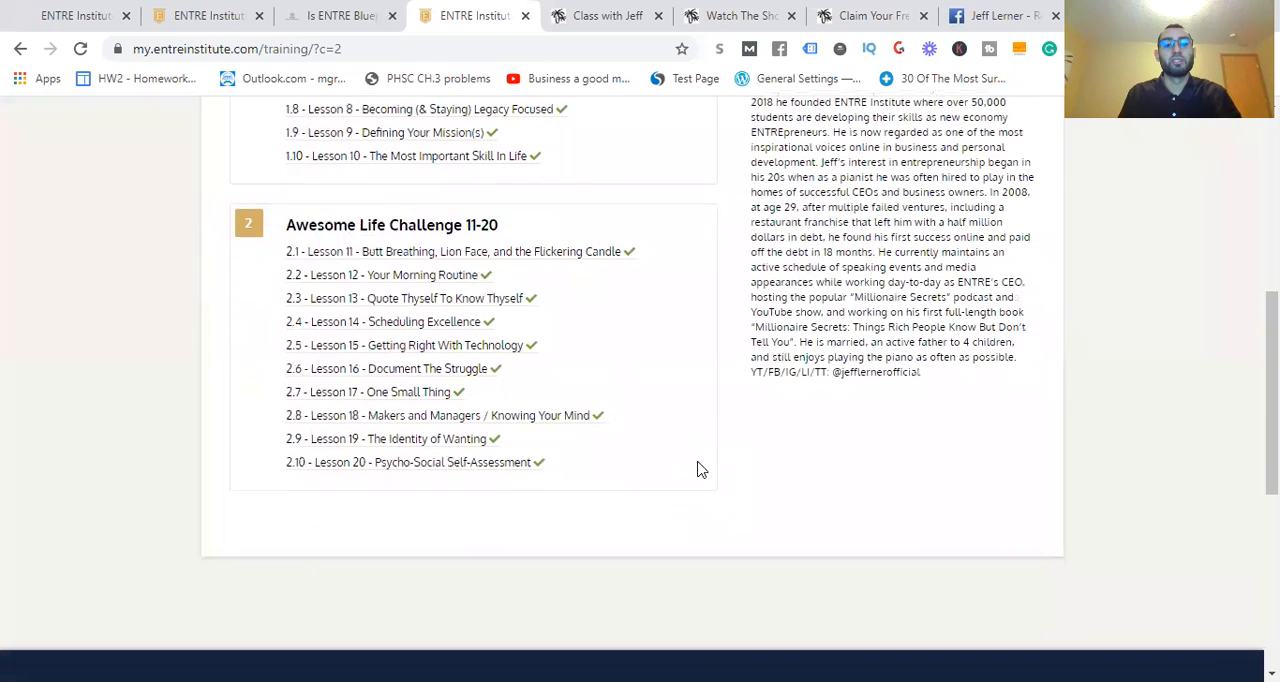
mouse_move(480, 462)
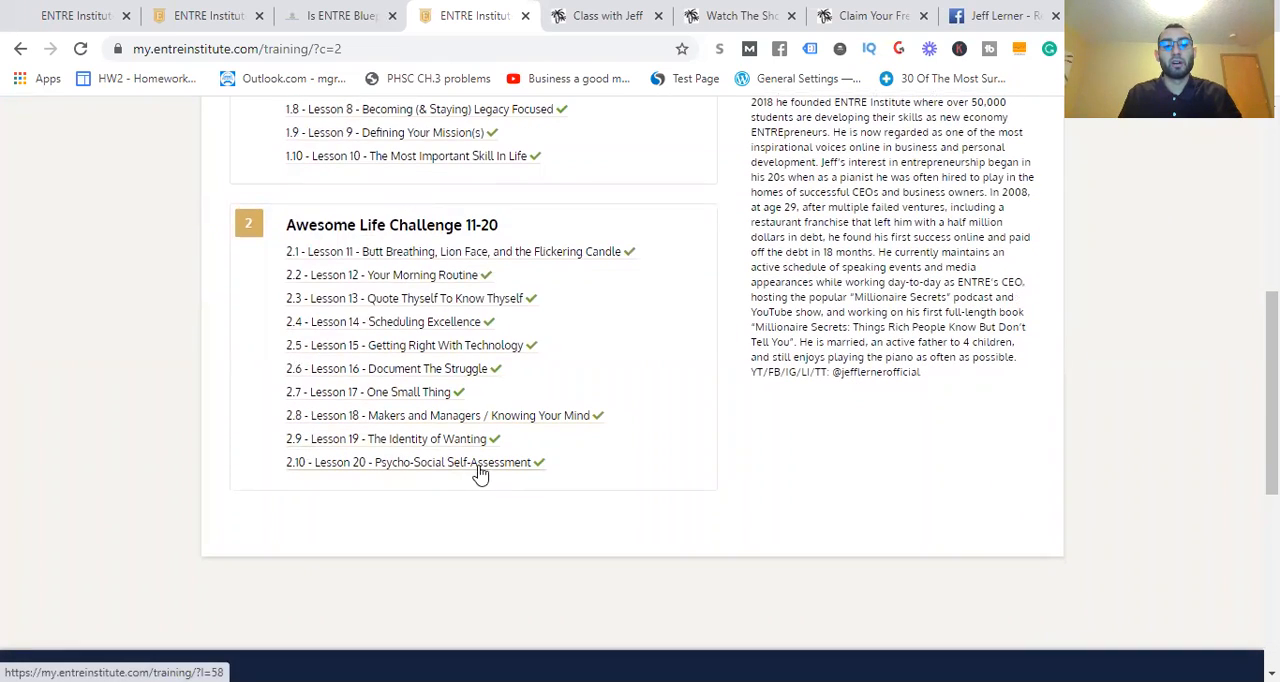
scroll(up, 3)
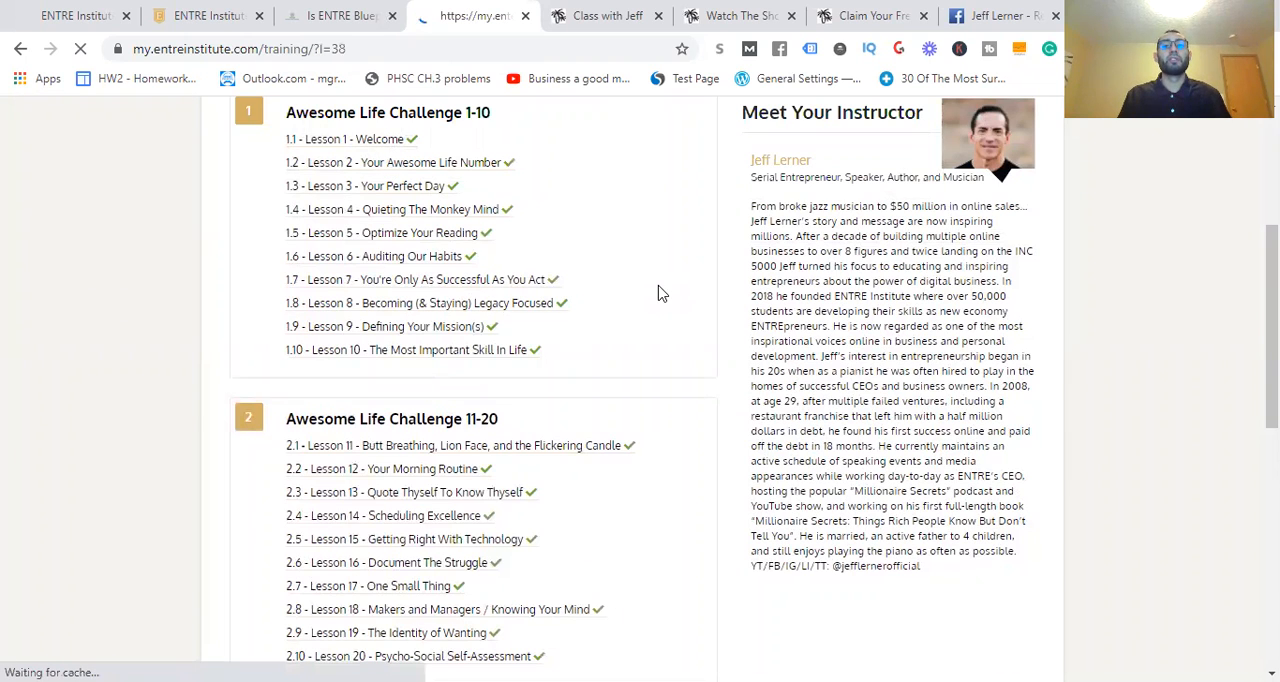
Open '1.2 - Lesson 2 - Your Awesome Life Number' and skim the lesson page
click(393, 162)
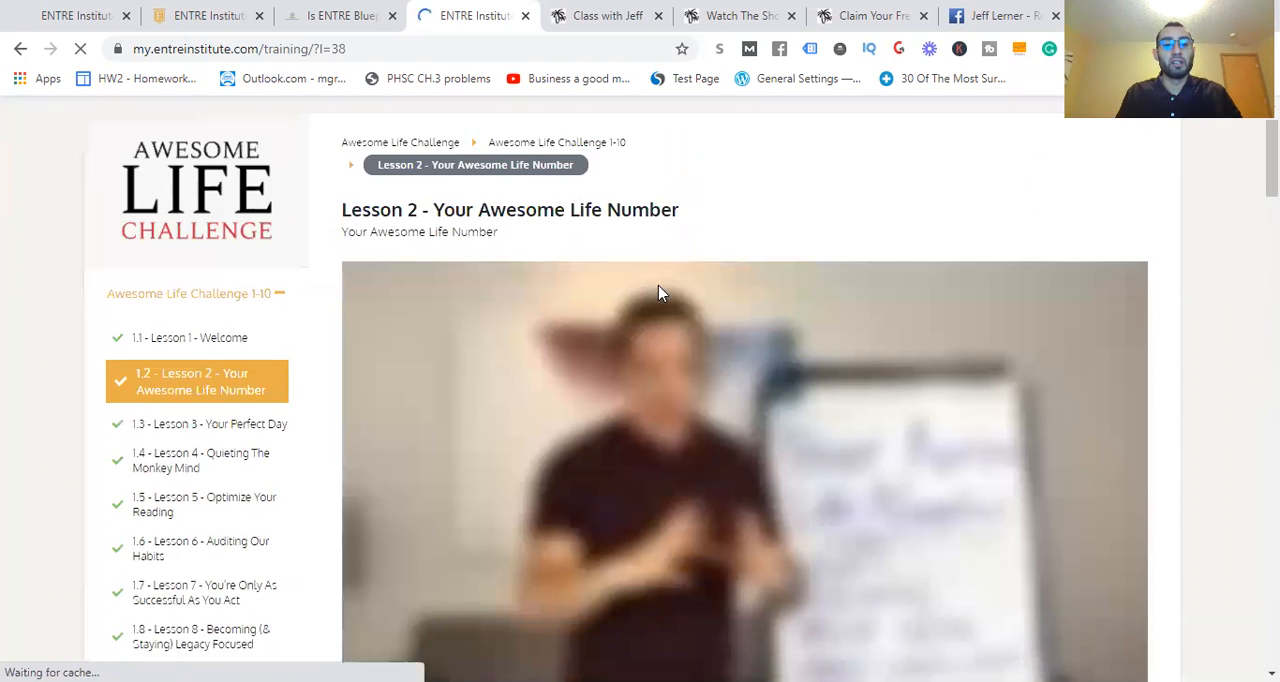
scroll(down, 3)
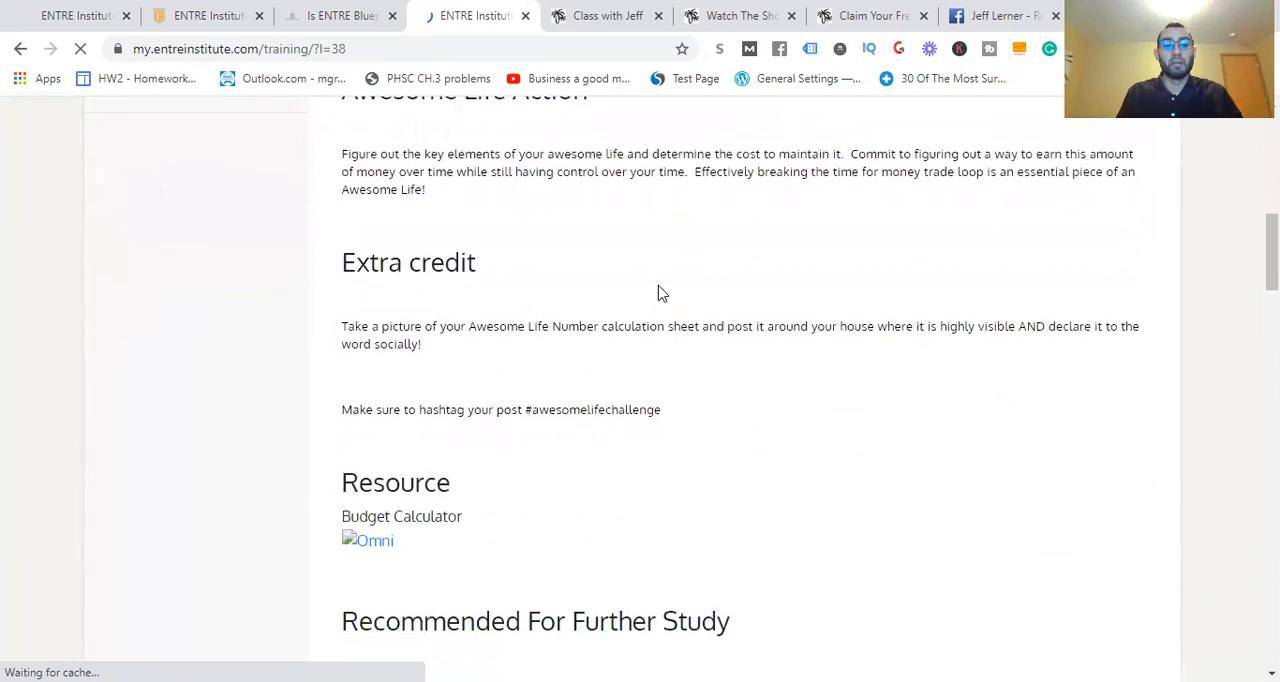
scroll(up, 3)
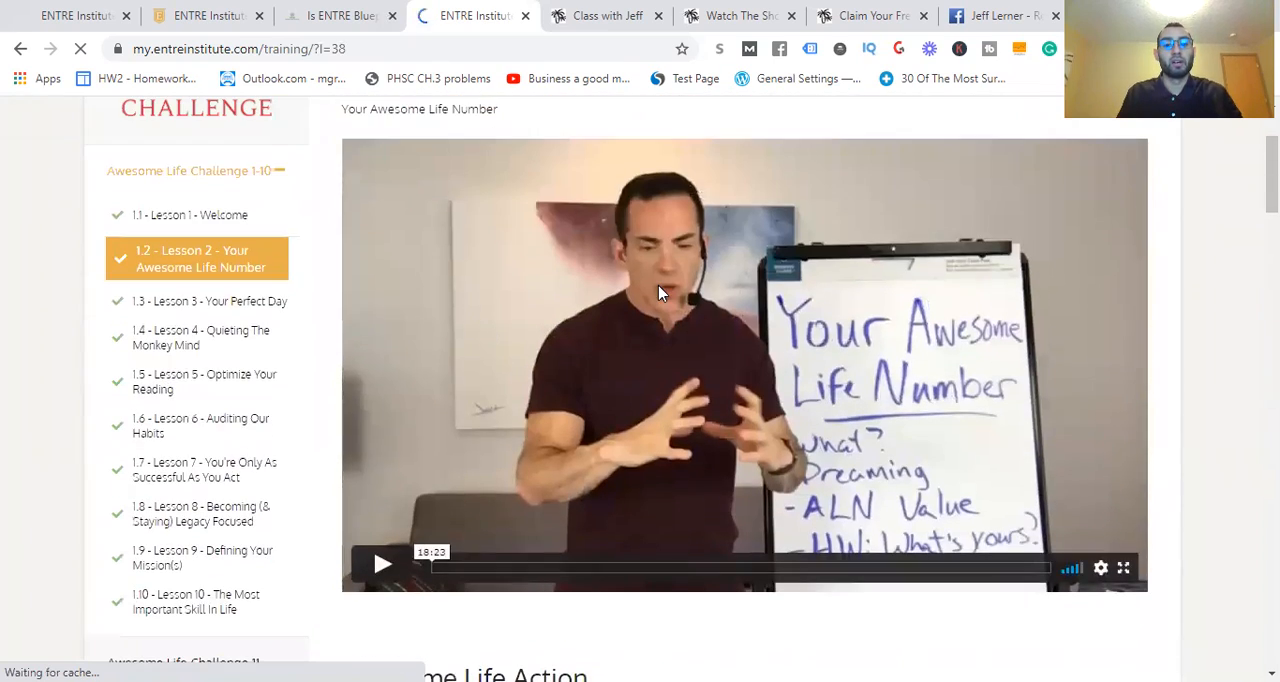
scroll(up, 3)
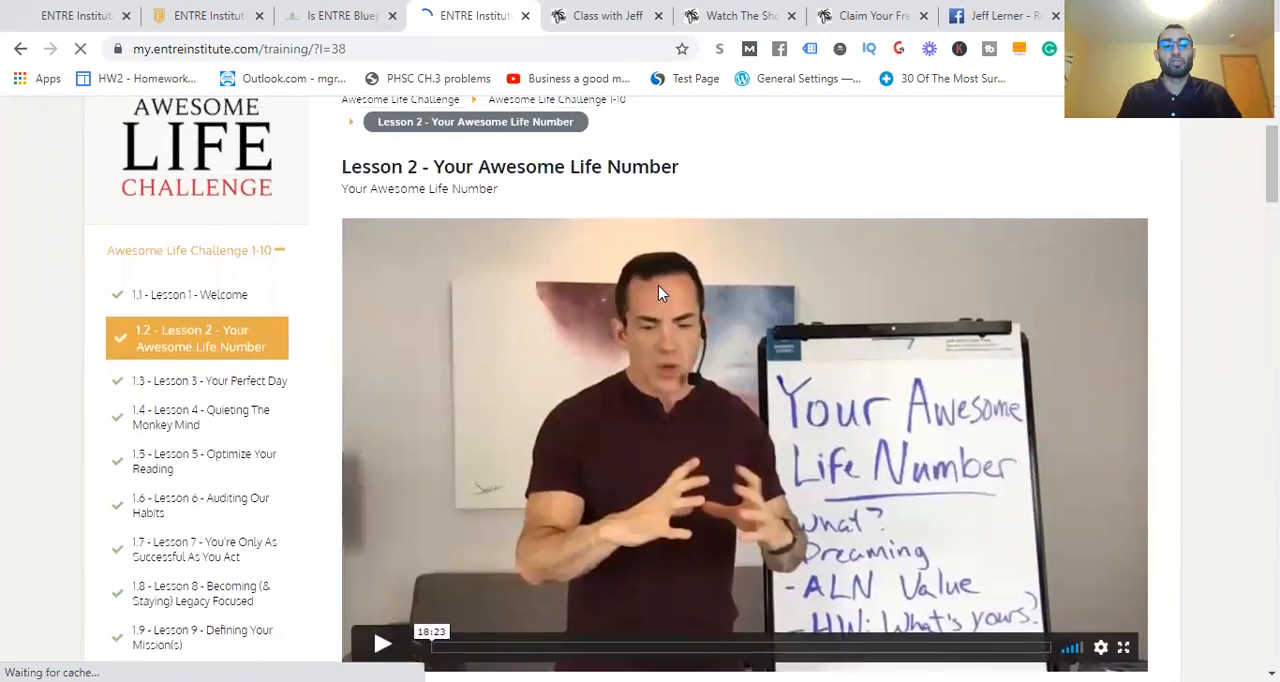
scroll(down, 3)
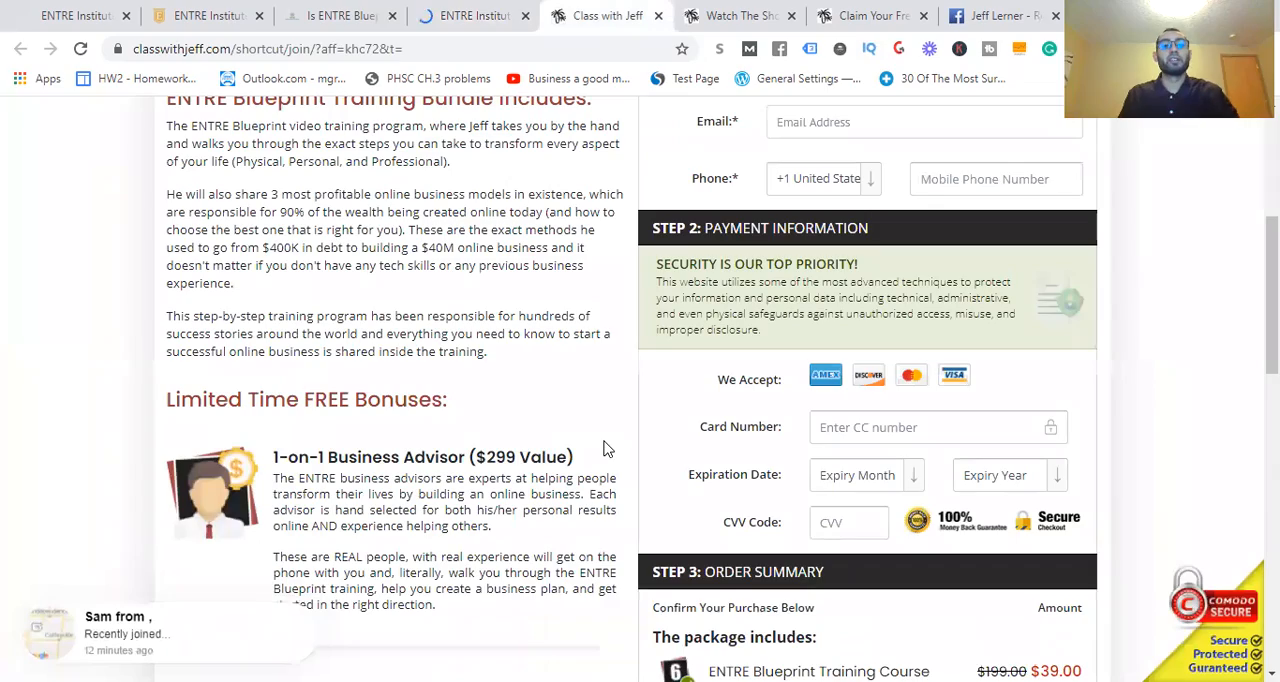
Review the checkout's bundled free bonuses and the $39.00 order summary
scroll(down, 3)
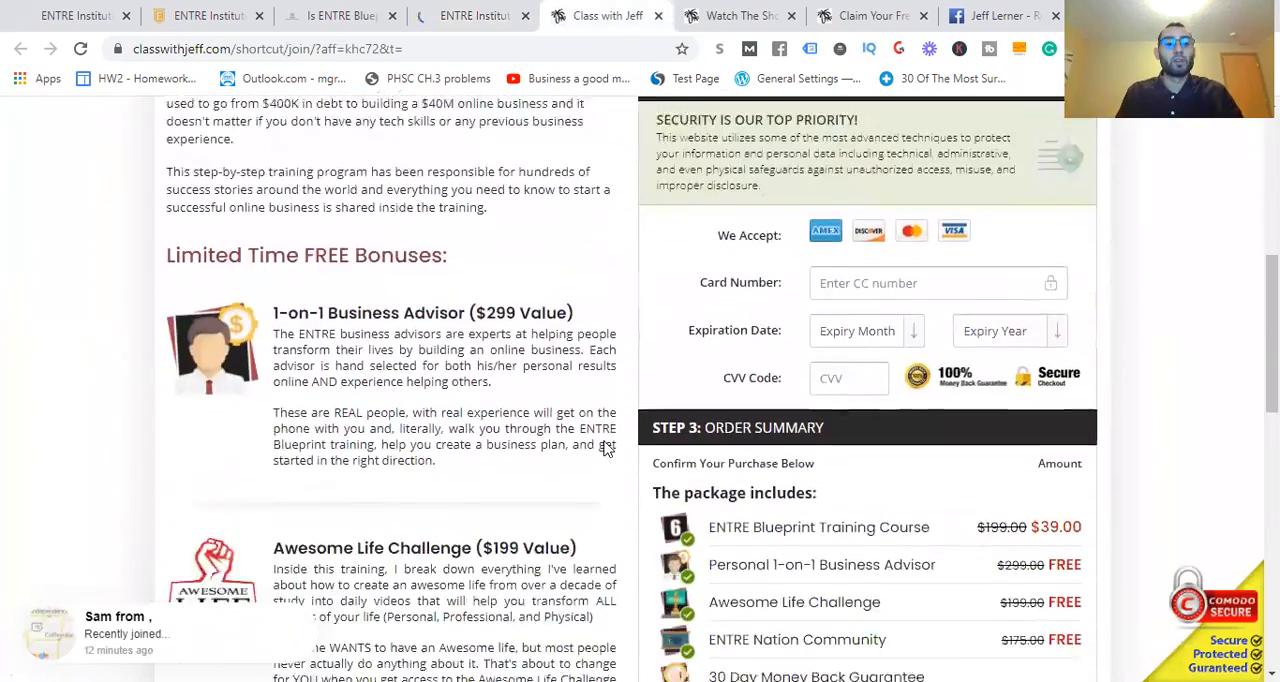
scroll(down, 3)
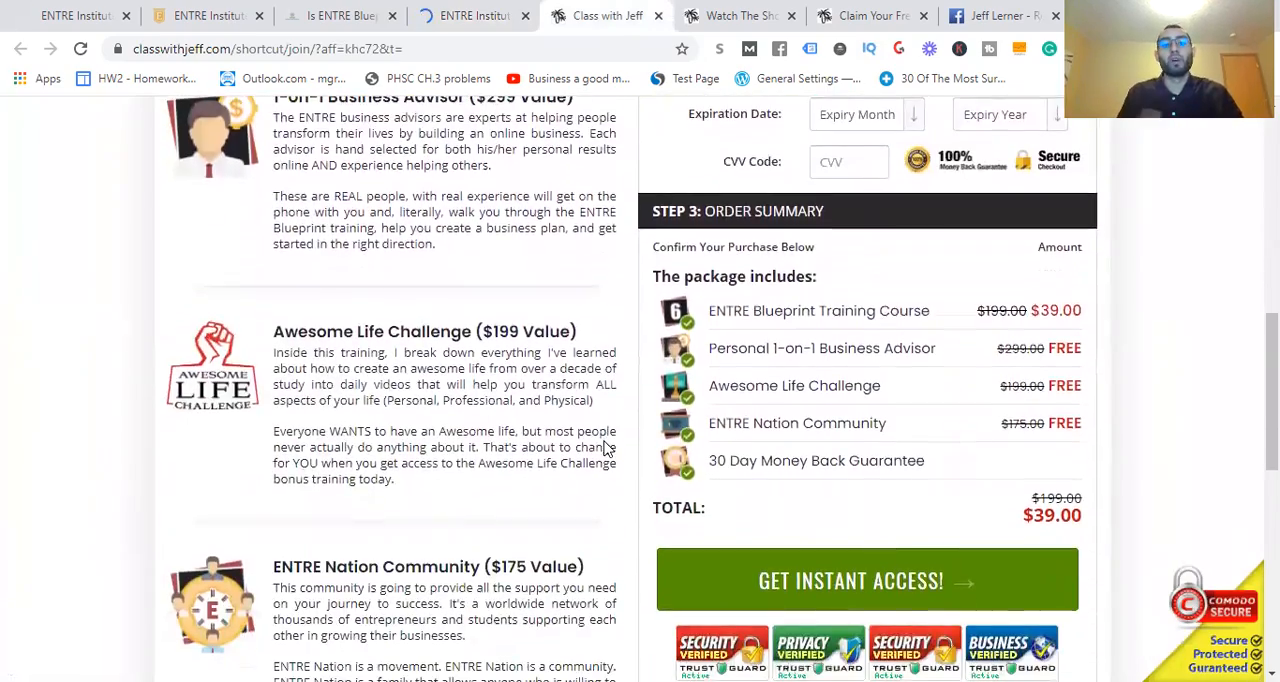
scroll(up, 3)
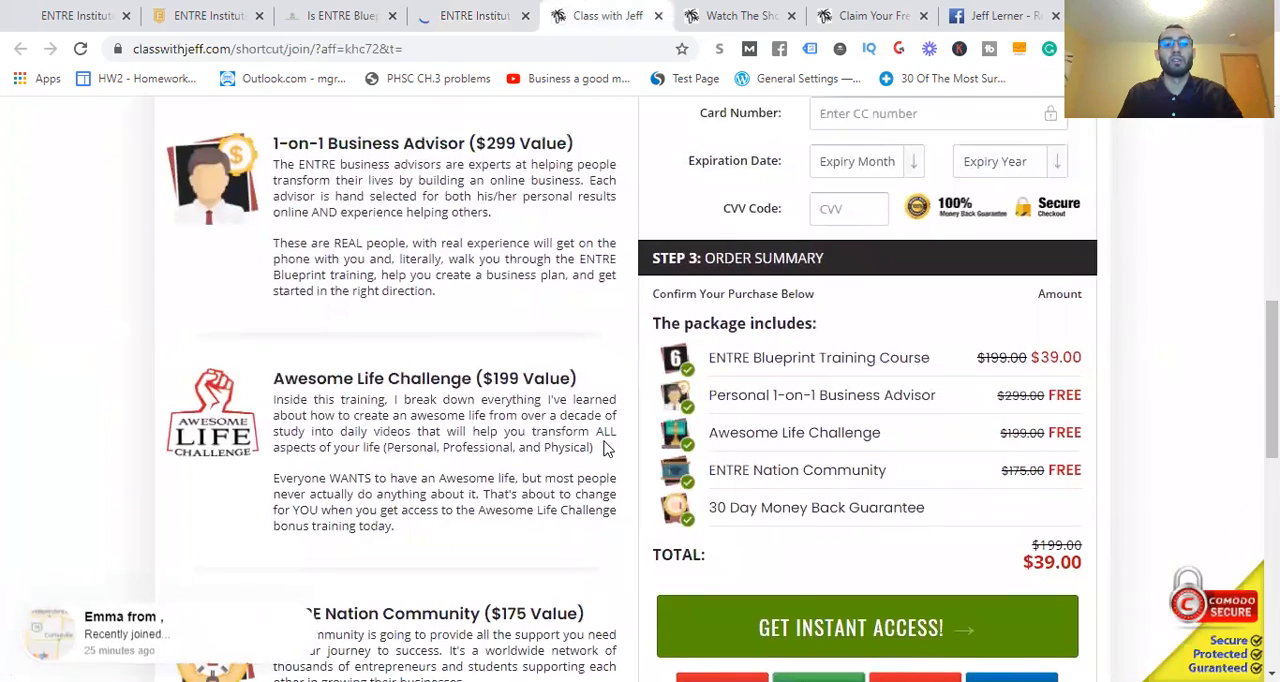
scroll(down, 3)
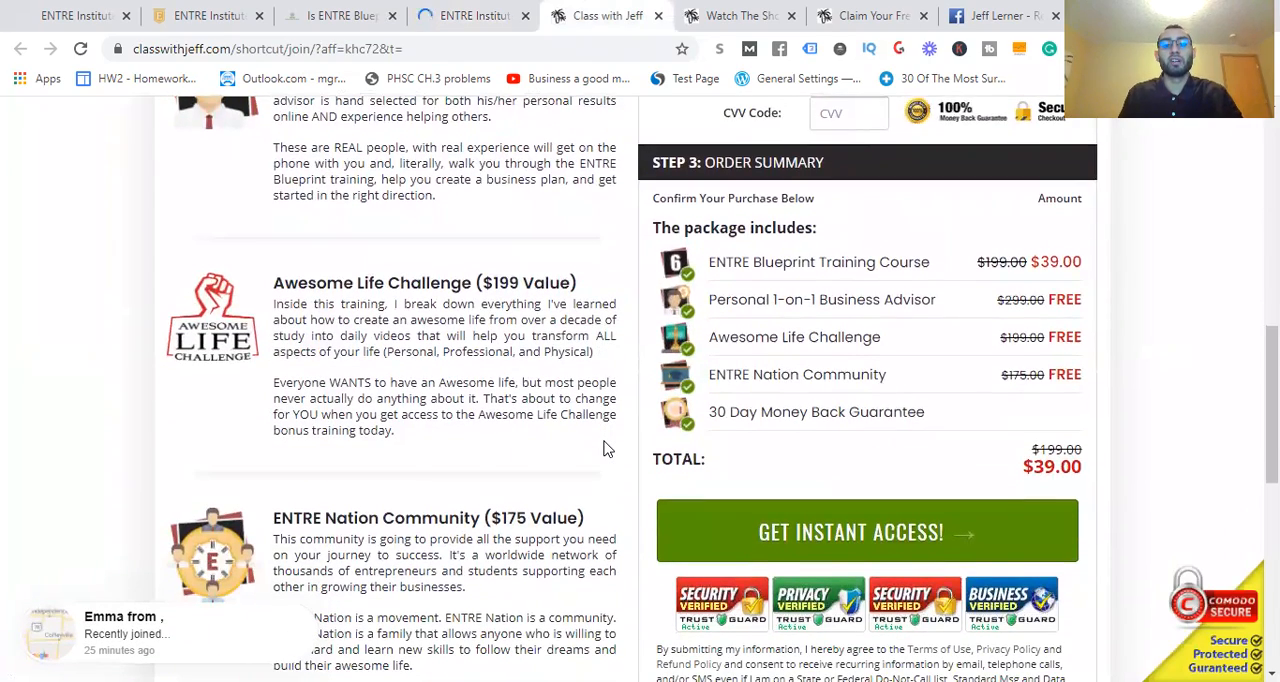
scroll(down, 3)
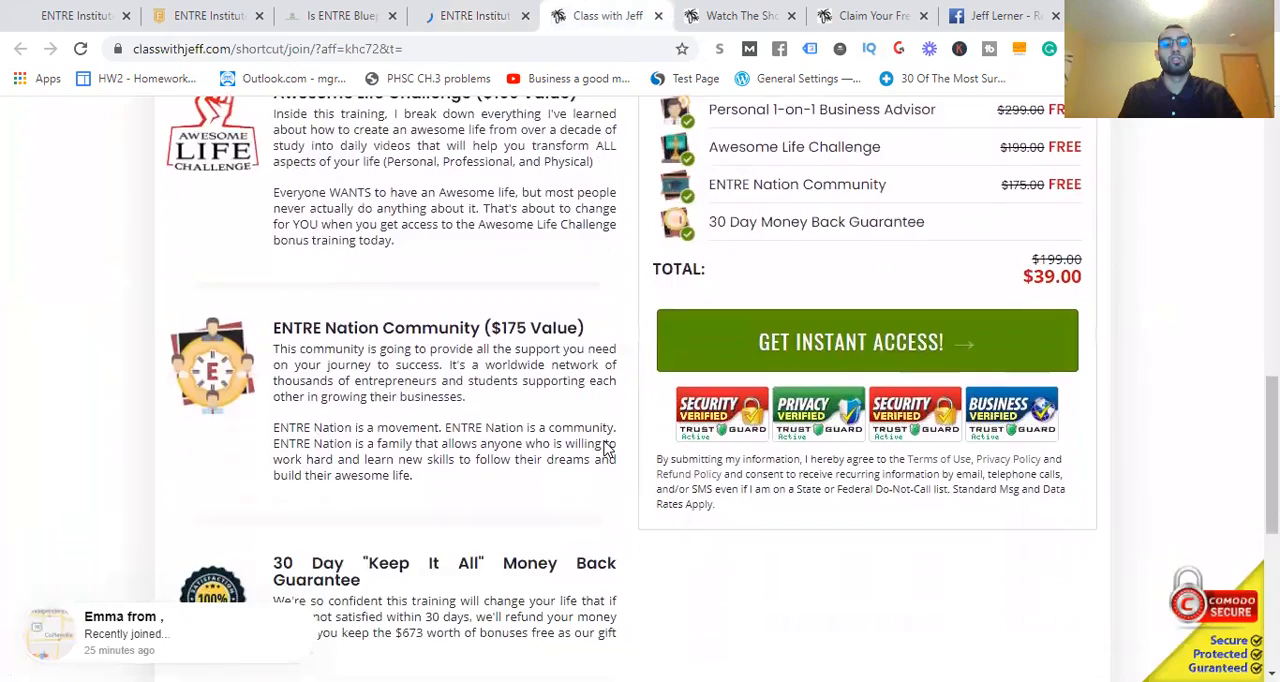
scroll(down, 3)
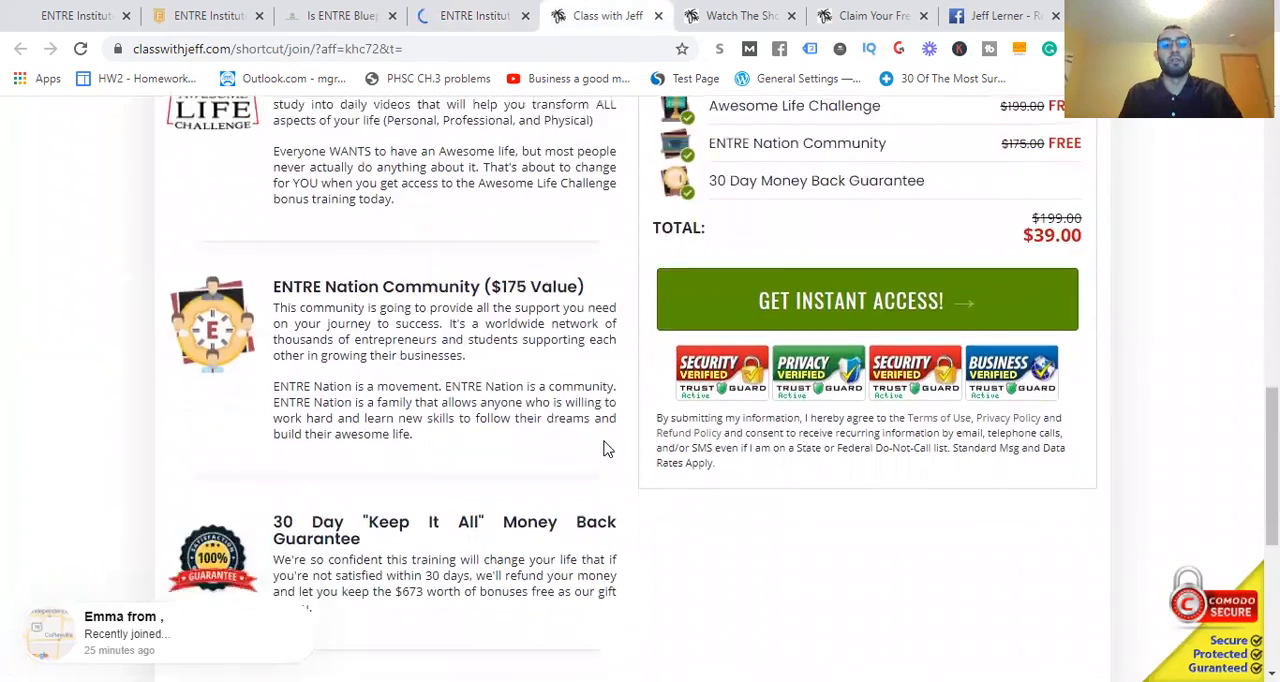
scroll(down, 3)
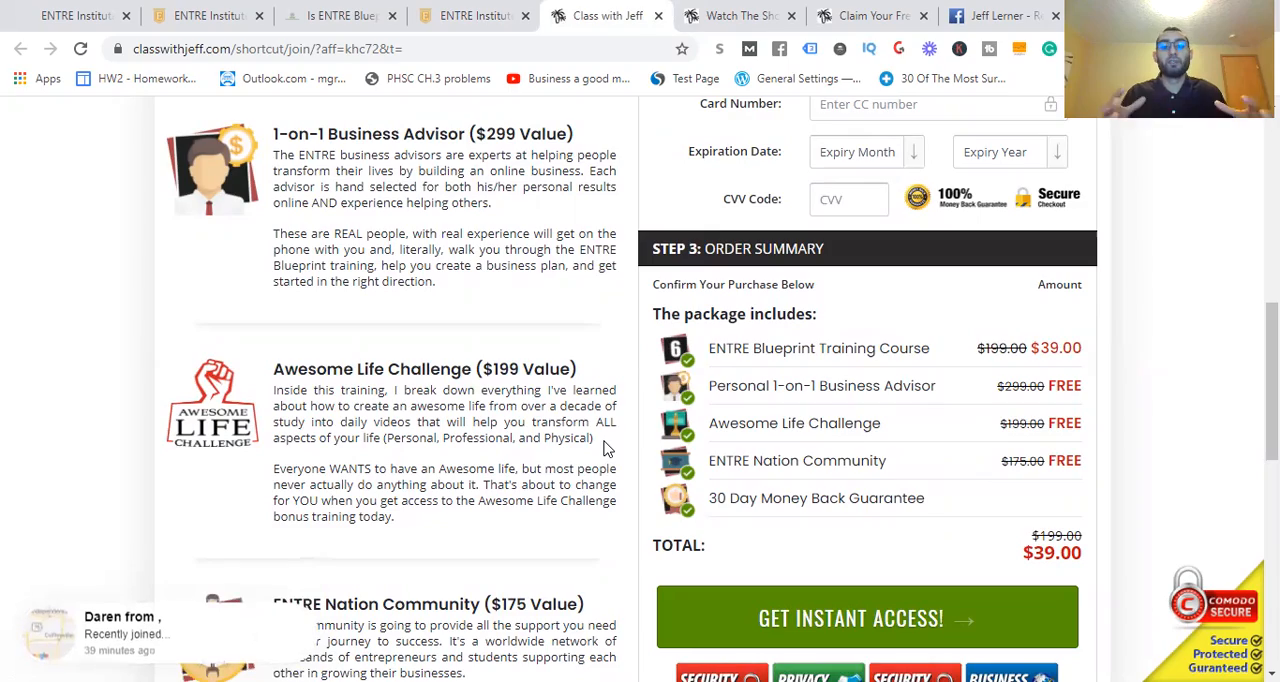
scroll(down, 3)
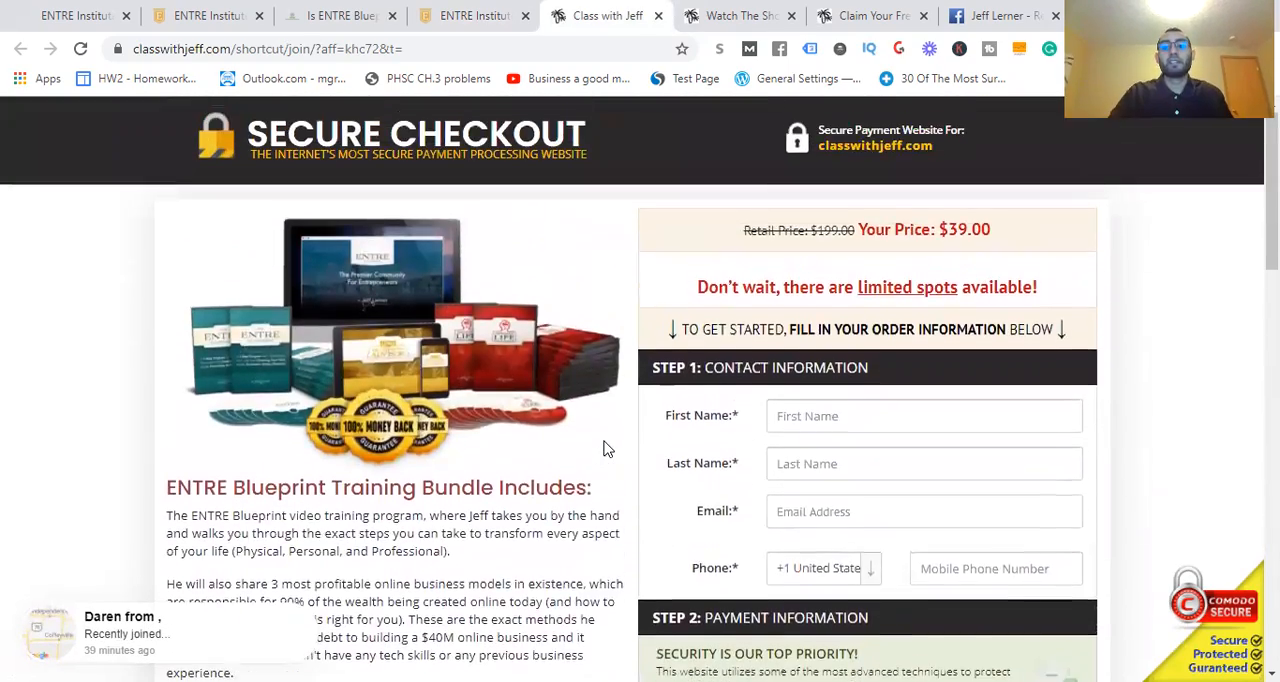
scroll(down, 3)
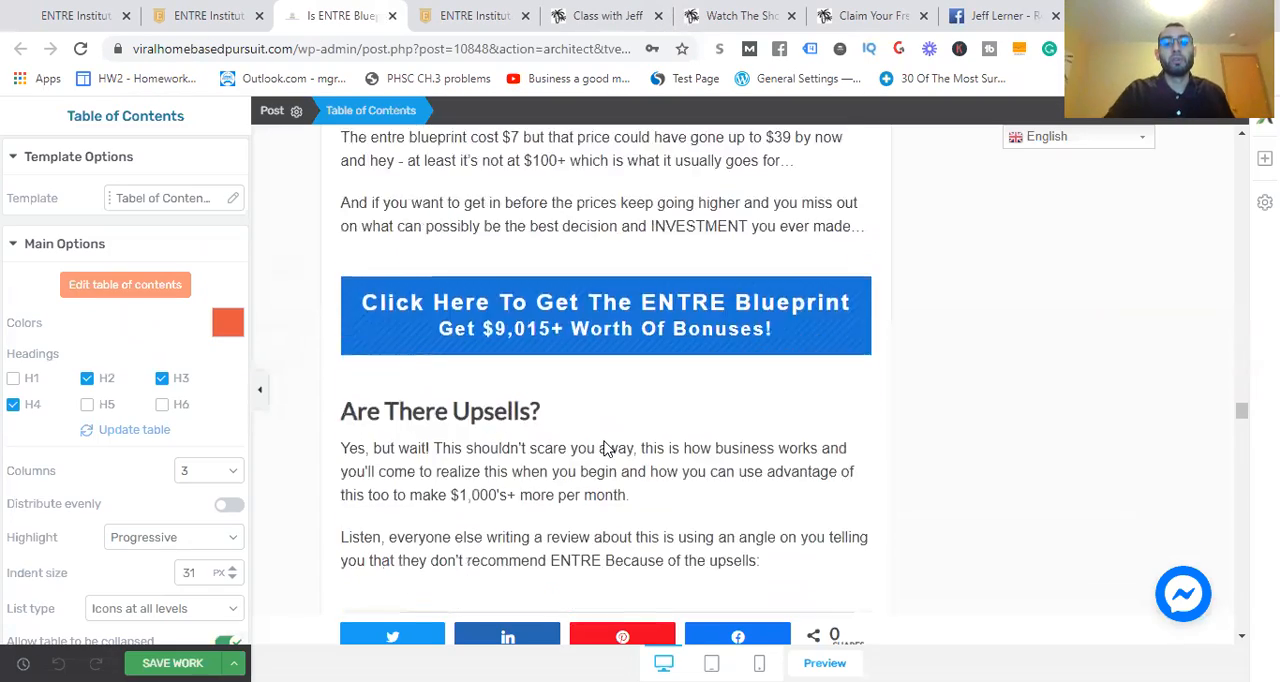
Read past the upsell video and 'Upsells And Downsells Are Normal' to 'Who Is Entre Blueprint For?'
scroll(down, 3)
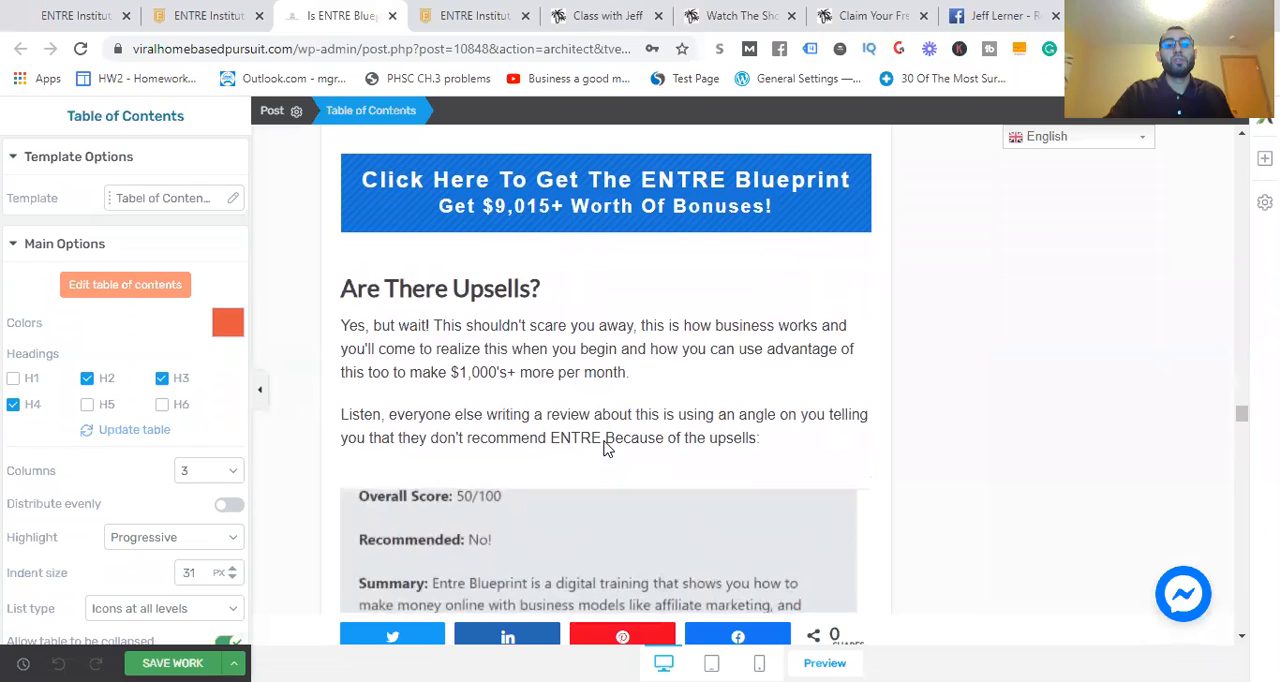
scroll(down, 3)
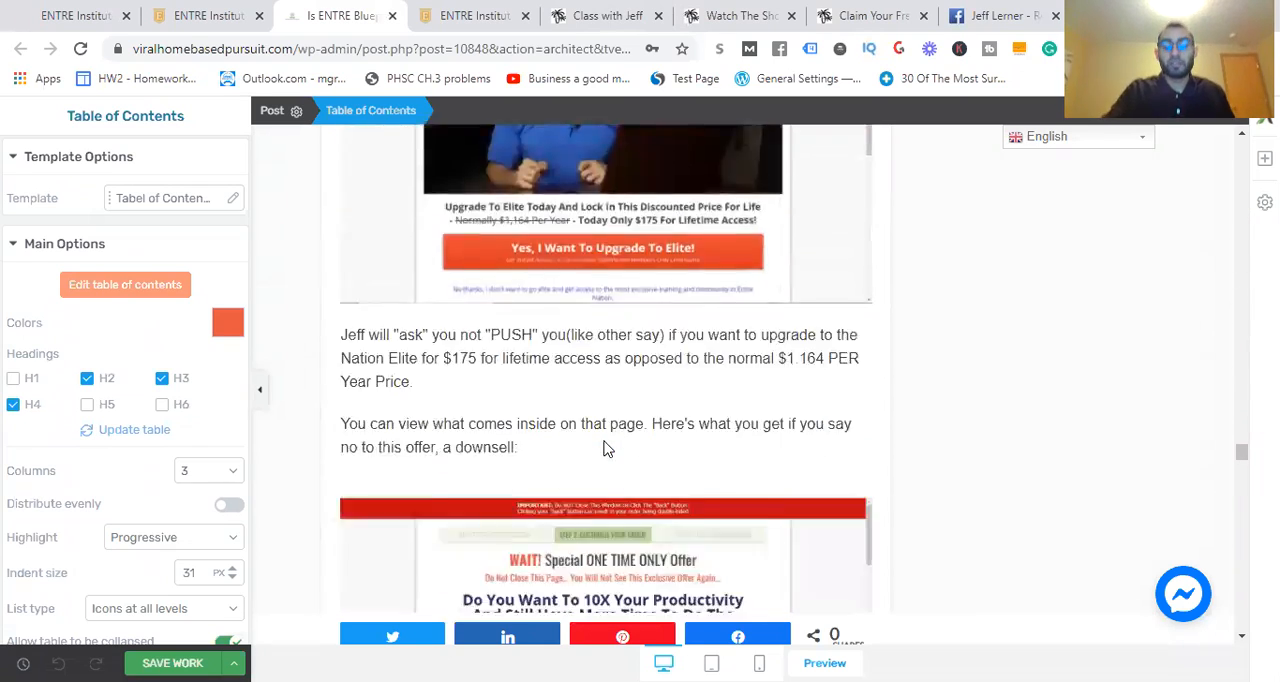
scroll(down, 3)
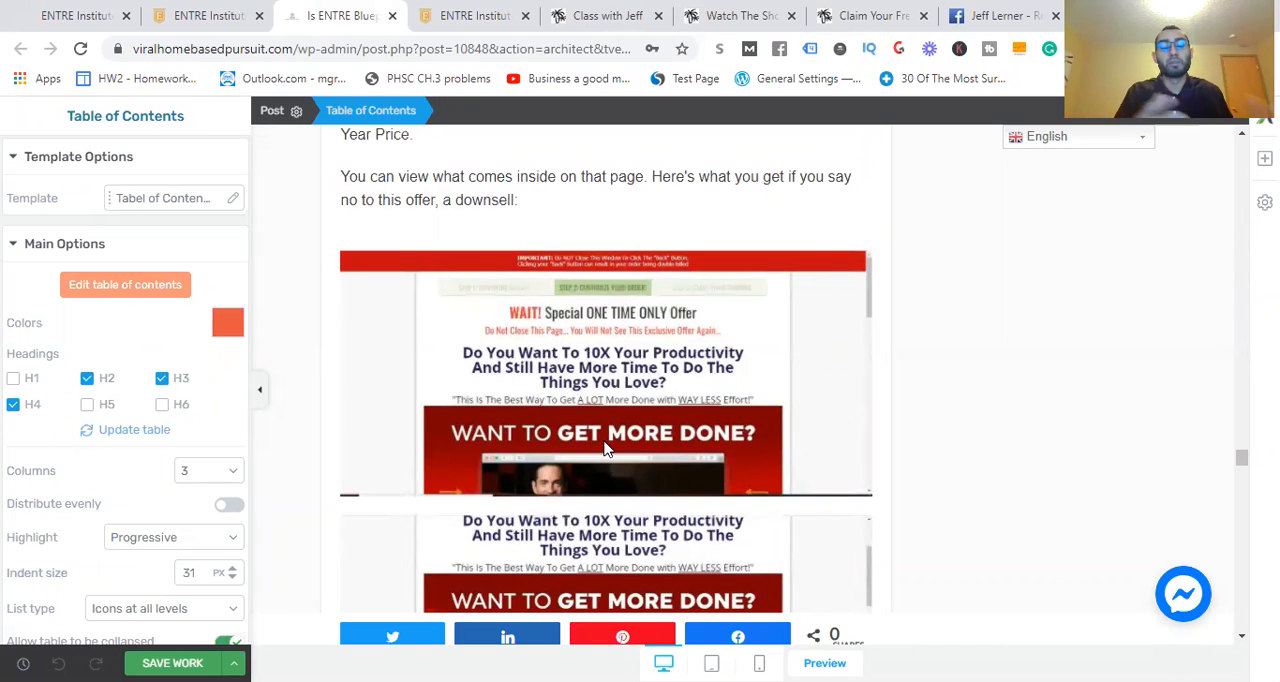
scroll(down, 3)
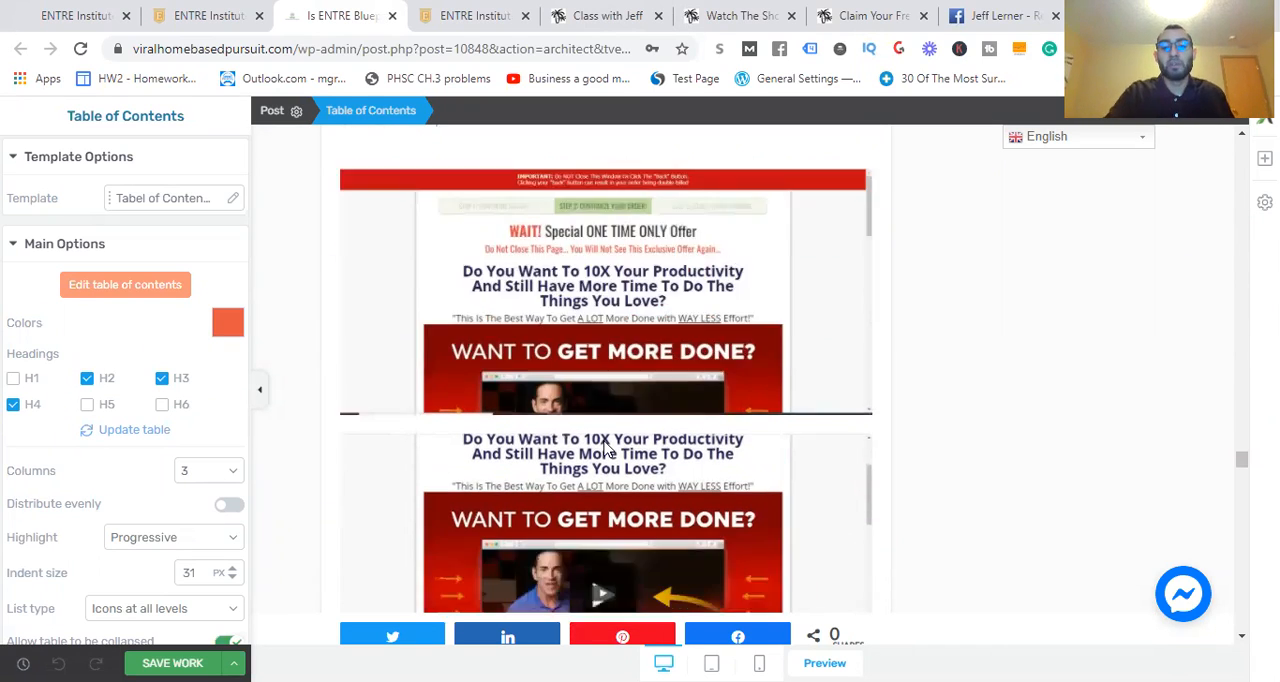
scroll(down, 3)
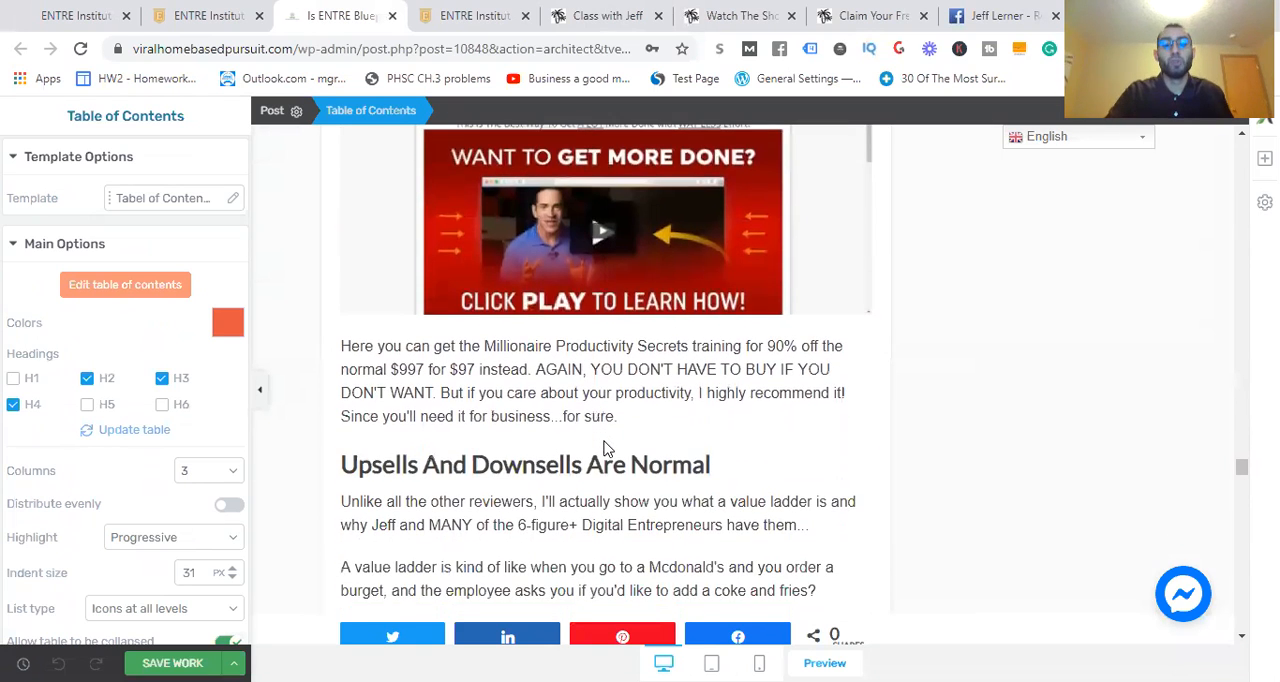
scroll(down, 3)
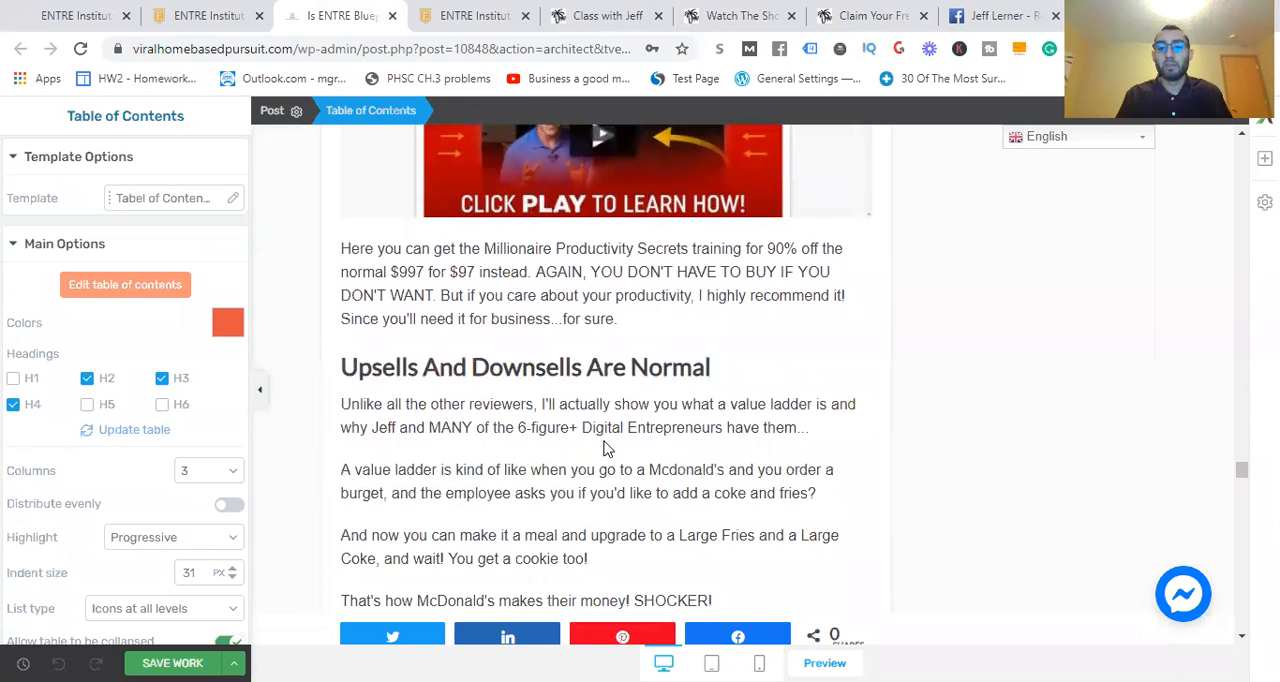
scroll(down, 3)
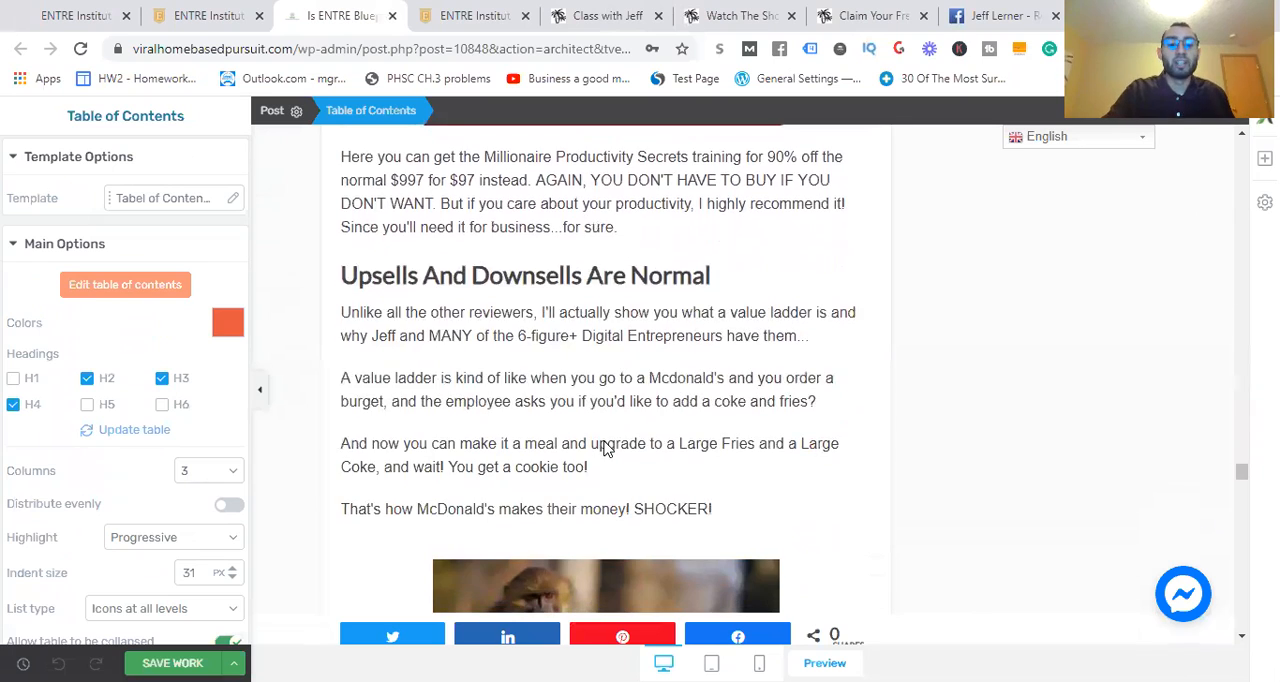
scroll(down, 3)
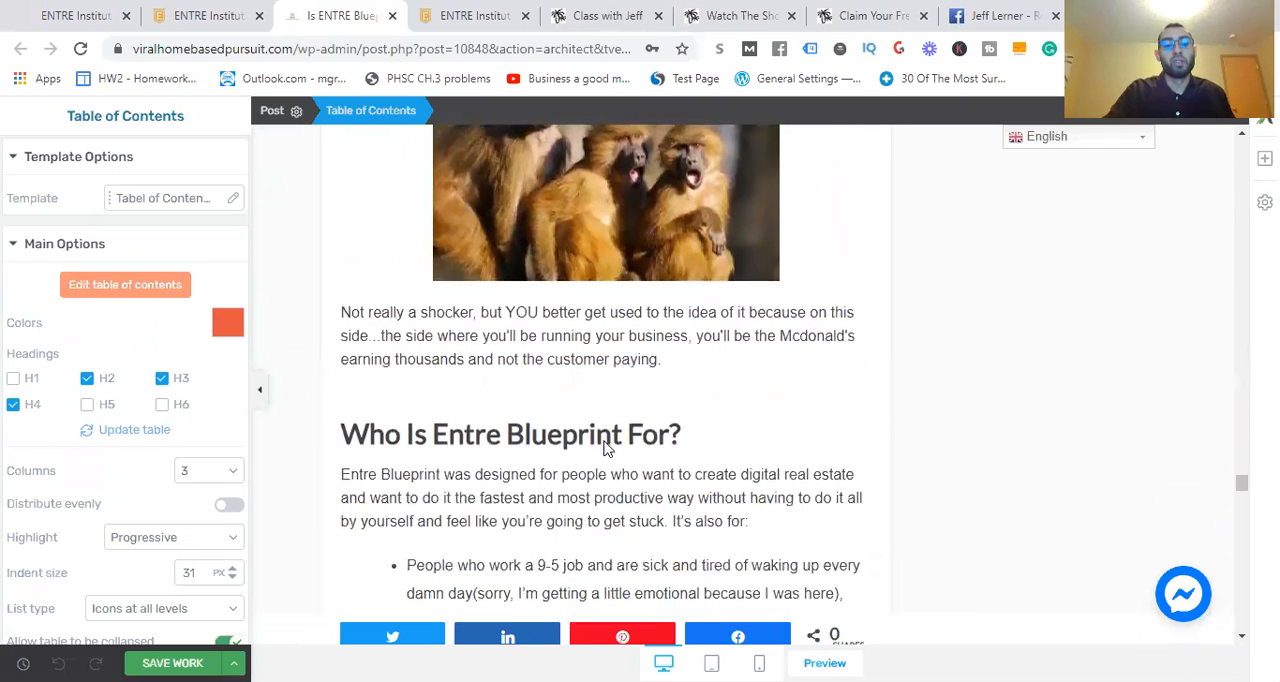
scroll(up, 3)
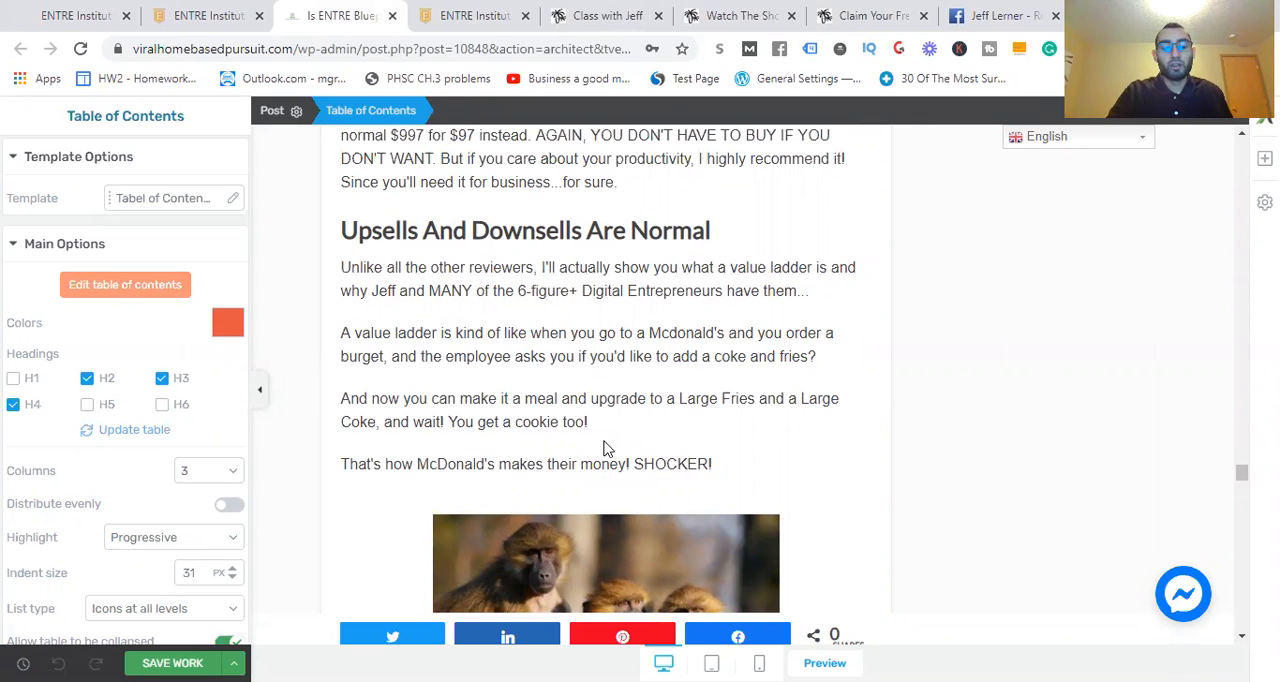
scroll(down, 3)
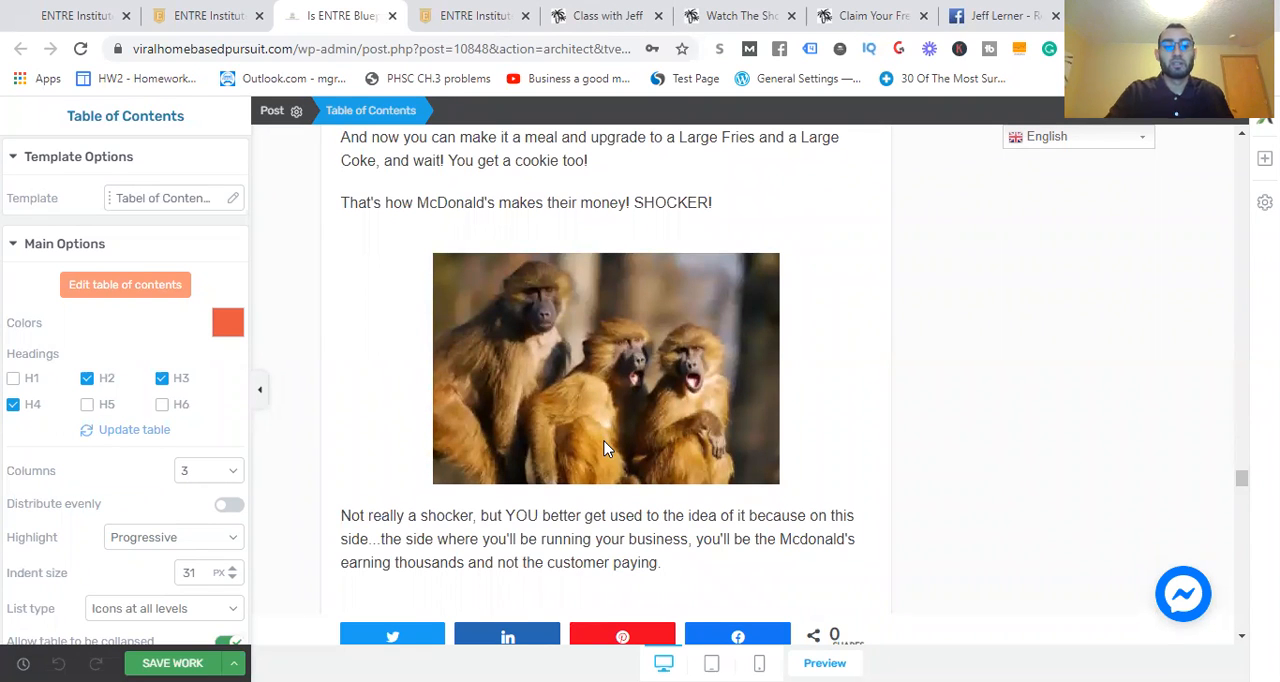
scroll(down, 3)
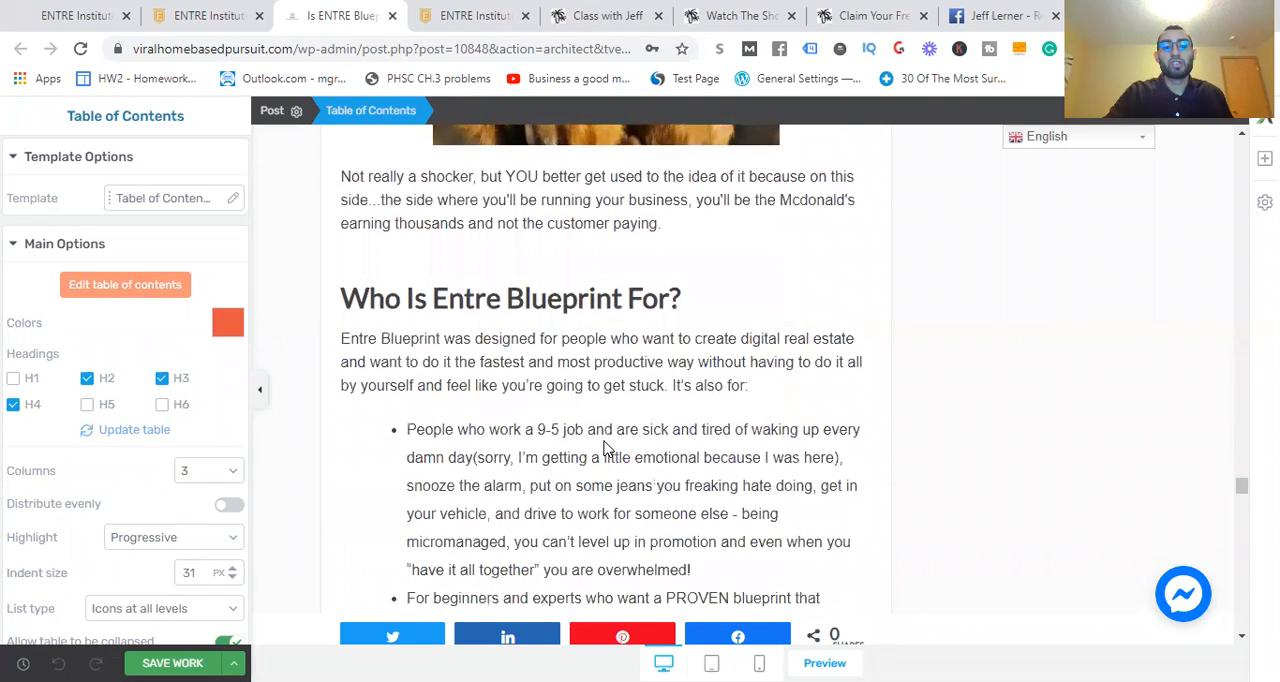
scroll(down, 3)
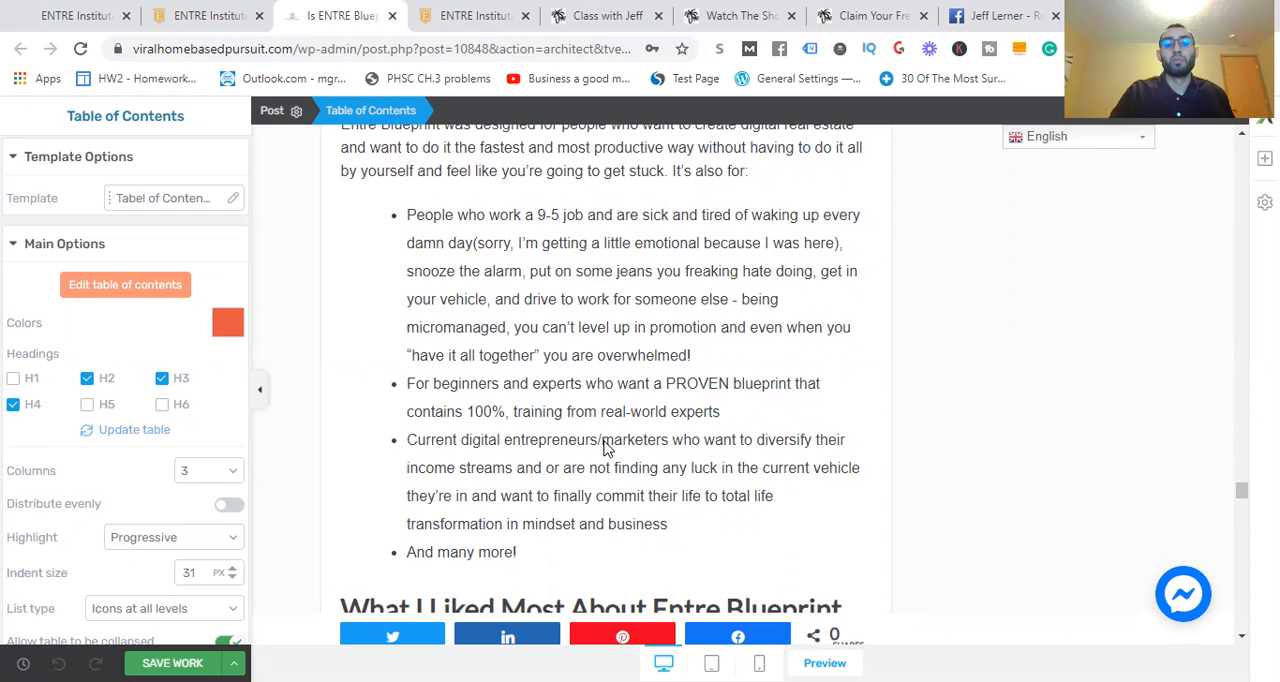
scroll(down, 3)
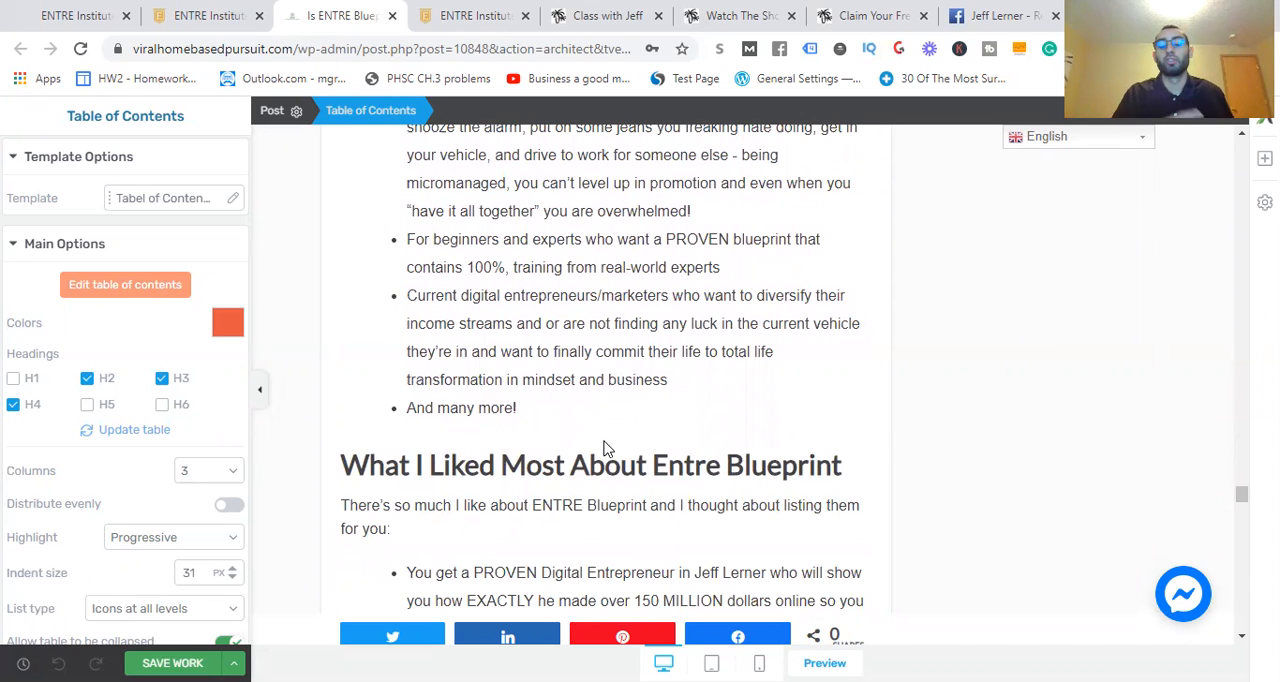
scroll(down, 3)
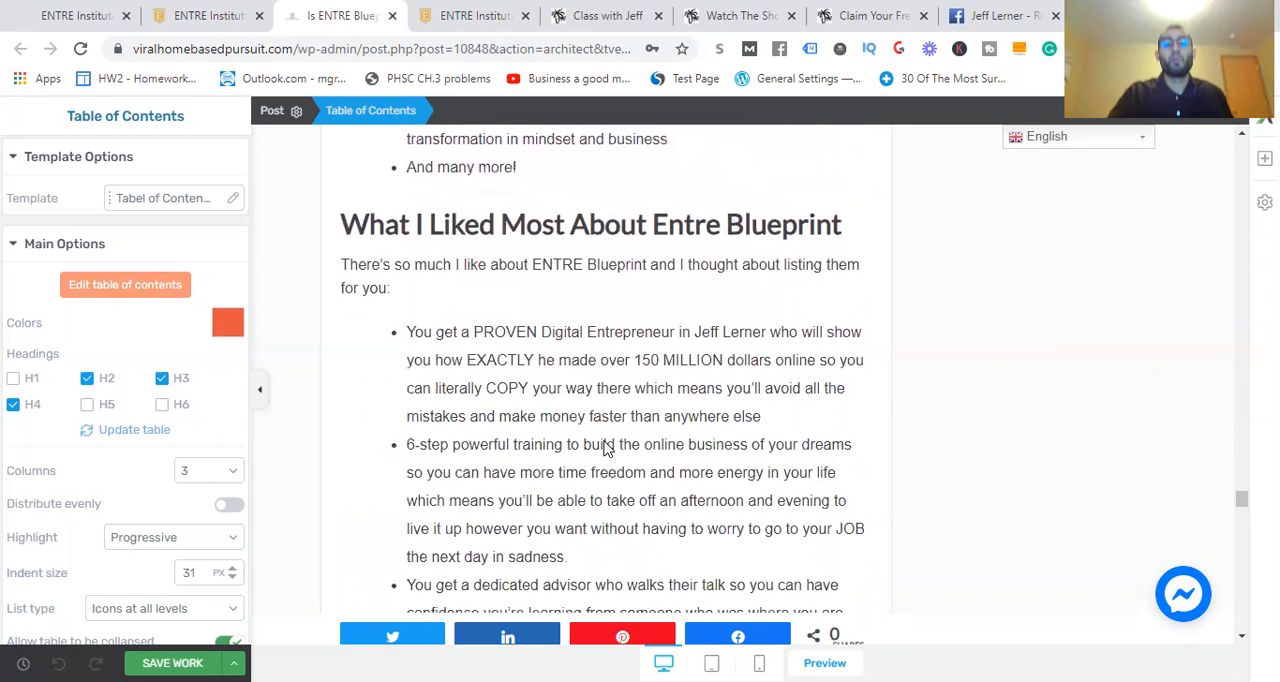
scroll(down, 3)
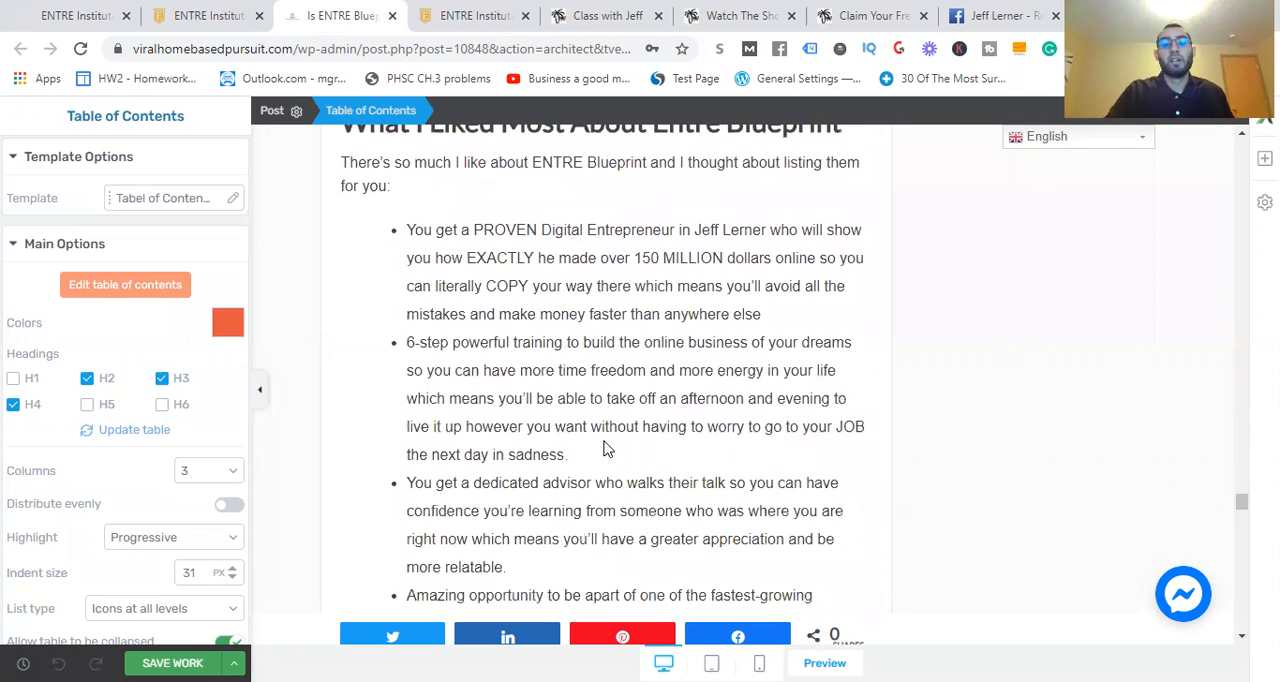
scroll(down, 3)
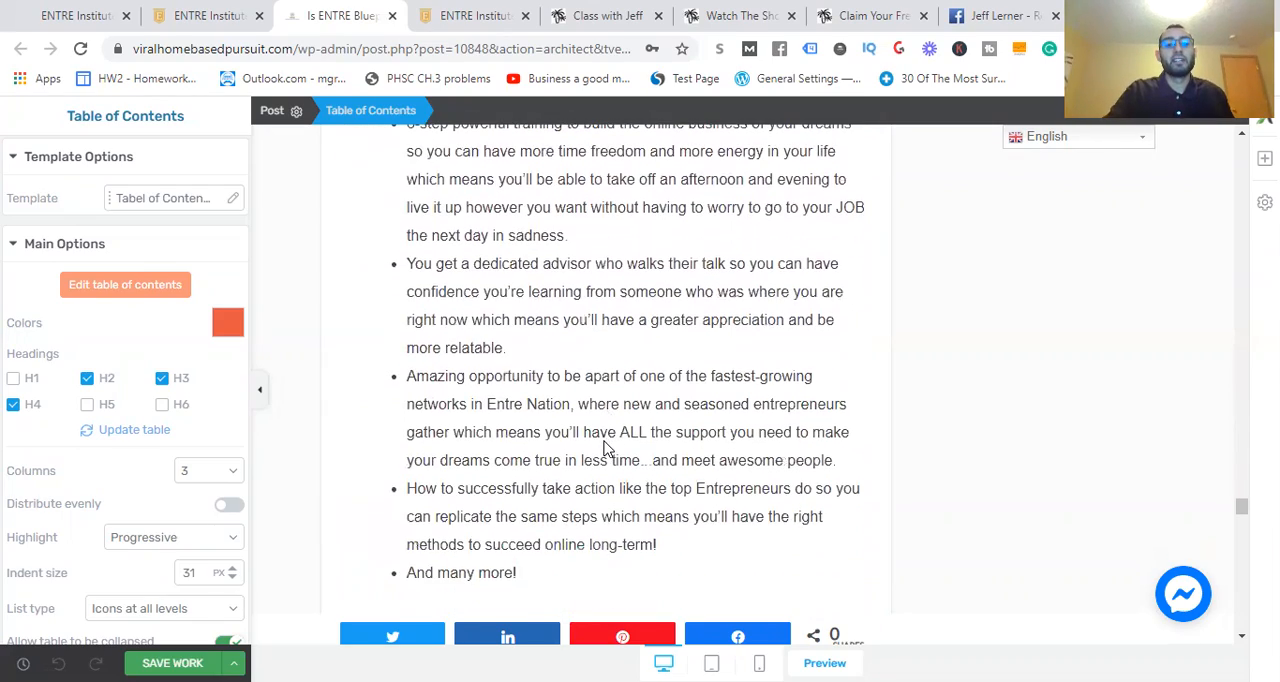
scroll(down, 3)
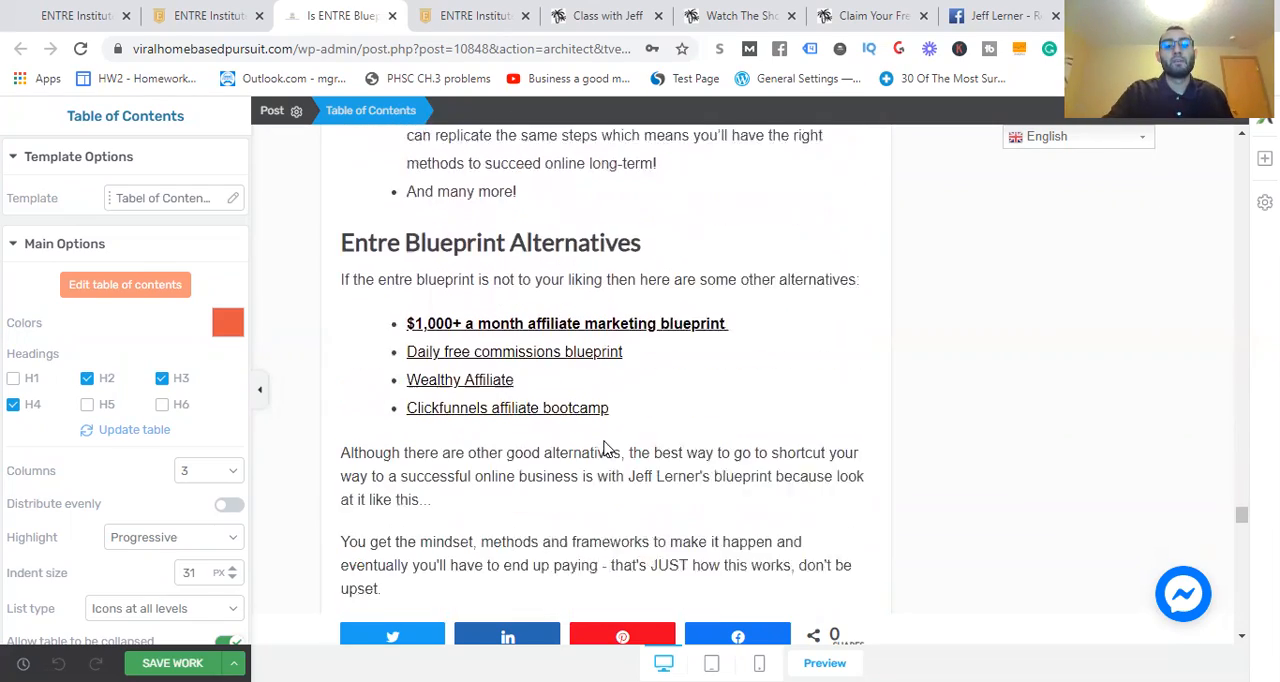
scroll(down, 3)
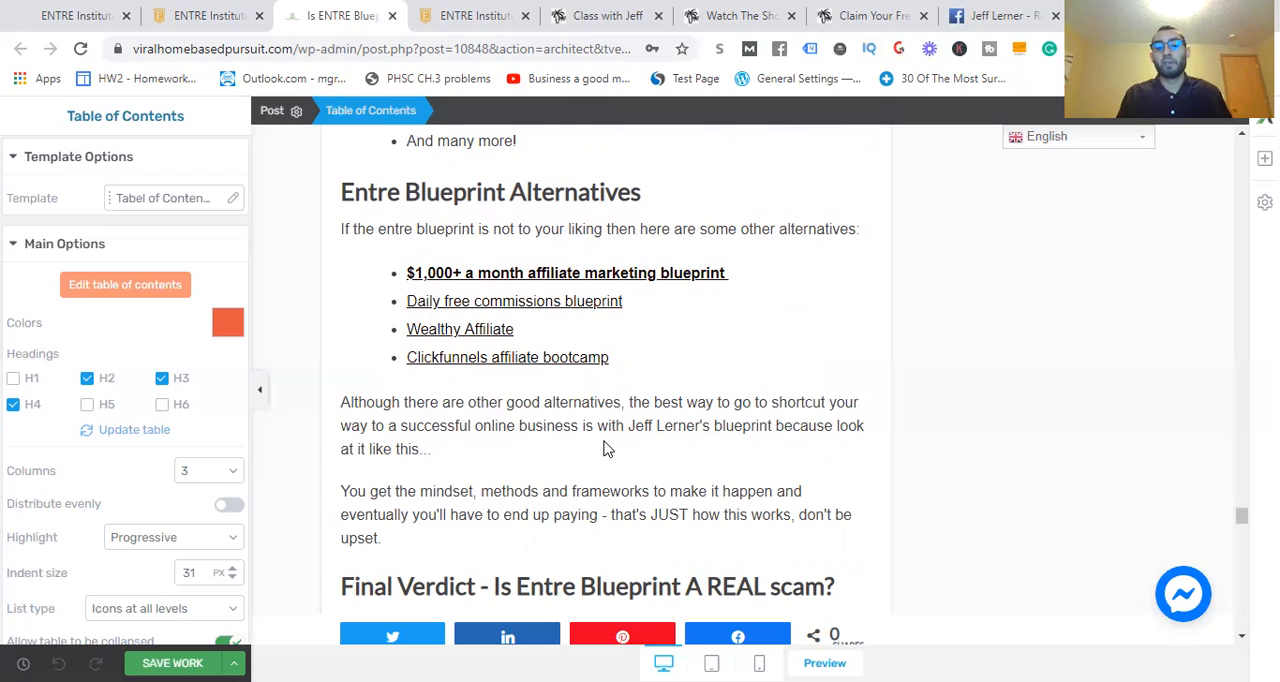
scroll(down, 3)
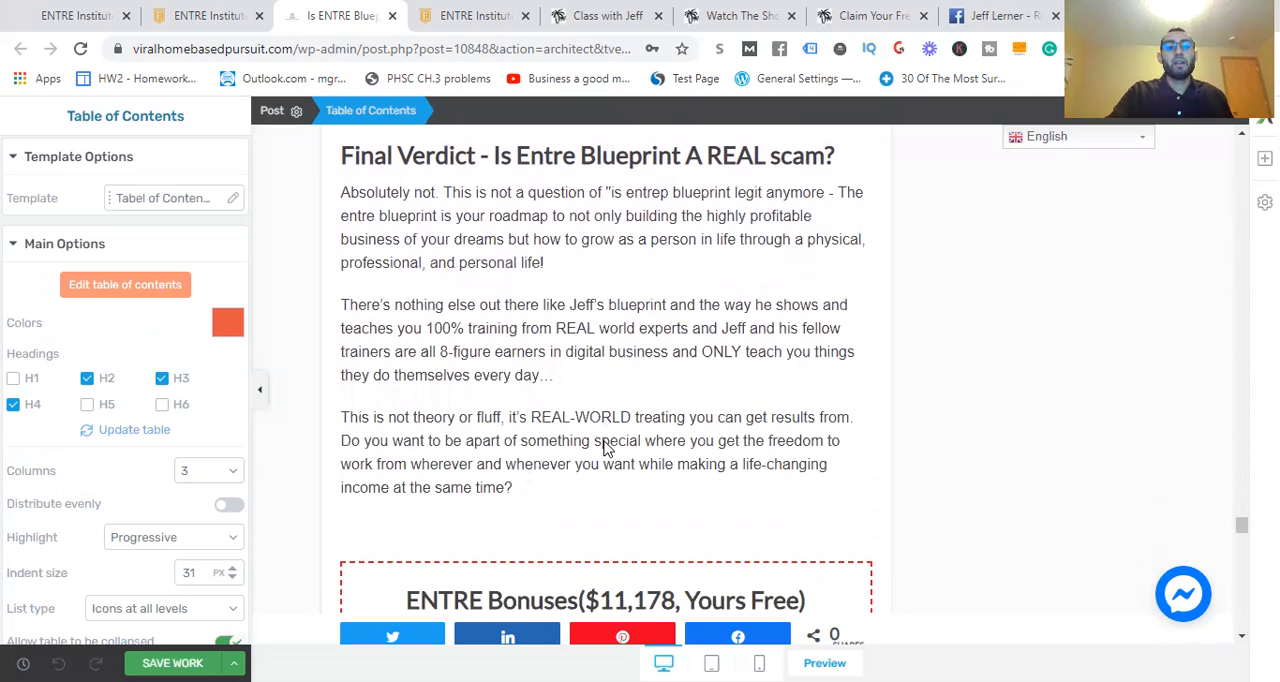
scroll(down, 3)
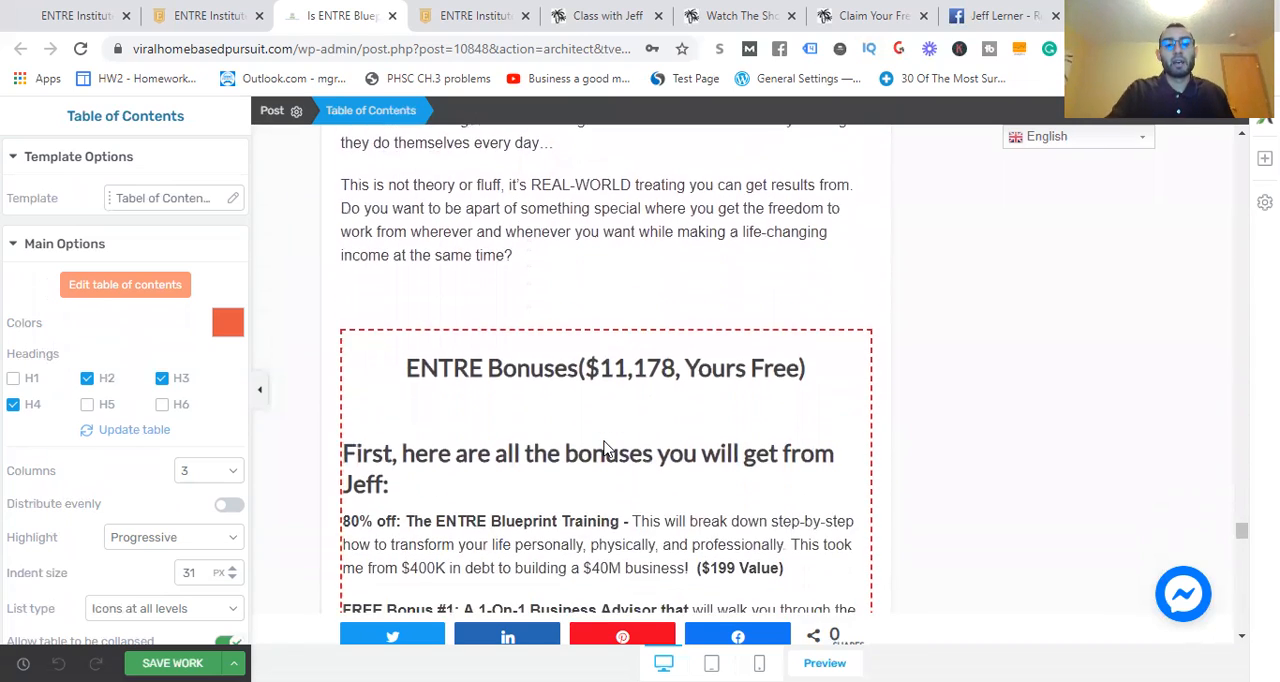
scroll(down, 3)
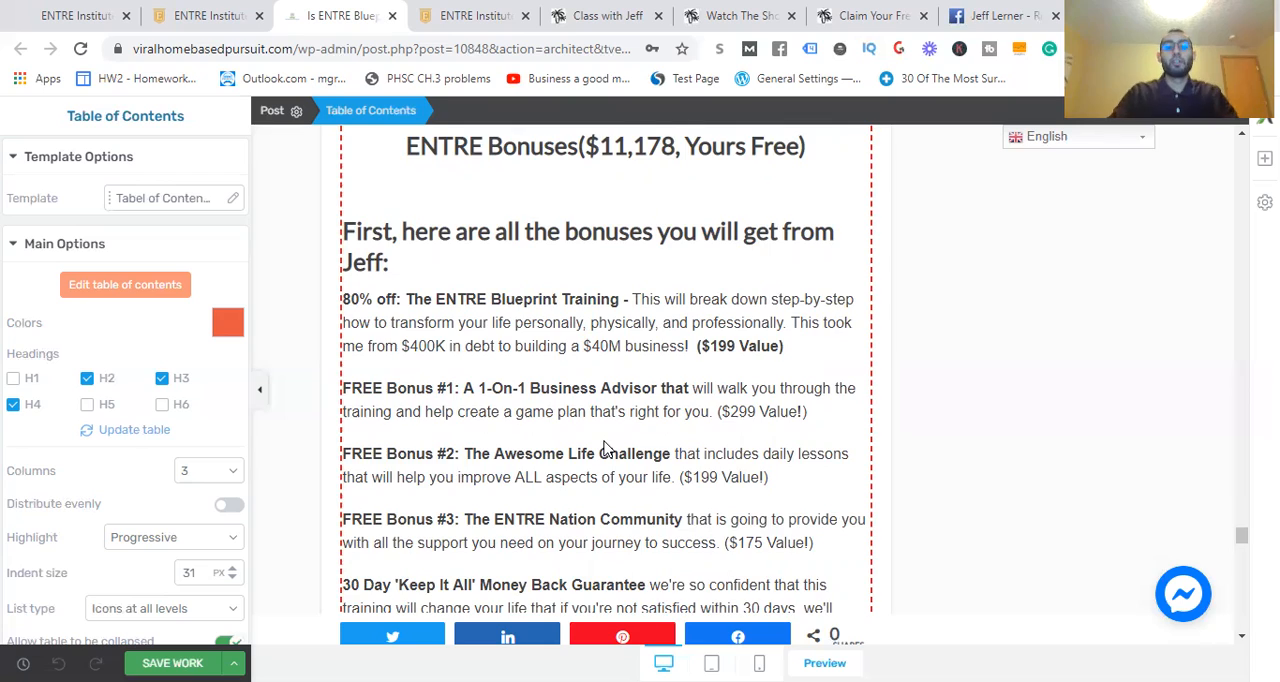
scroll(down, 3)
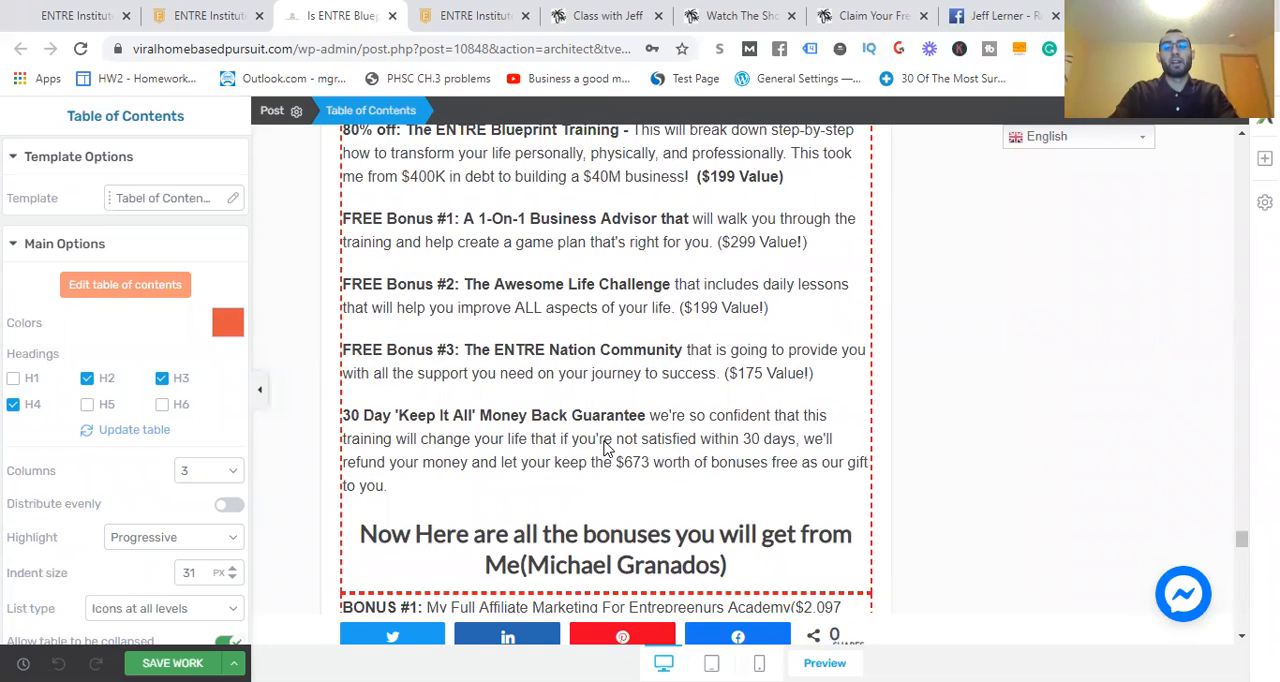
scroll(down, 3)
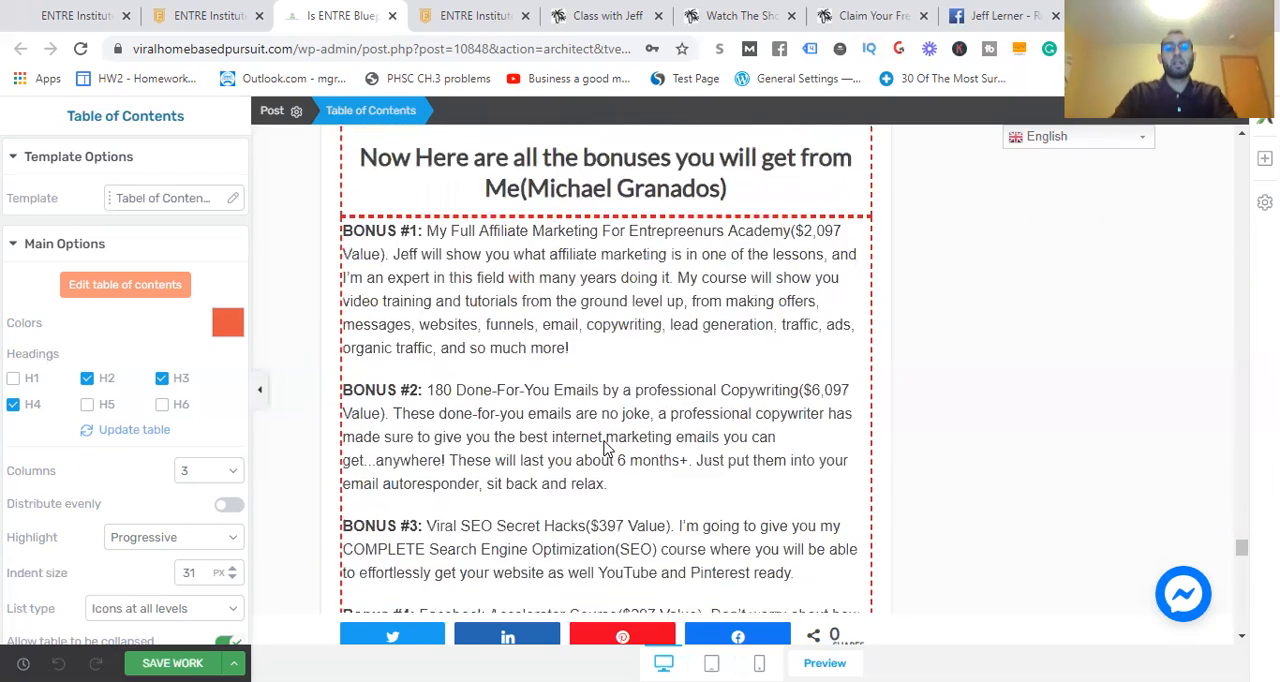
scroll(down, 3)
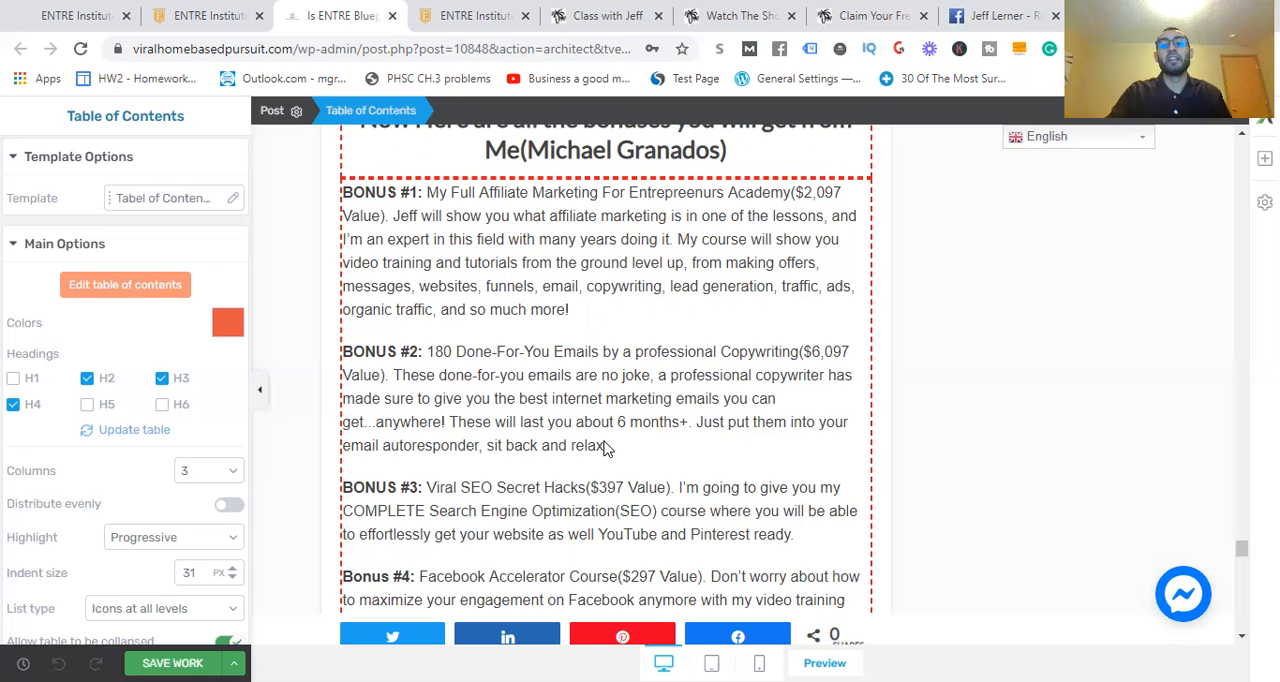
scroll(down, 3)
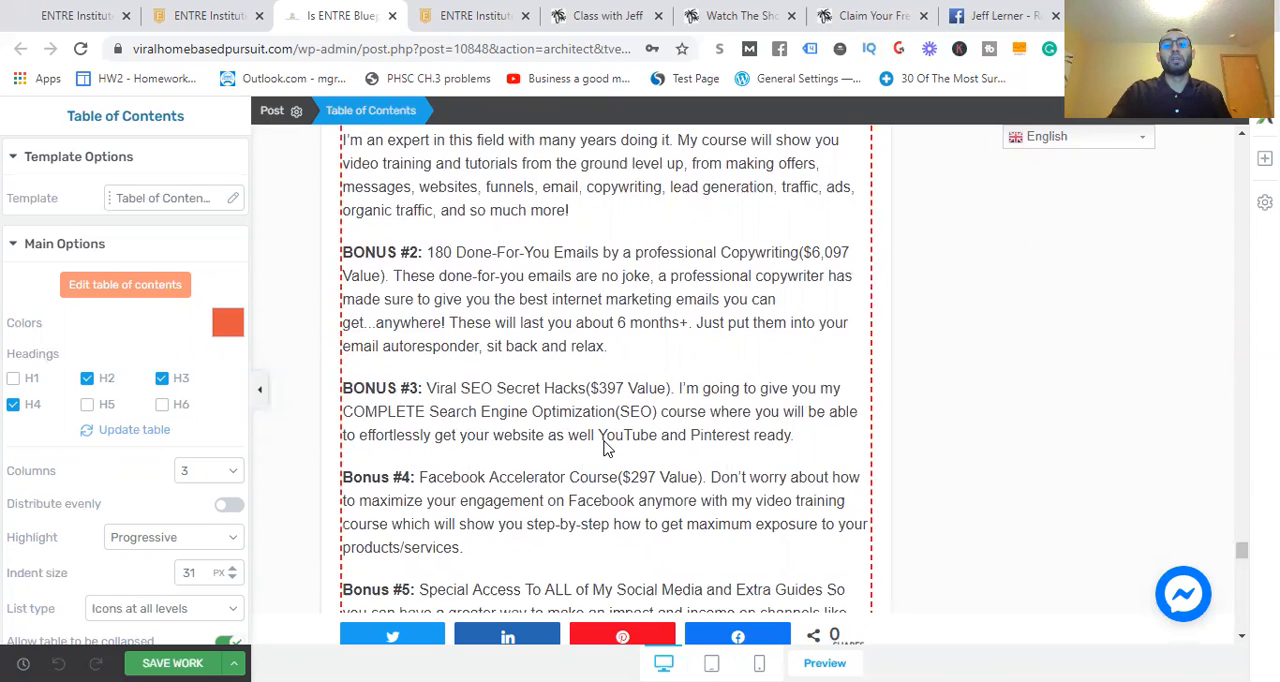
scroll(down, 3)
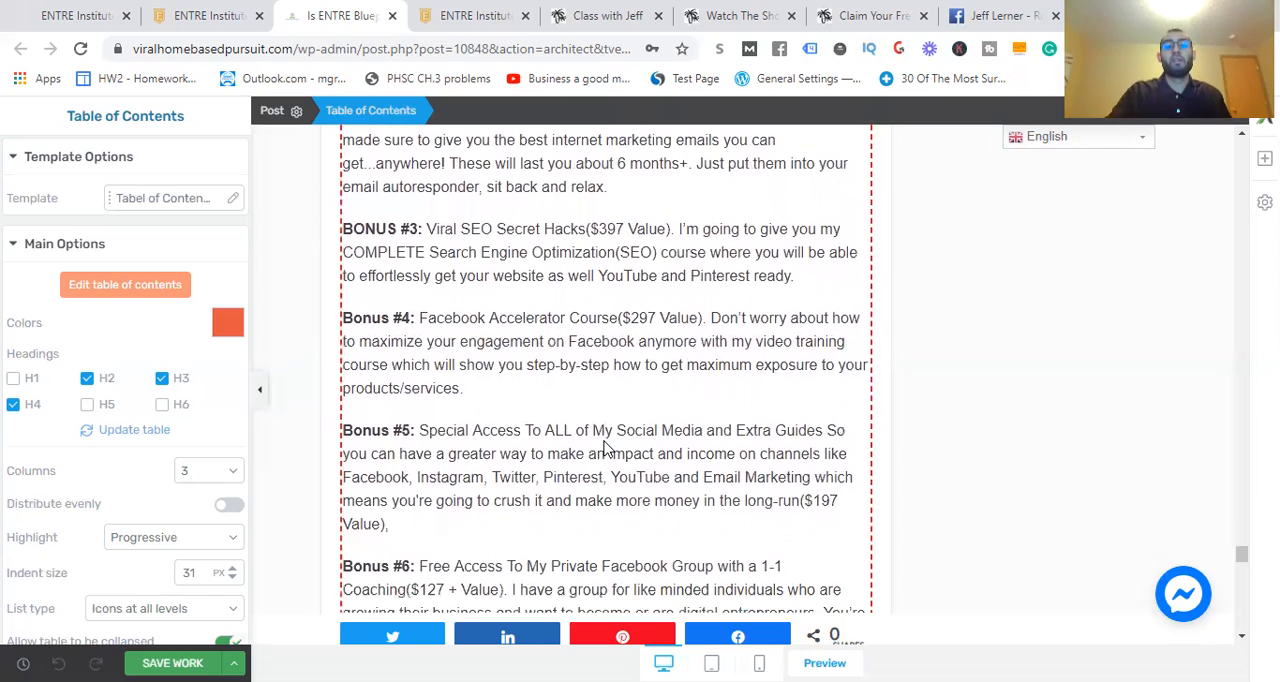
scroll(down, 3)
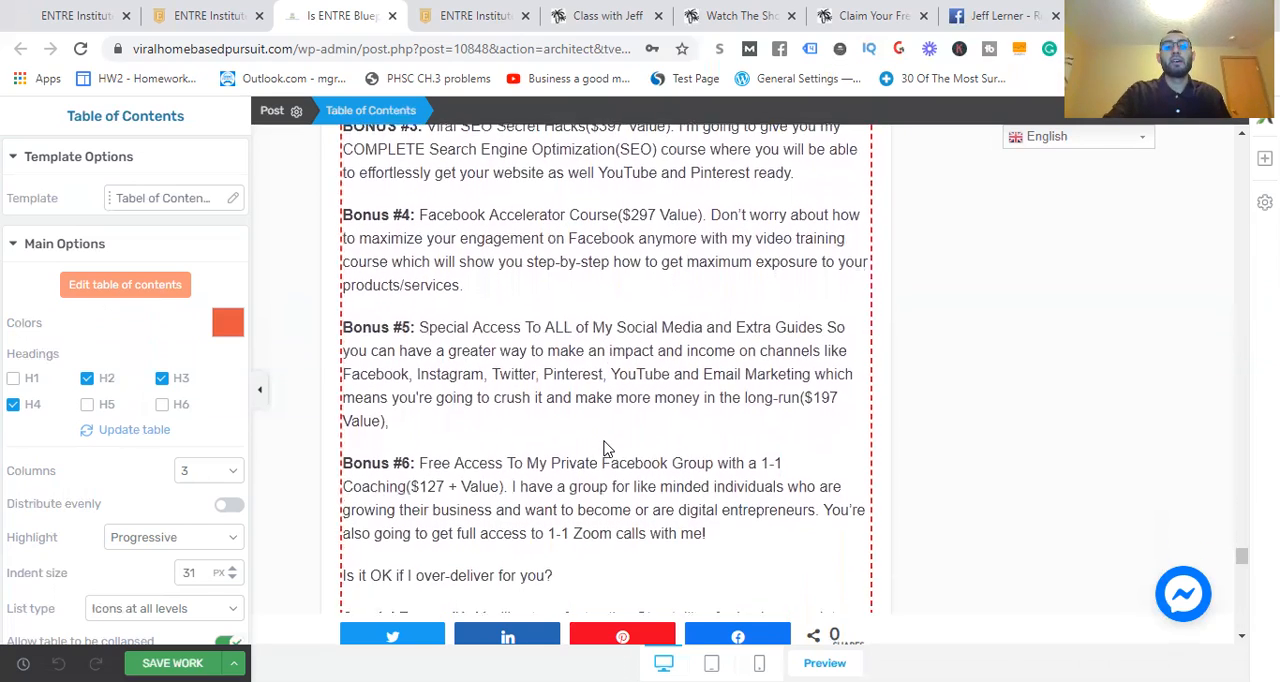
scroll(down, 3)
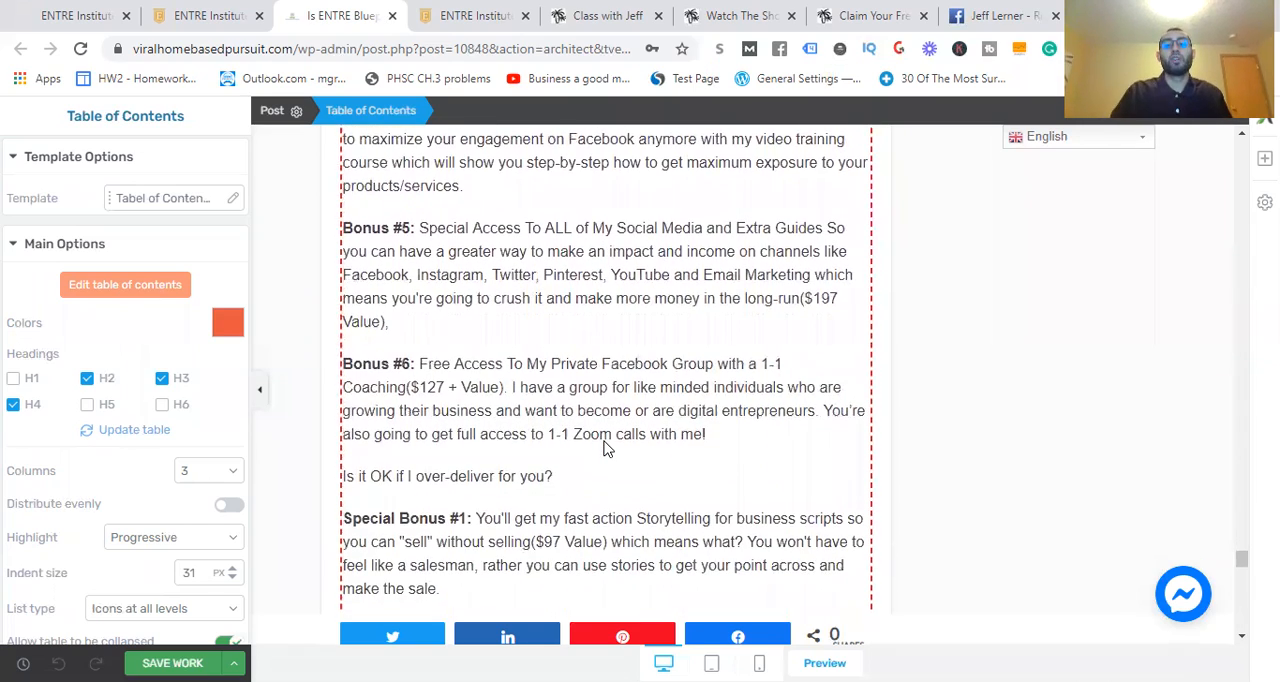
scroll(down, 3)
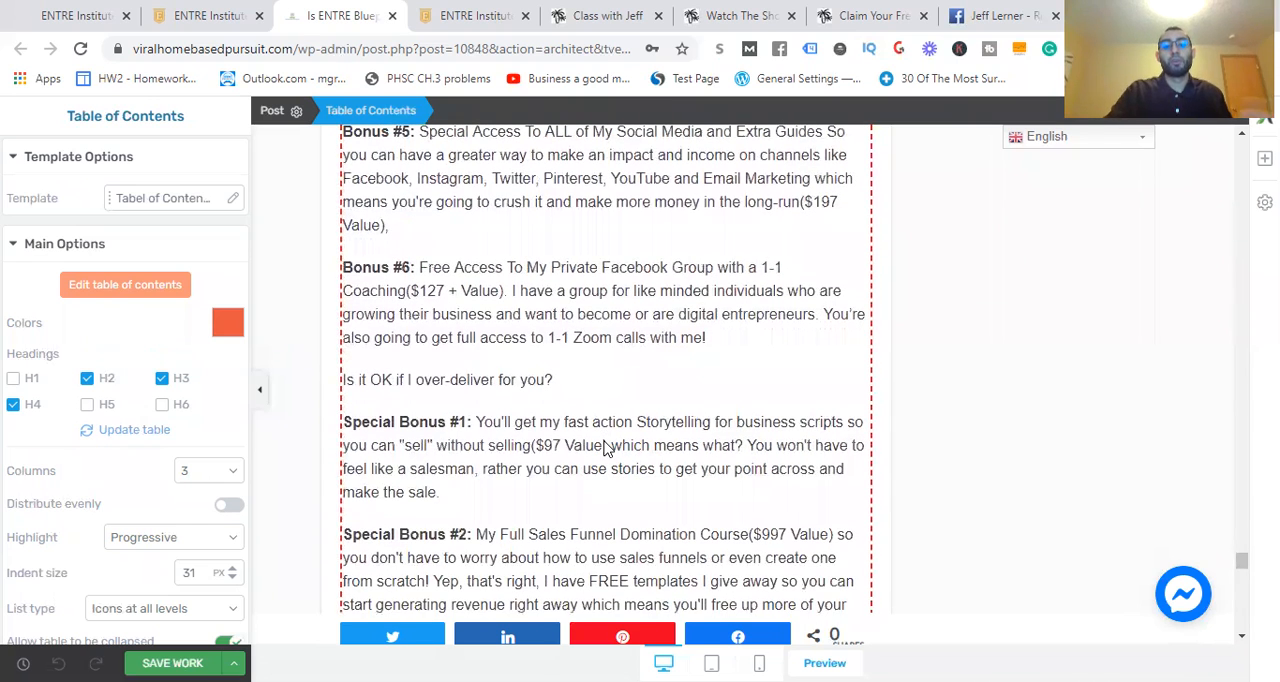
scroll(down, 3)
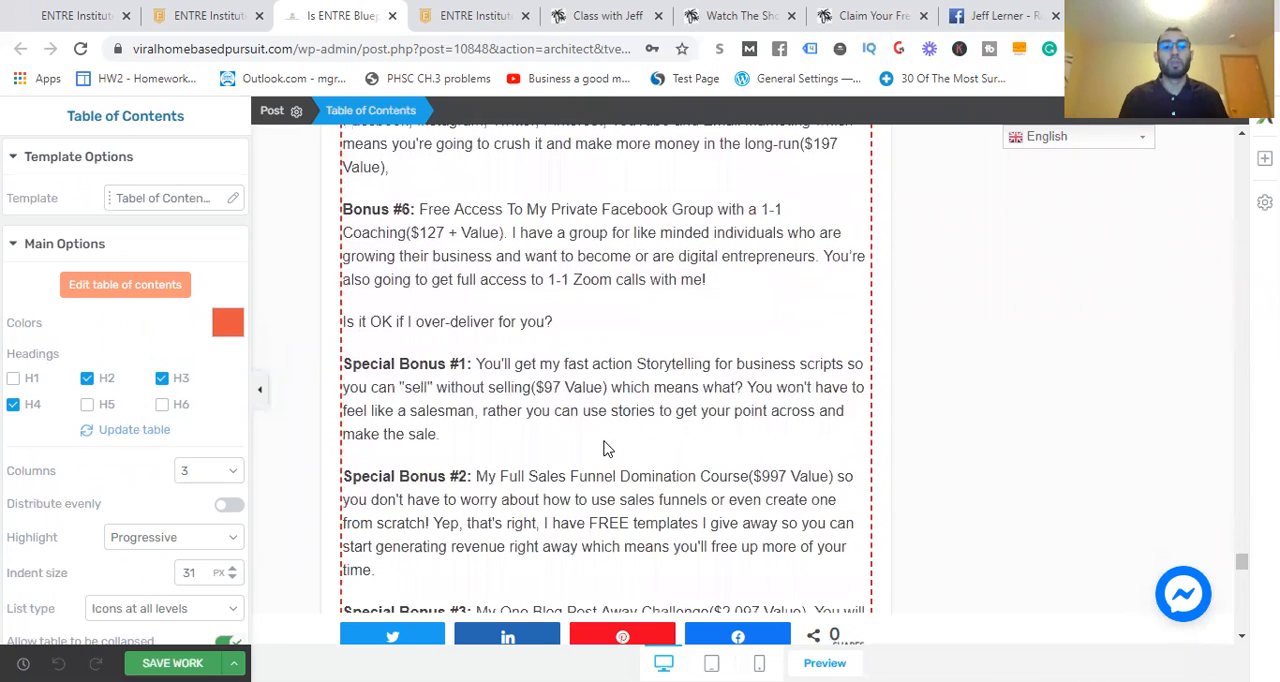
scroll(down, 3)
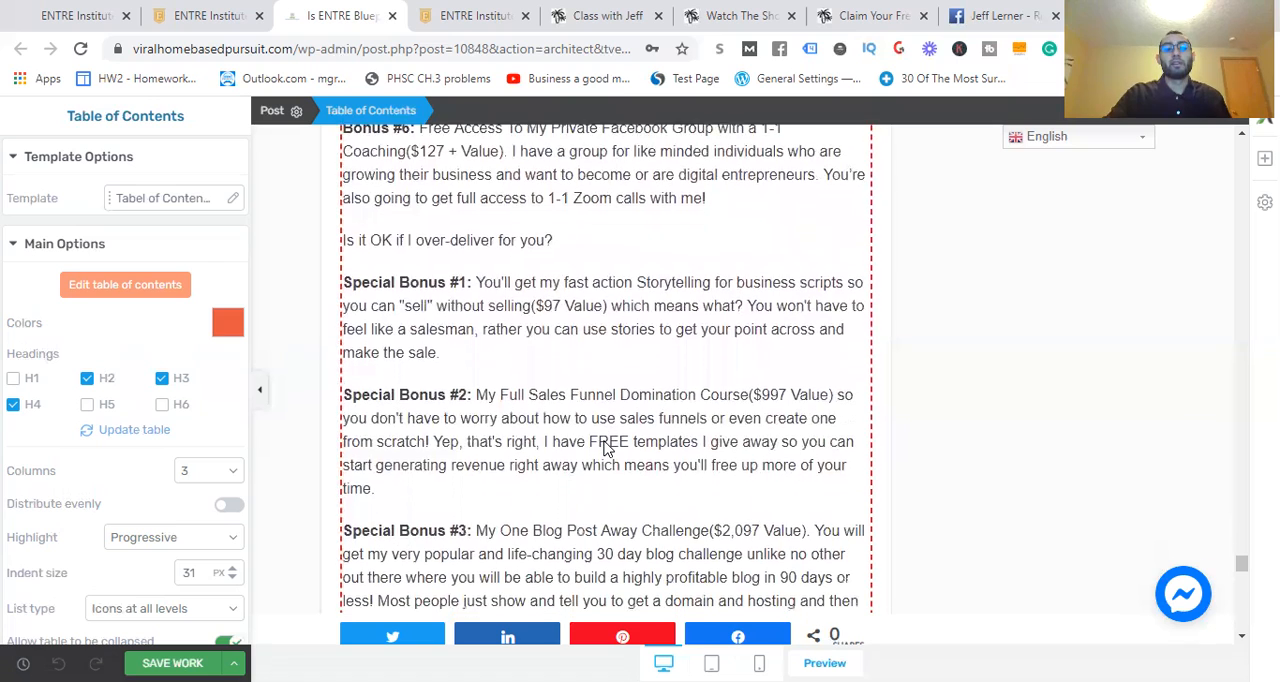
scroll(down, 3)
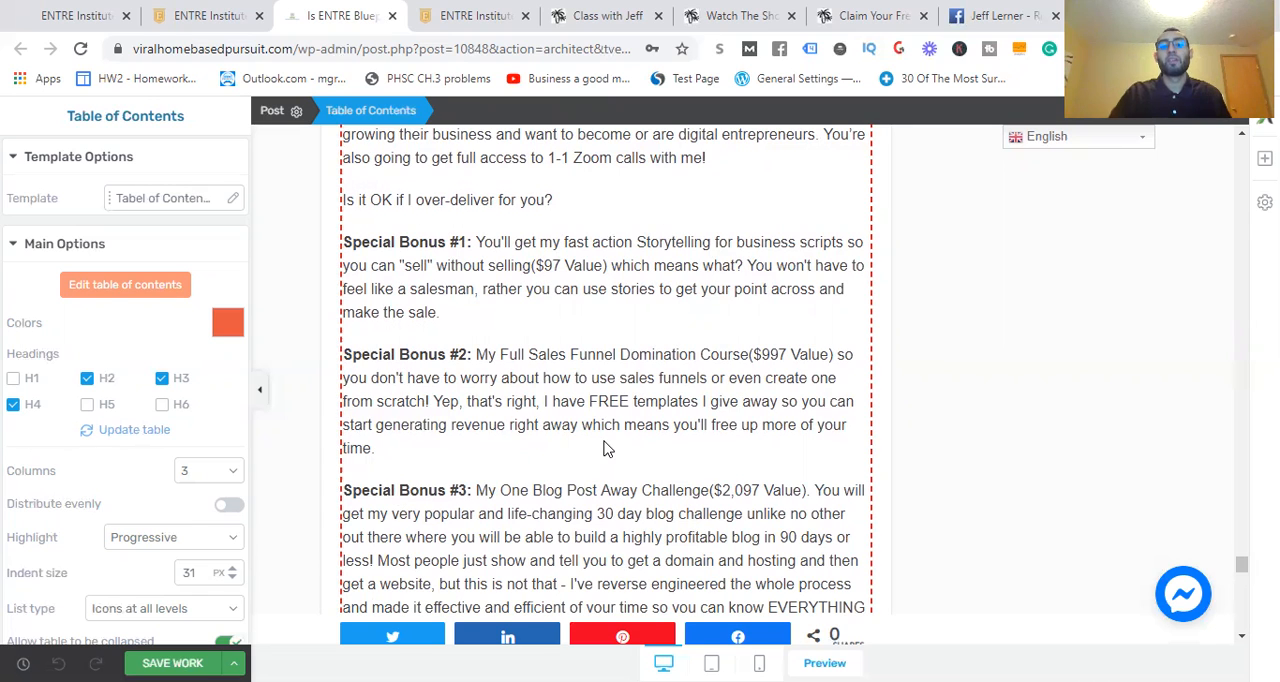
scroll(down, 3)
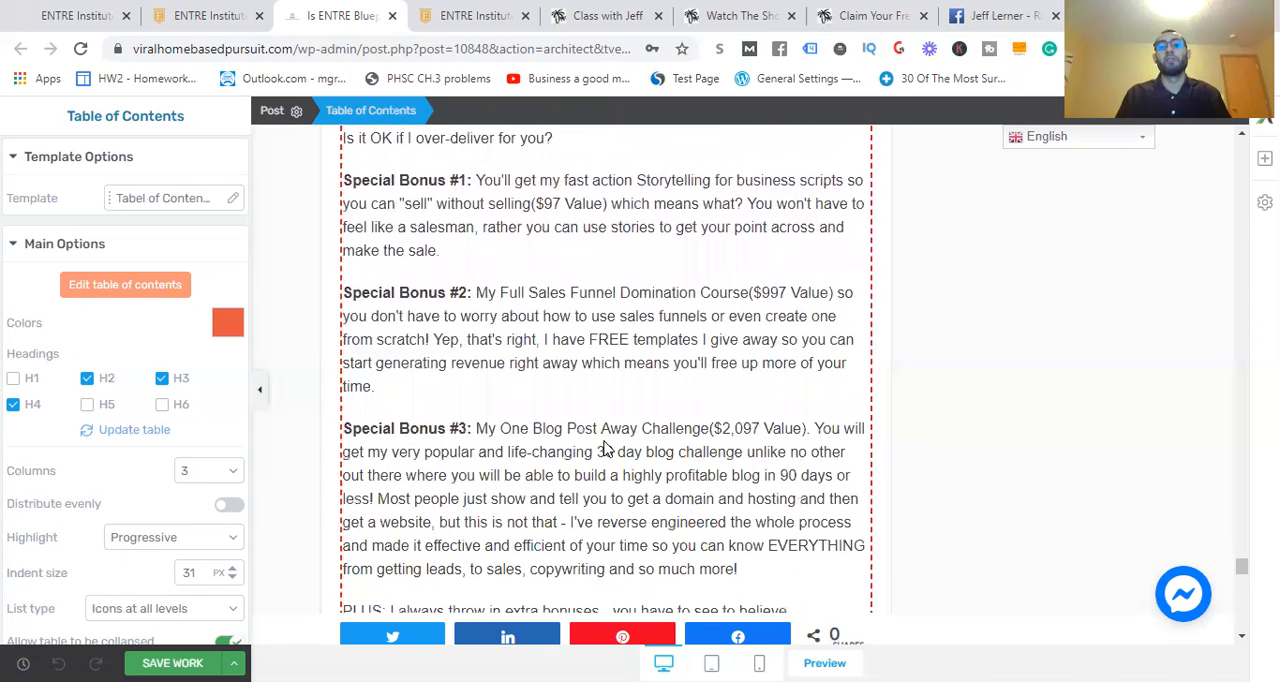
scroll(down, 3)
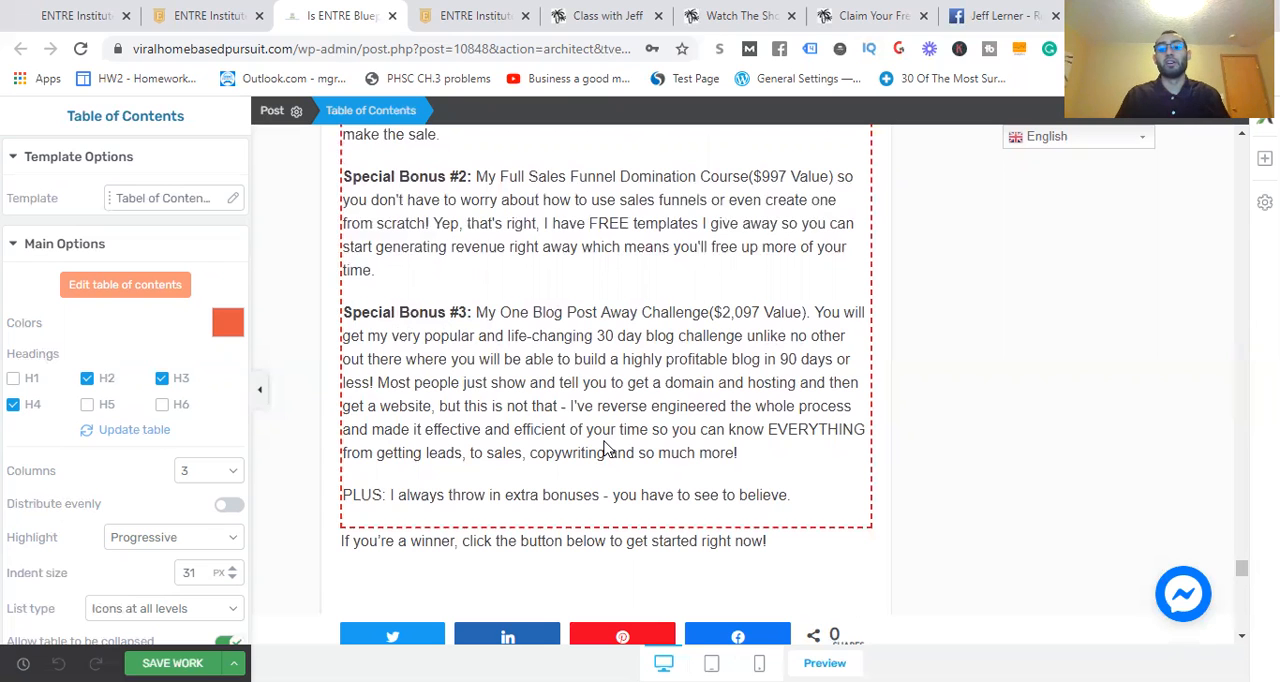
scroll(down, 3)
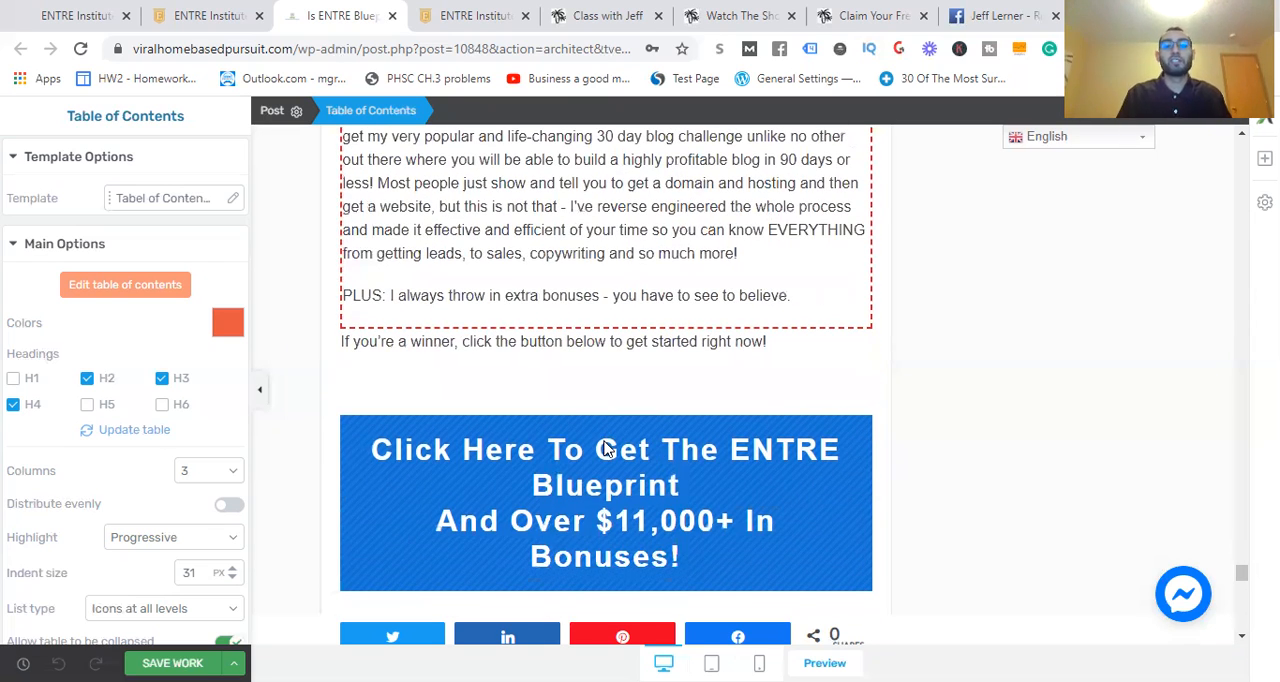
scroll(down, 3)
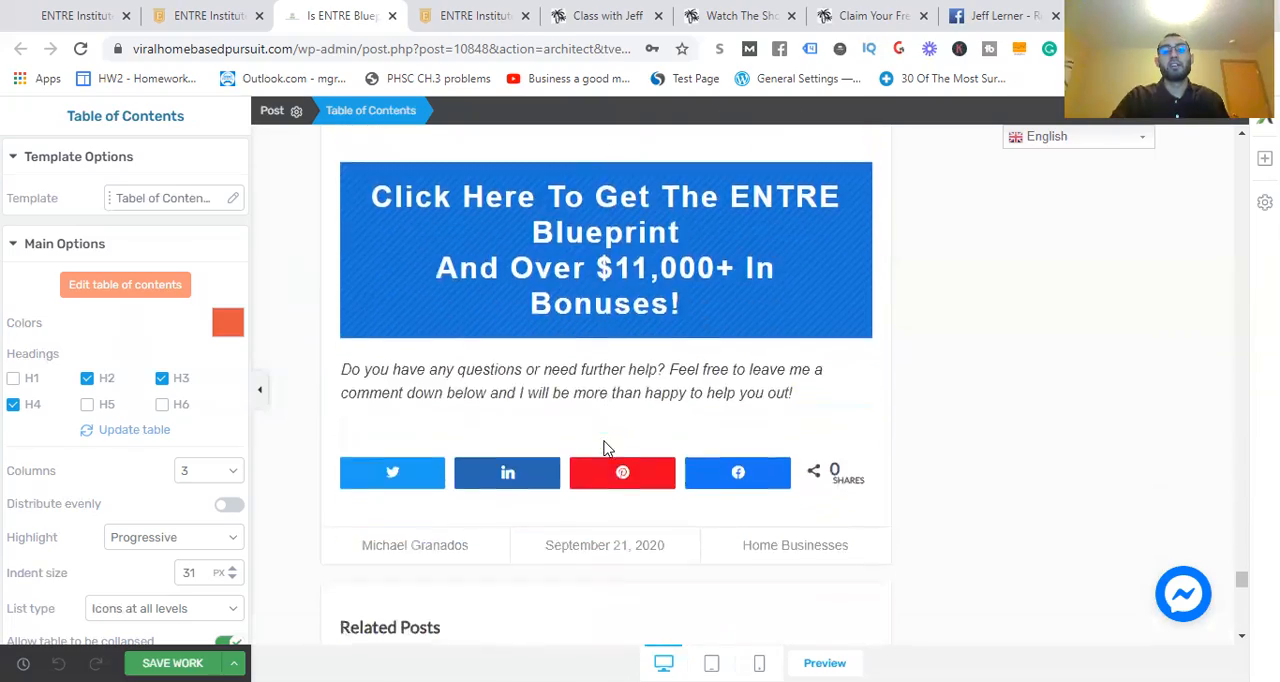
scroll(up, 3)
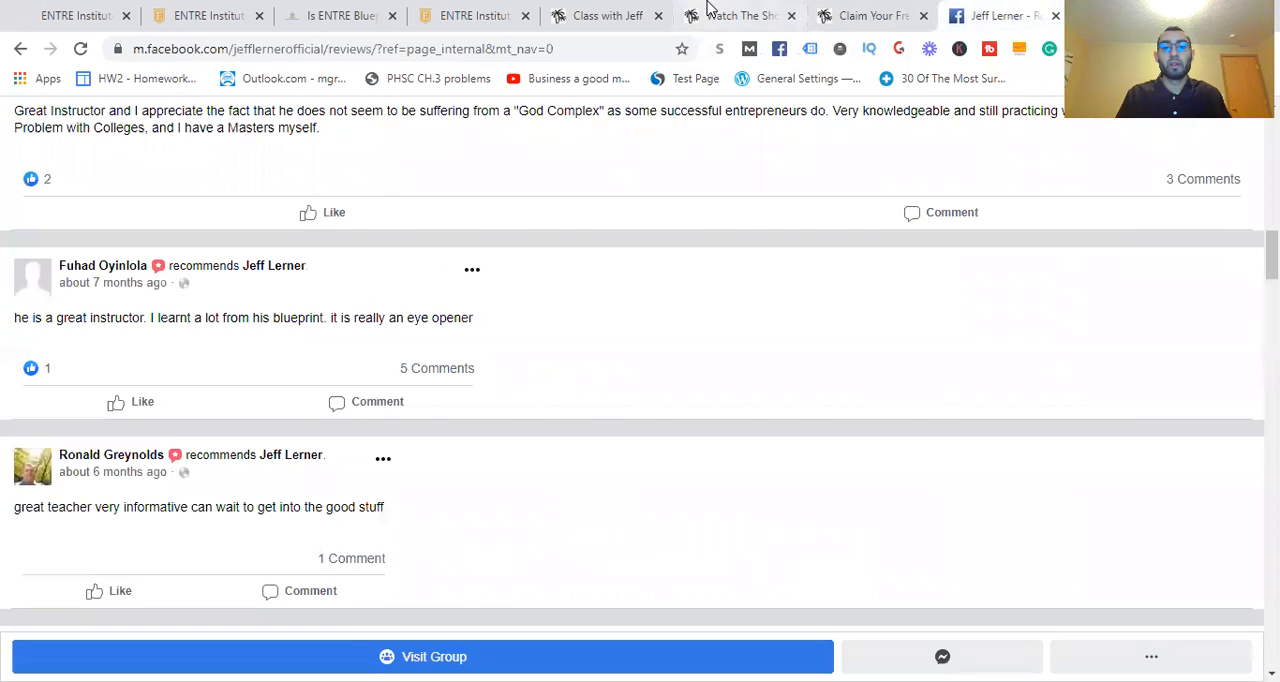
Switch to the ENTRE Blueprint video sales page and read its opening lessons
click(605, 15)
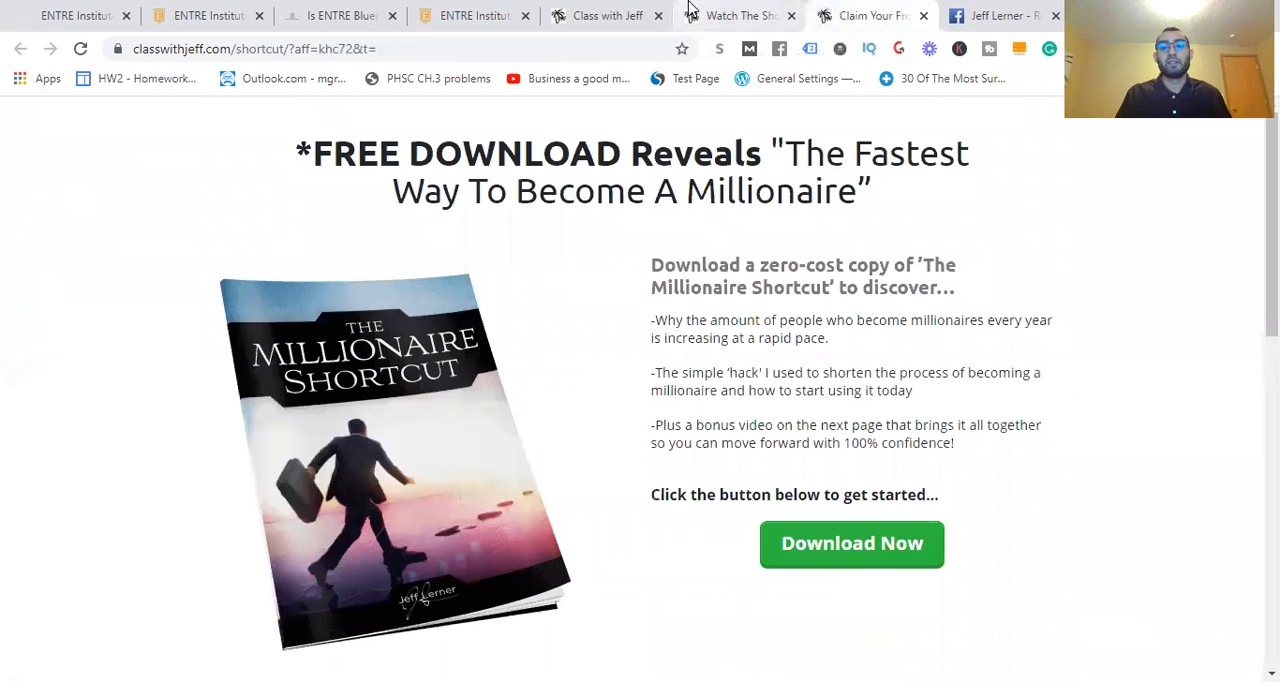
click(851, 543)
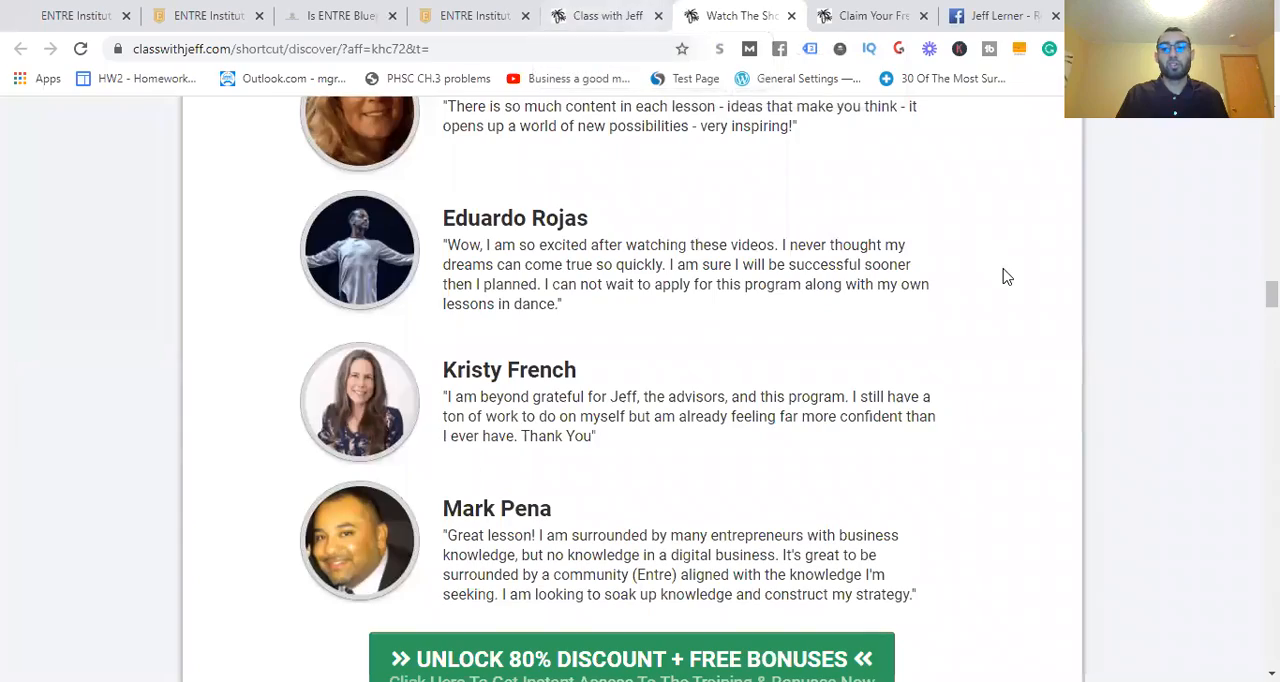
scroll(up, 3)
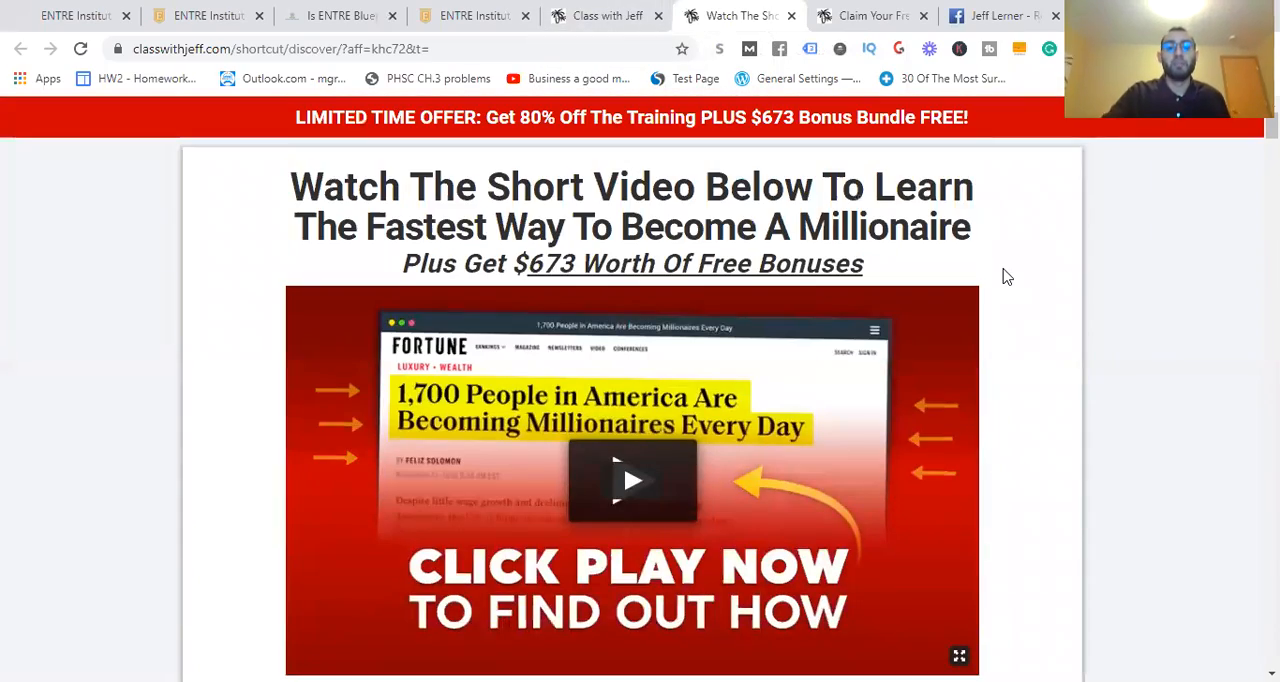
scroll(down, 3)
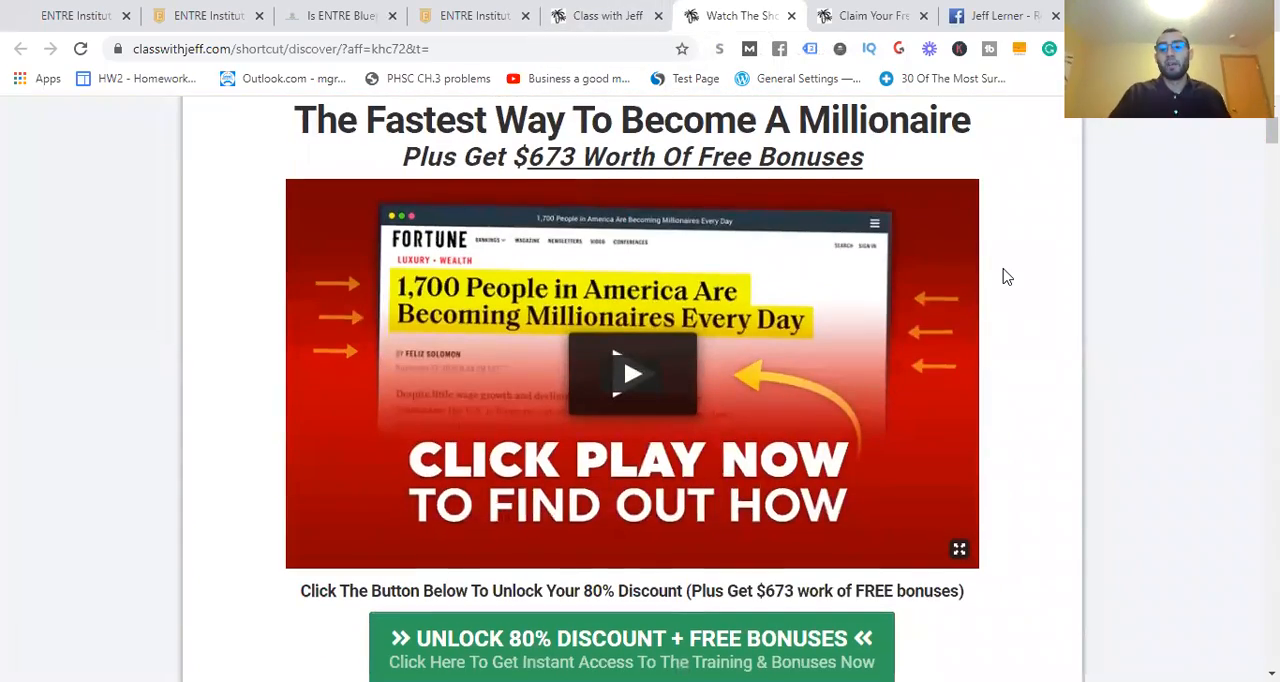
scroll(down, 3)
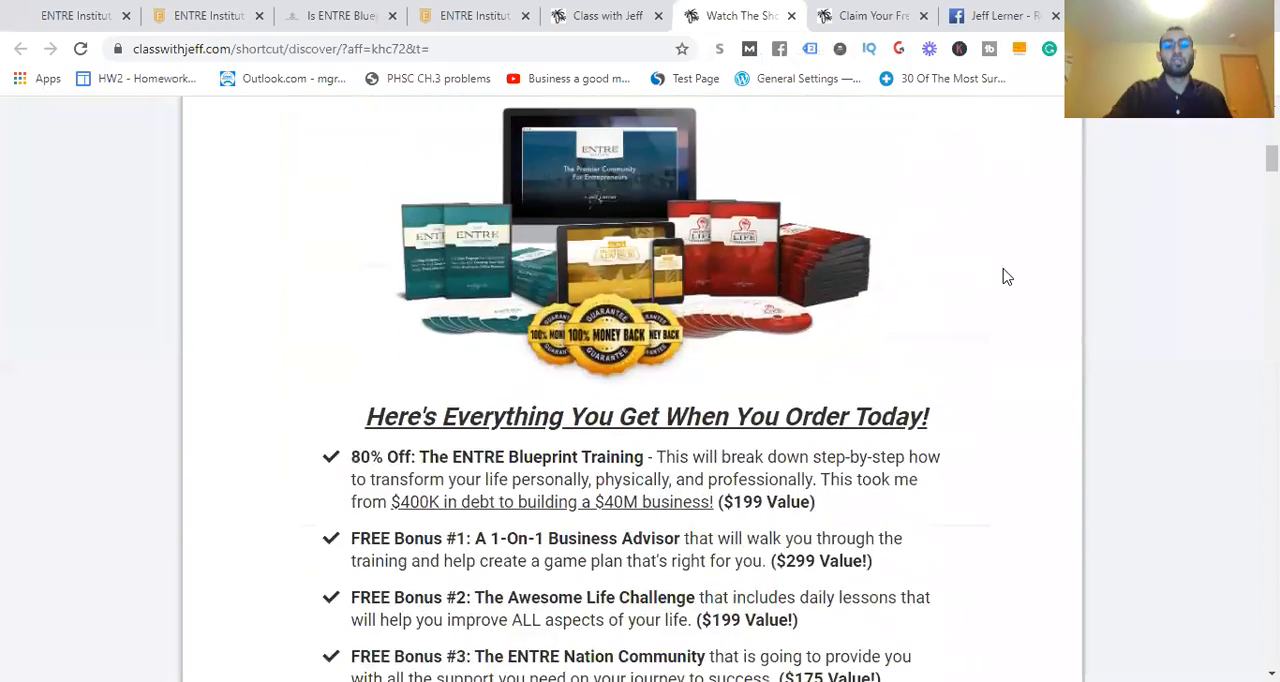
scroll(up, 3)
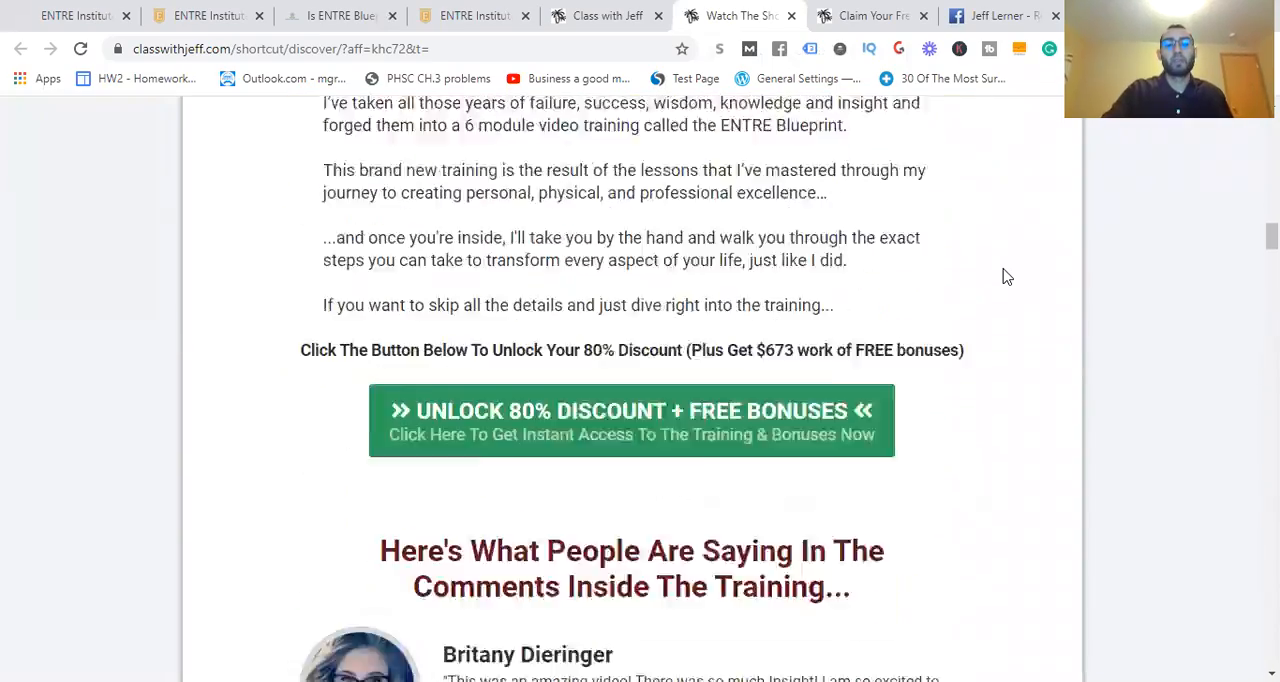
scroll(down, 3)
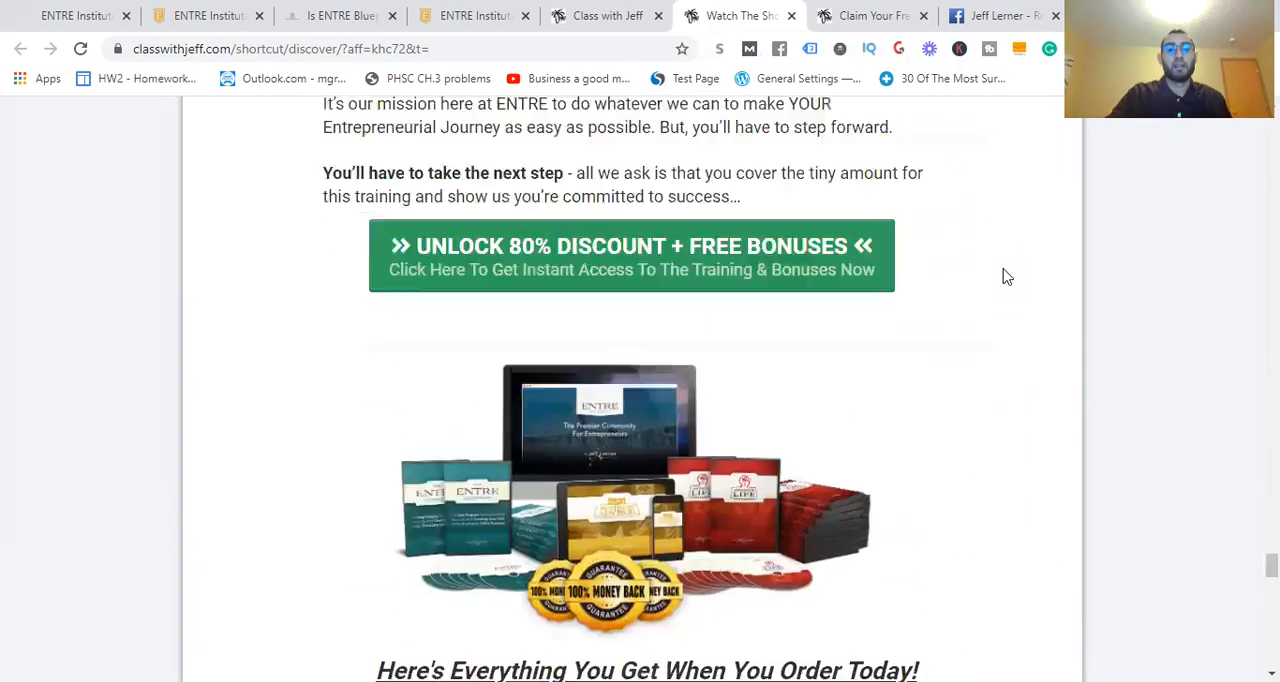
scroll(down, 3)
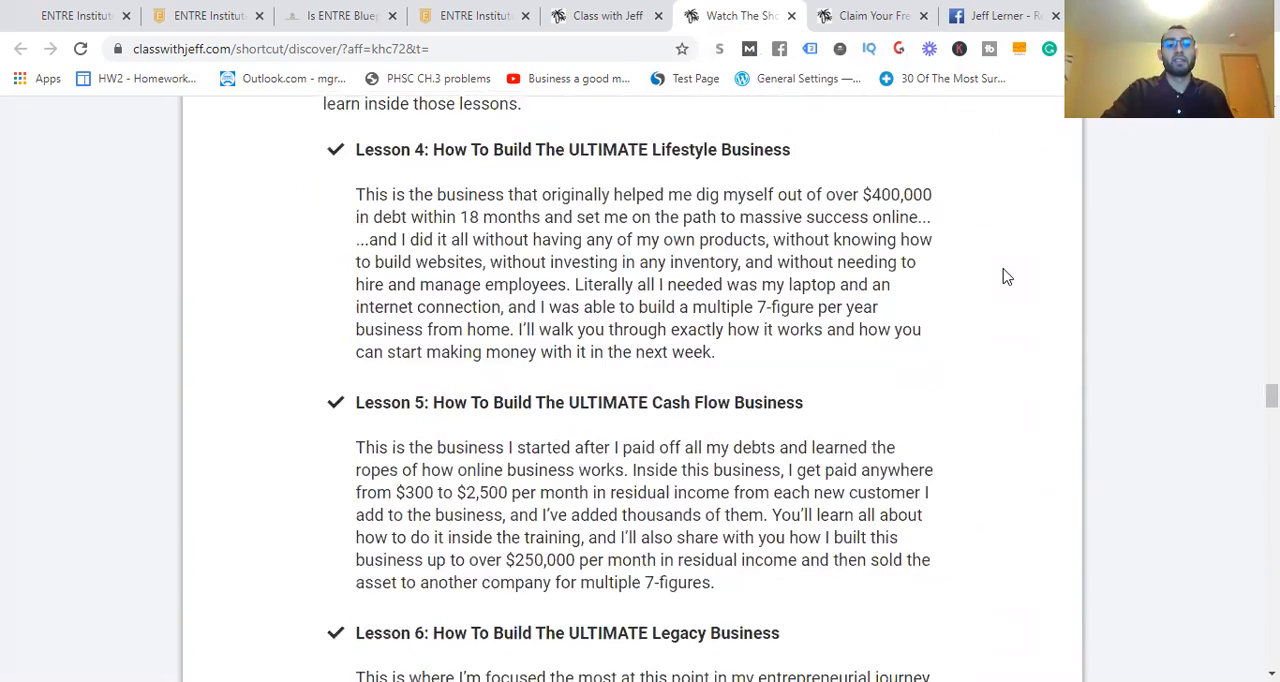
Read on past Lessons 1–6 into the bonus offers, reaching the Awesome Life Challenge
scroll(up, 3)
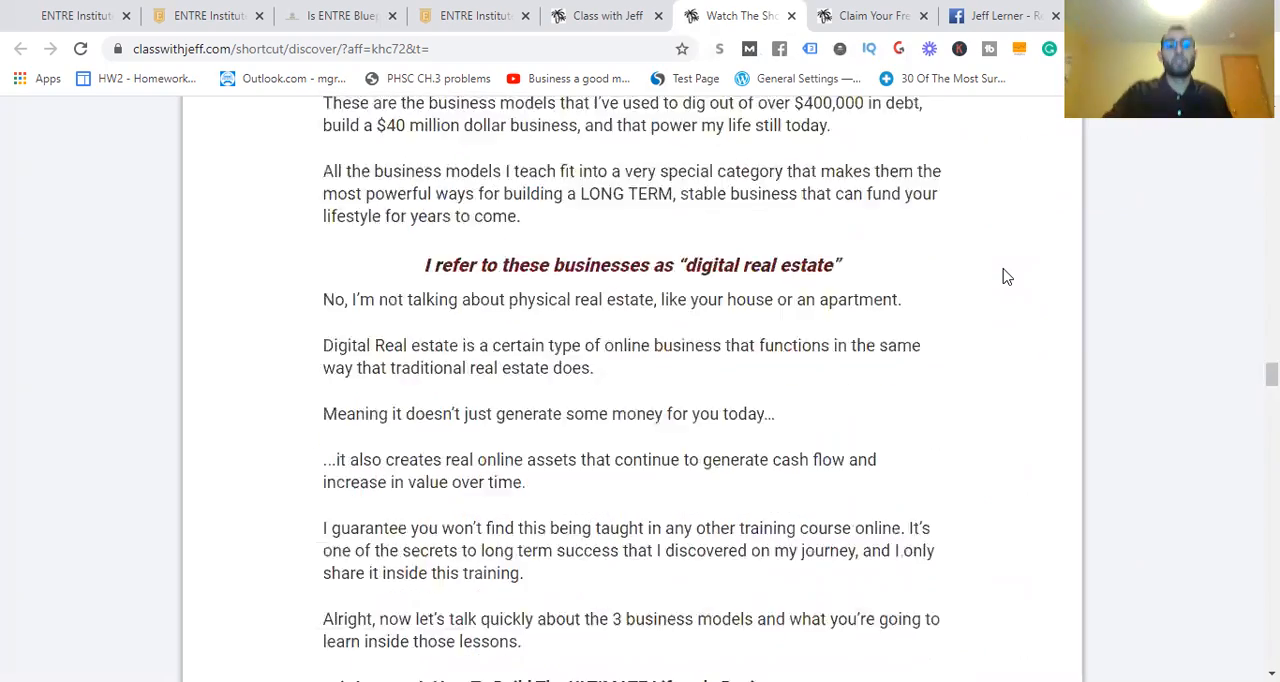
scroll(down, 3)
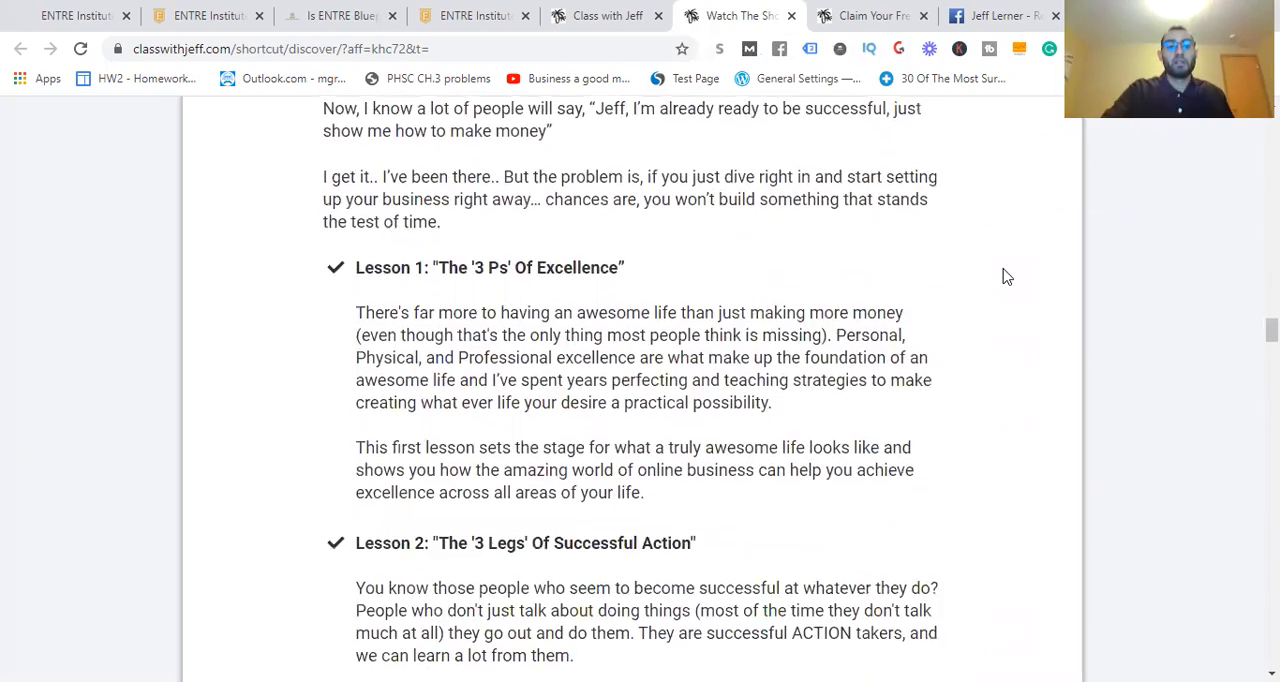
scroll(down, 3)
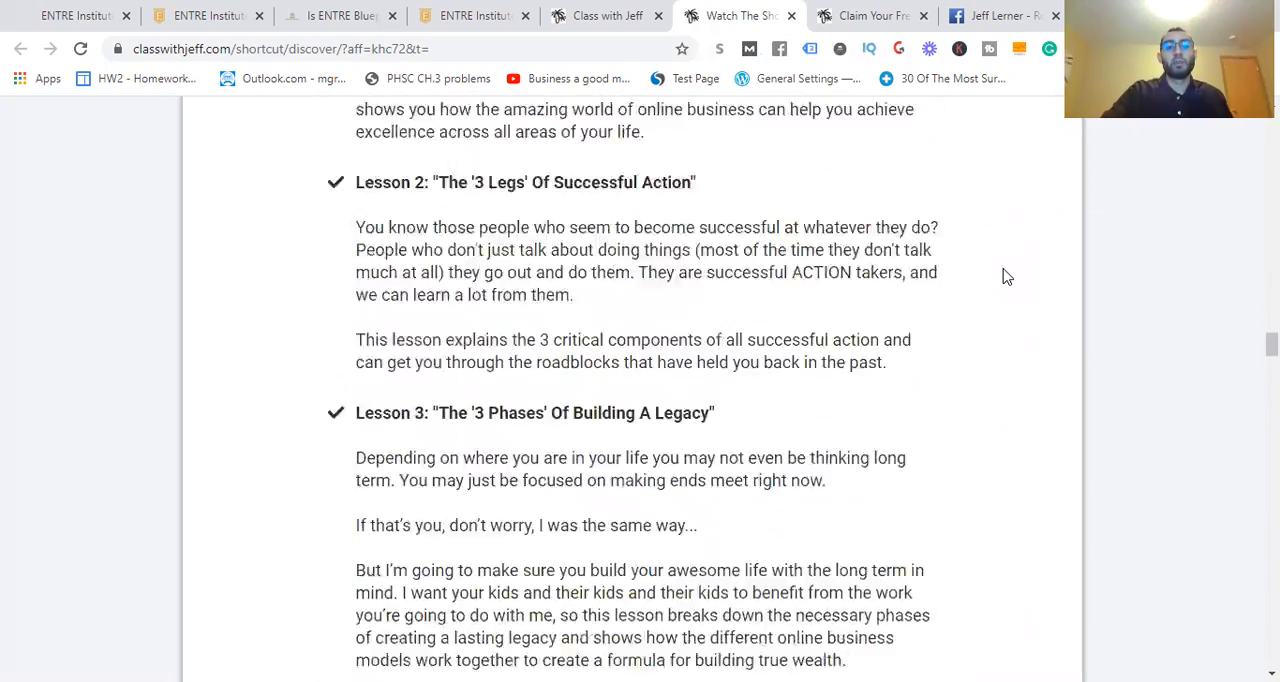
scroll(down, 3)
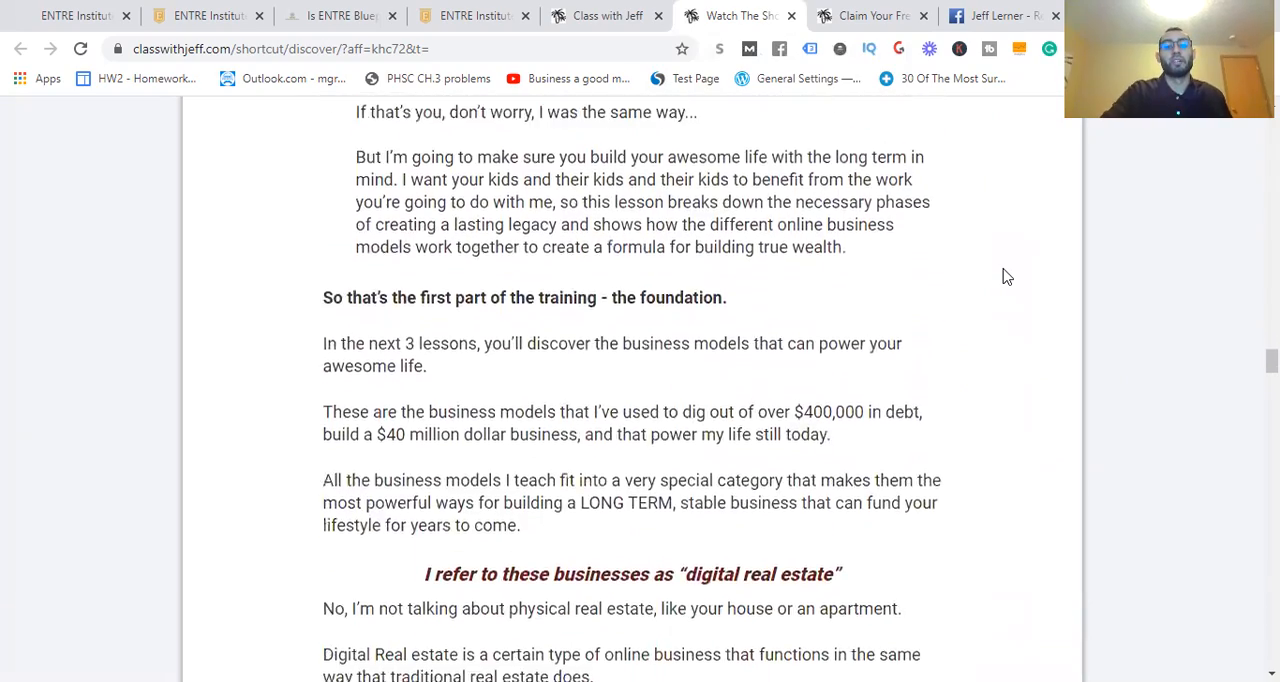
scroll(down, 3)
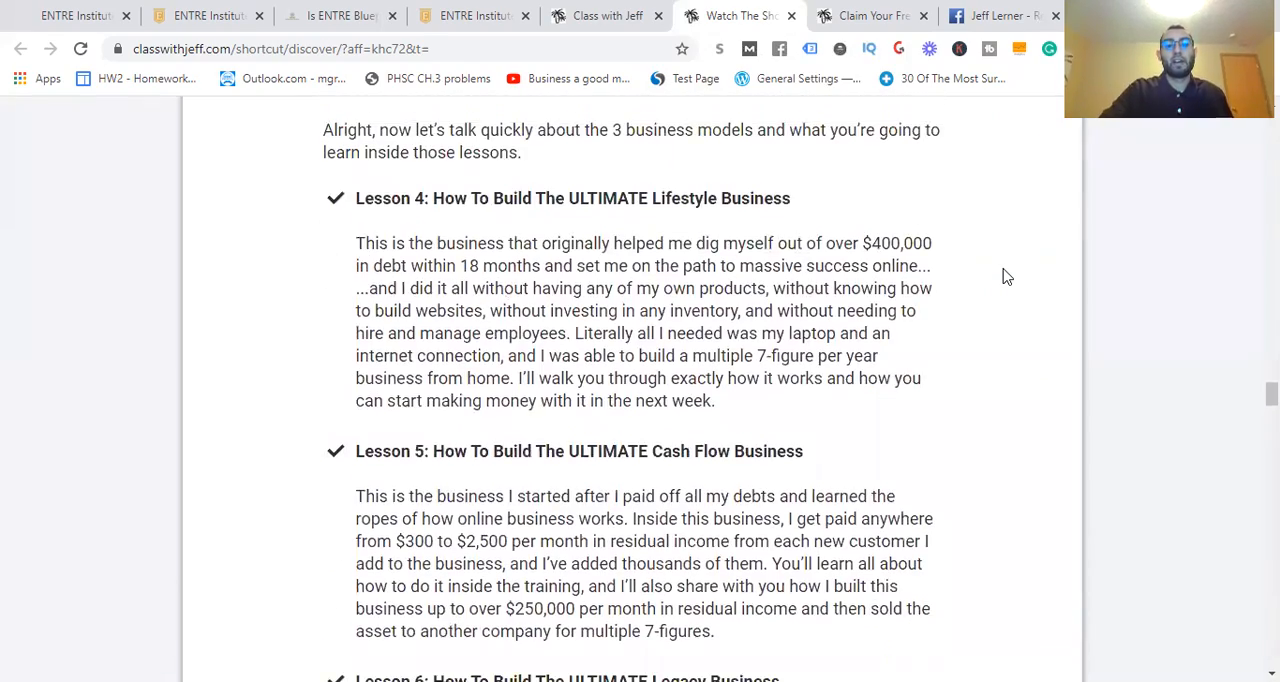
scroll(down, 3)
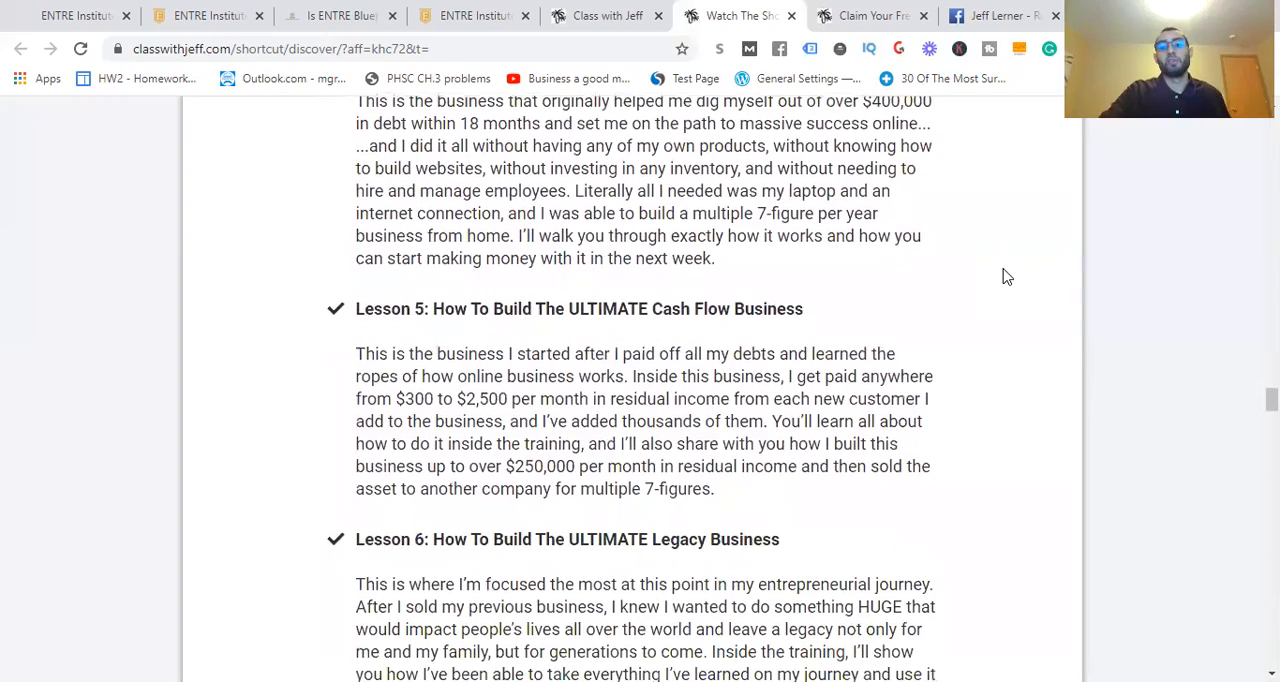
scroll(down, 3)
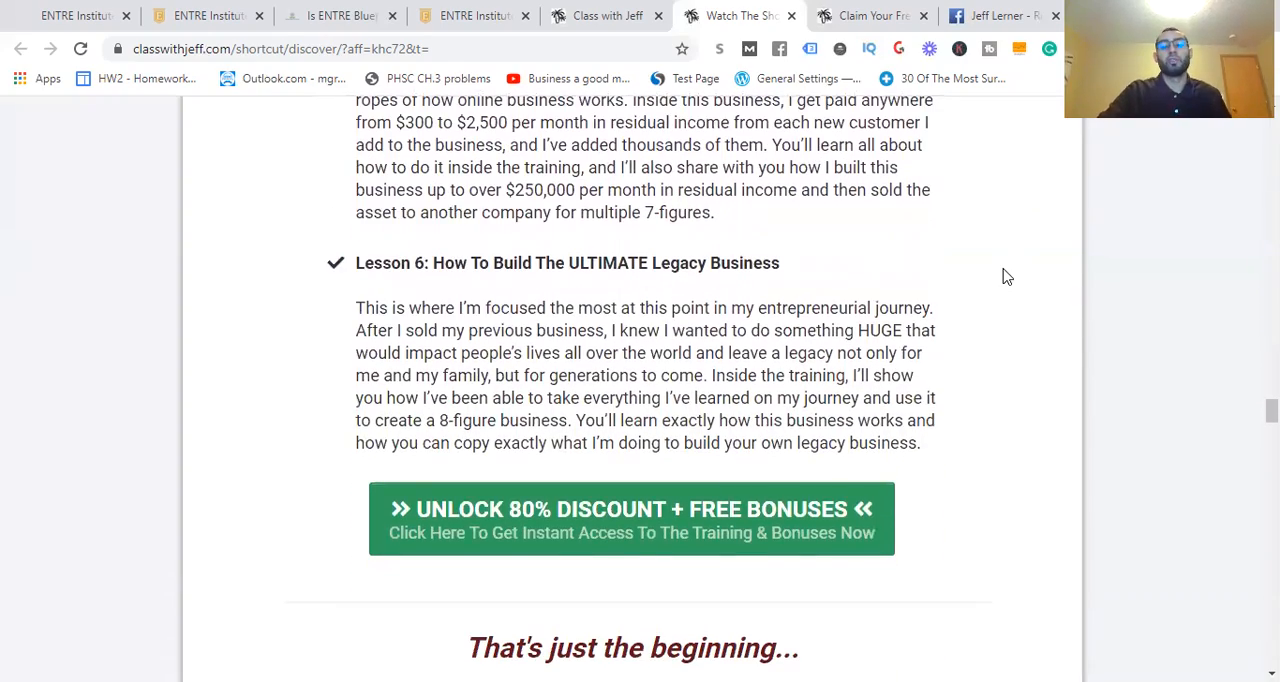
scroll(down, 3)
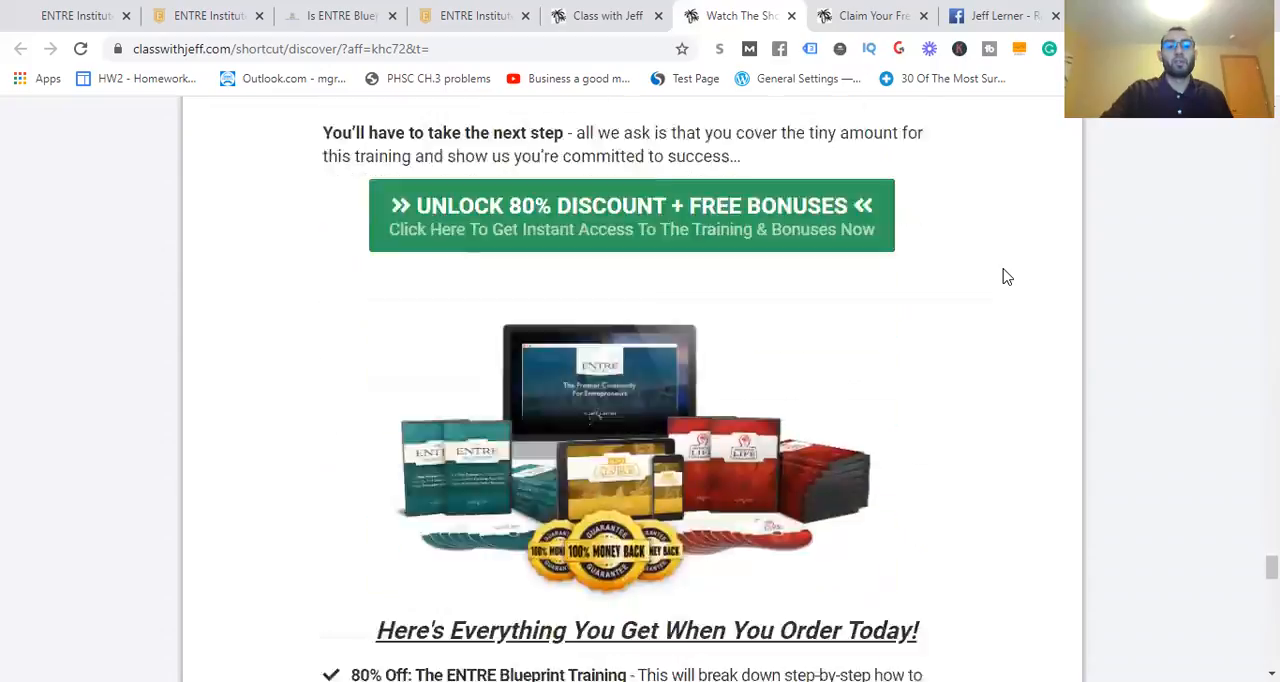
scroll(down, 3)
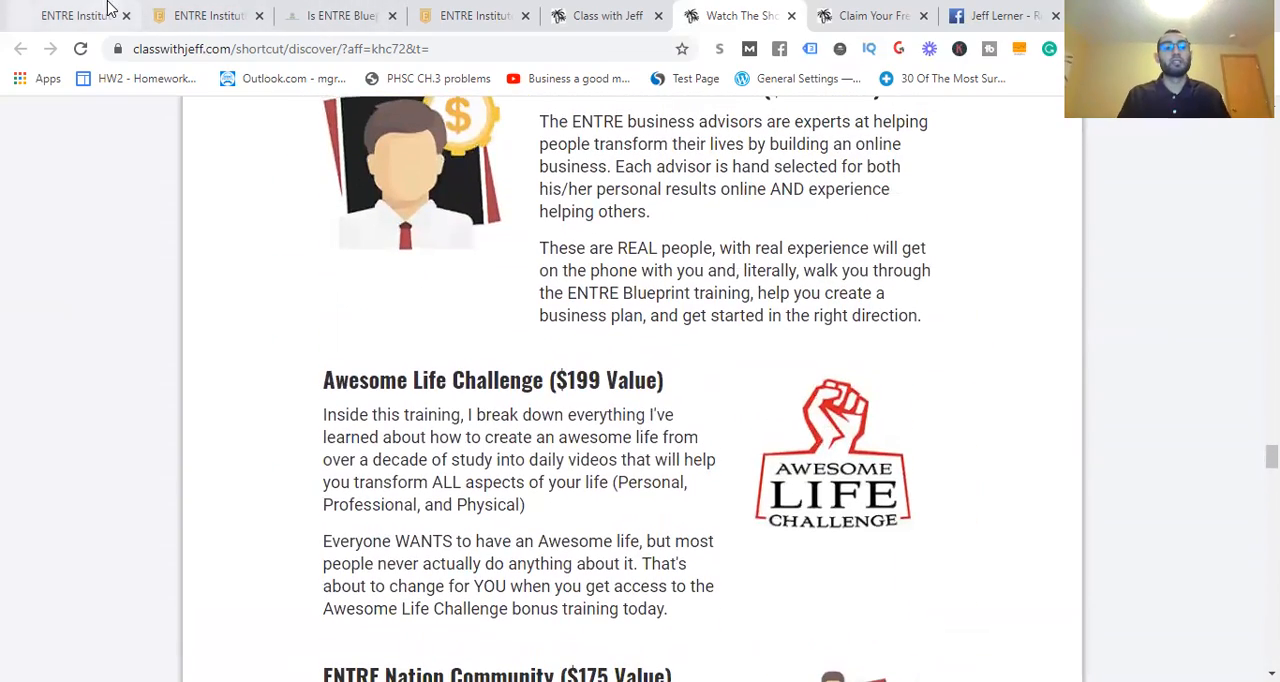
mouse_move(70, 15)
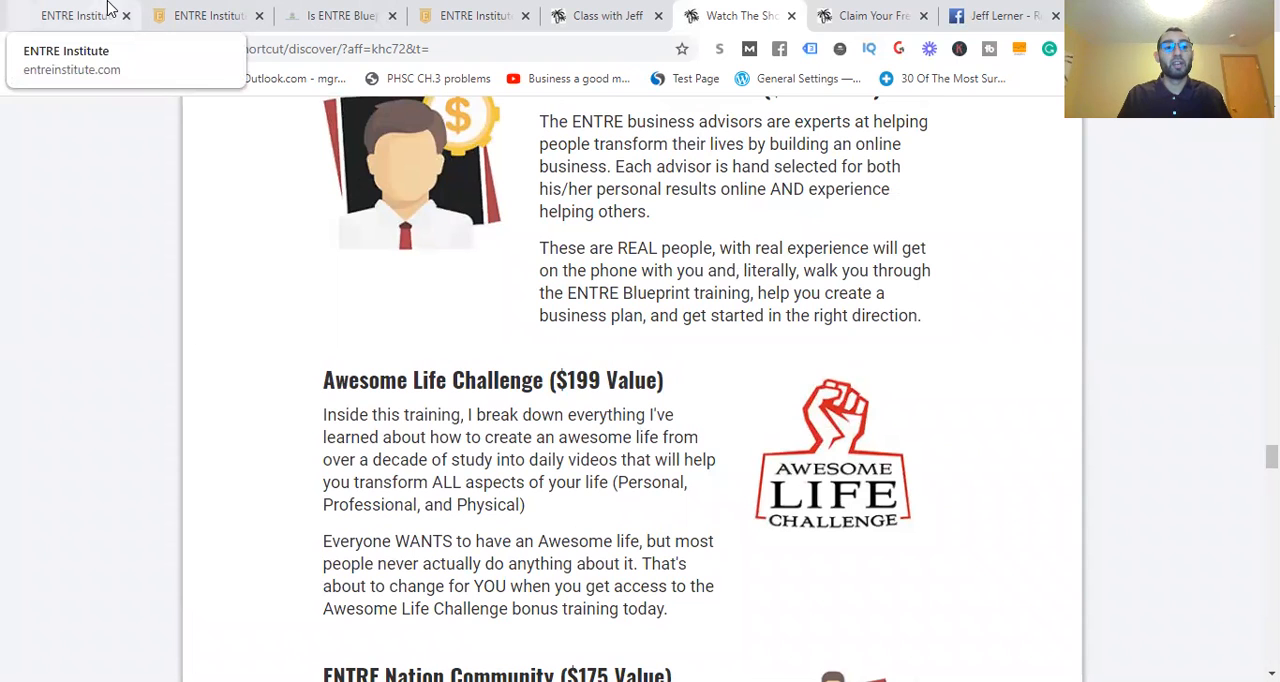
Glance at the ENTRE Institute homepage, the review post, and the members' affiliate products page
click(205, 15)
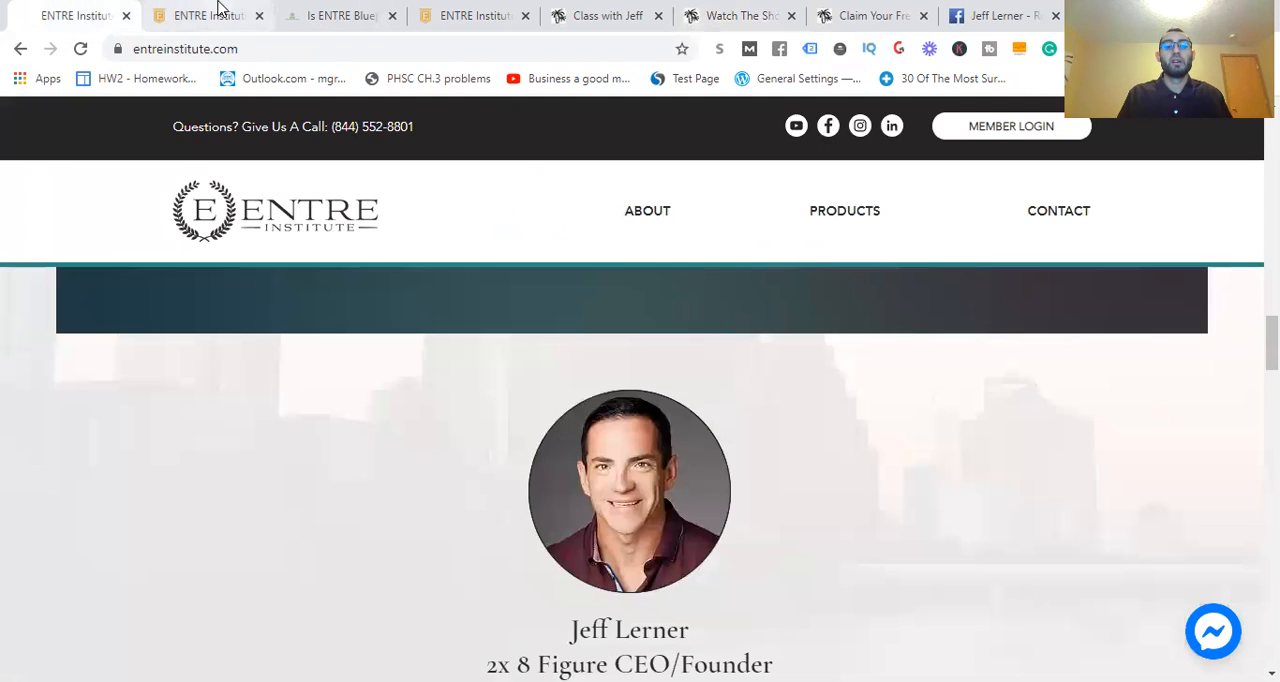
click(340, 15)
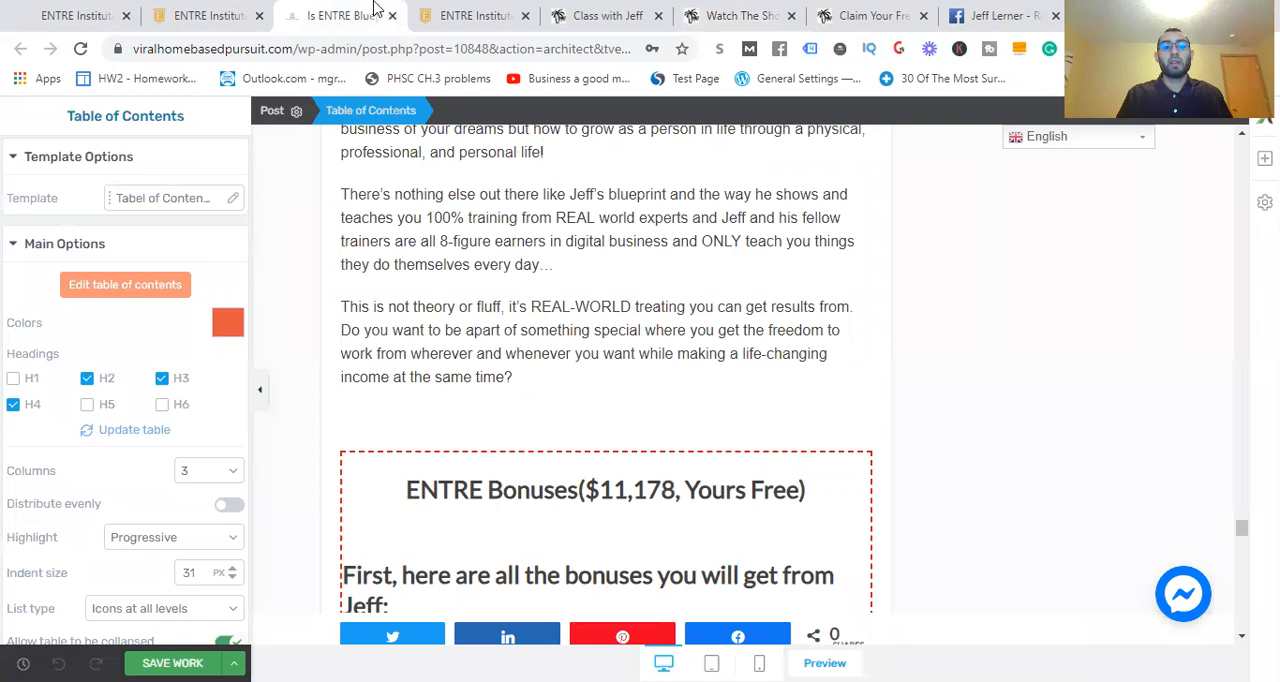
click(200, 15)
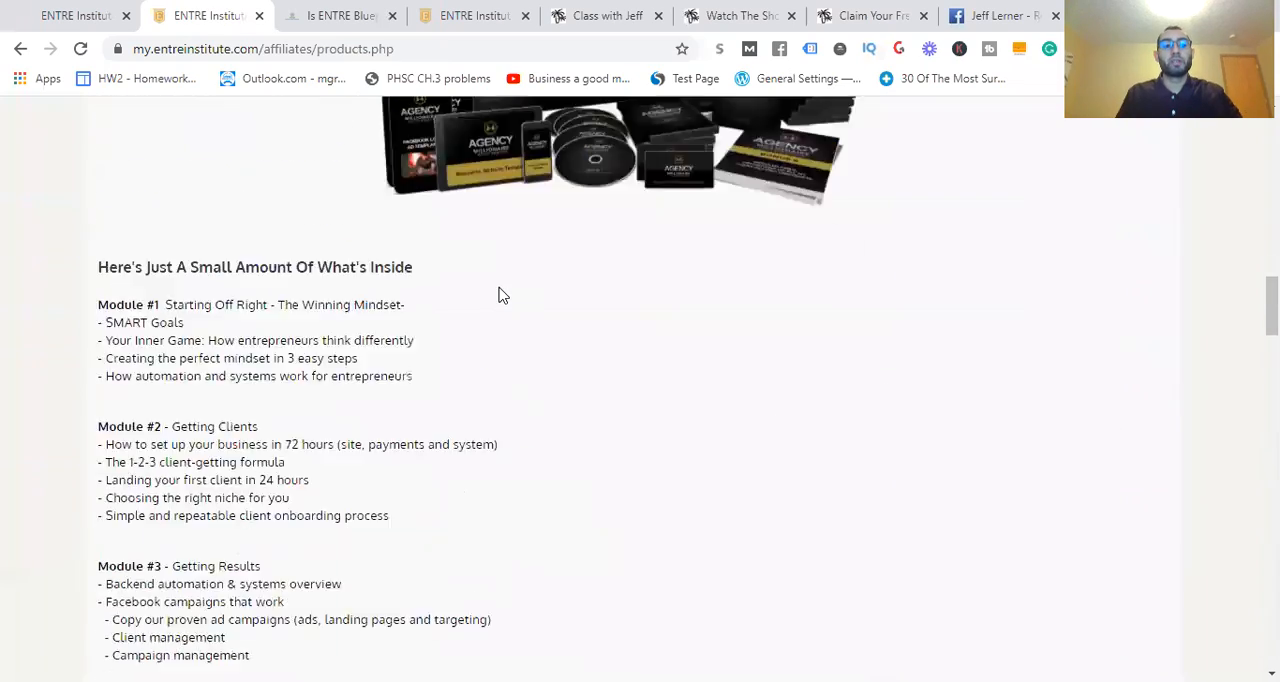
scroll(up, 3)
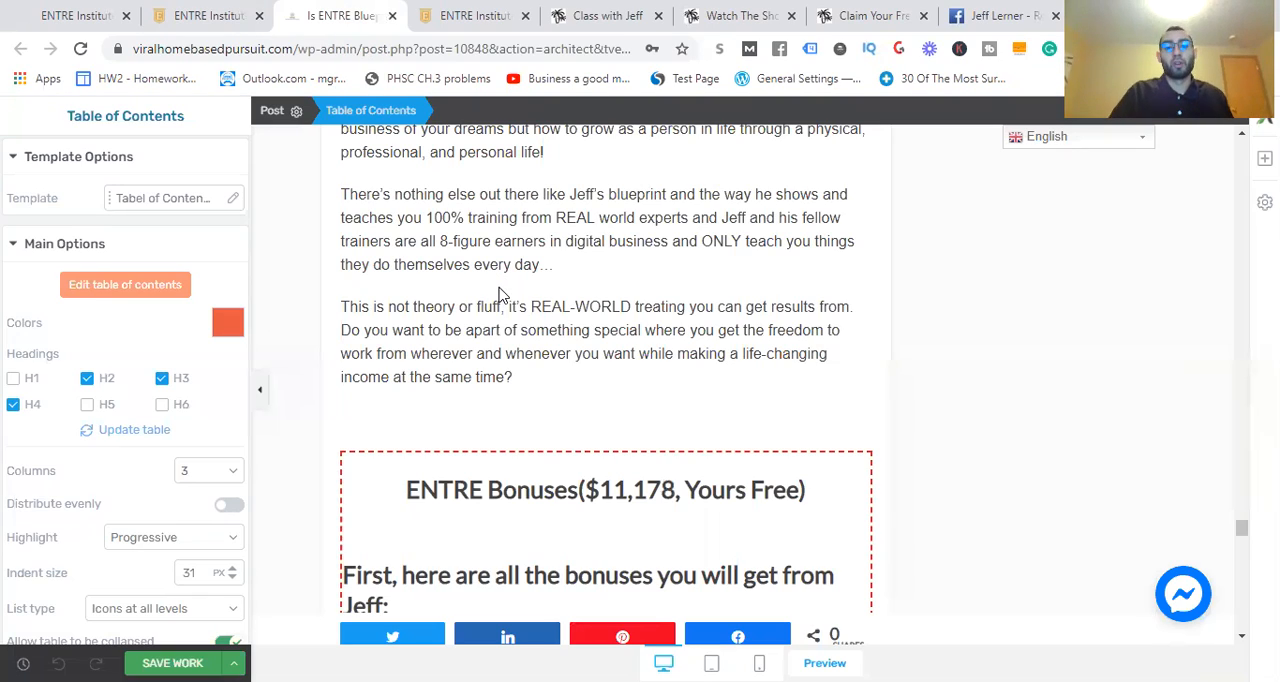
Check the $39 checkout bundle and order summary, then return to the ENTRE Institute homepage
click(607, 15)
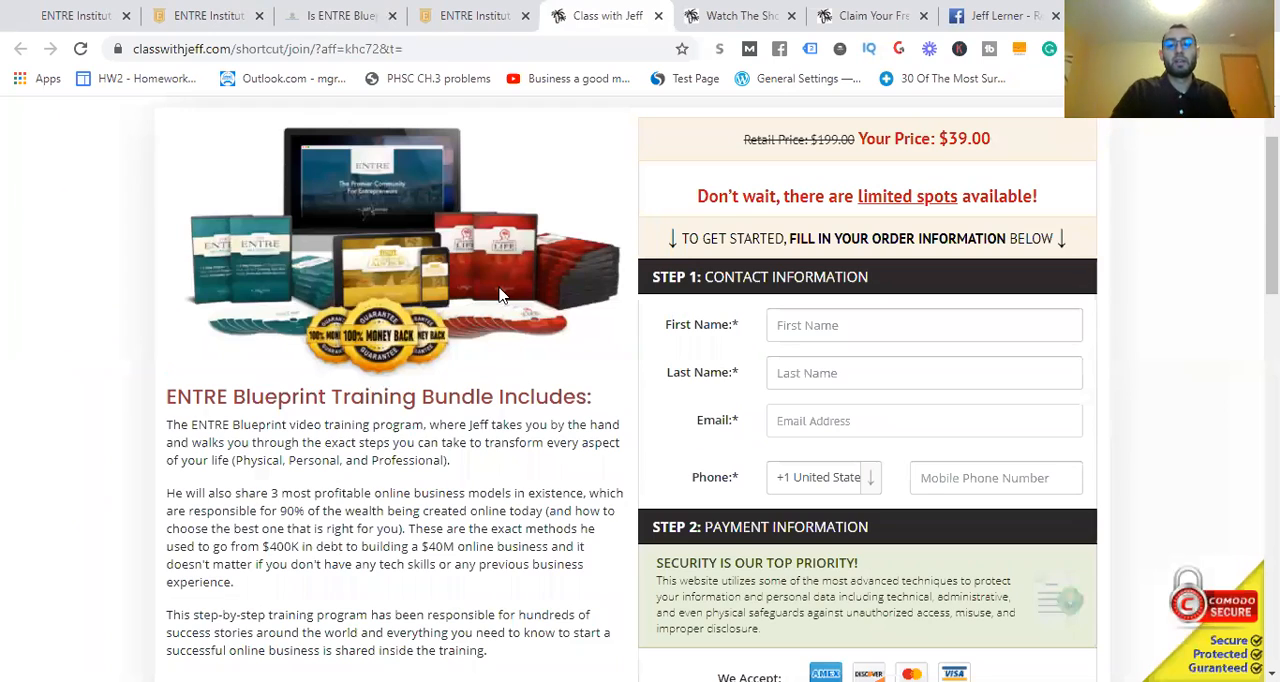
scroll(down, 3)
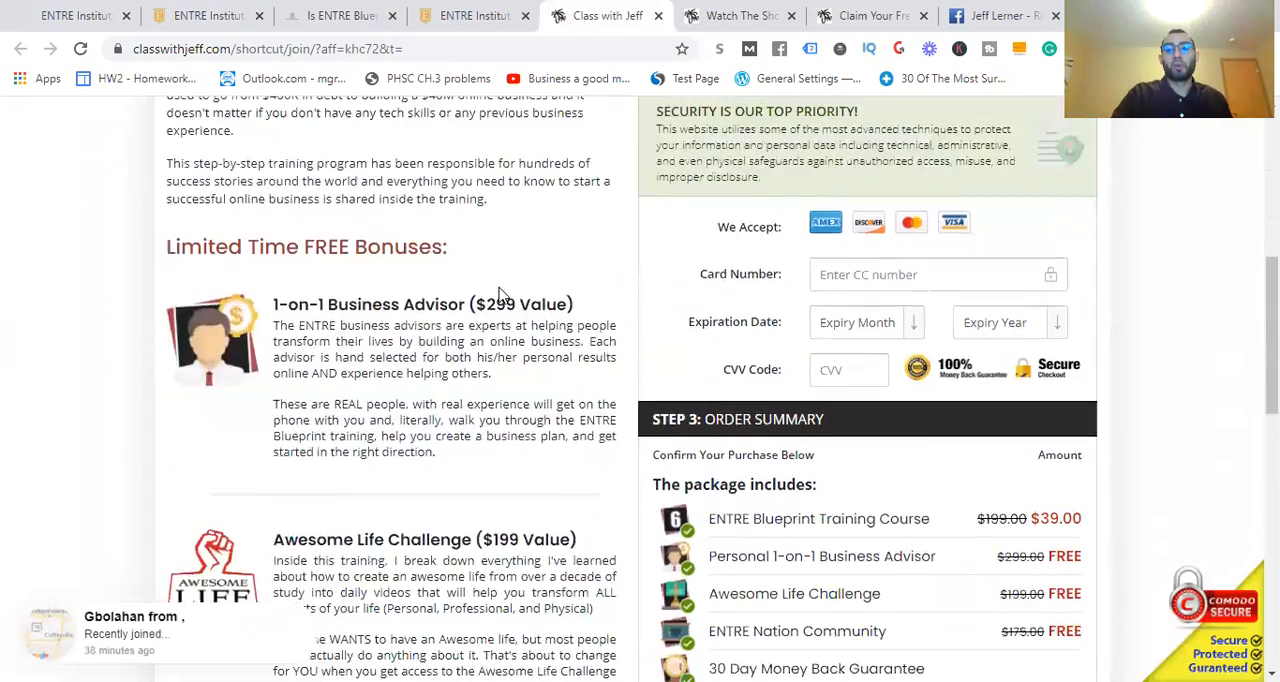
click(995, 15)
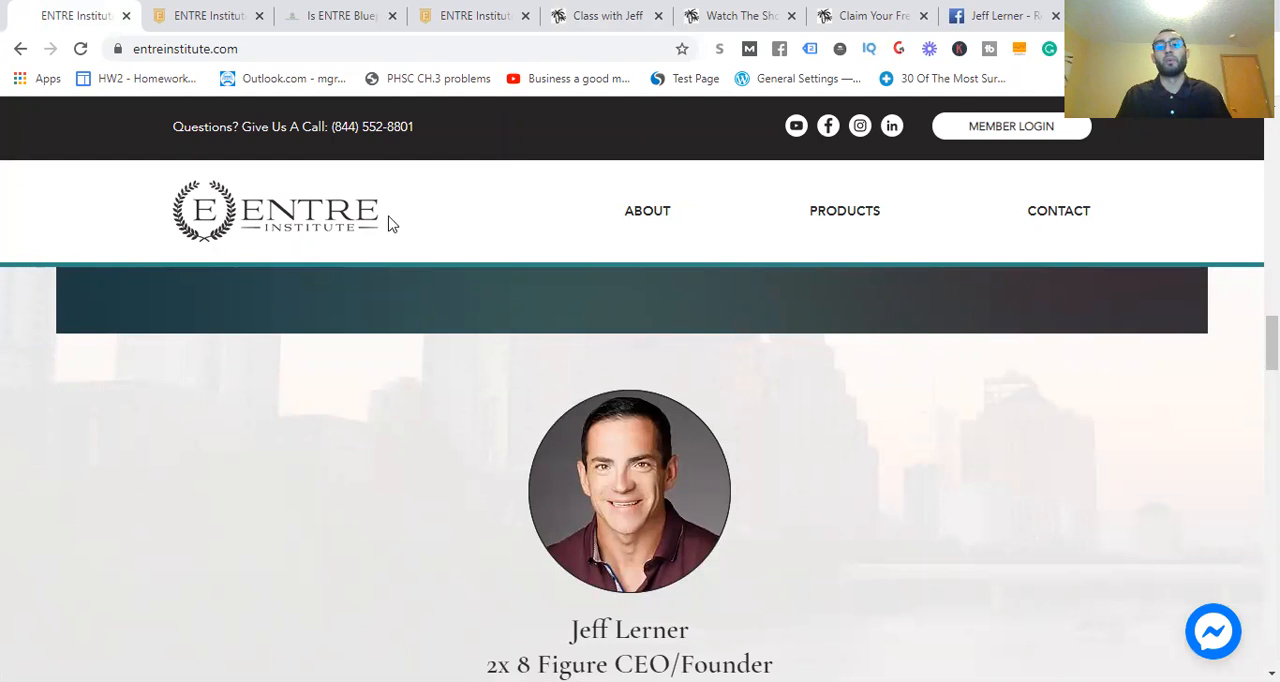
mouse_move(425, 136)
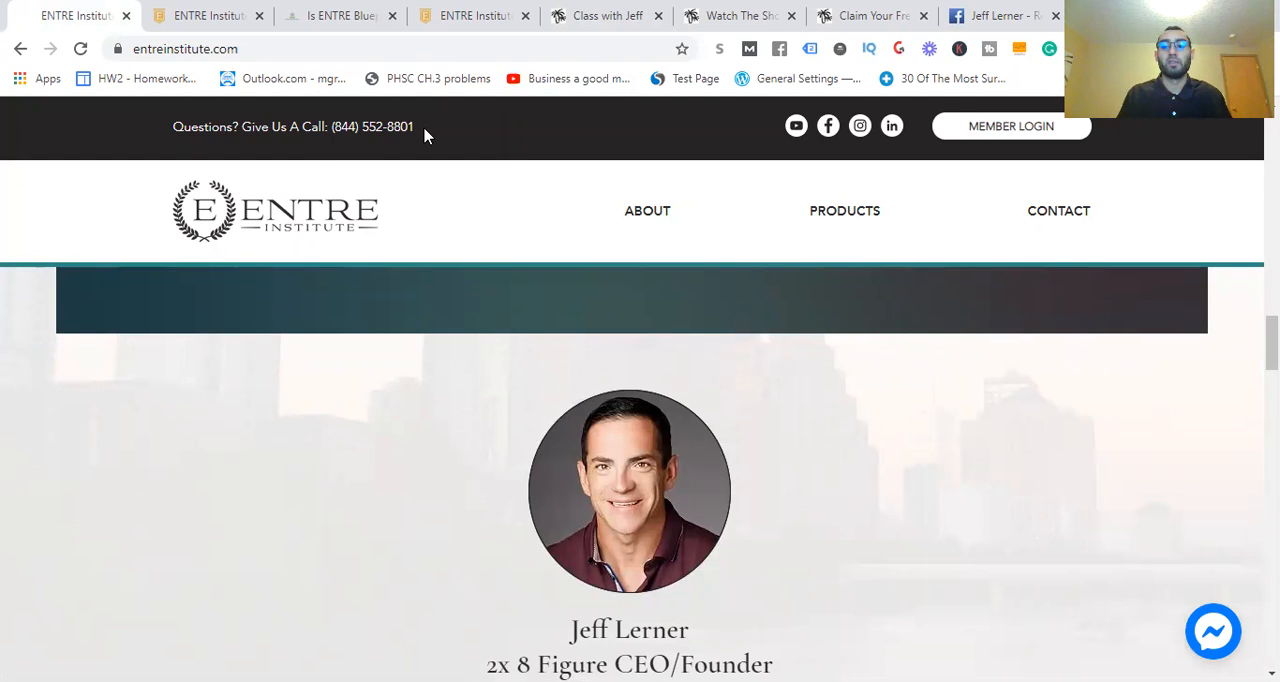